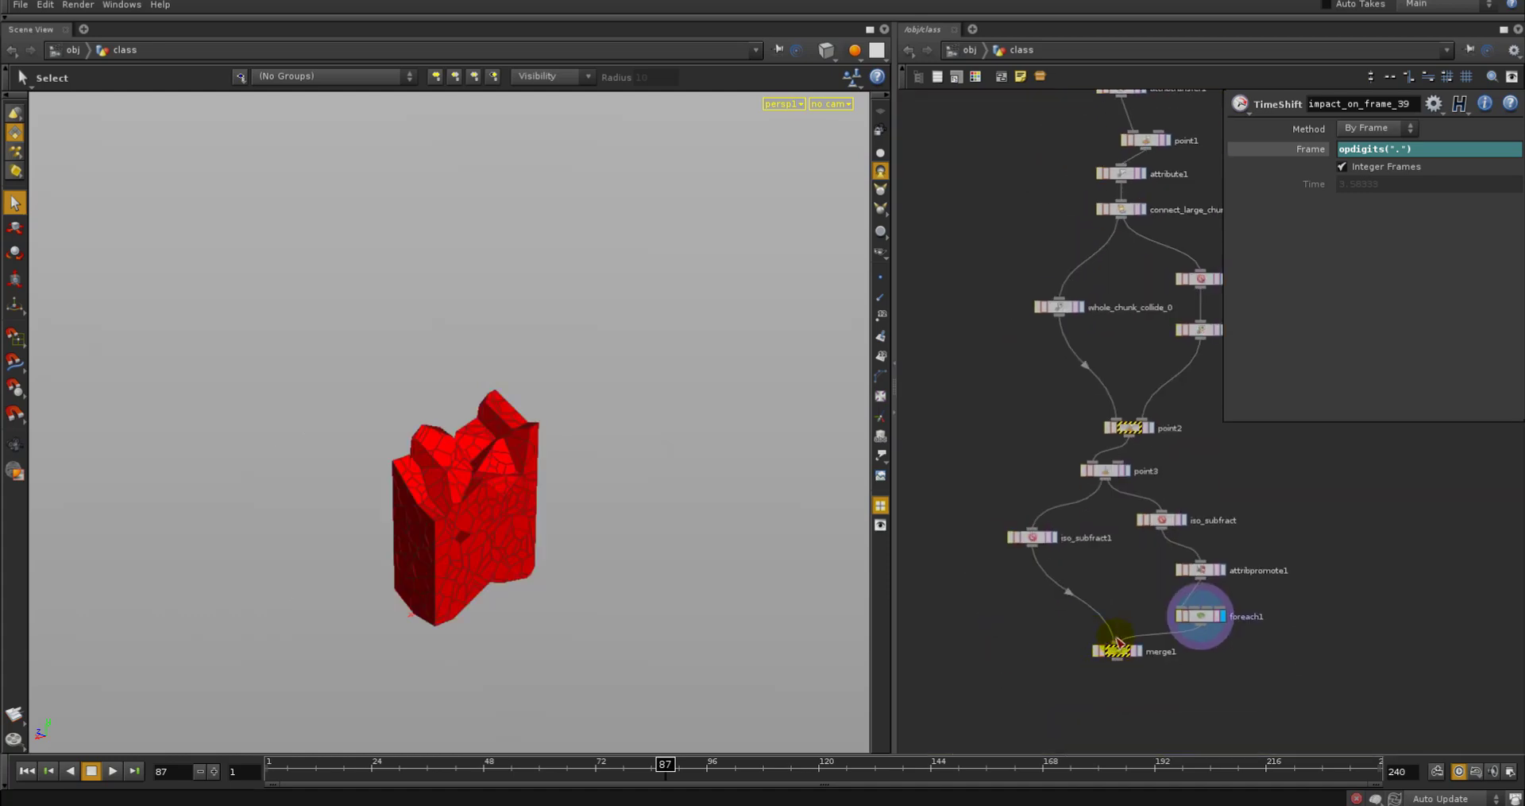
Display merge1 to view the white chunks atop finely broken red pieces at the base
left_click(1115, 649)
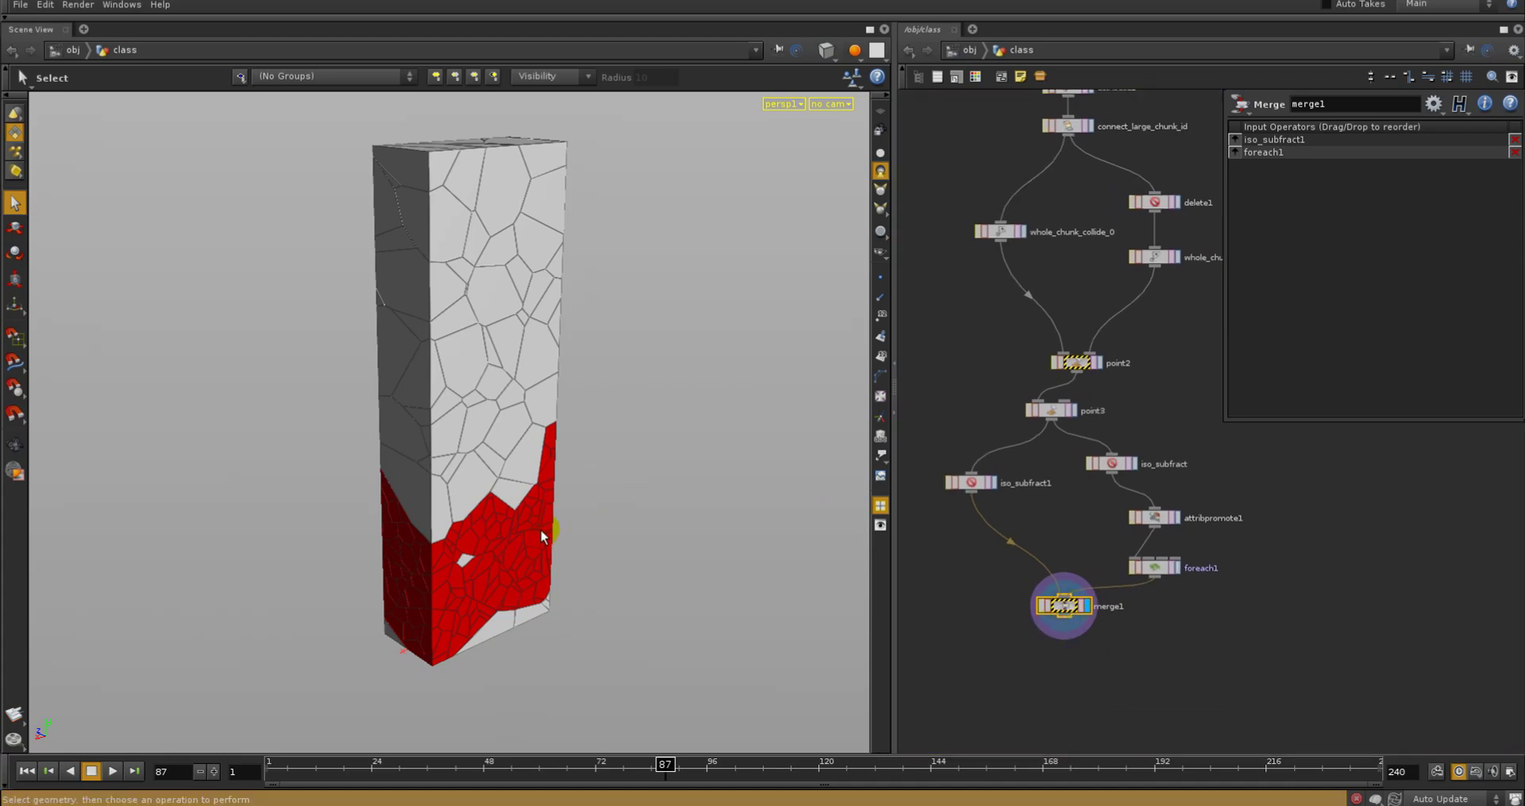
mouse_move(542, 540)
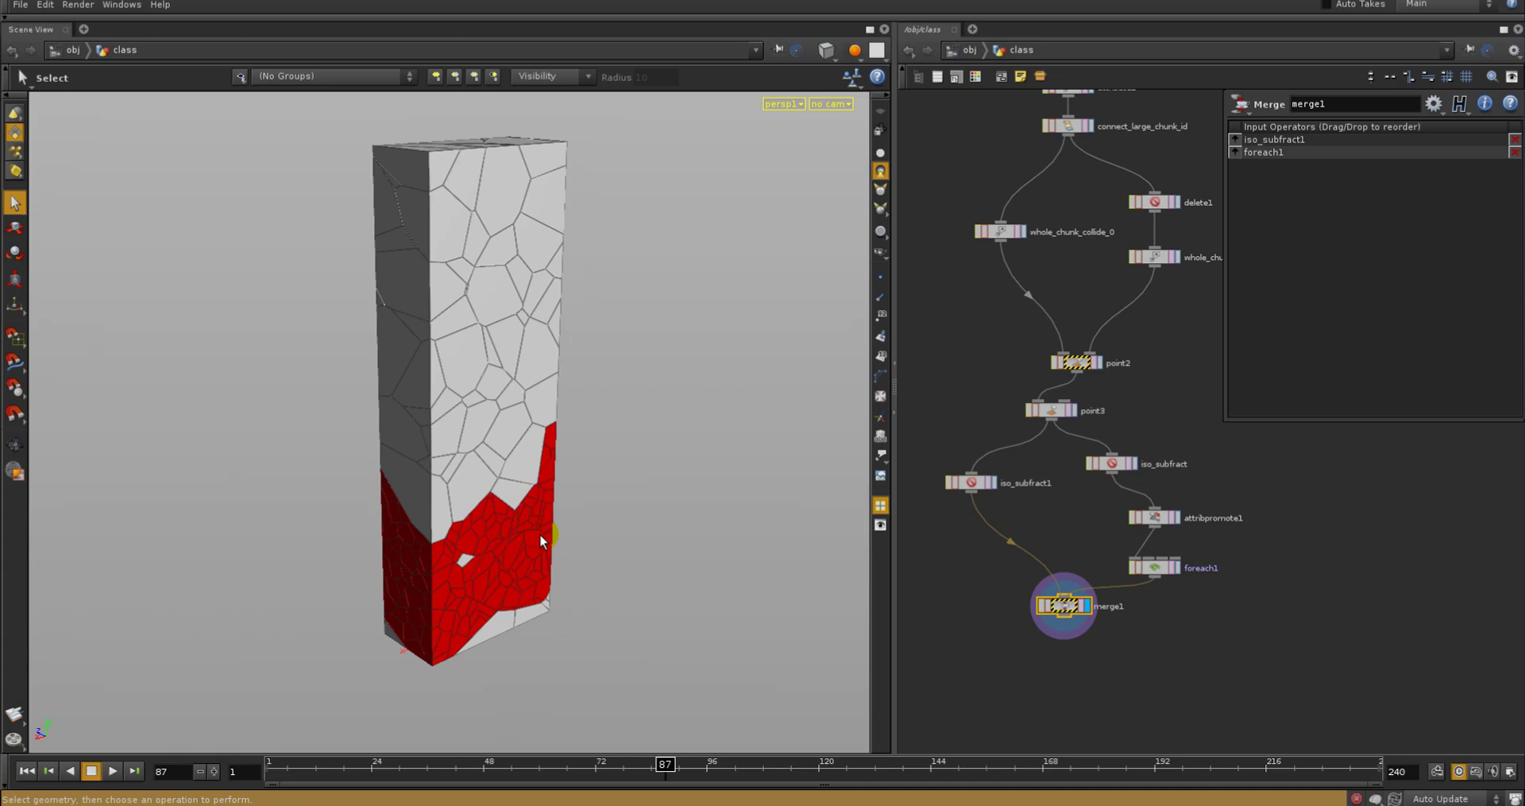
mouse_move(568, 443)
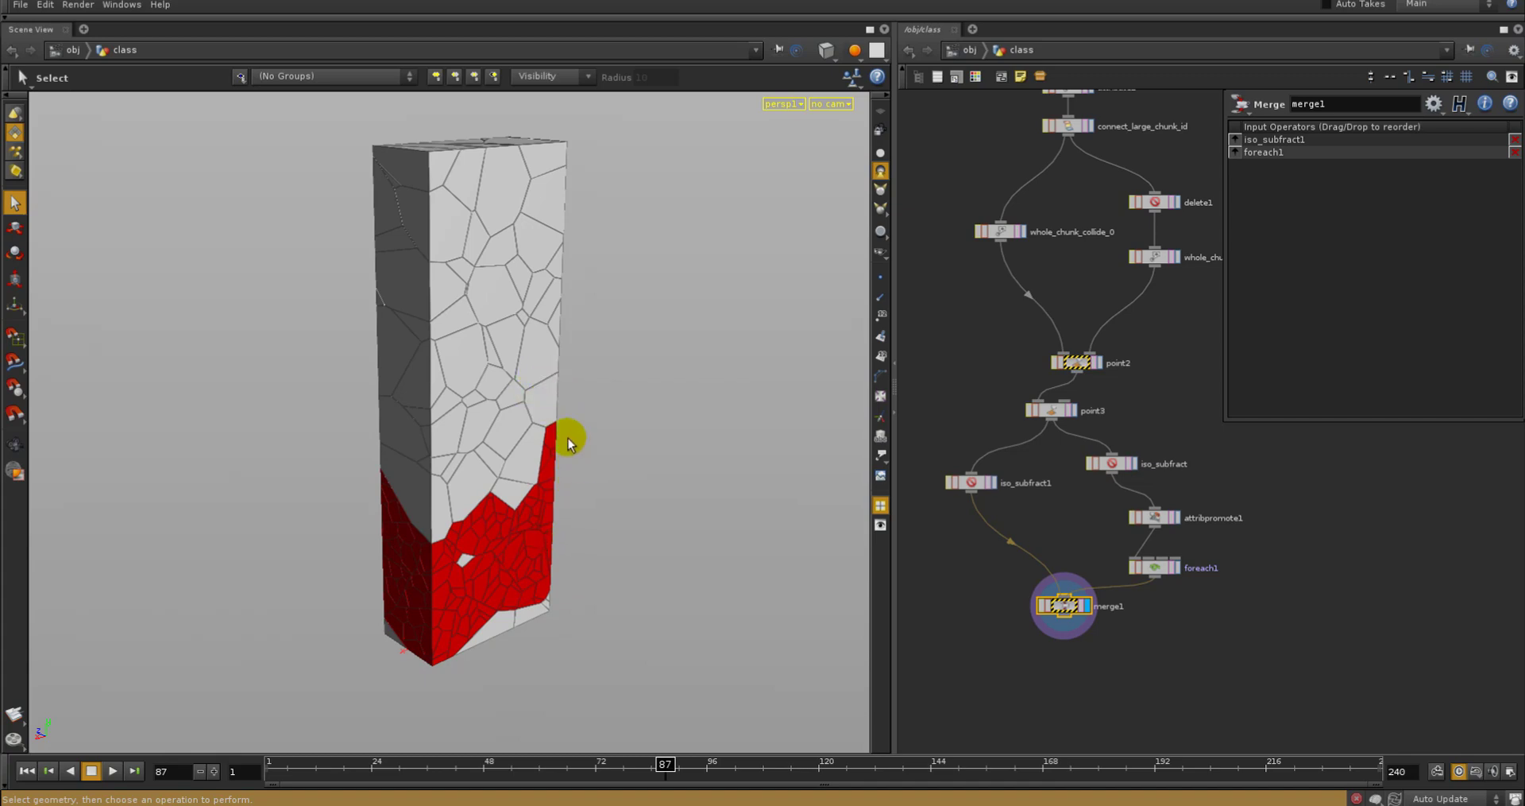
mouse_move(555, 521)
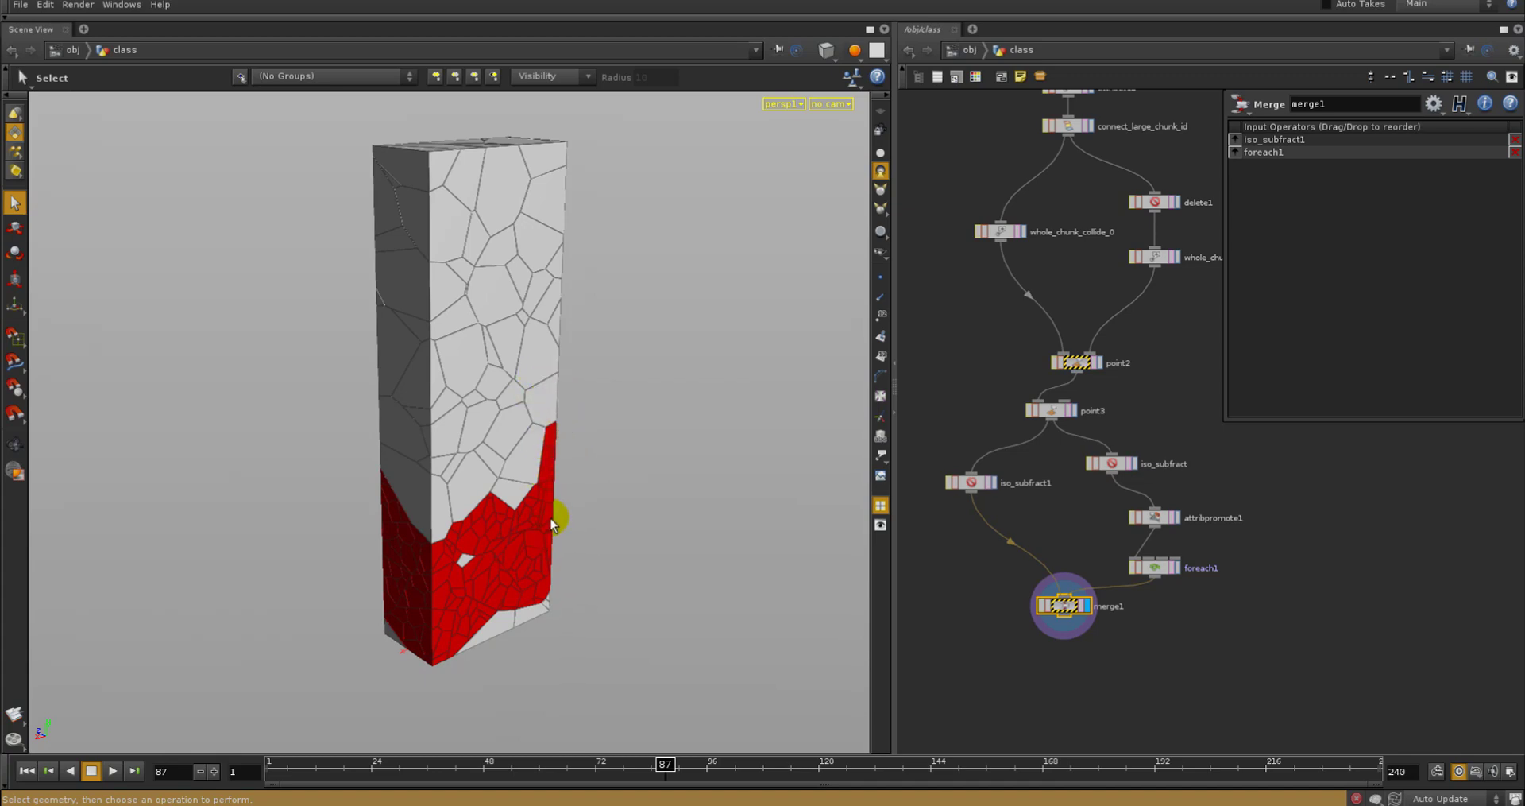
mouse_move(583, 541)
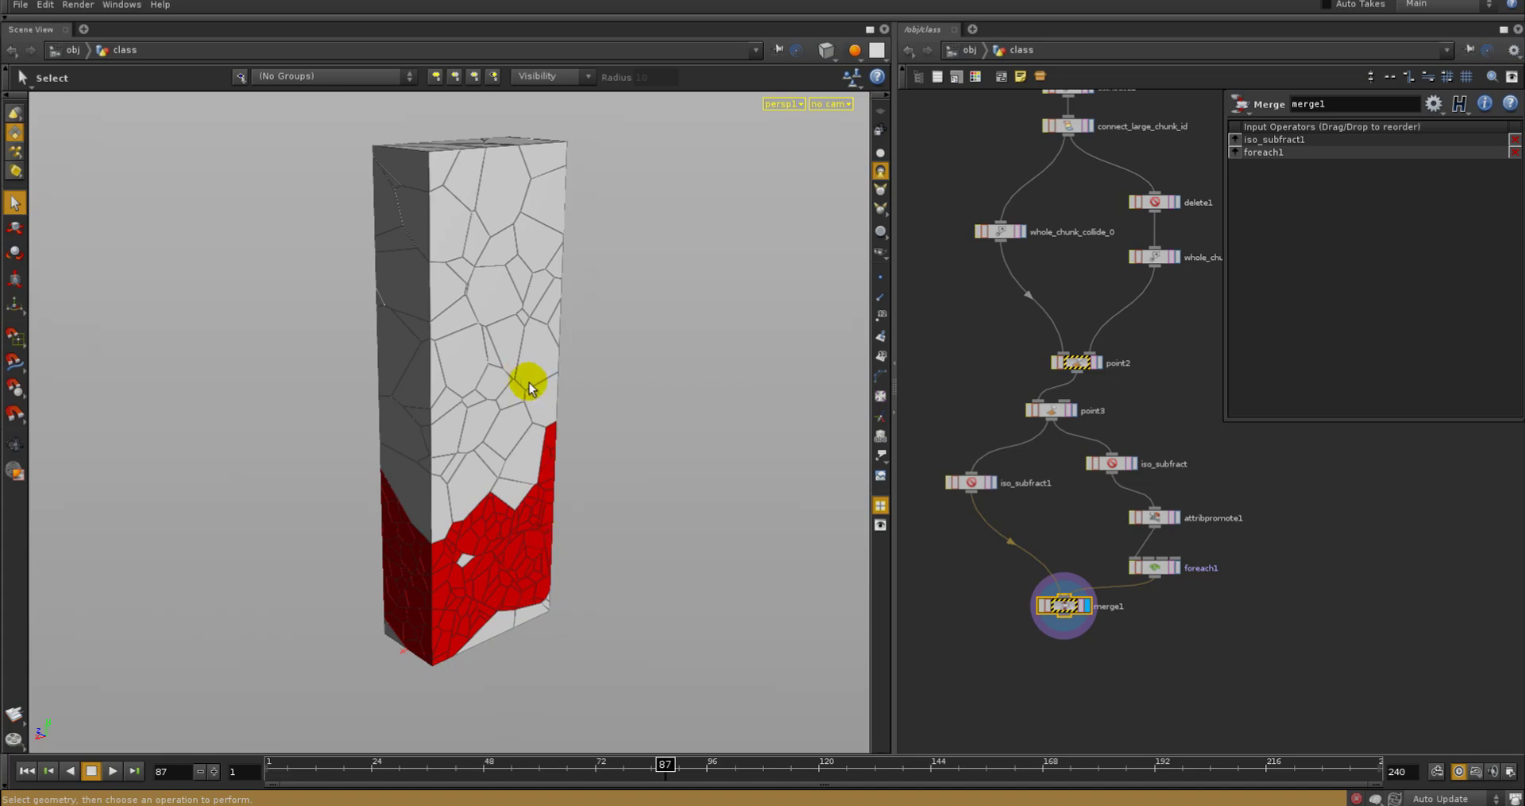
mouse_move(627, 554)
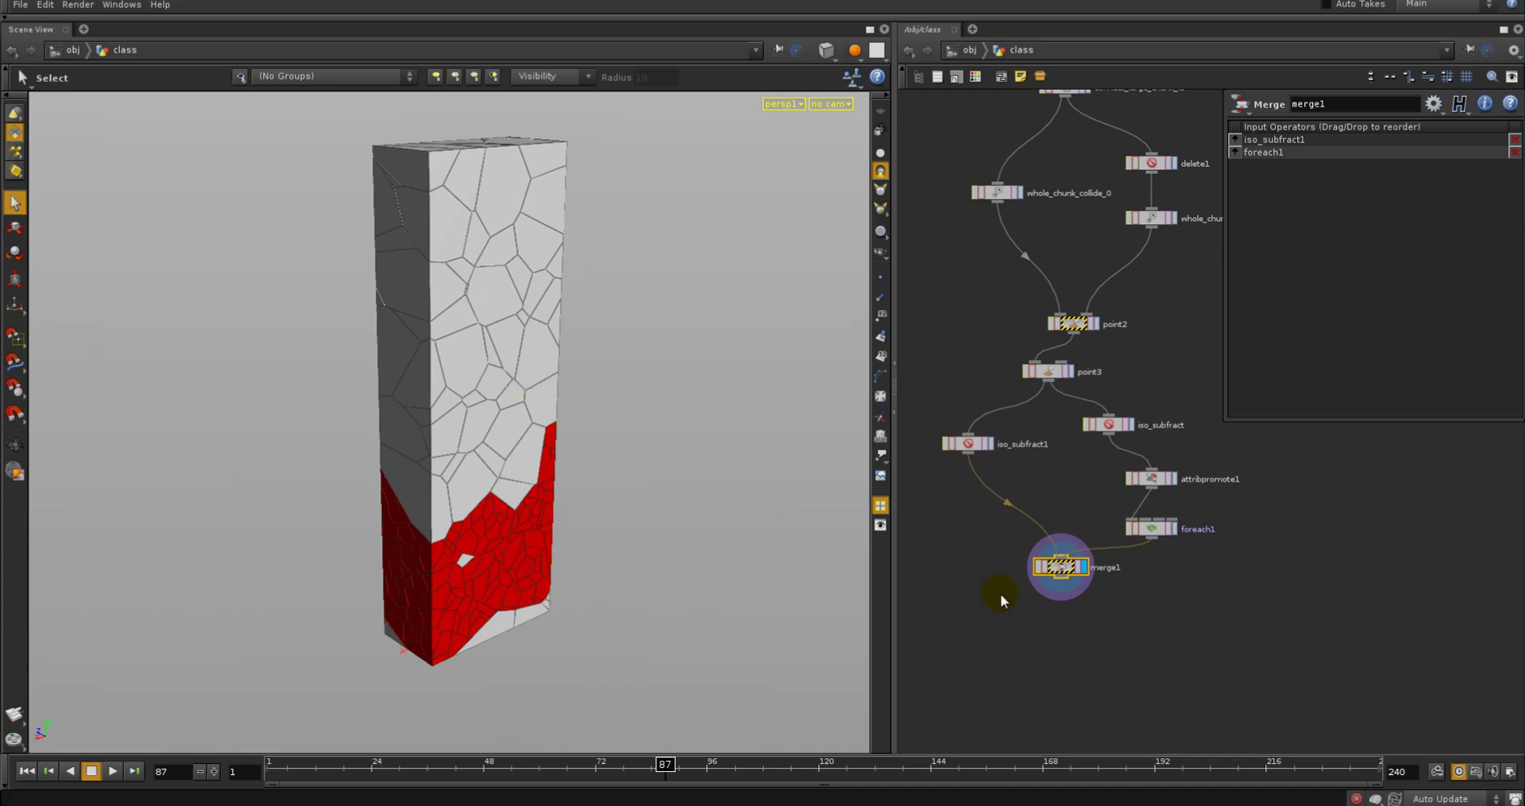
Add connectivity1 after merge1 with Primitive connectivity type and a renamed class attribute
key("tab")
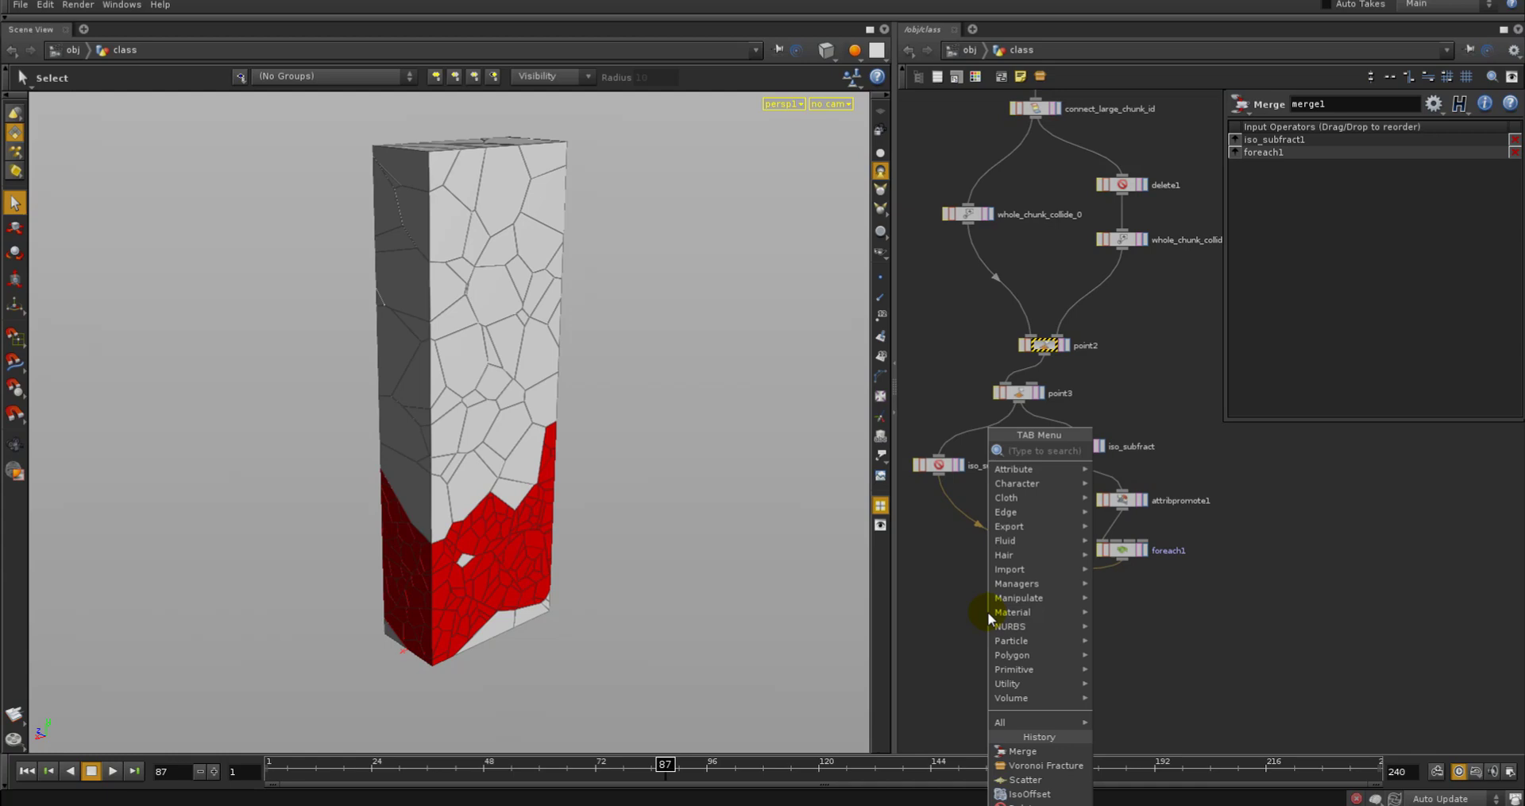
left_click(1022, 750)
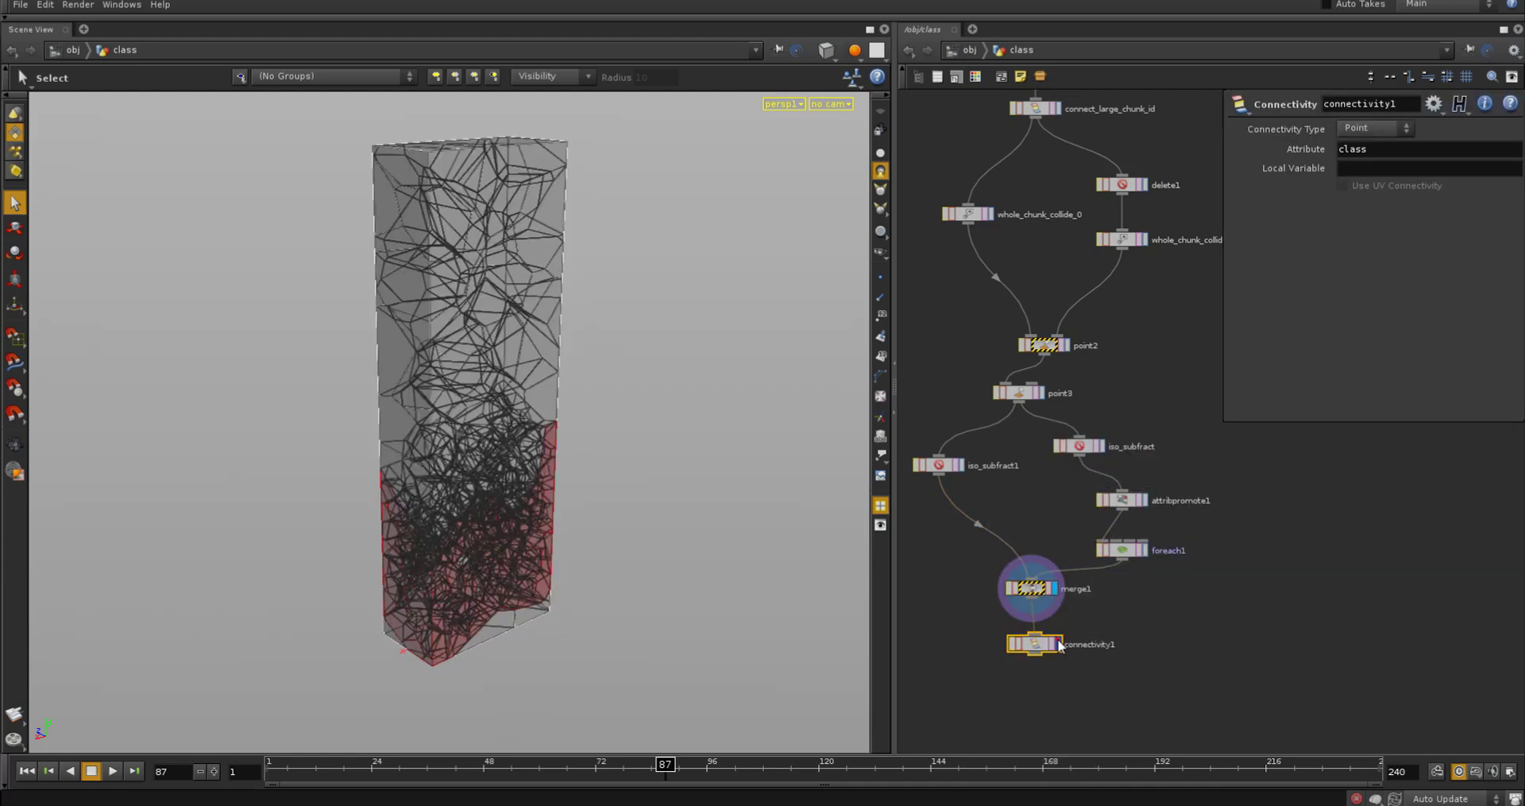
left_click(1371, 129)
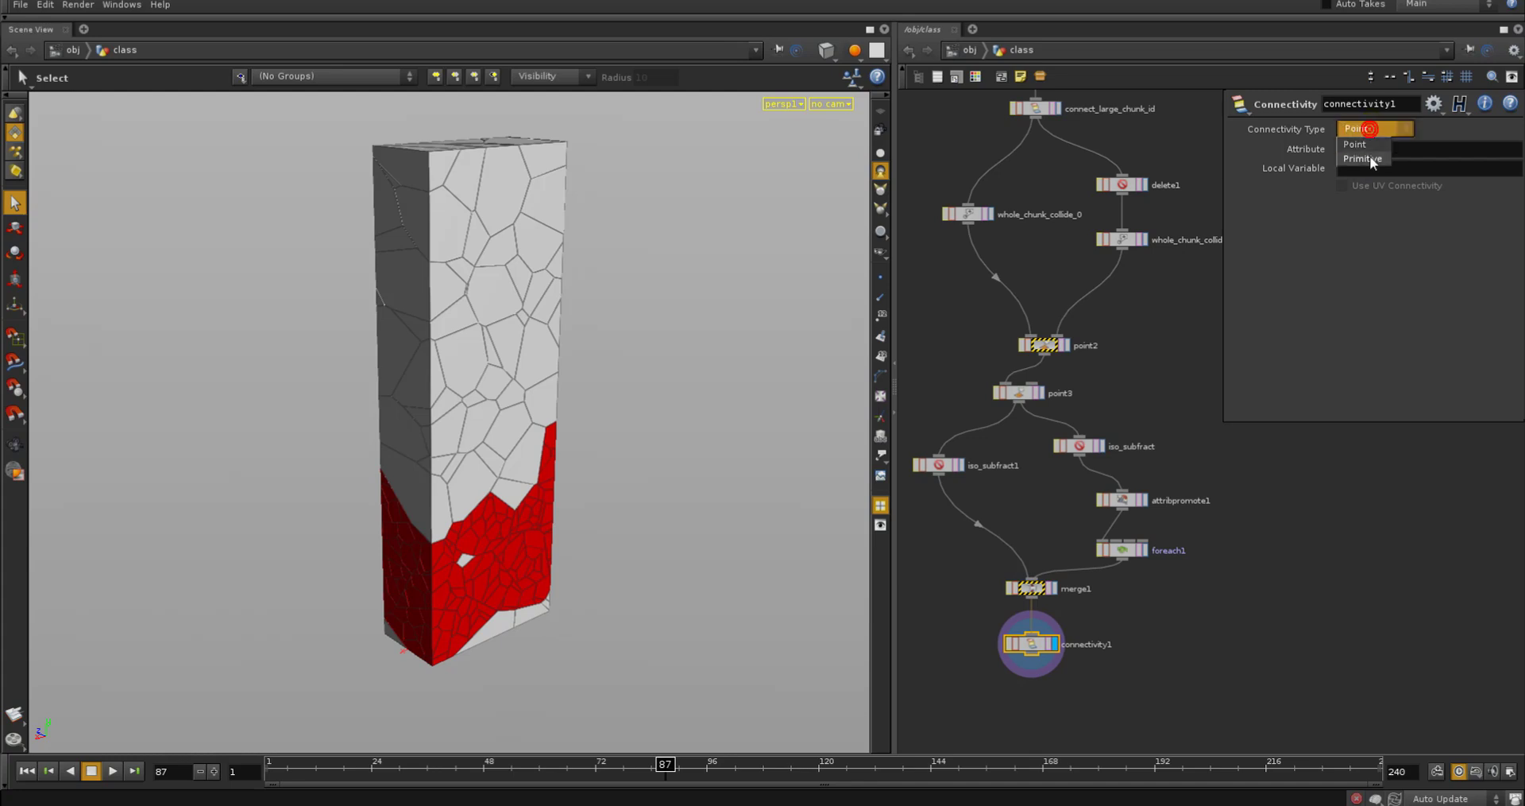
left_click(1363, 159)
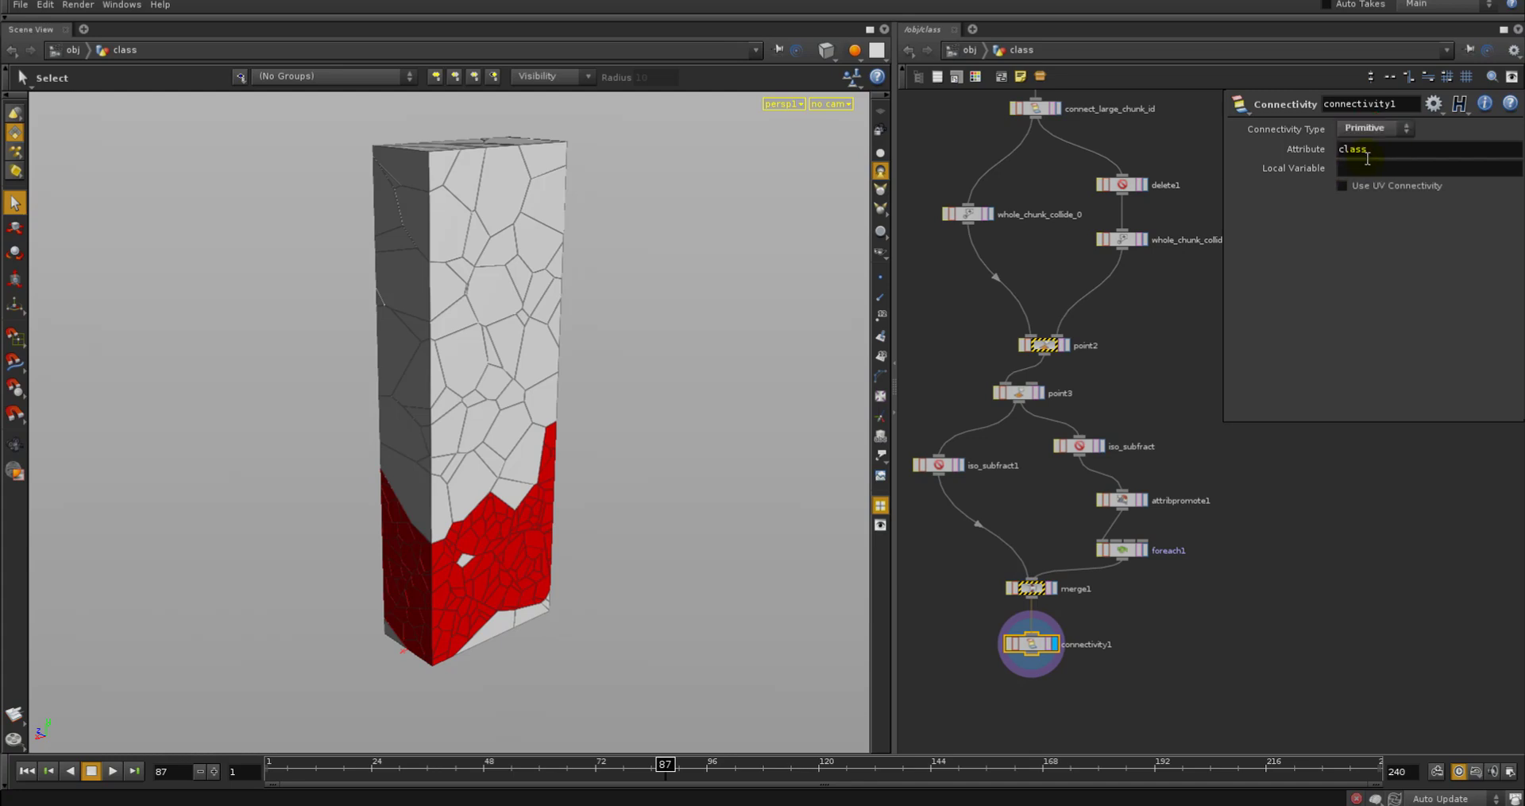
double_click(1353, 149)
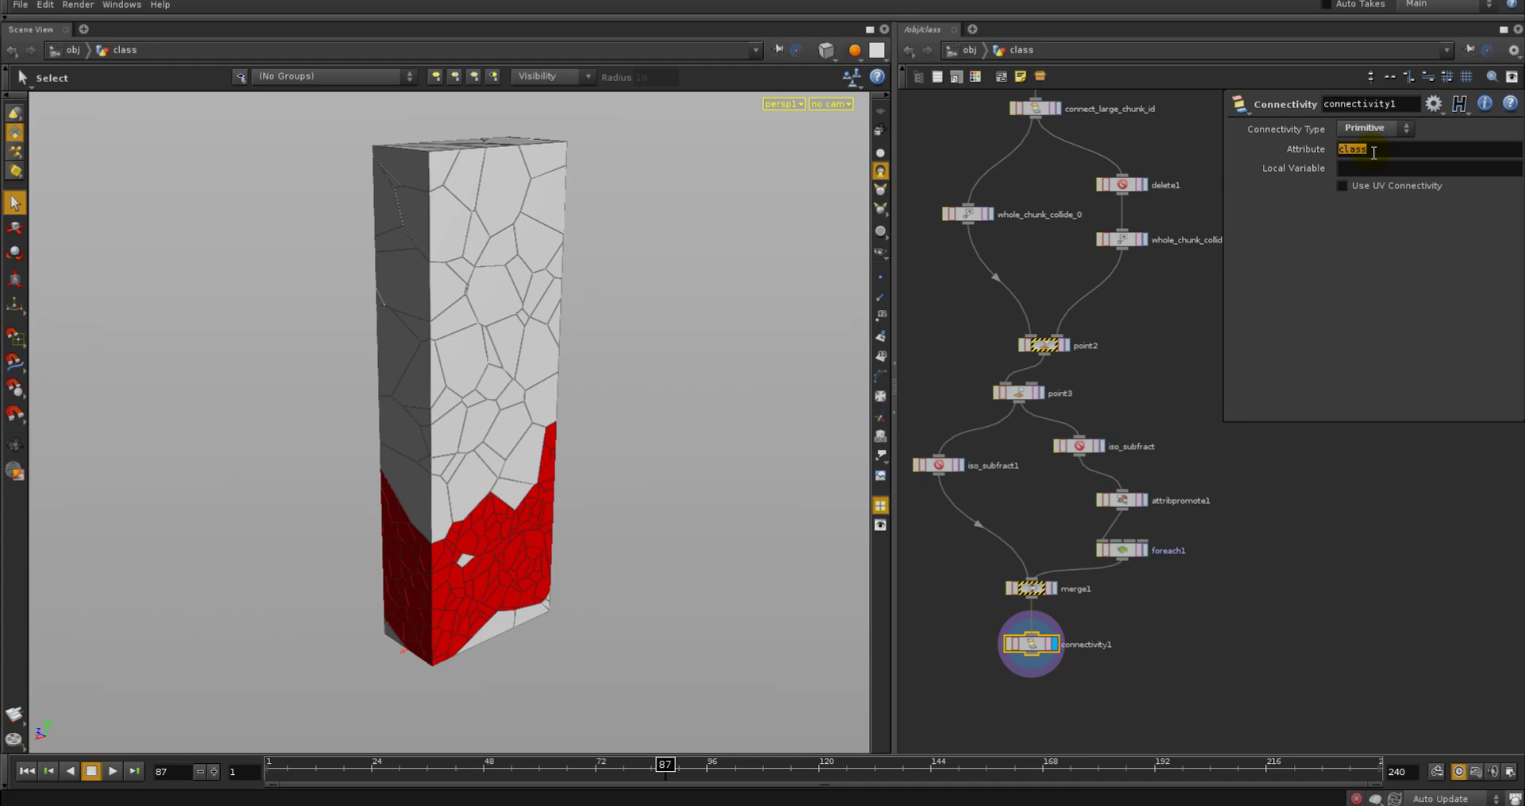
type("dopschu")
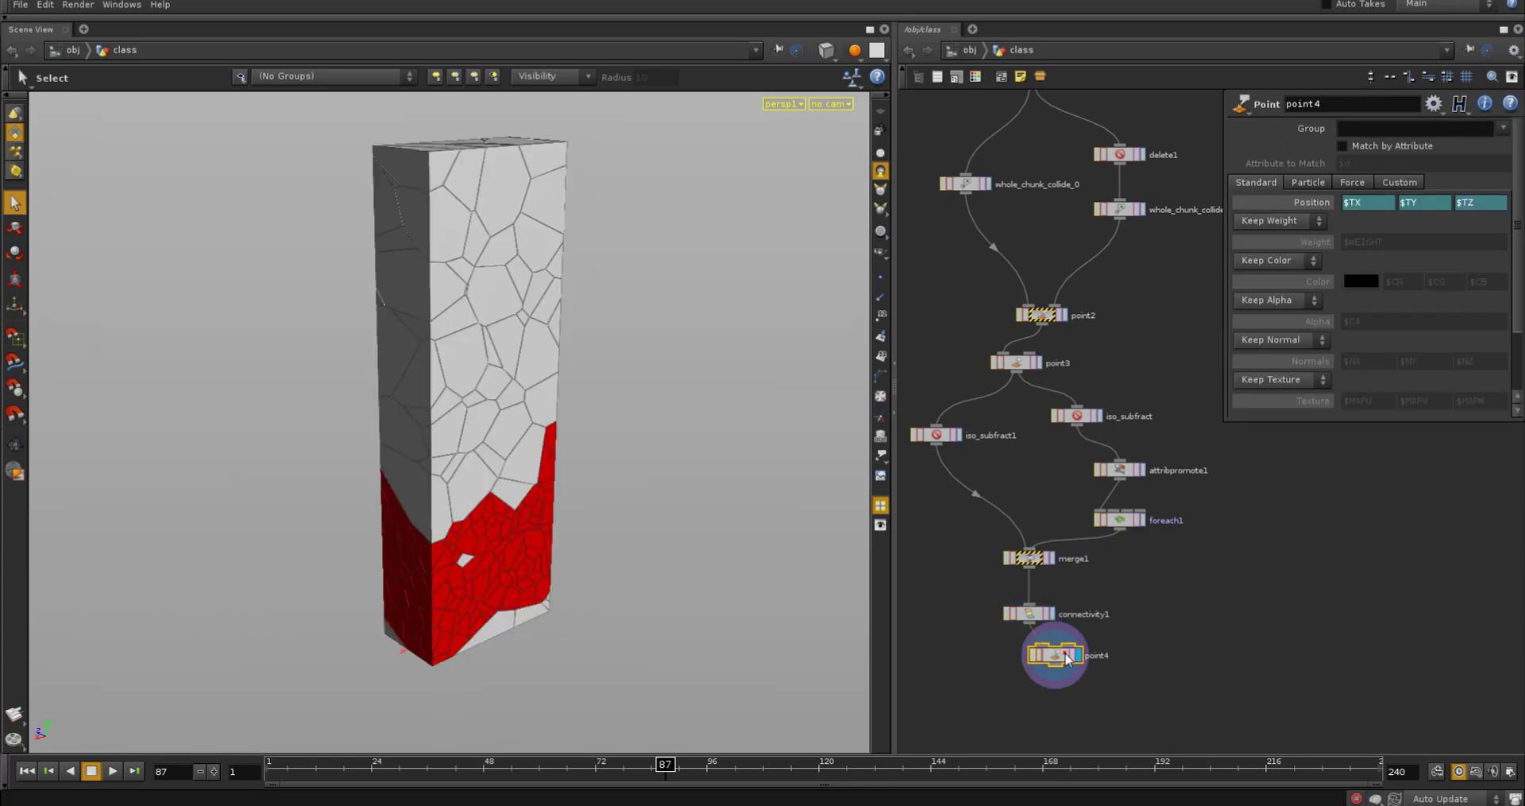
Add color on the Point SOP with rand($DOPSCHUNK) expressions per channel for random chunk colors
left_click(1314, 259)
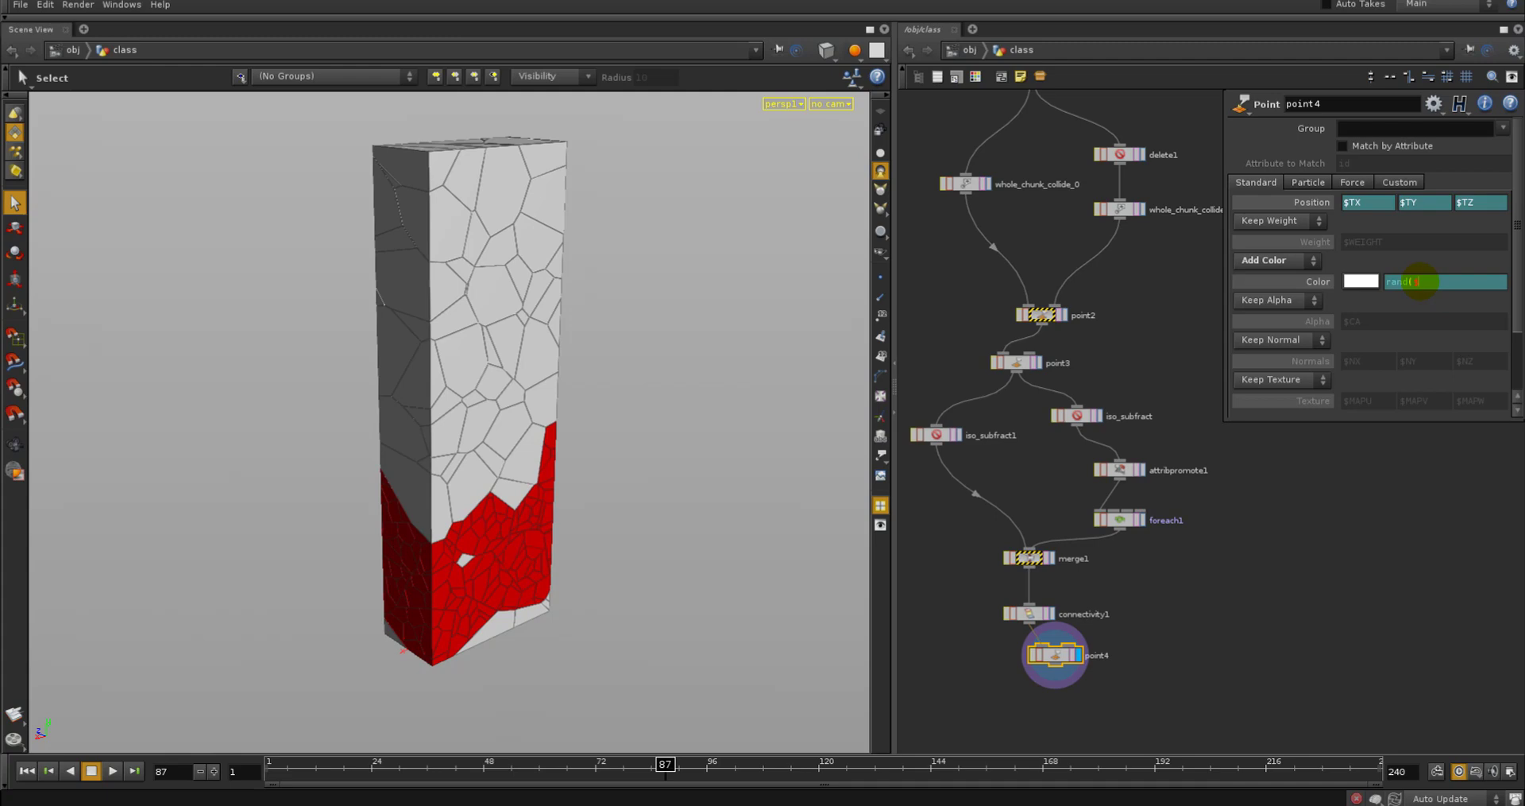
type("$DOPSCHUNK")
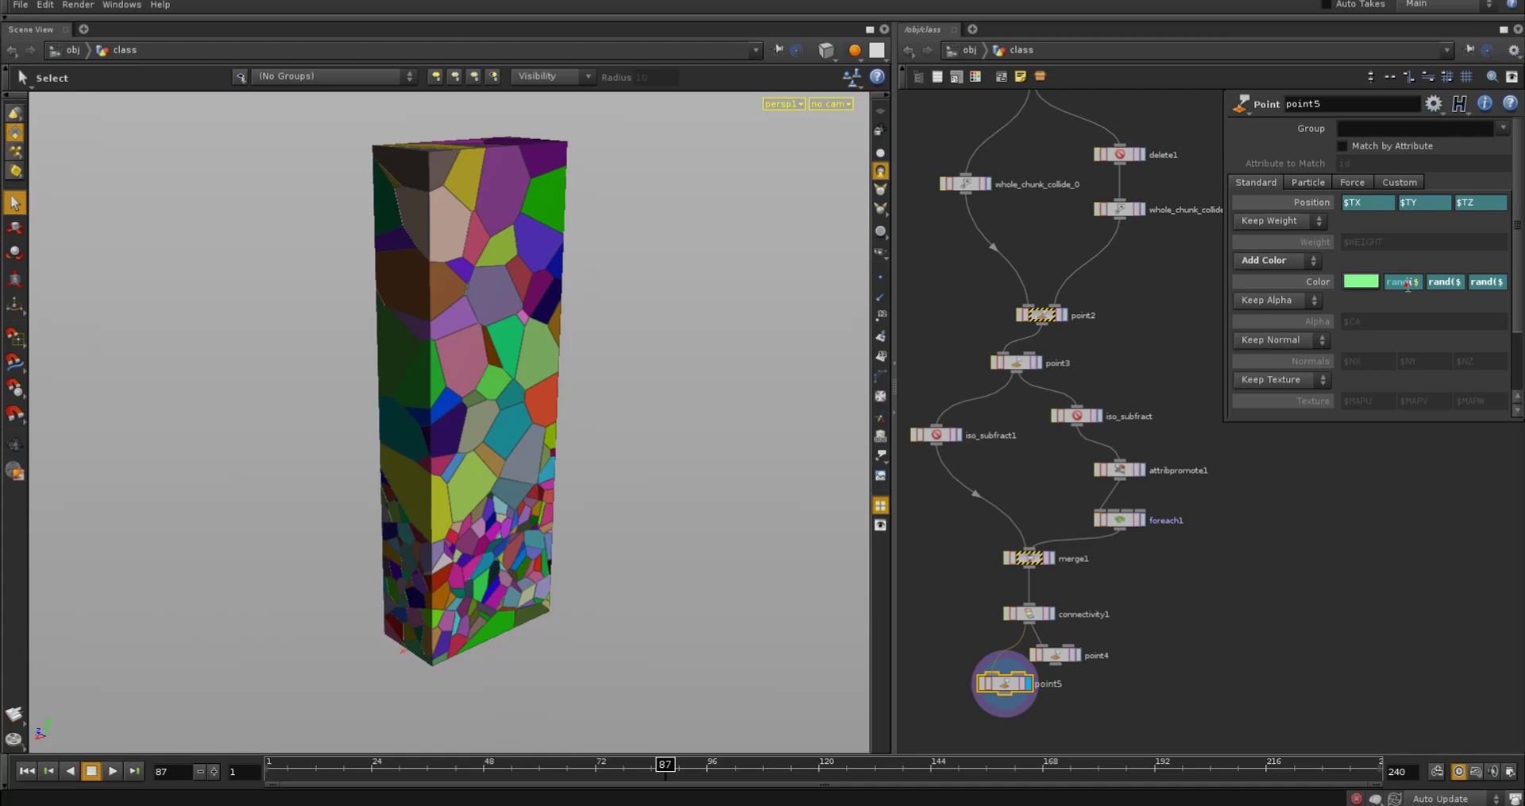
type("$DOPSCHUNK + .01")
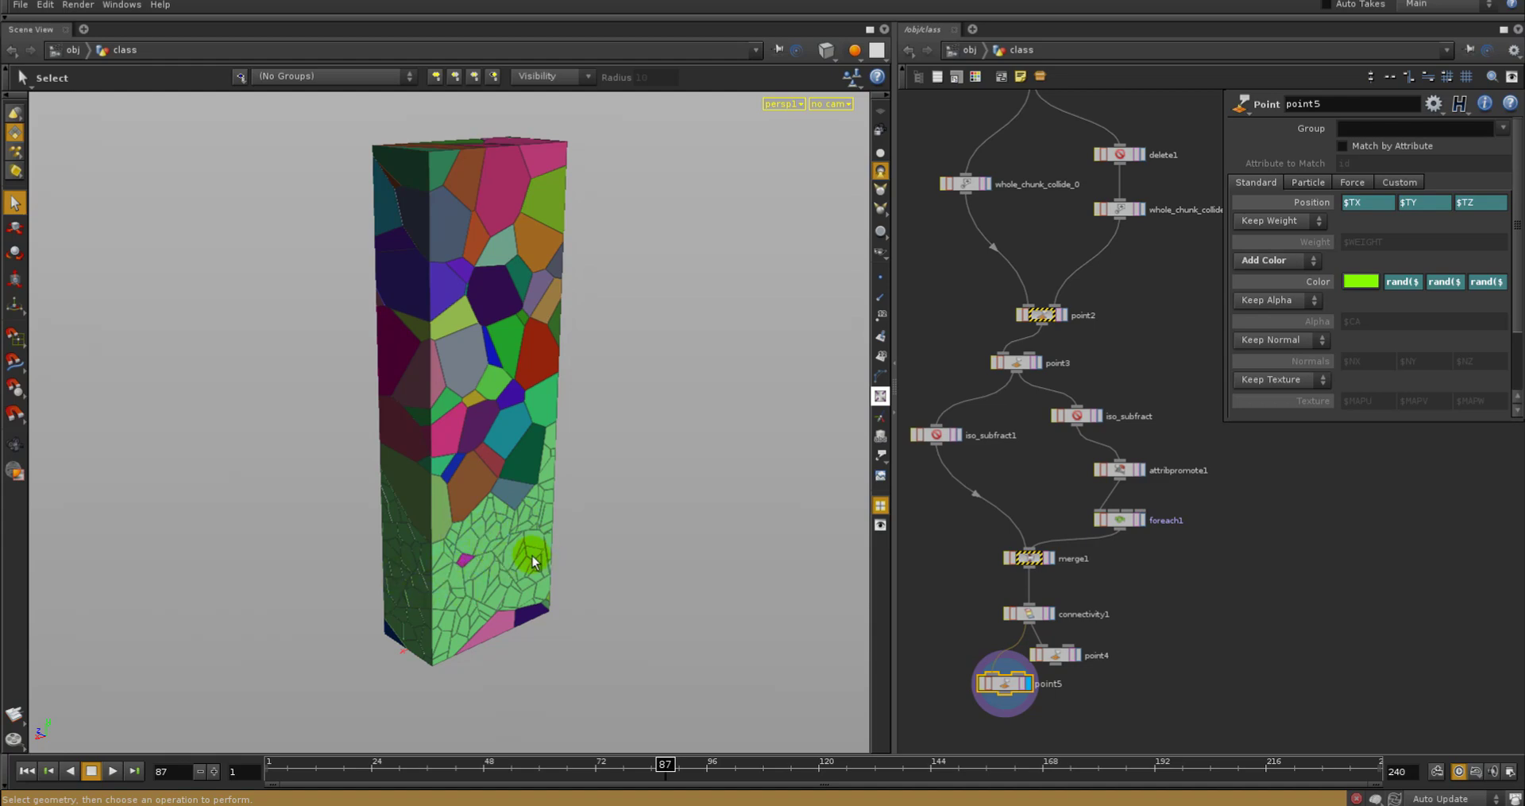
left_click(1055, 653)
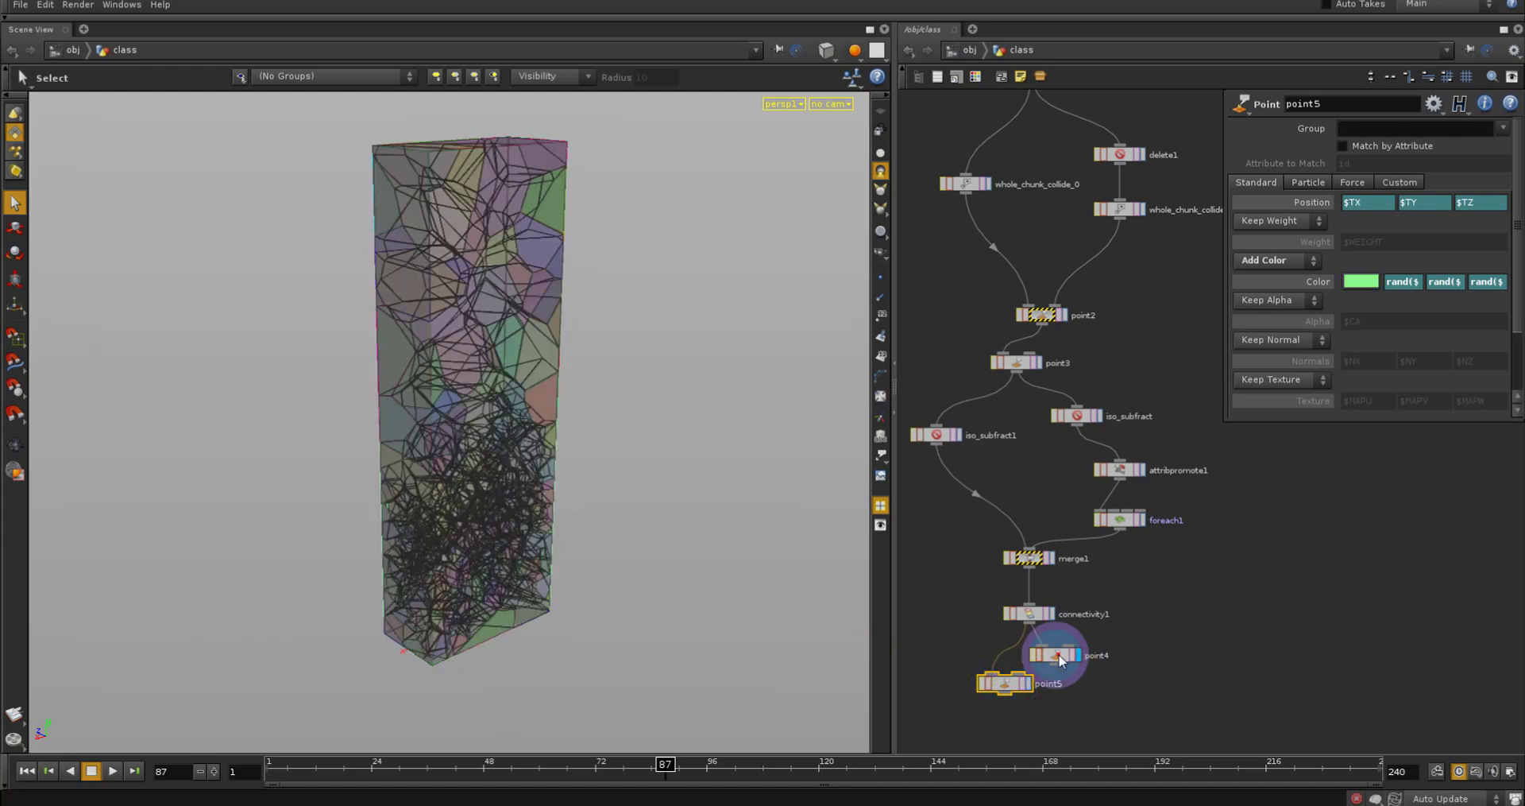
left_click(1028, 613)
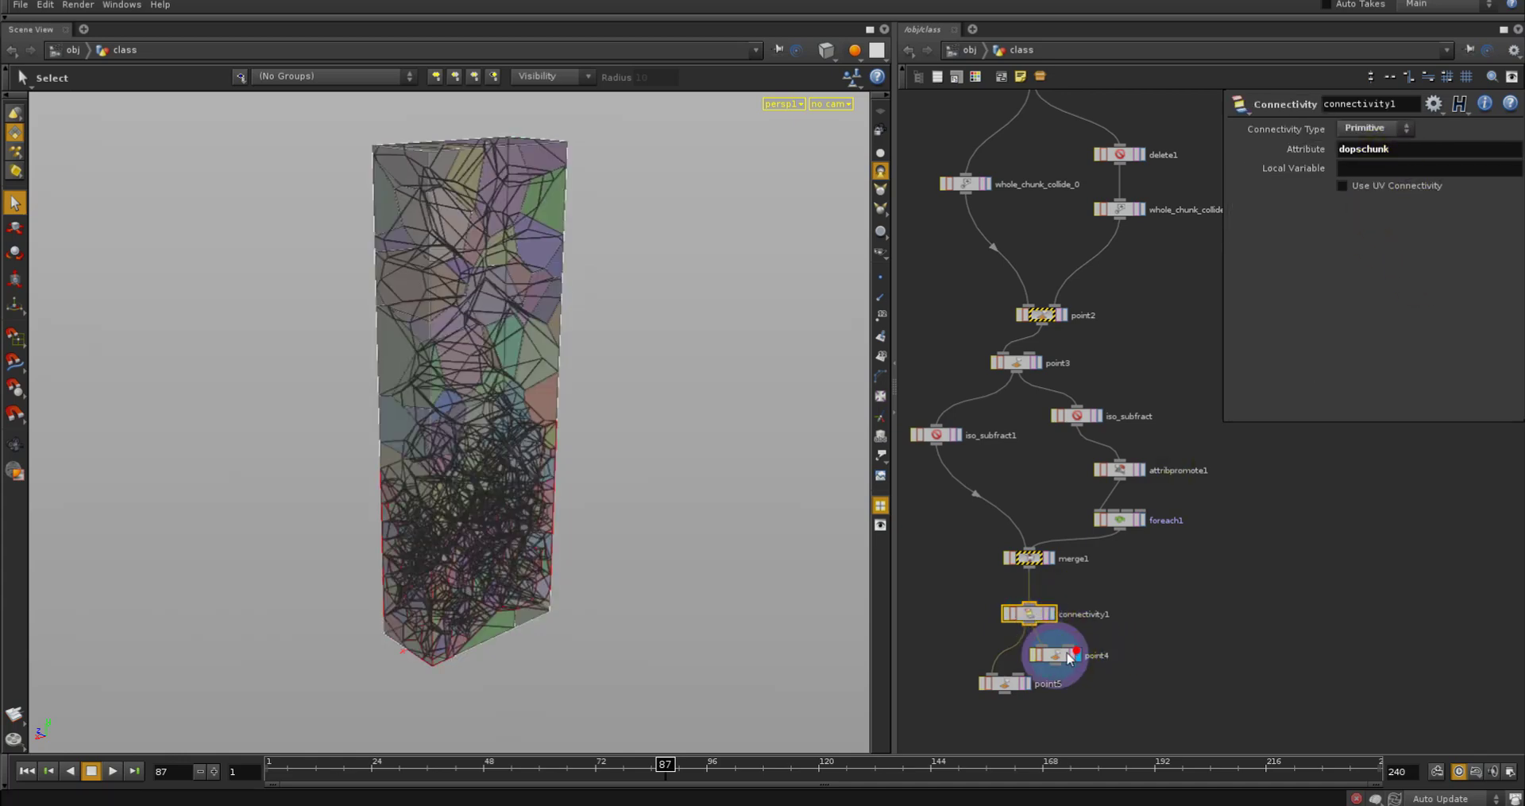
Change scatter1's Number Of Points from 100 to 50, then settle on 70
left_click(1055, 653)
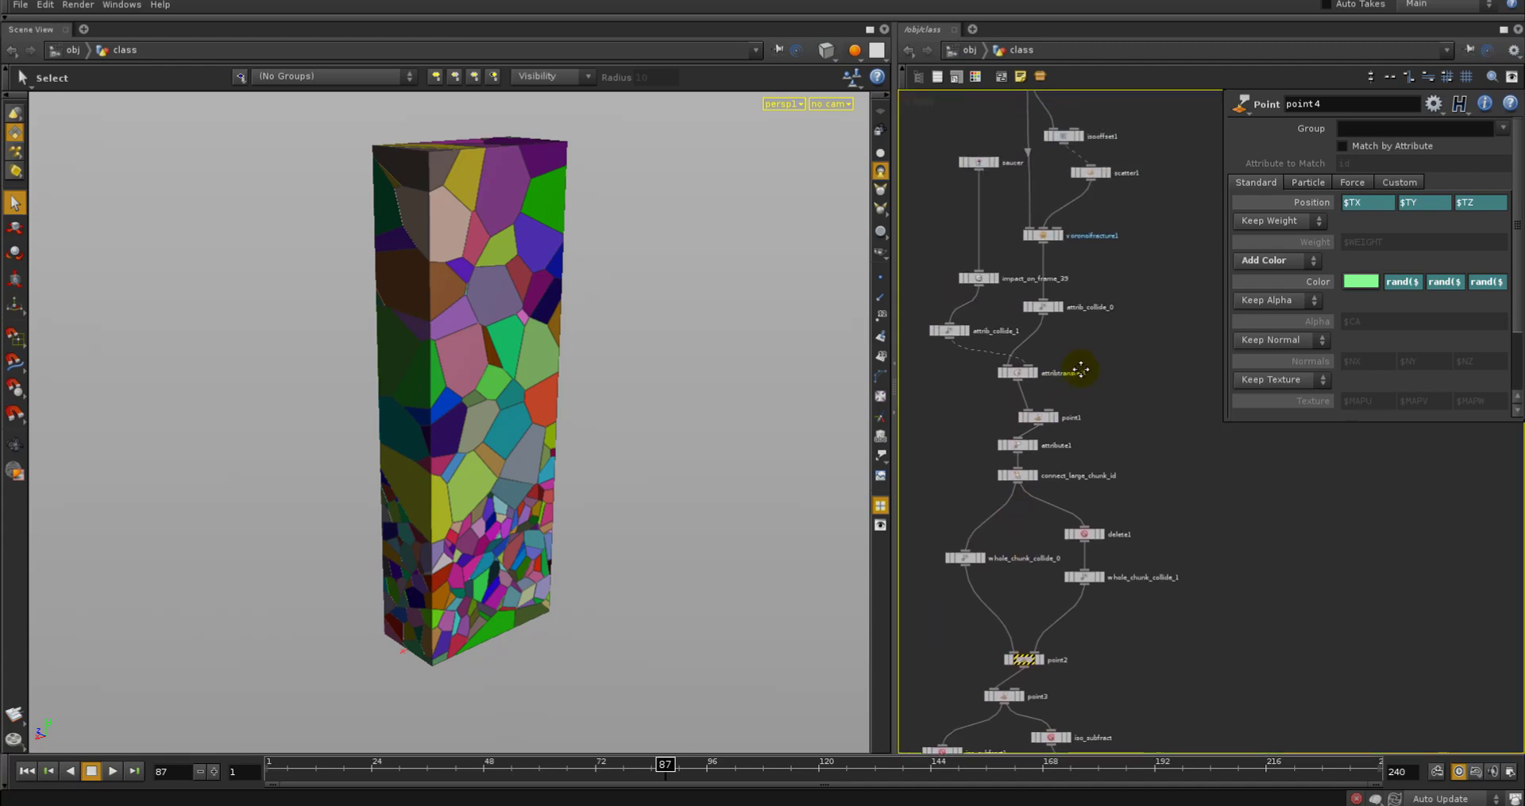
left_click(1087, 183)
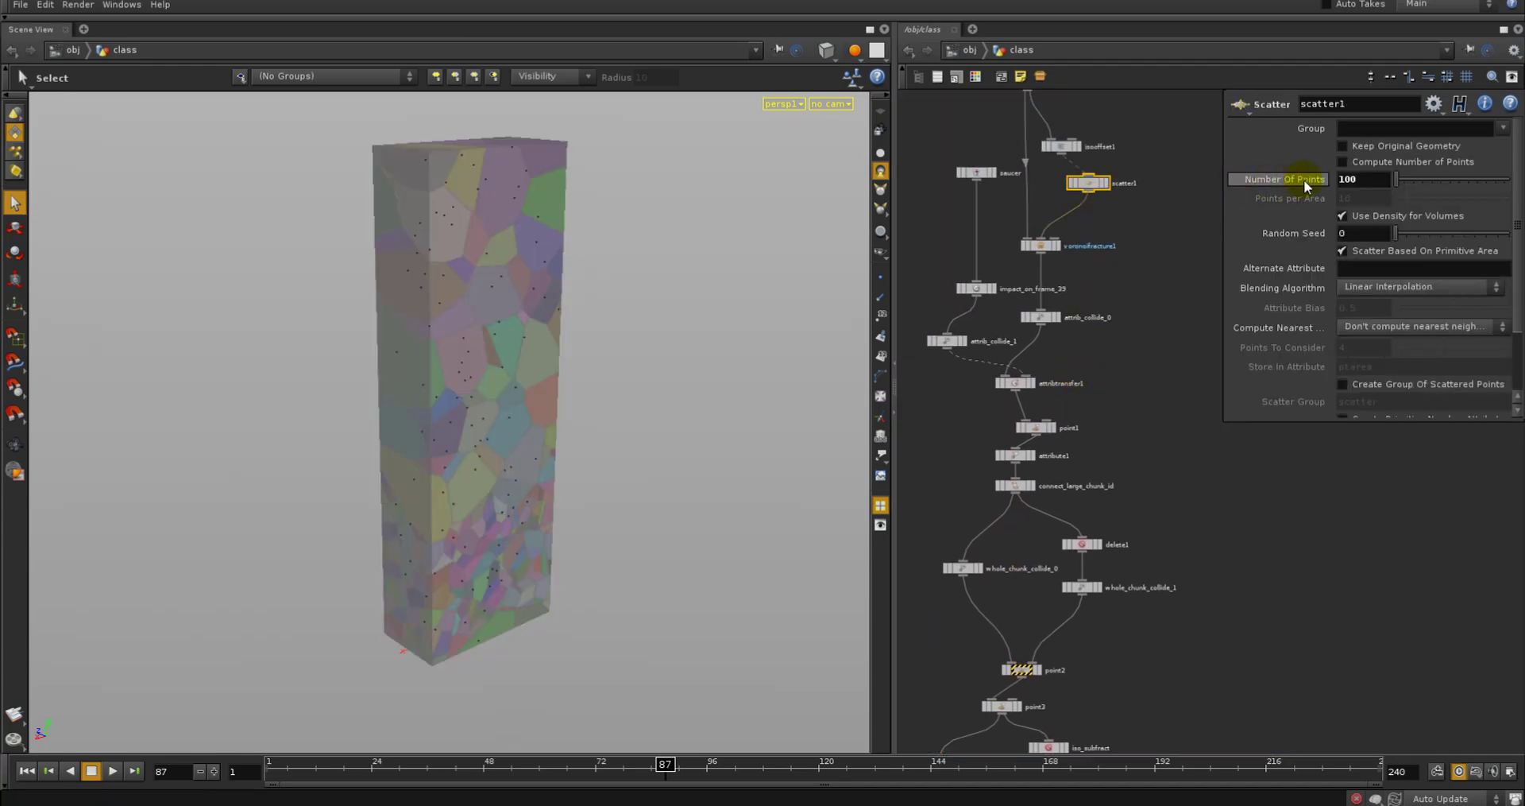
type("50")
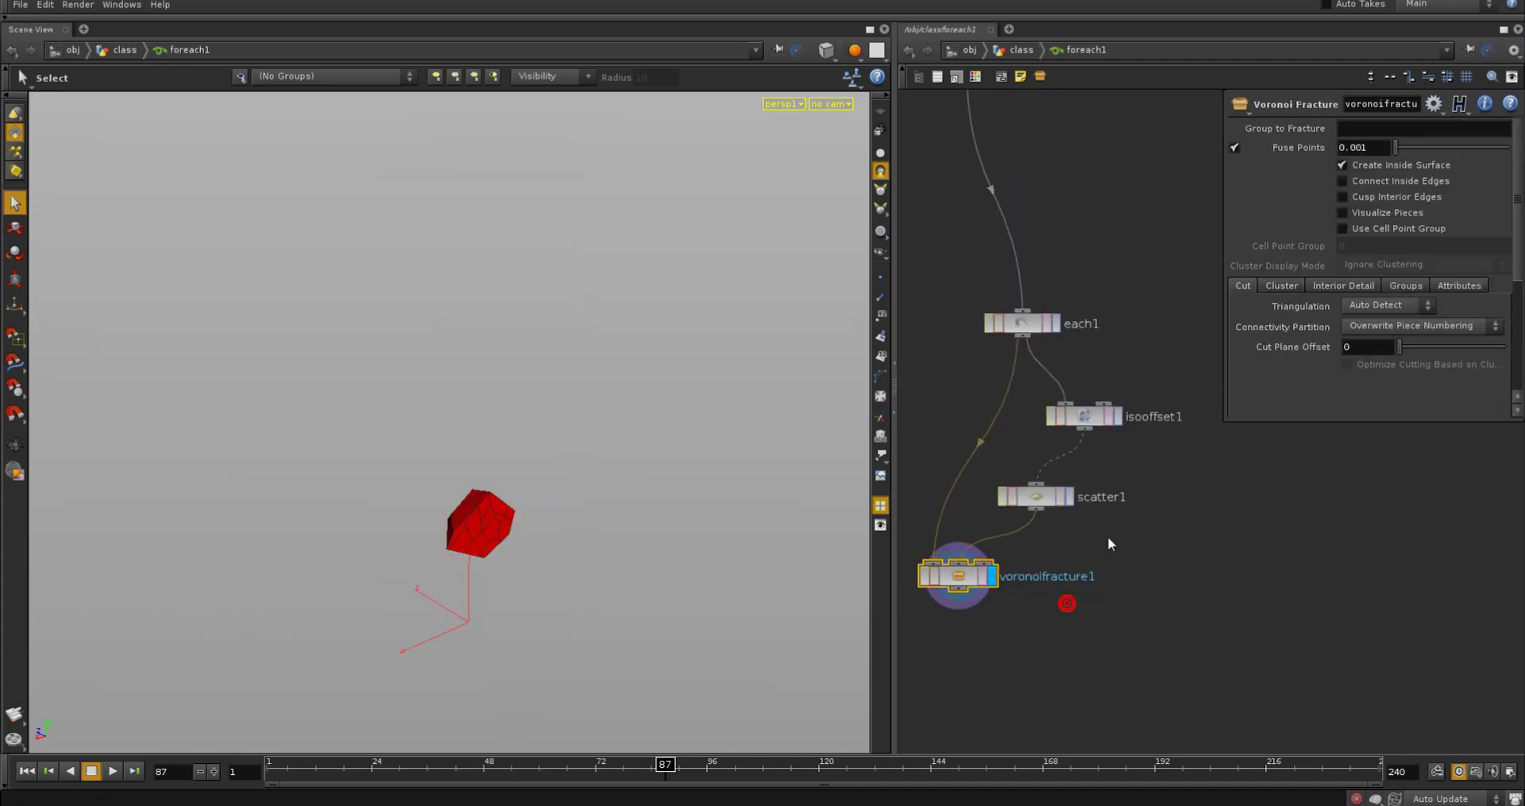
left_click(1021, 496)
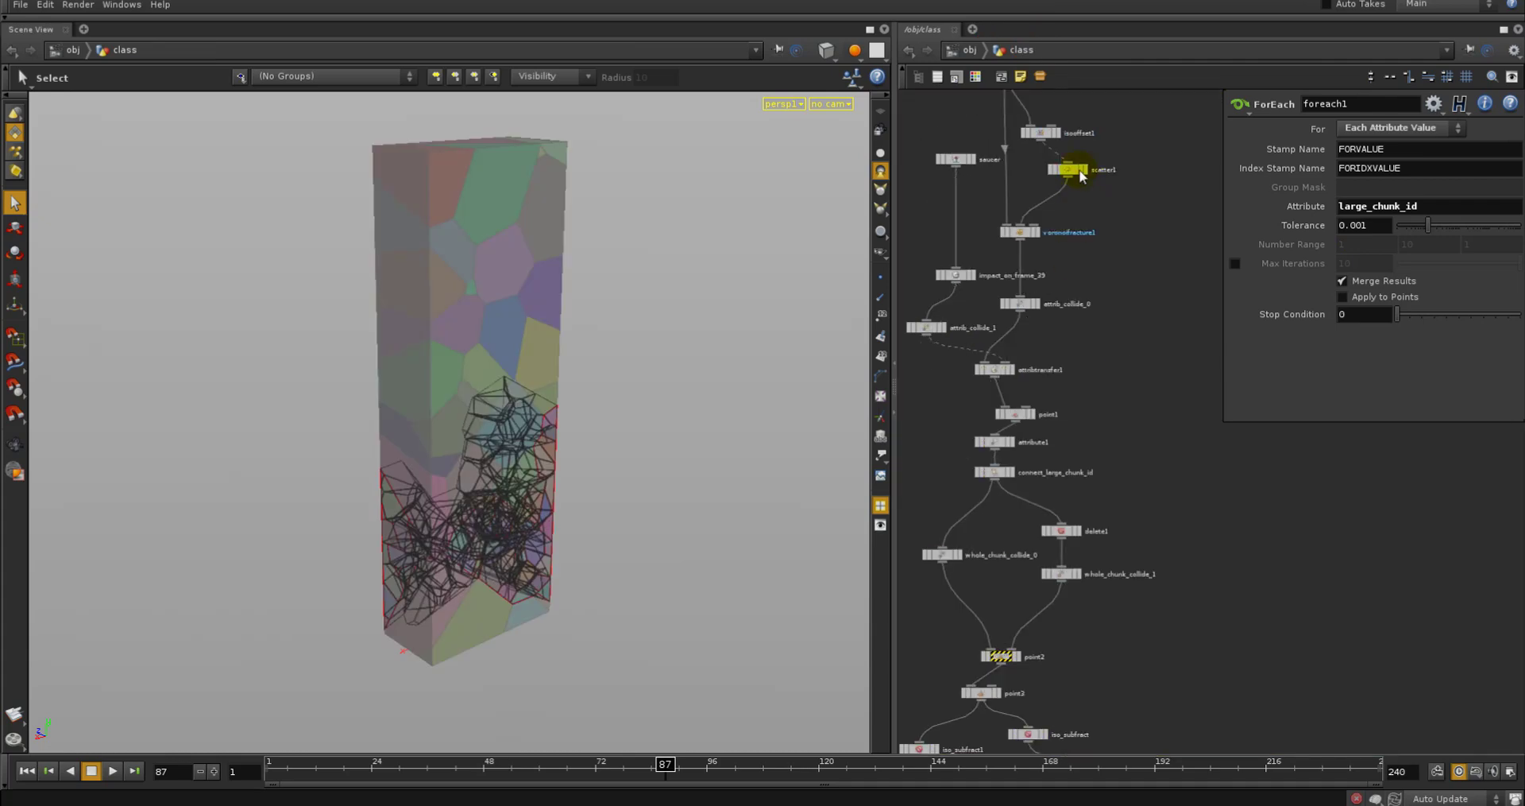
left_click(1067, 170)
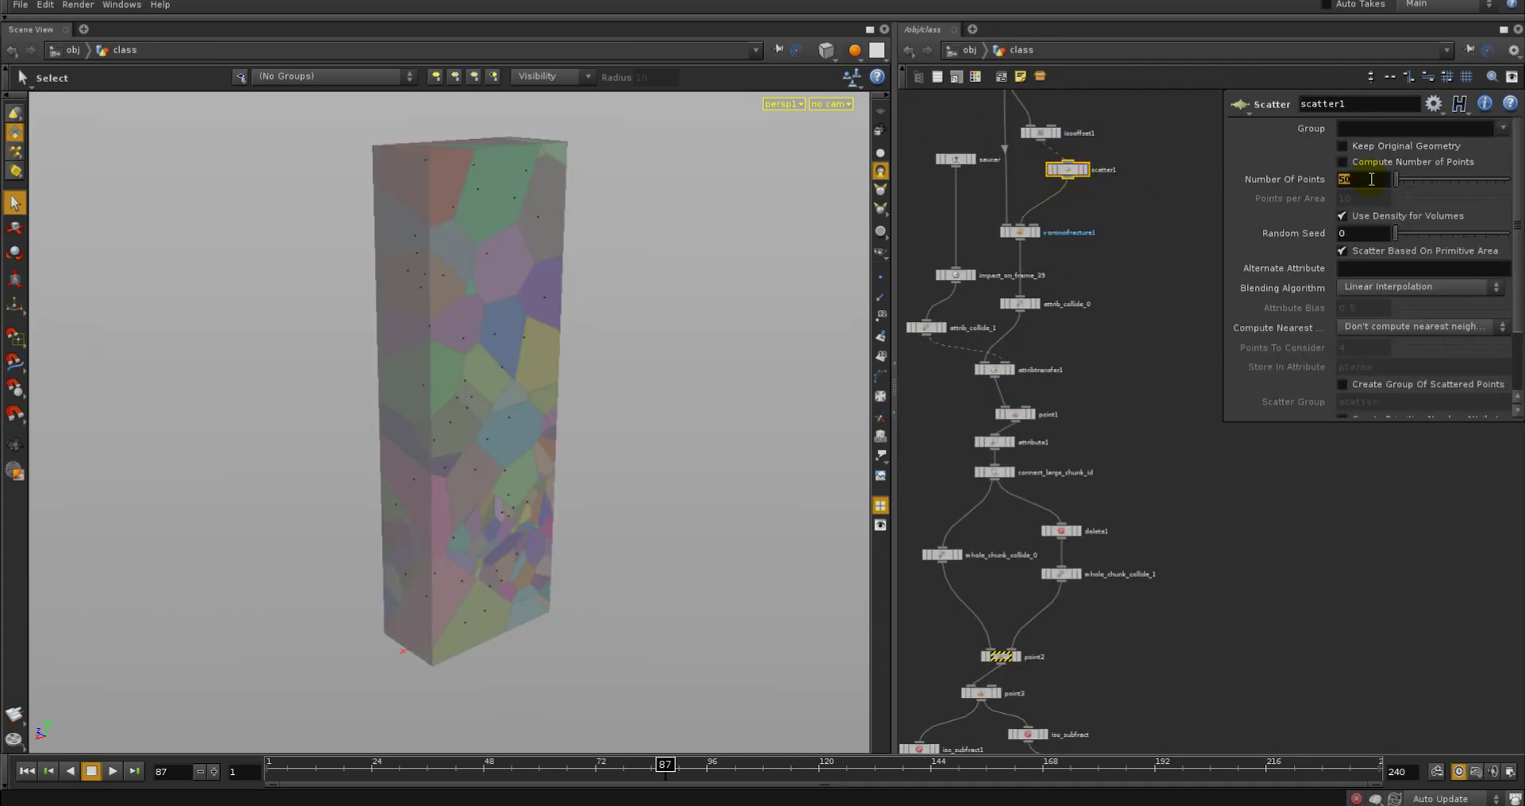
type("70")
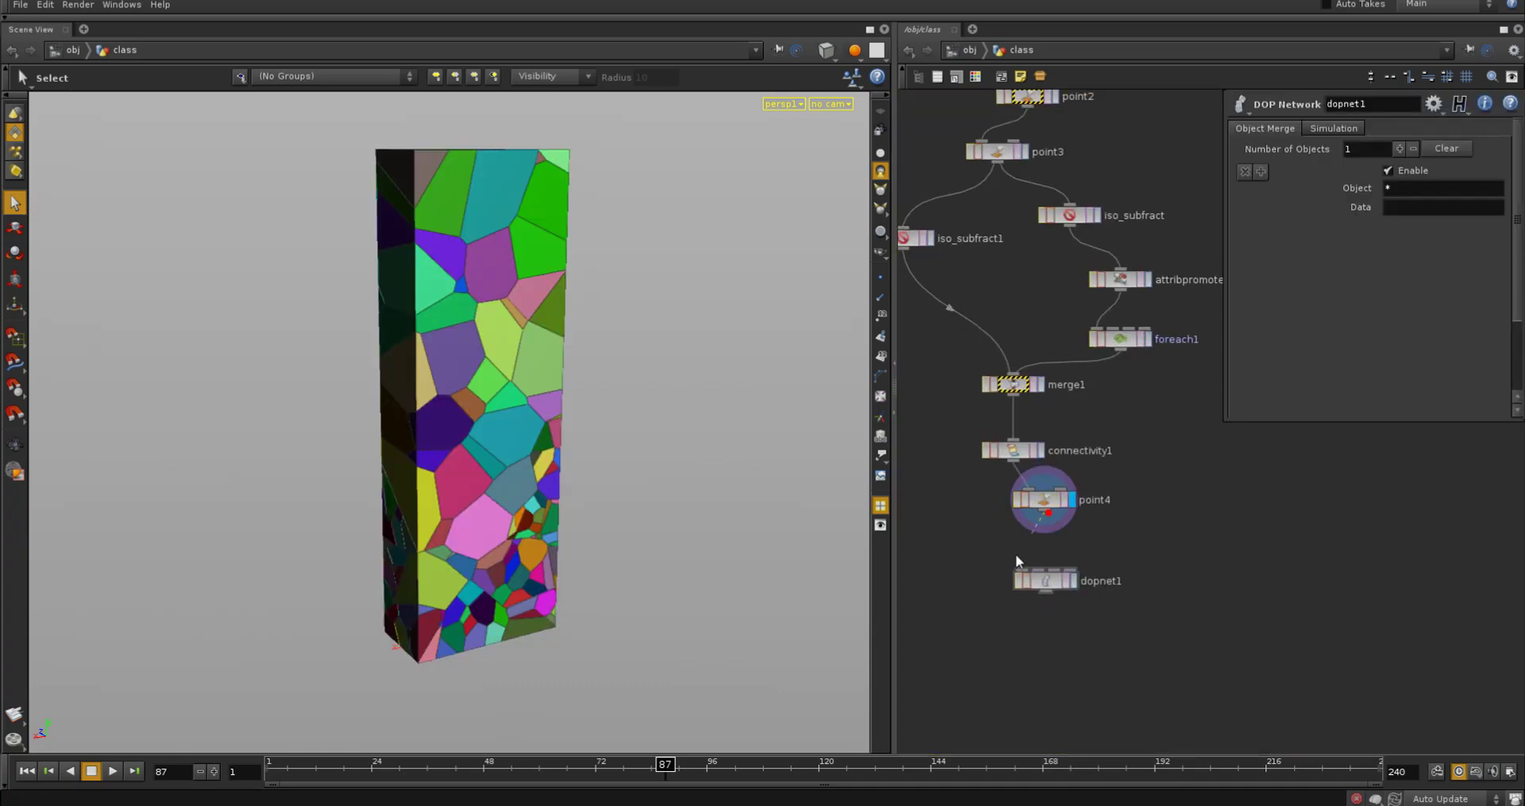
Wire point4's colored chunk geometry into dopnet1
left_click(1044, 580)
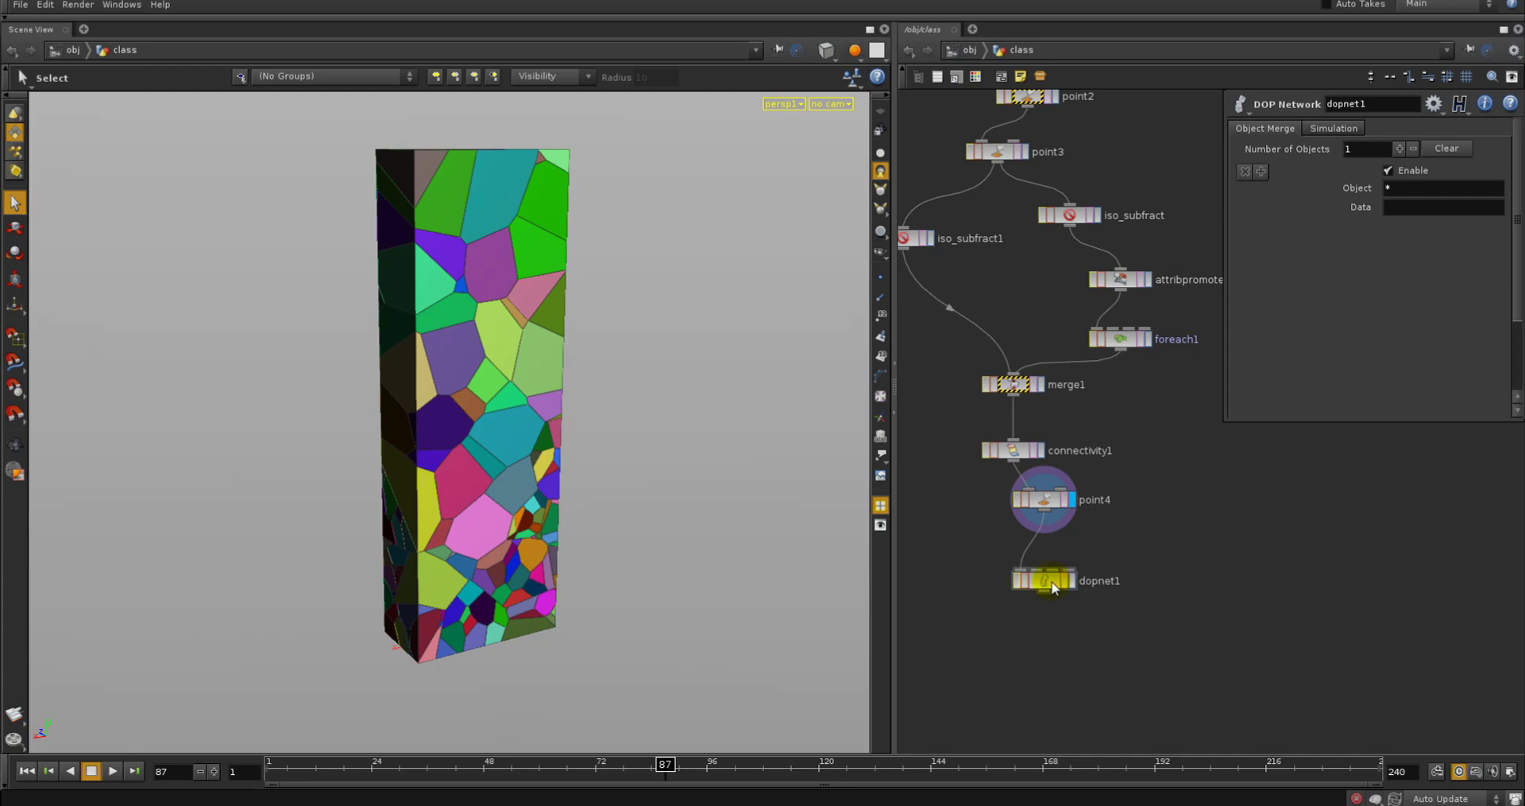
double_click(1042, 580)
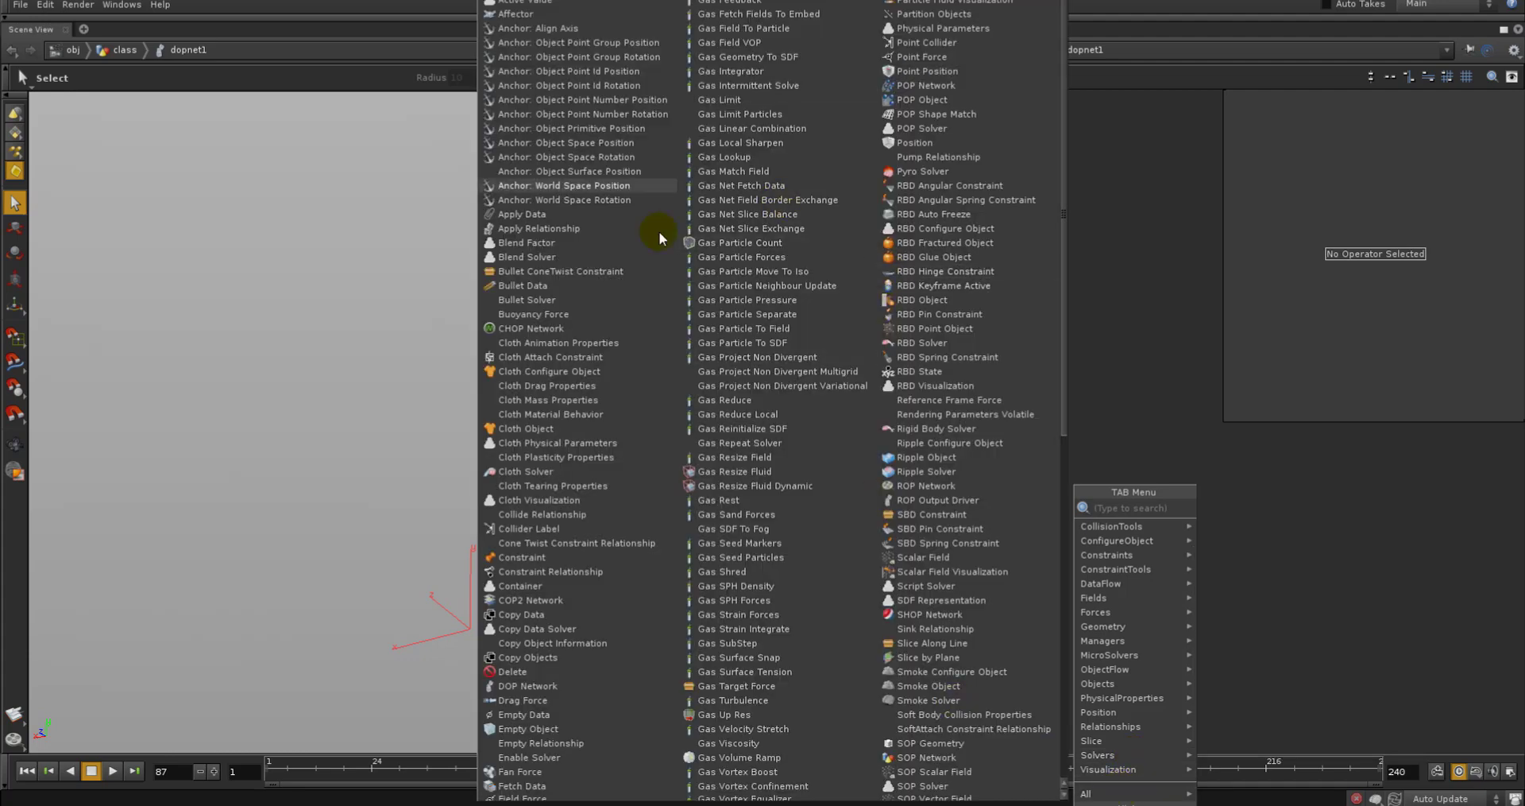
mouse_move(722, 352)
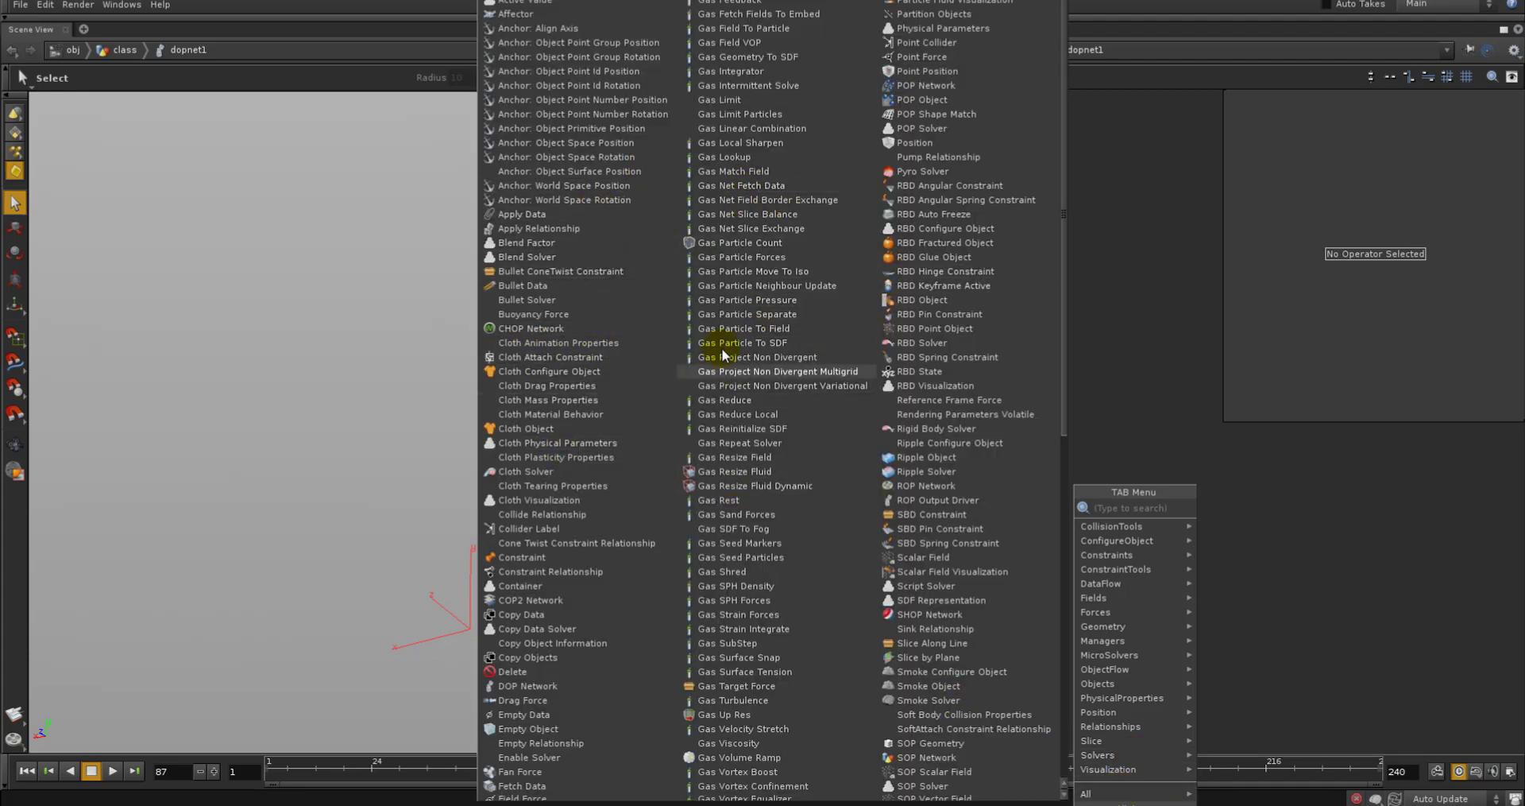
mouse_move(724, 327)
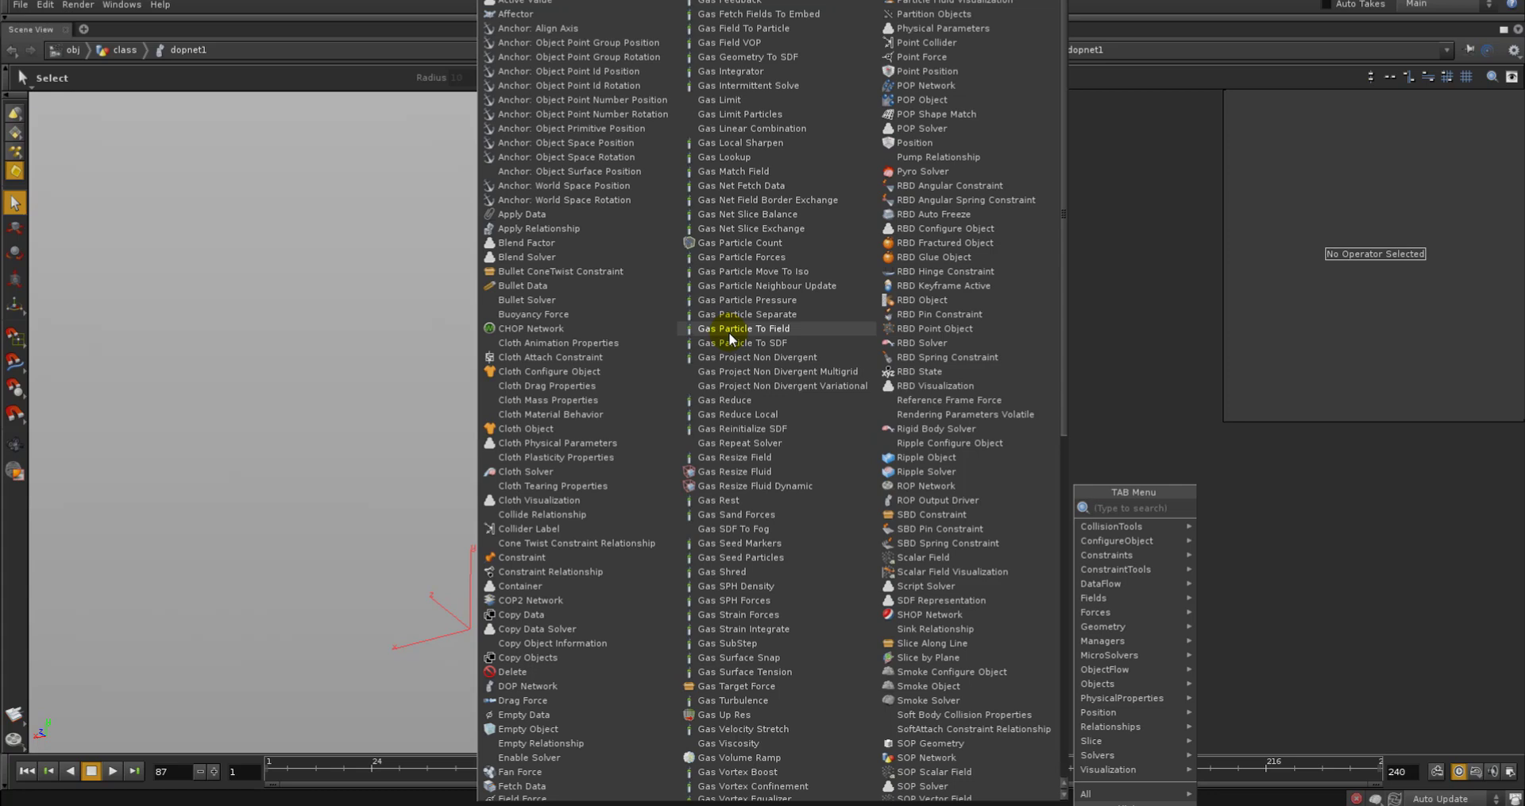
mouse_move(769, 300)
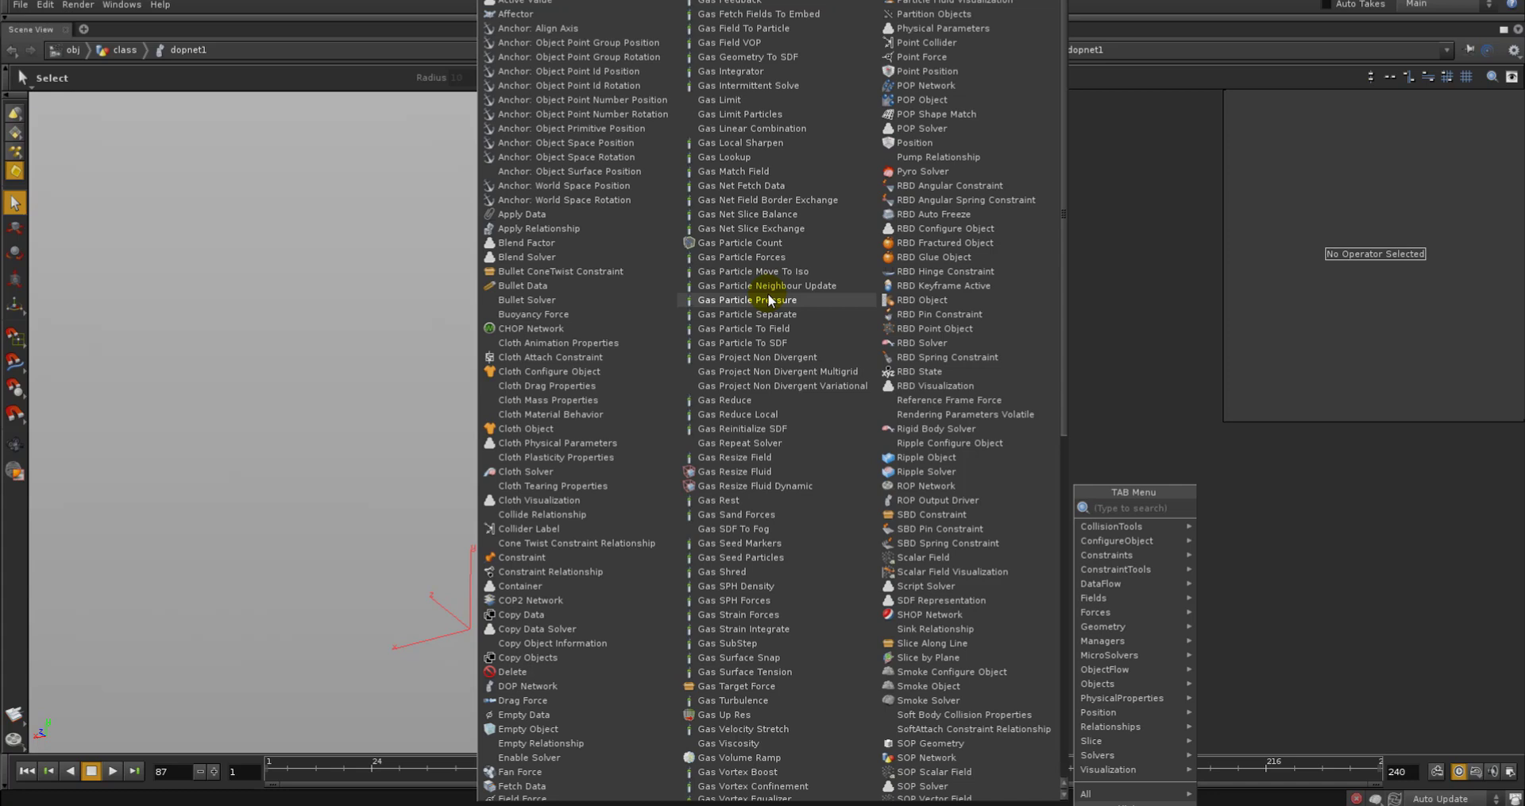
mouse_move(763, 186)
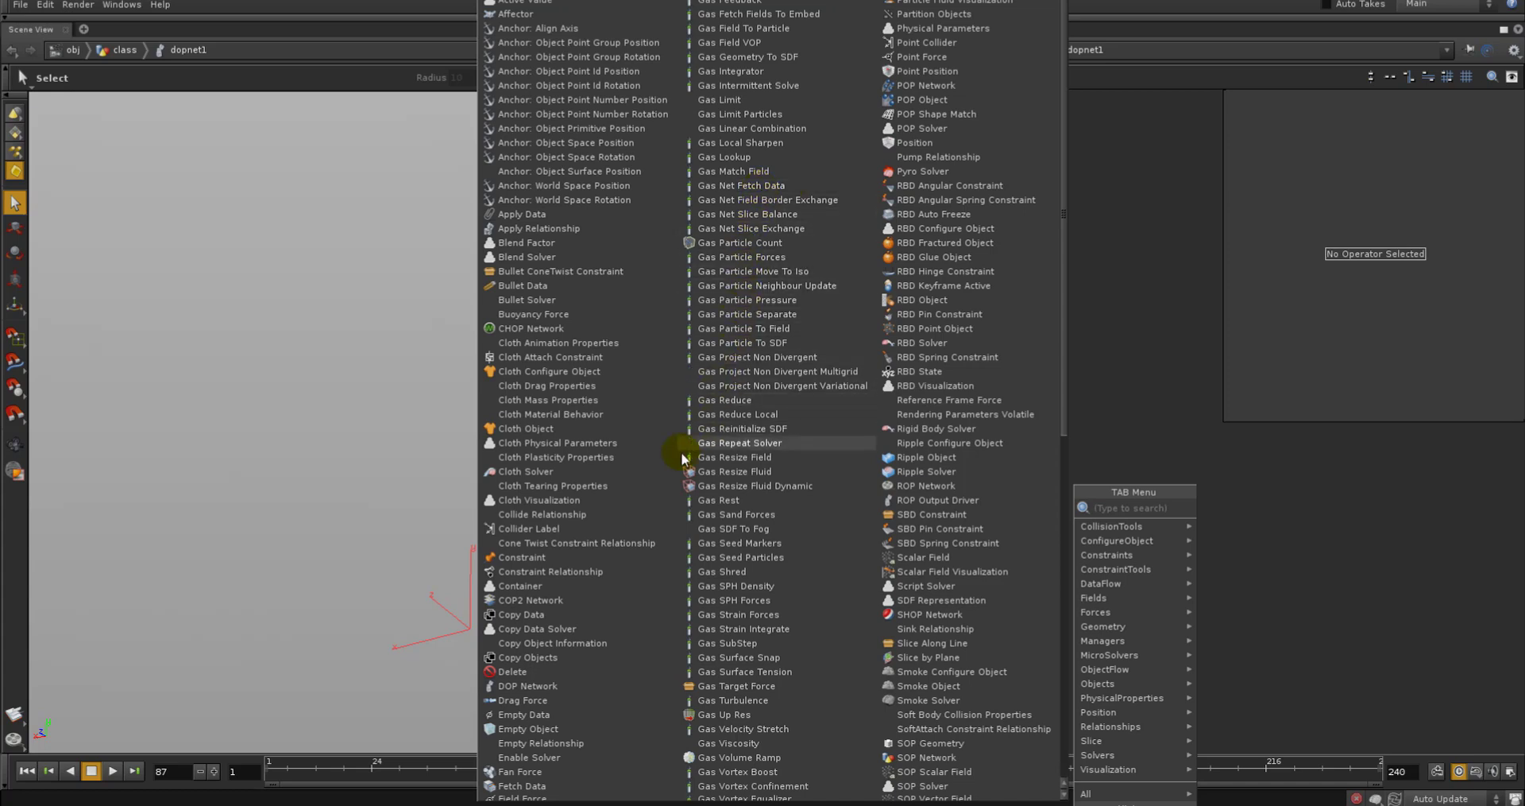
mouse_move(613, 671)
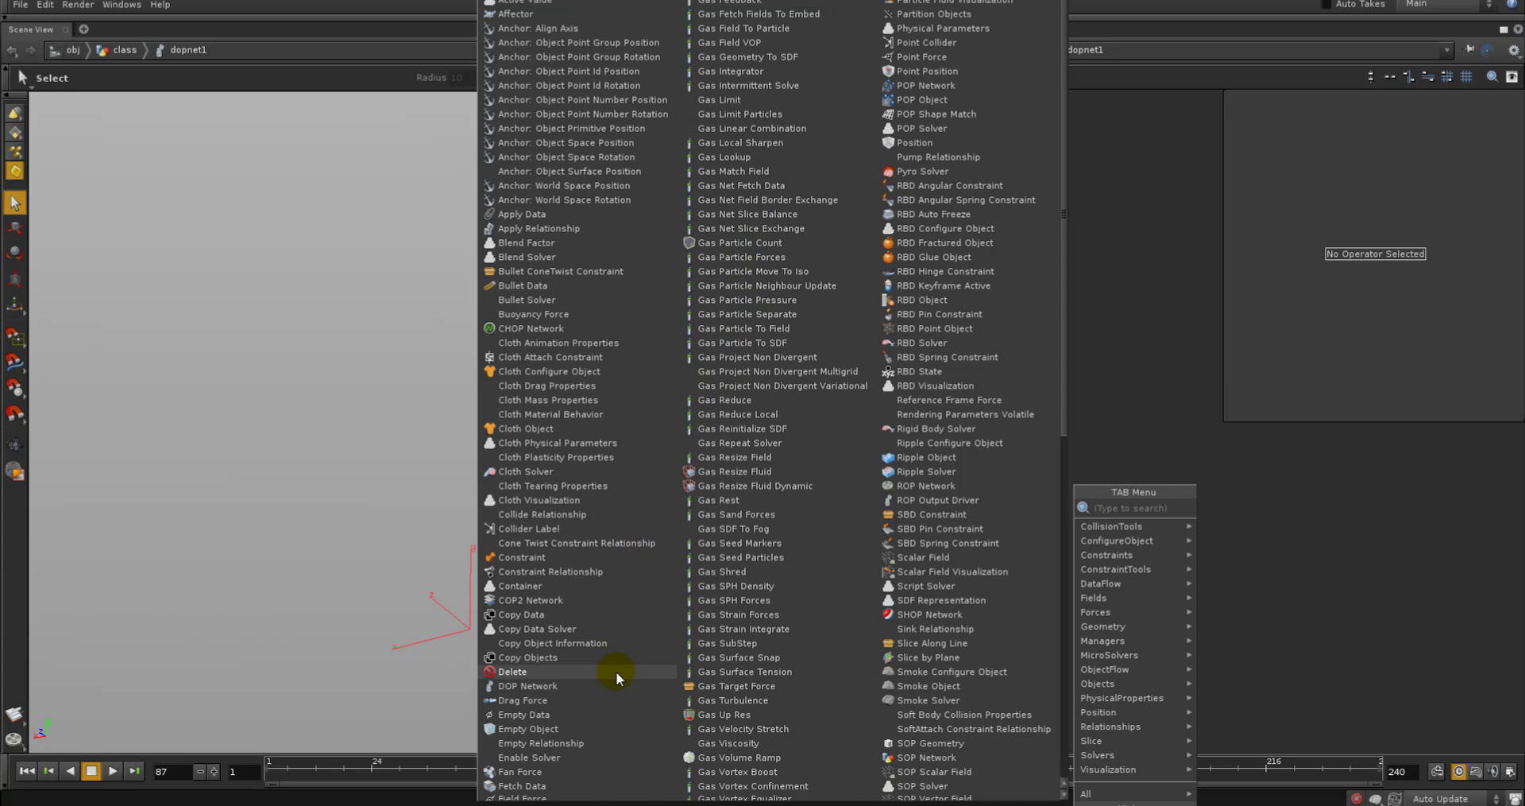
mouse_move(555, 270)
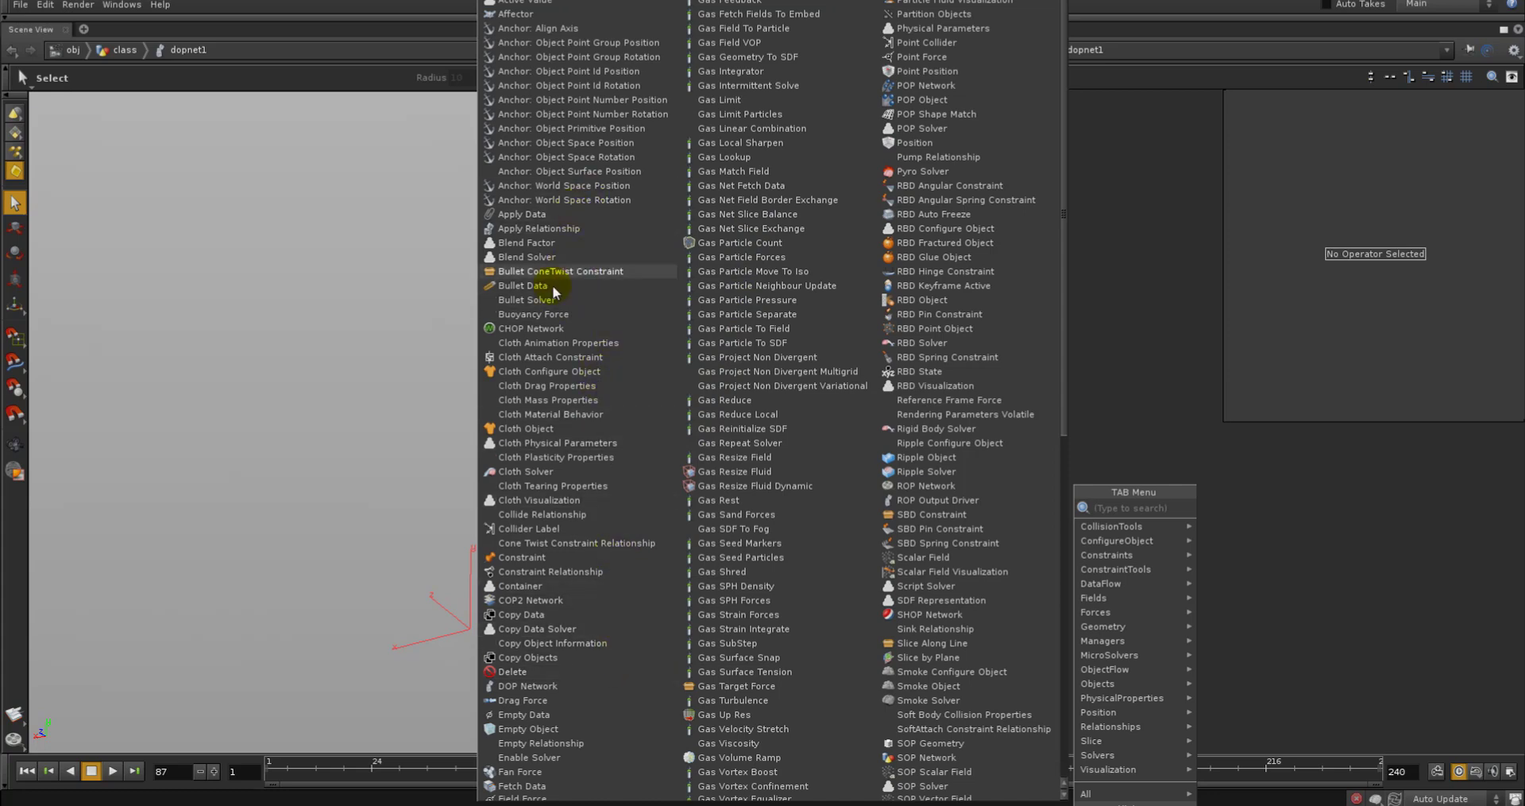
mouse_move(635, 175)
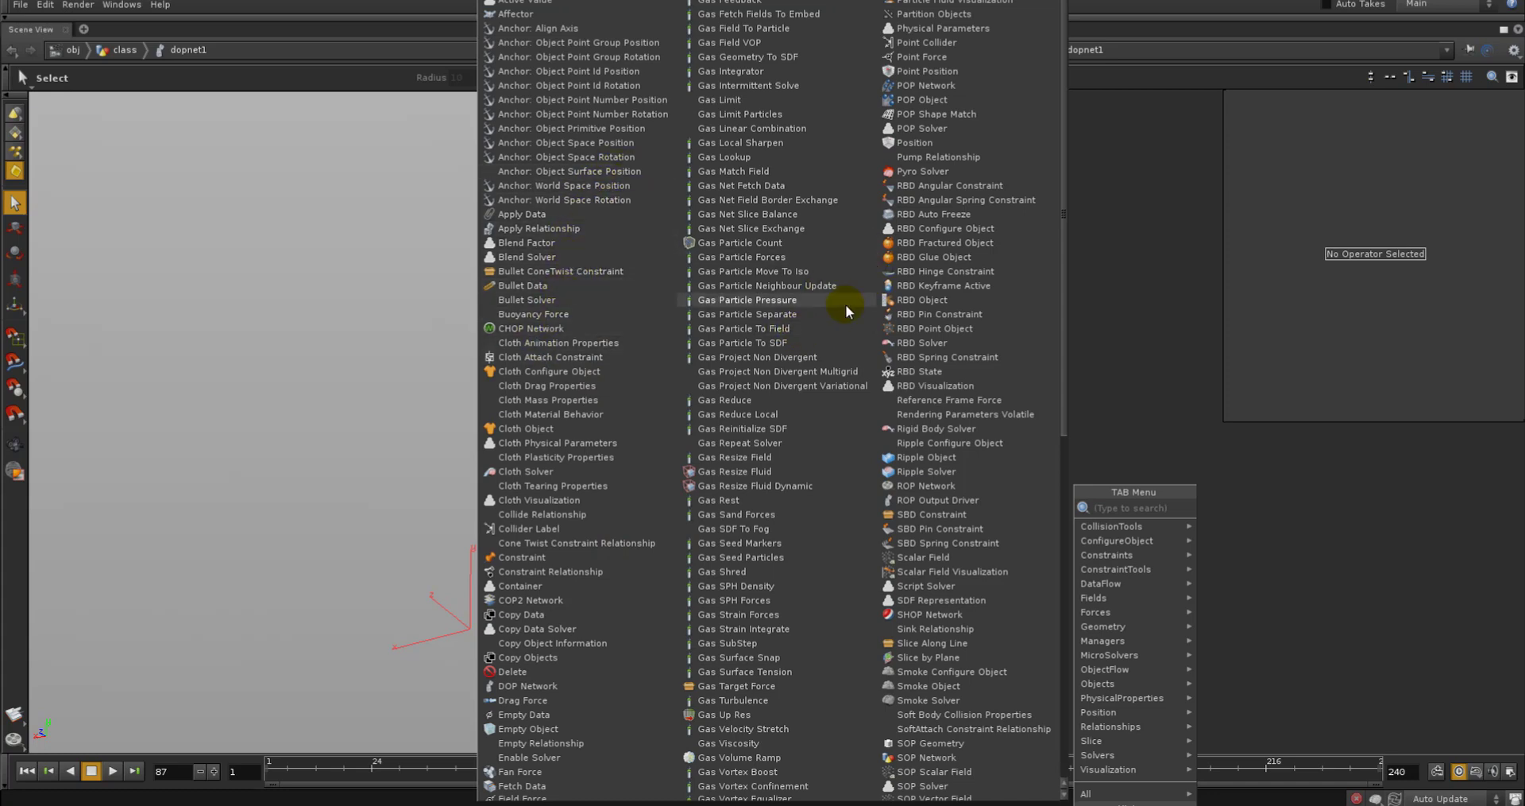
mouse_move(958, 307)
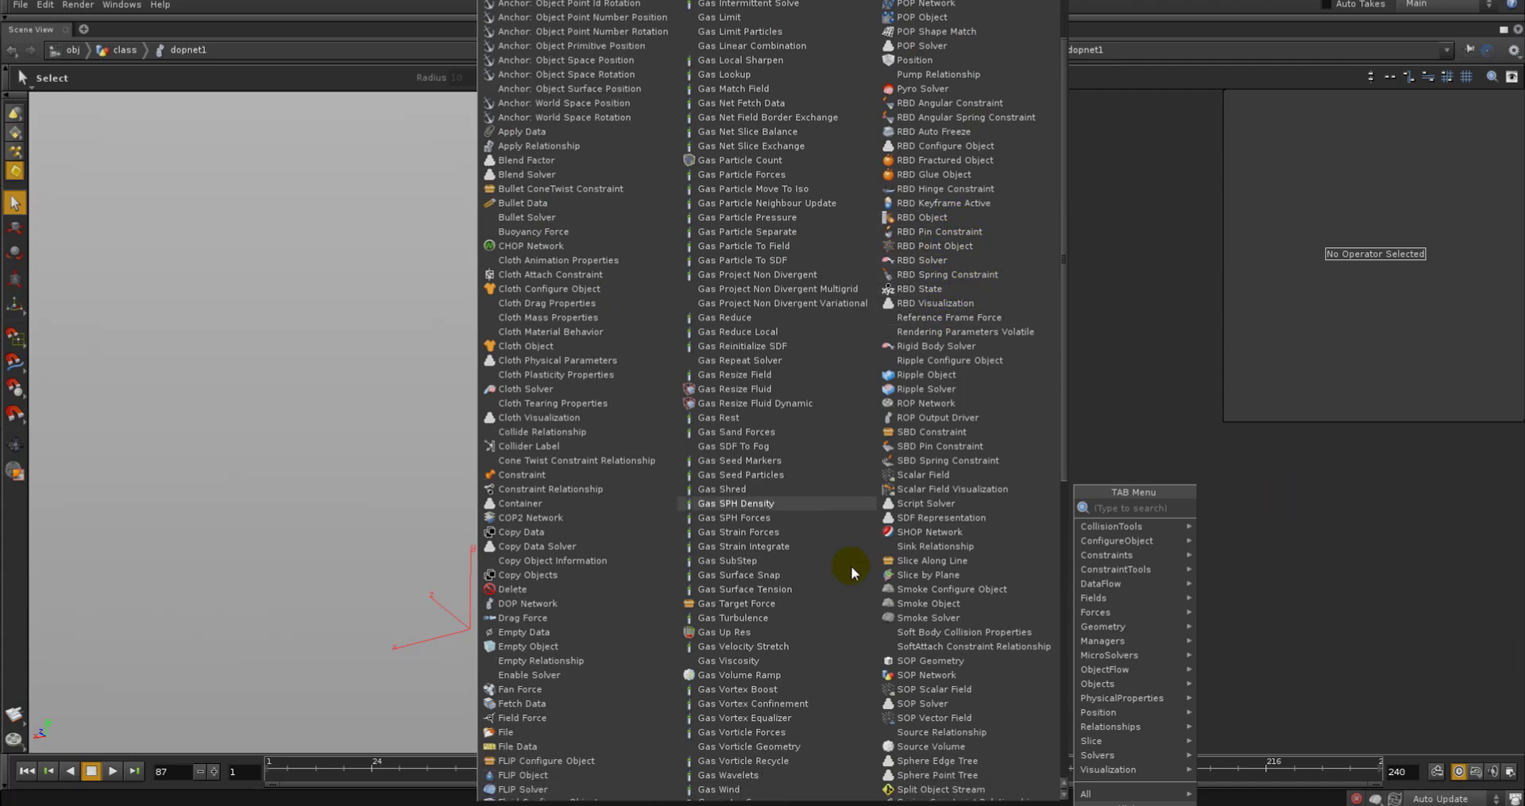
scroll("down", 3)
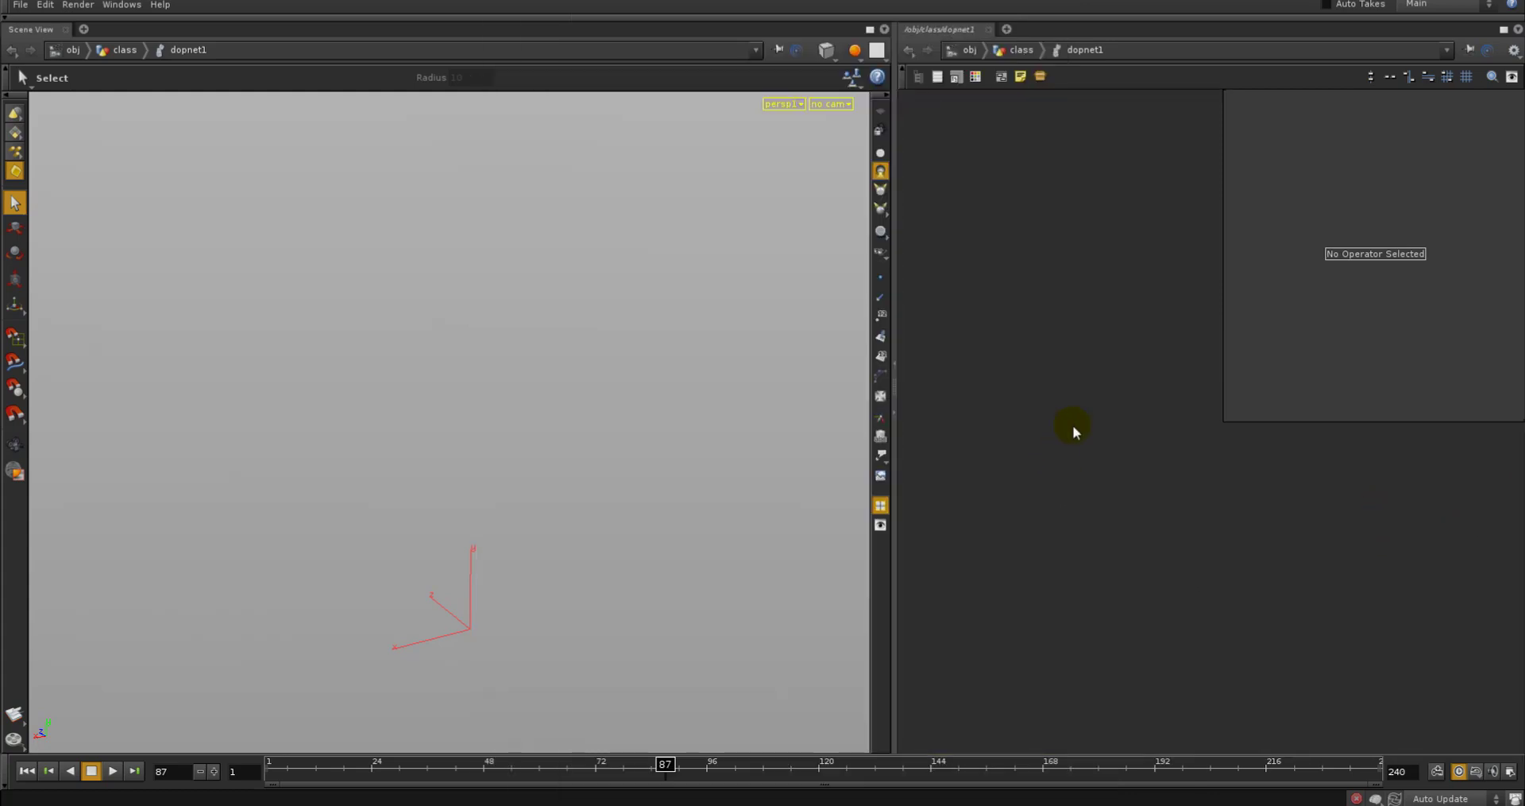
mouse_move(1031, 416)
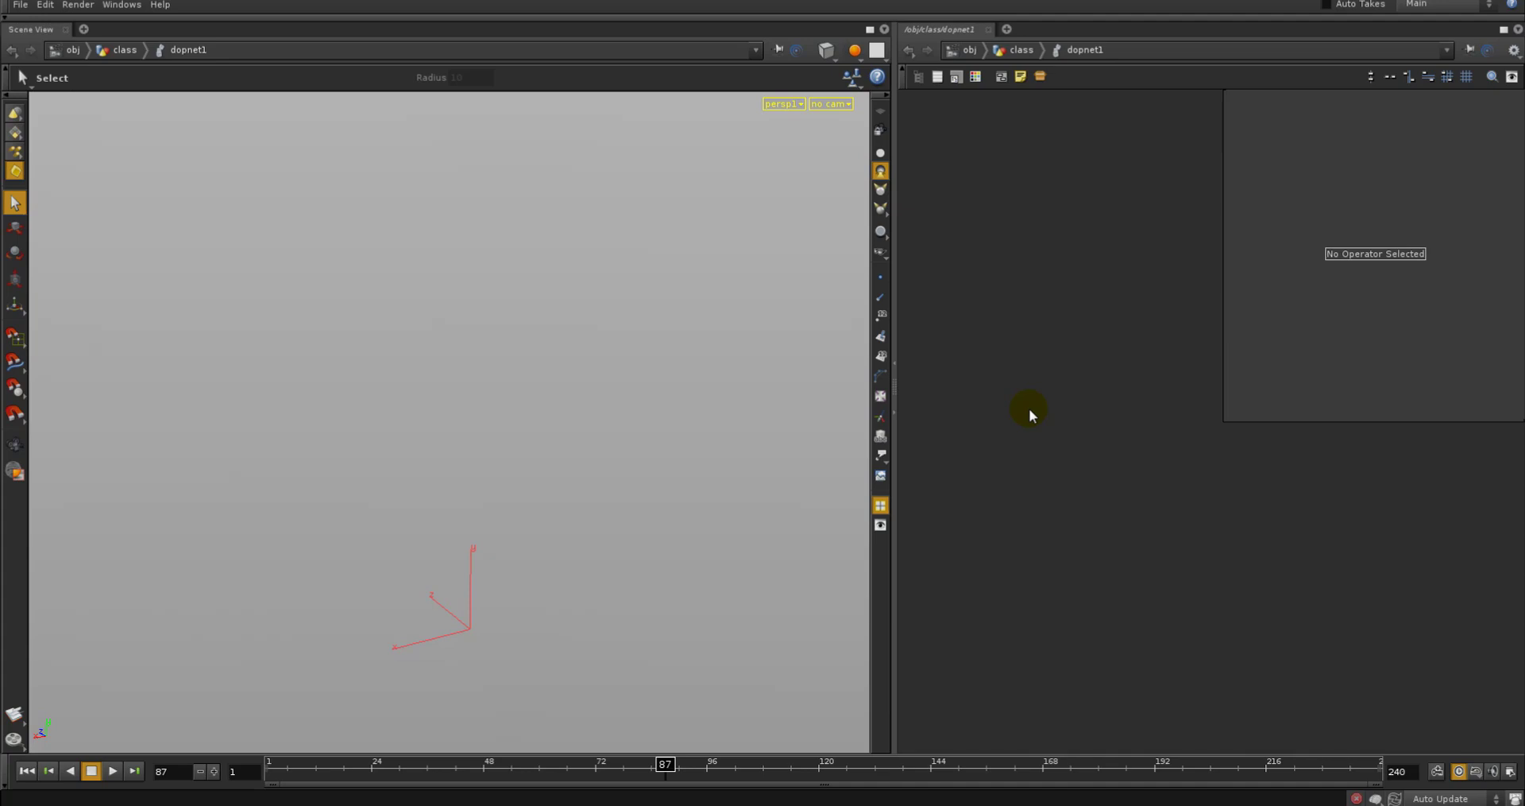
Add rbdobject1 with initial position Y 10 and velocity X 5, plus groundplane1
key("tab")
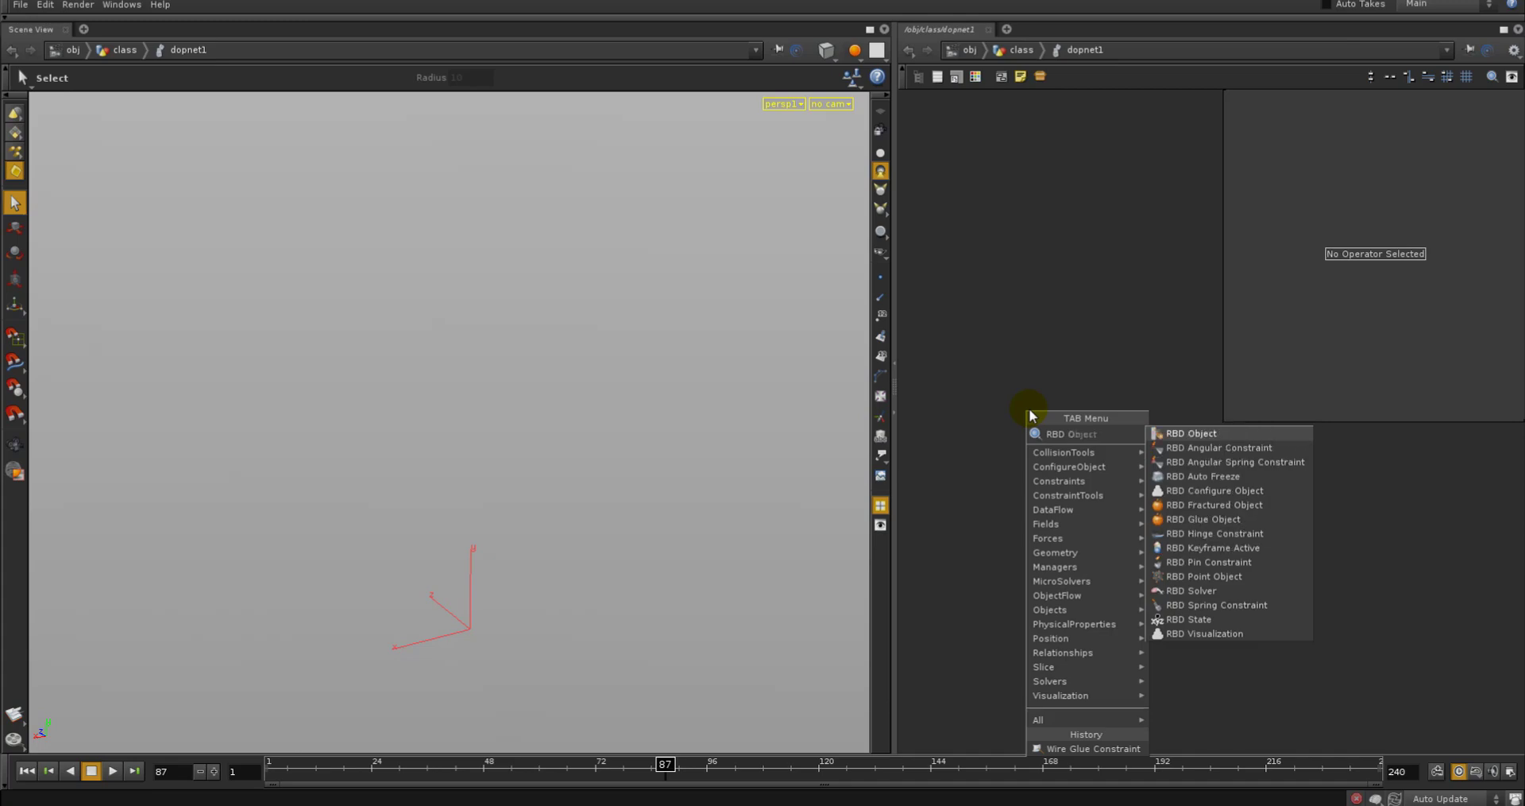
left_click(1190, 432)
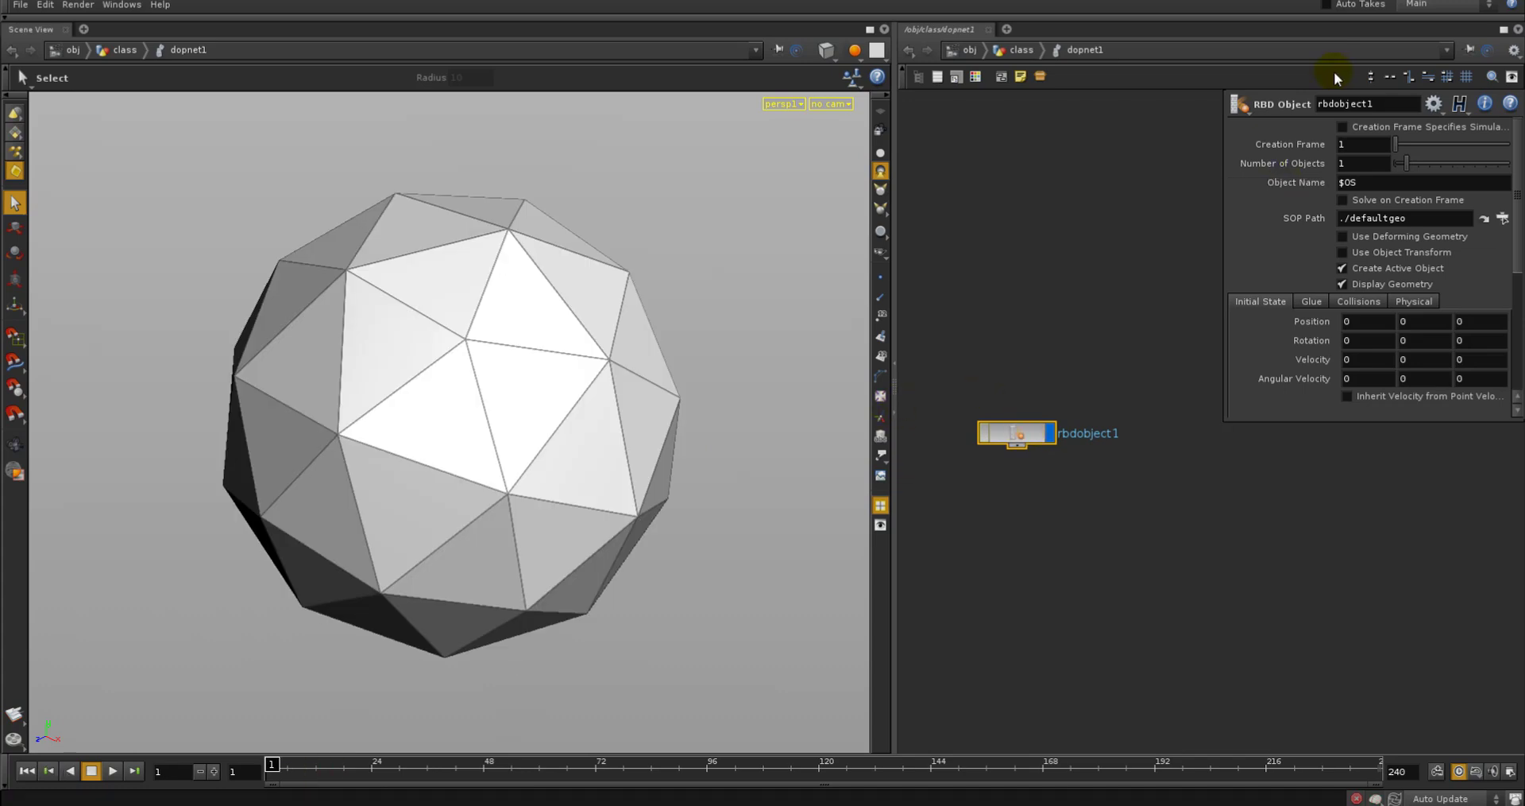
mouse_move(1324, 150)
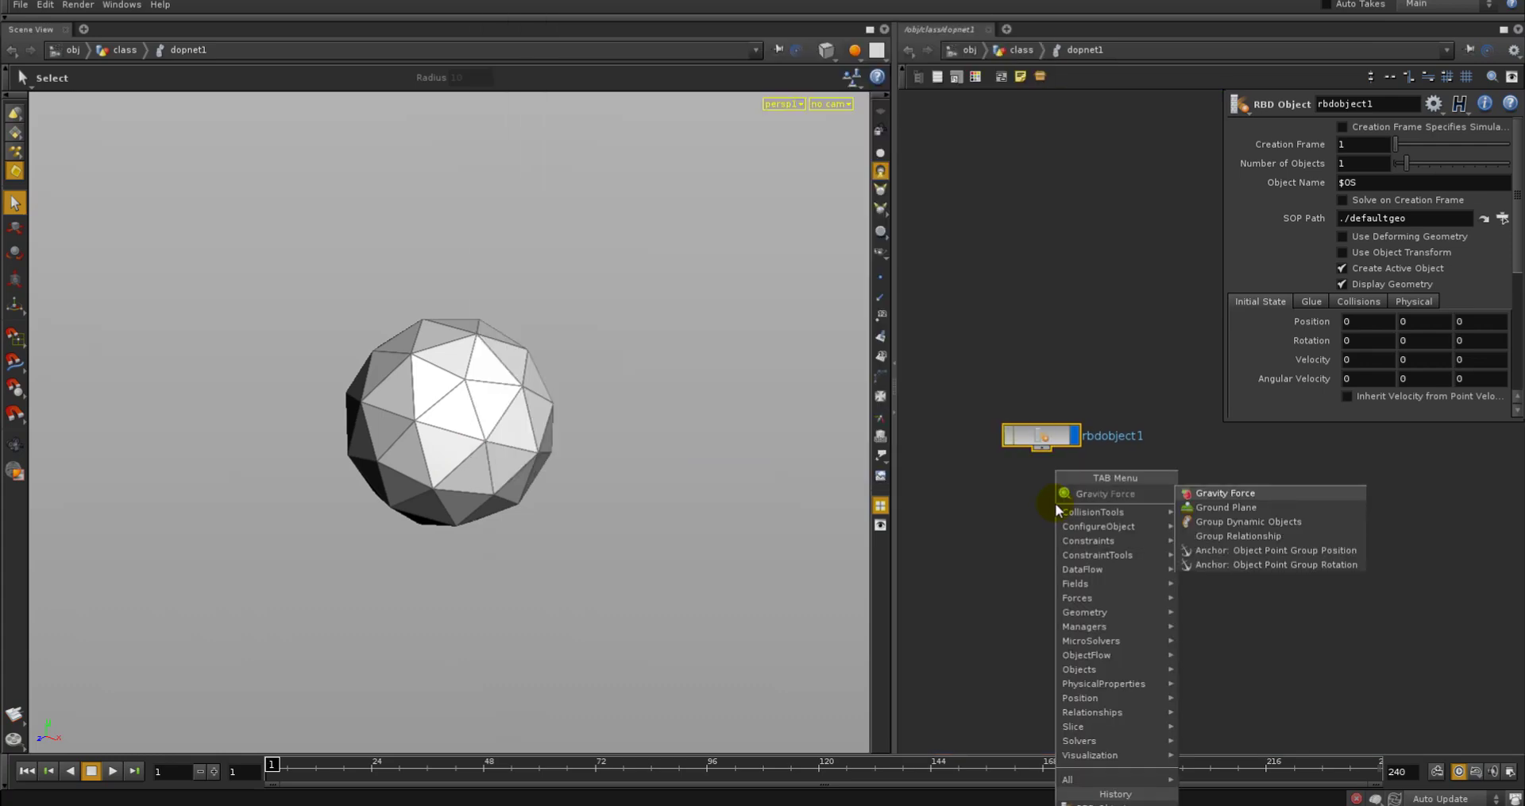
left_click(1225, 506)
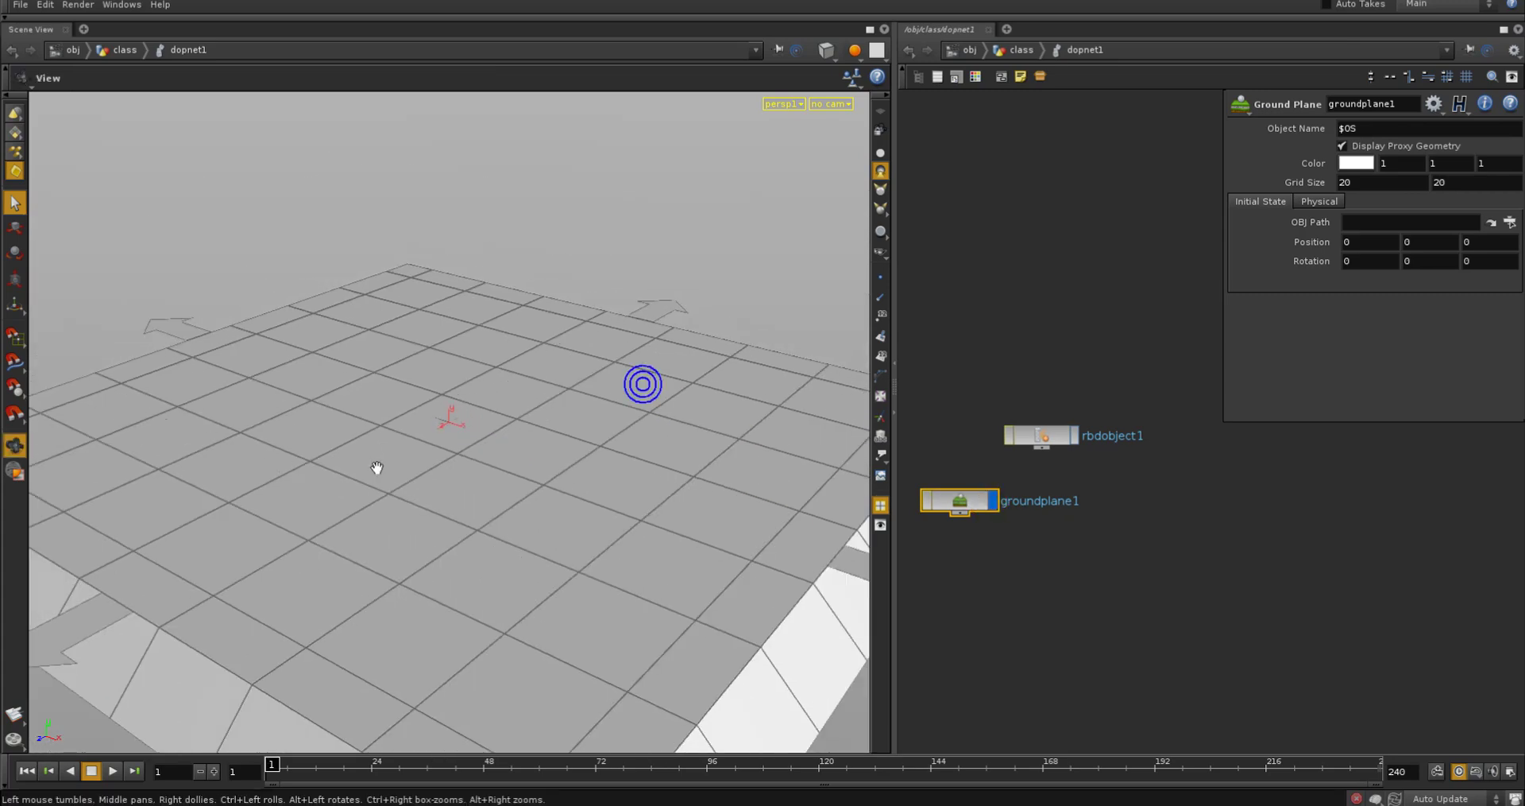
left_click(1041, 434)
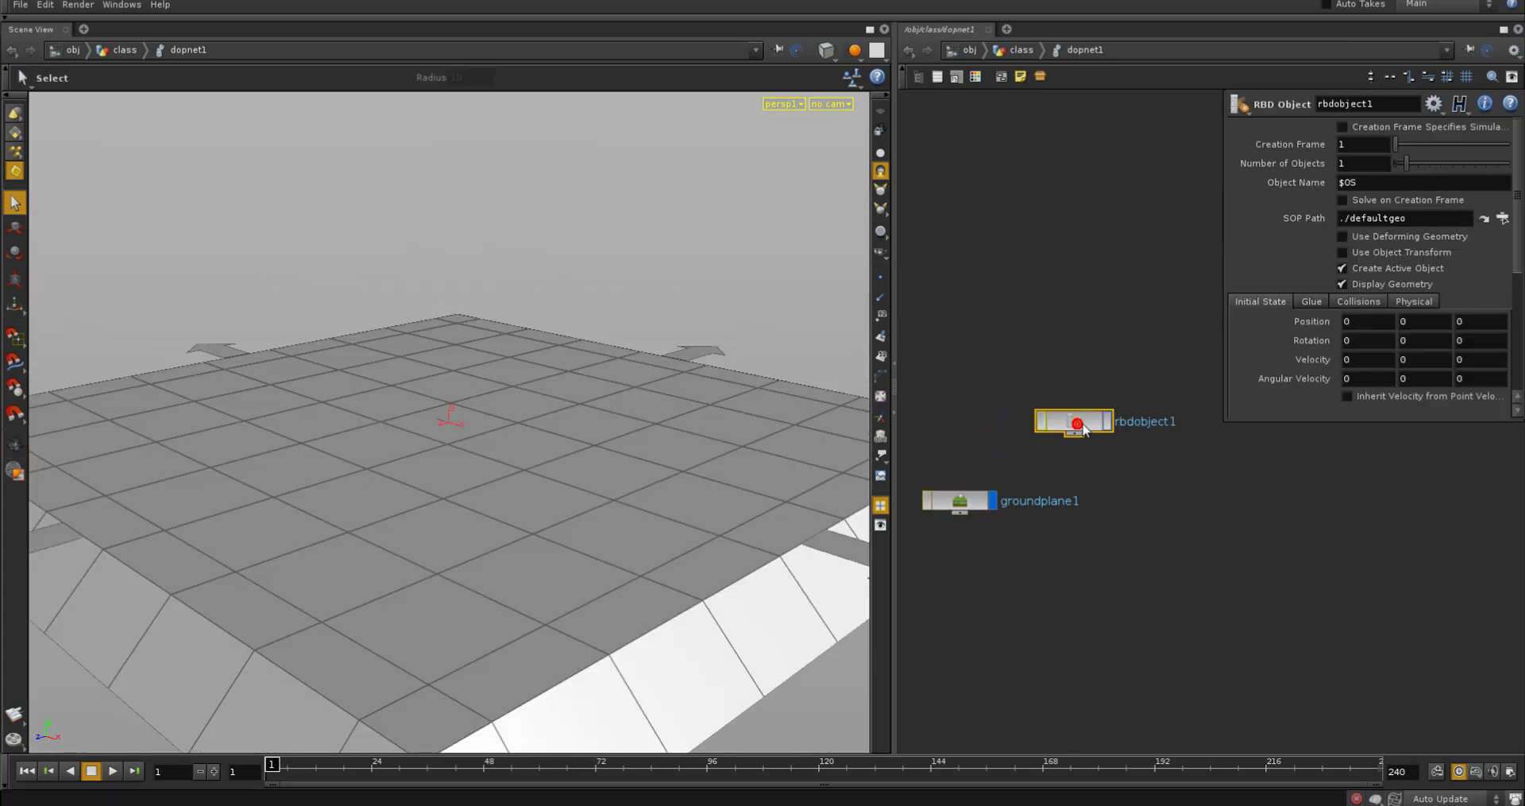
left_click(1403, 319)
type("10")
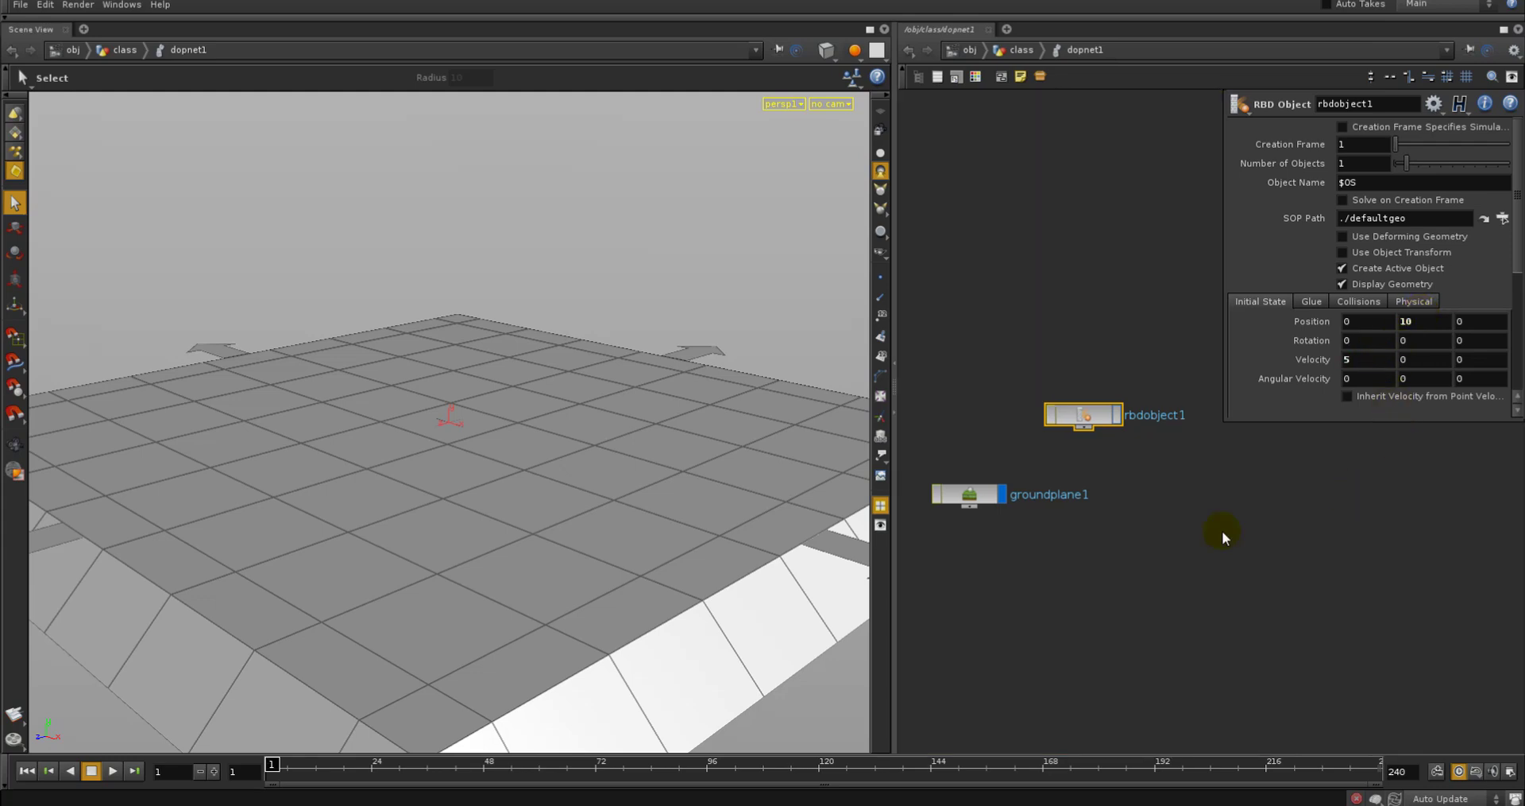
left_click_drag(1082, 415, 1123, 458)
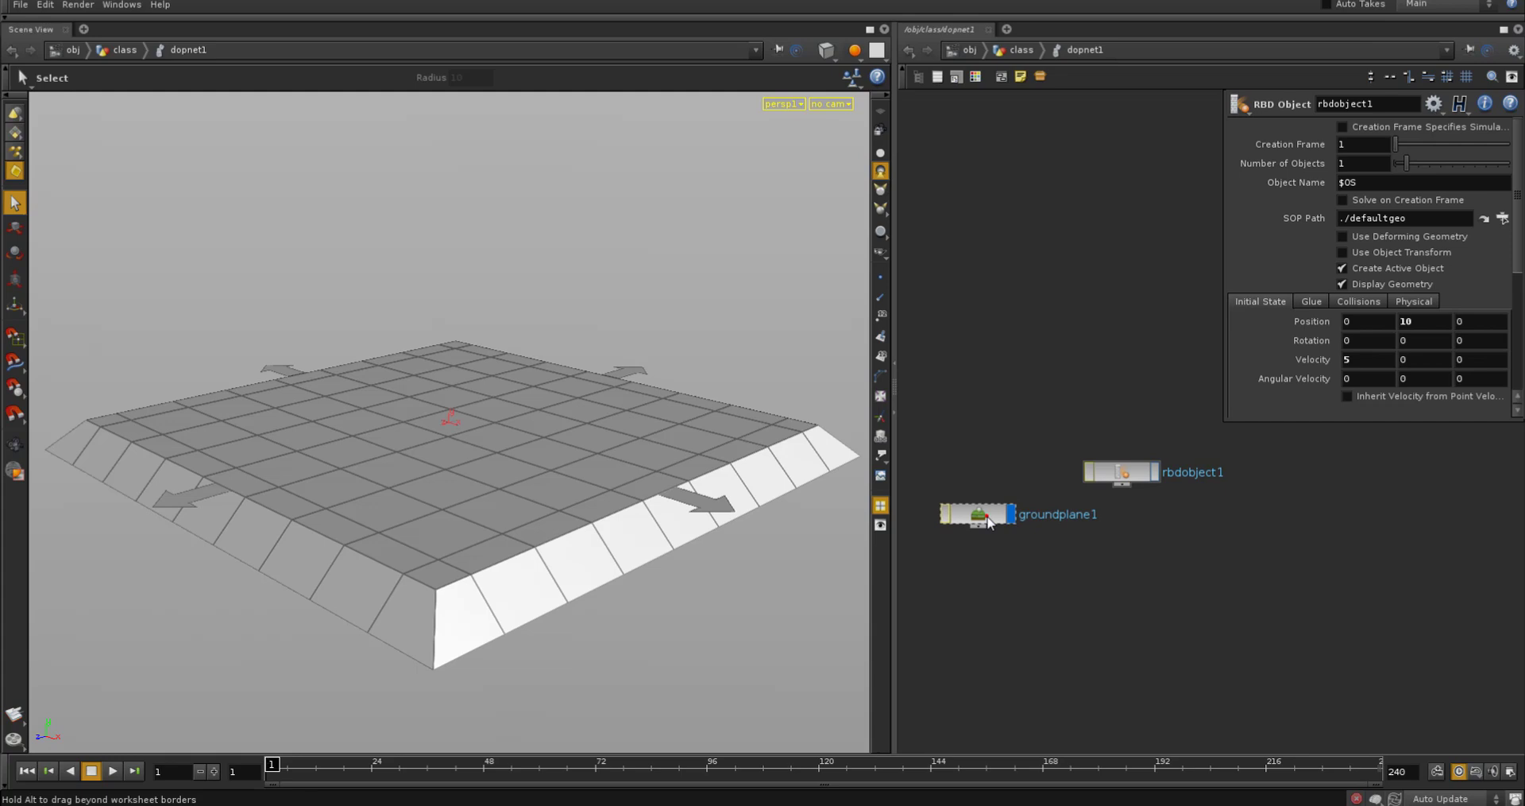
Add a static solver wired below groundplane1's output
left_click(979, 514)
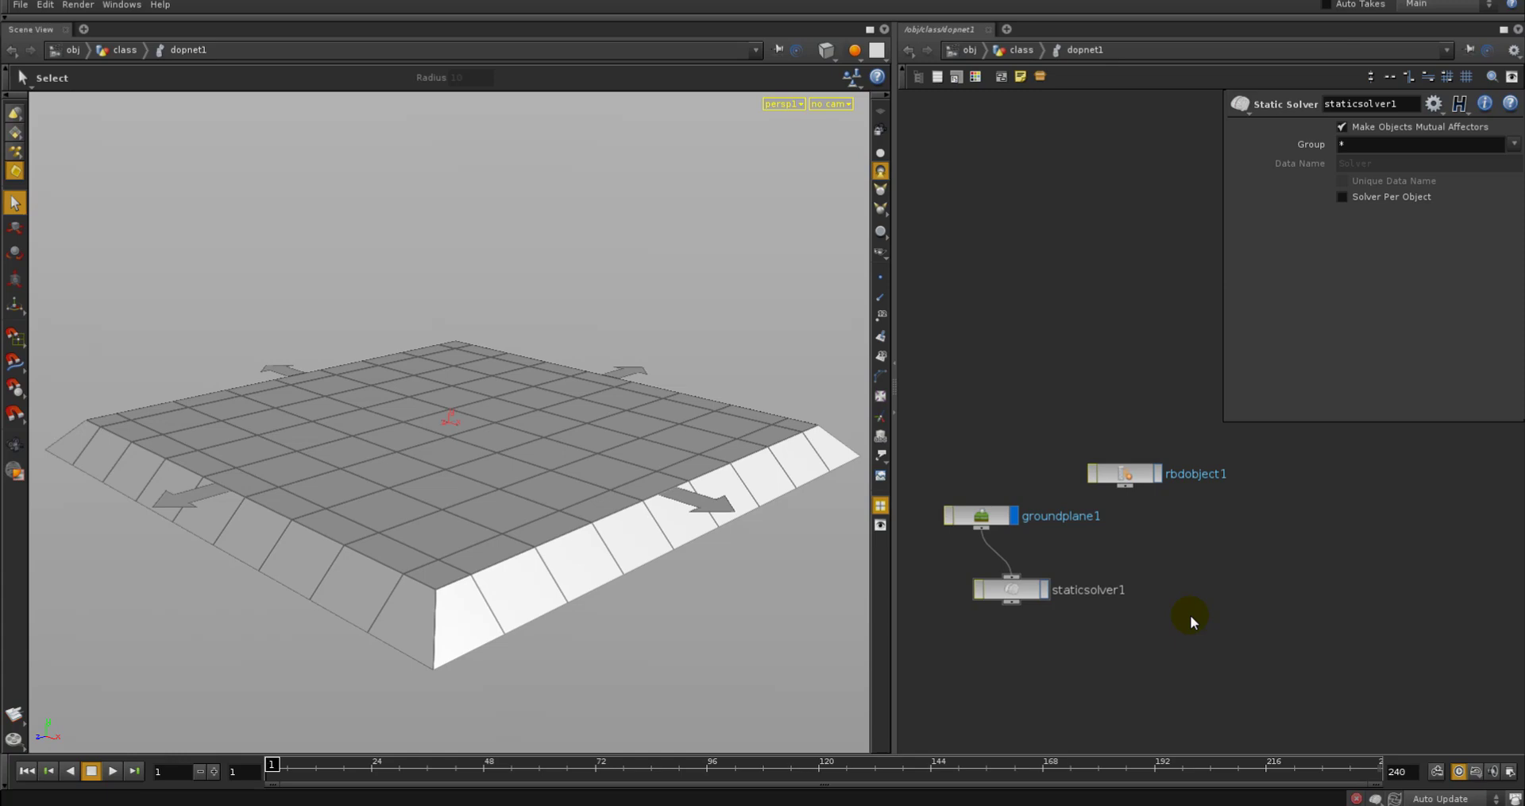
mouse_move(1090, 615)
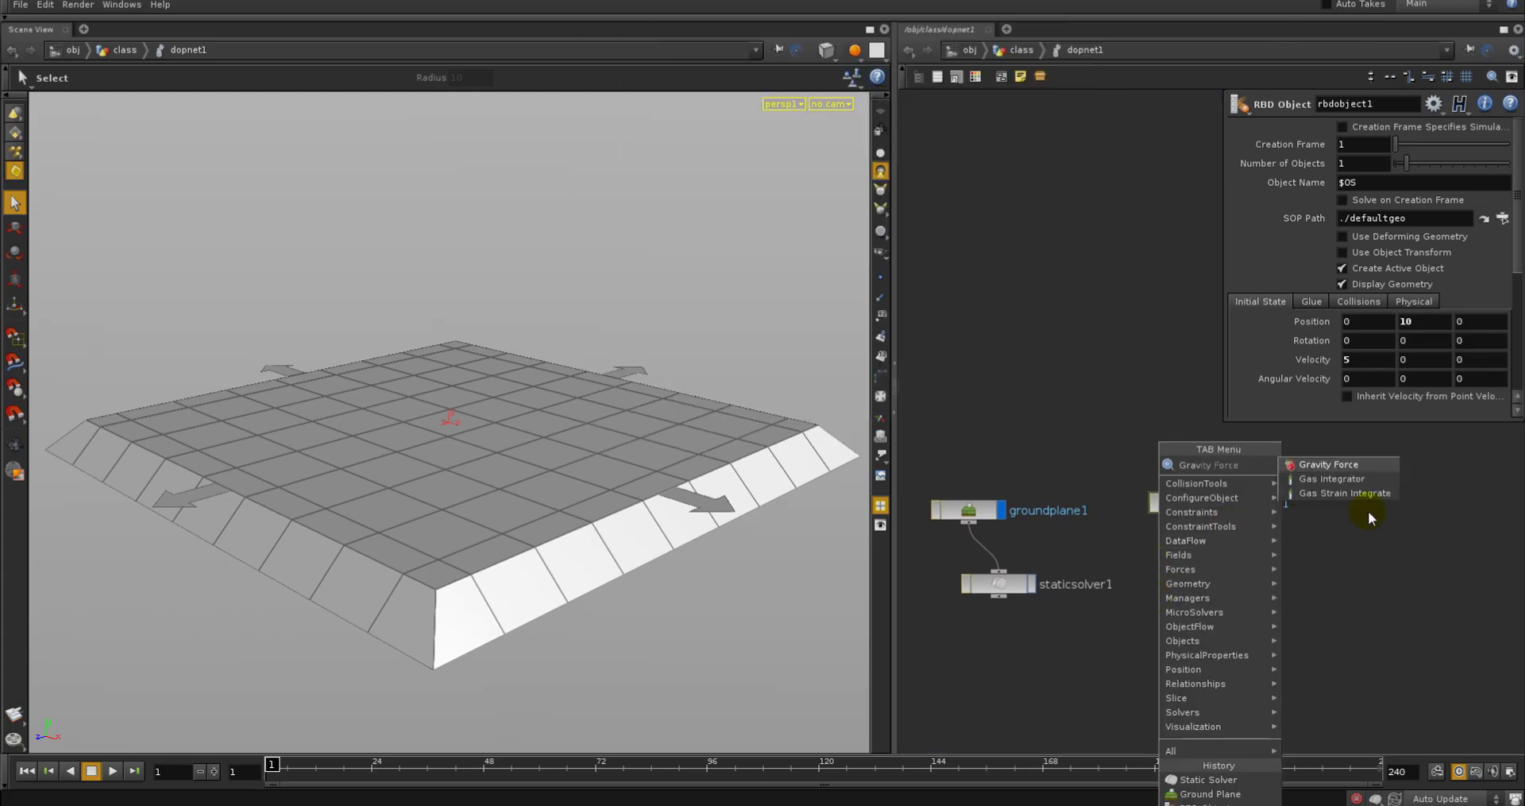
Chain gravity1 and rbdsolver1 under rbdobject1 and place a trial Pyro Solver
left_click(1328, 464)
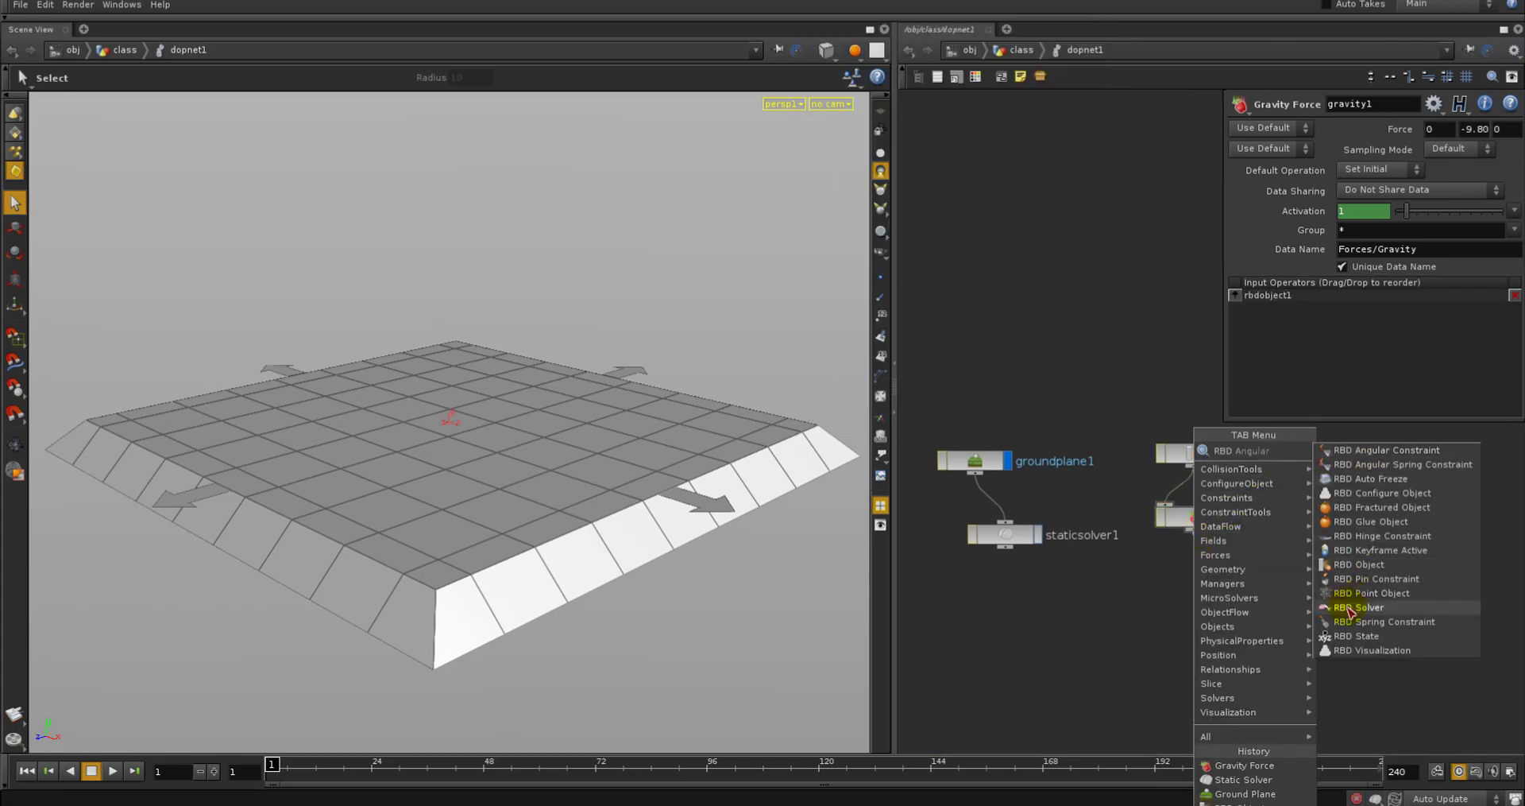
left_click(1355, 605)
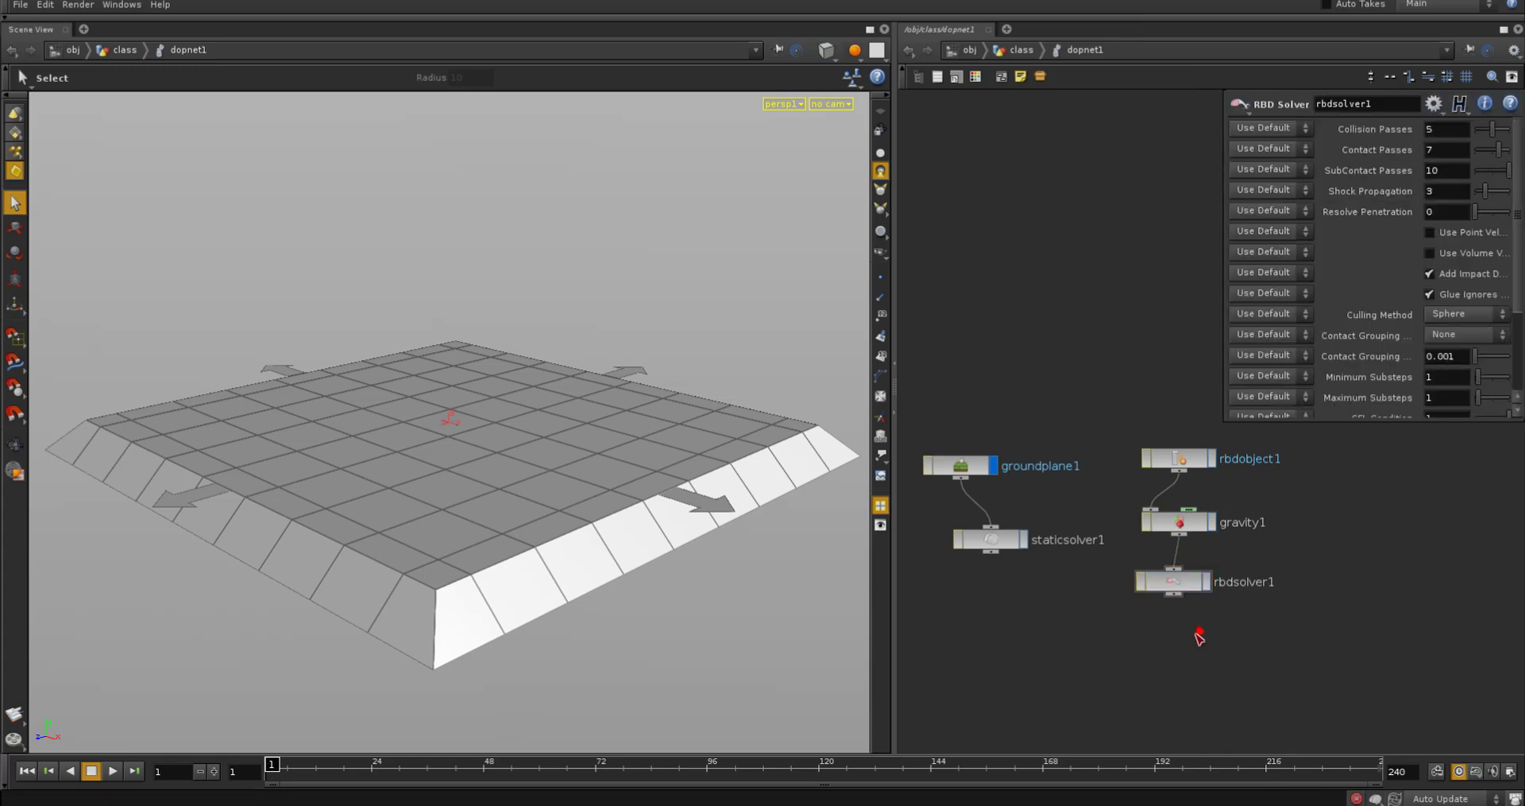
mouse_move(1442, 527)
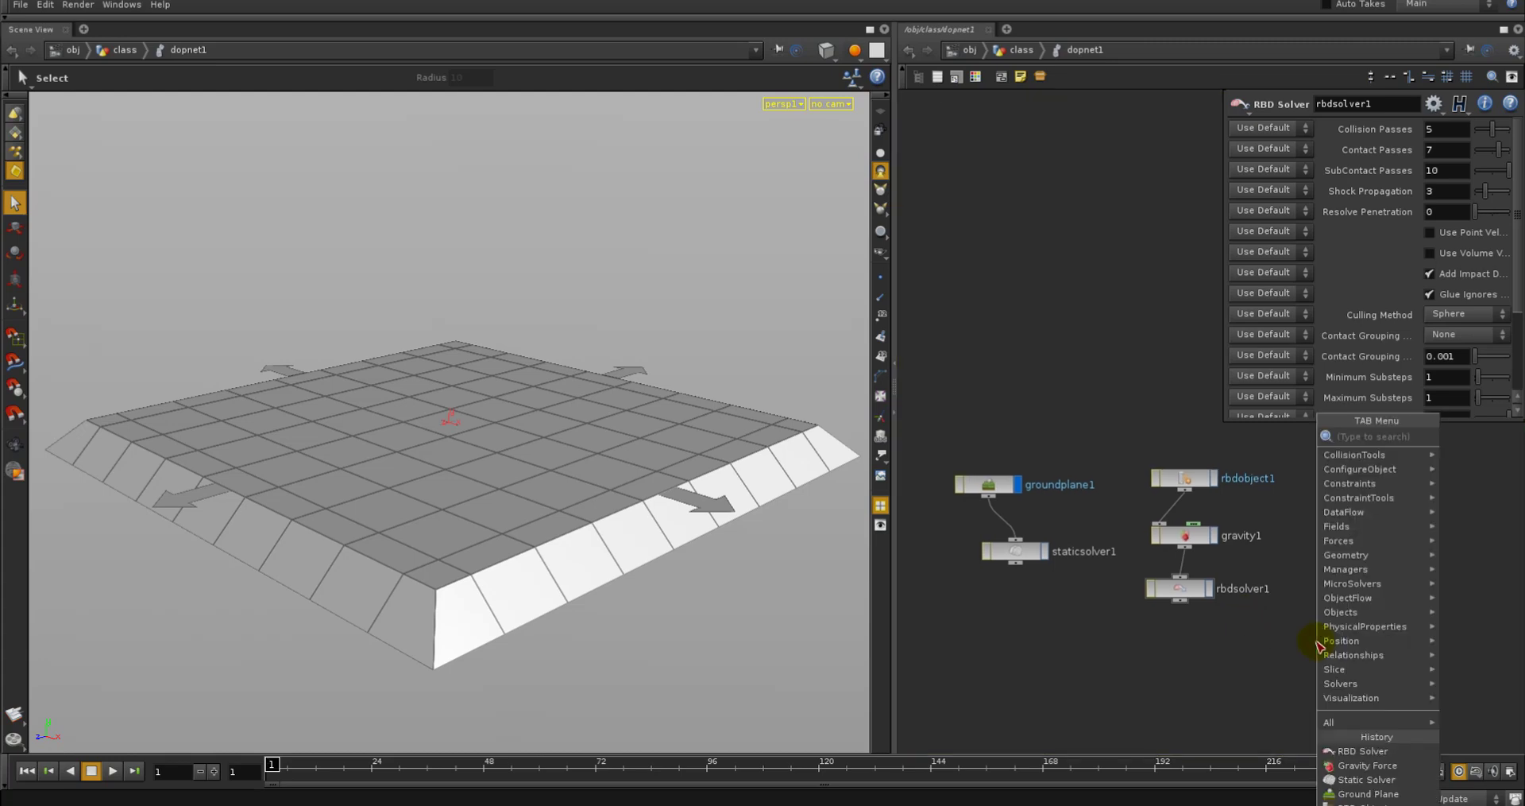
type("Pyro Solver")
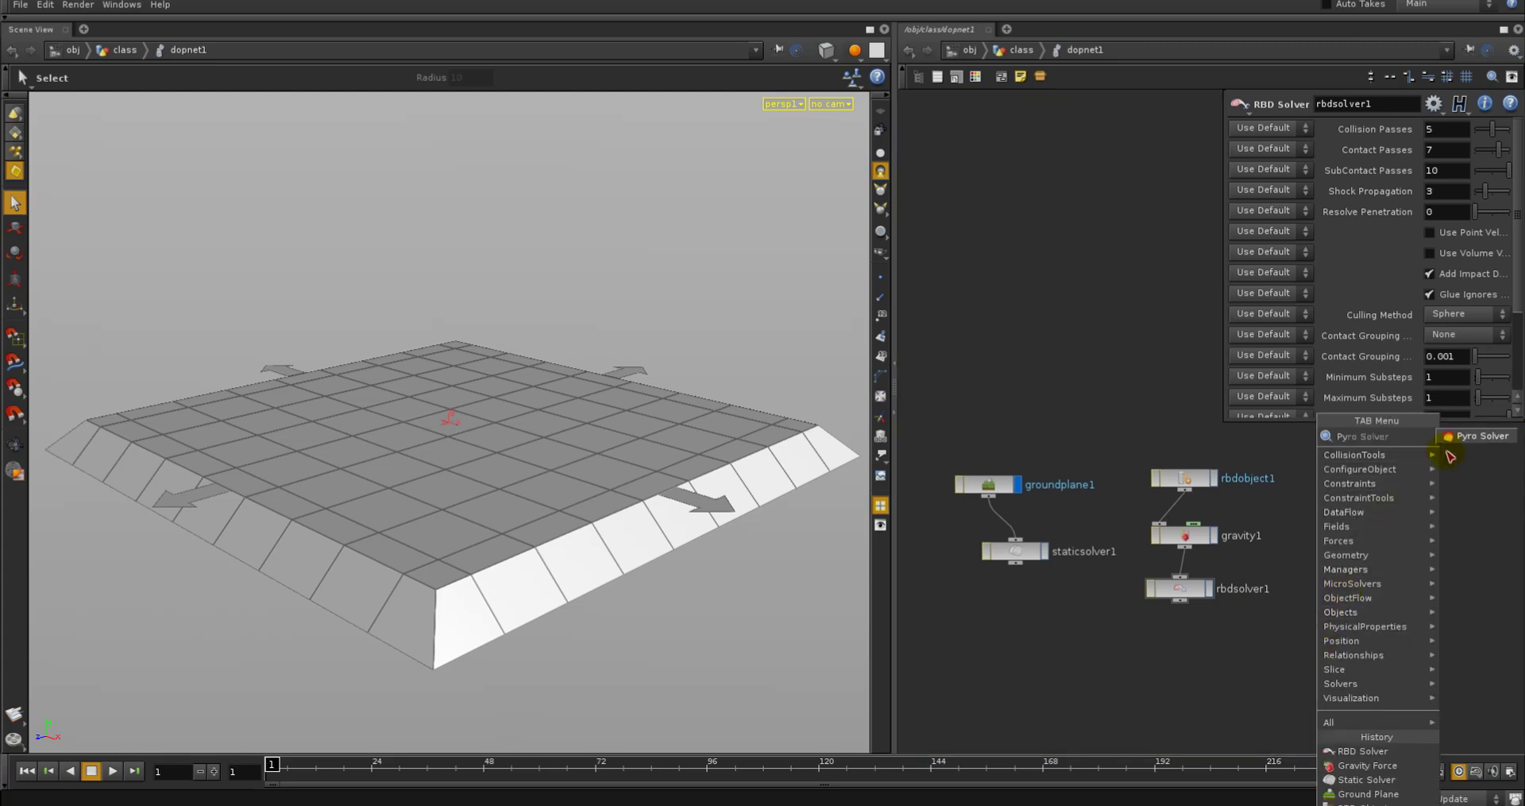
left_click(1479, 435)
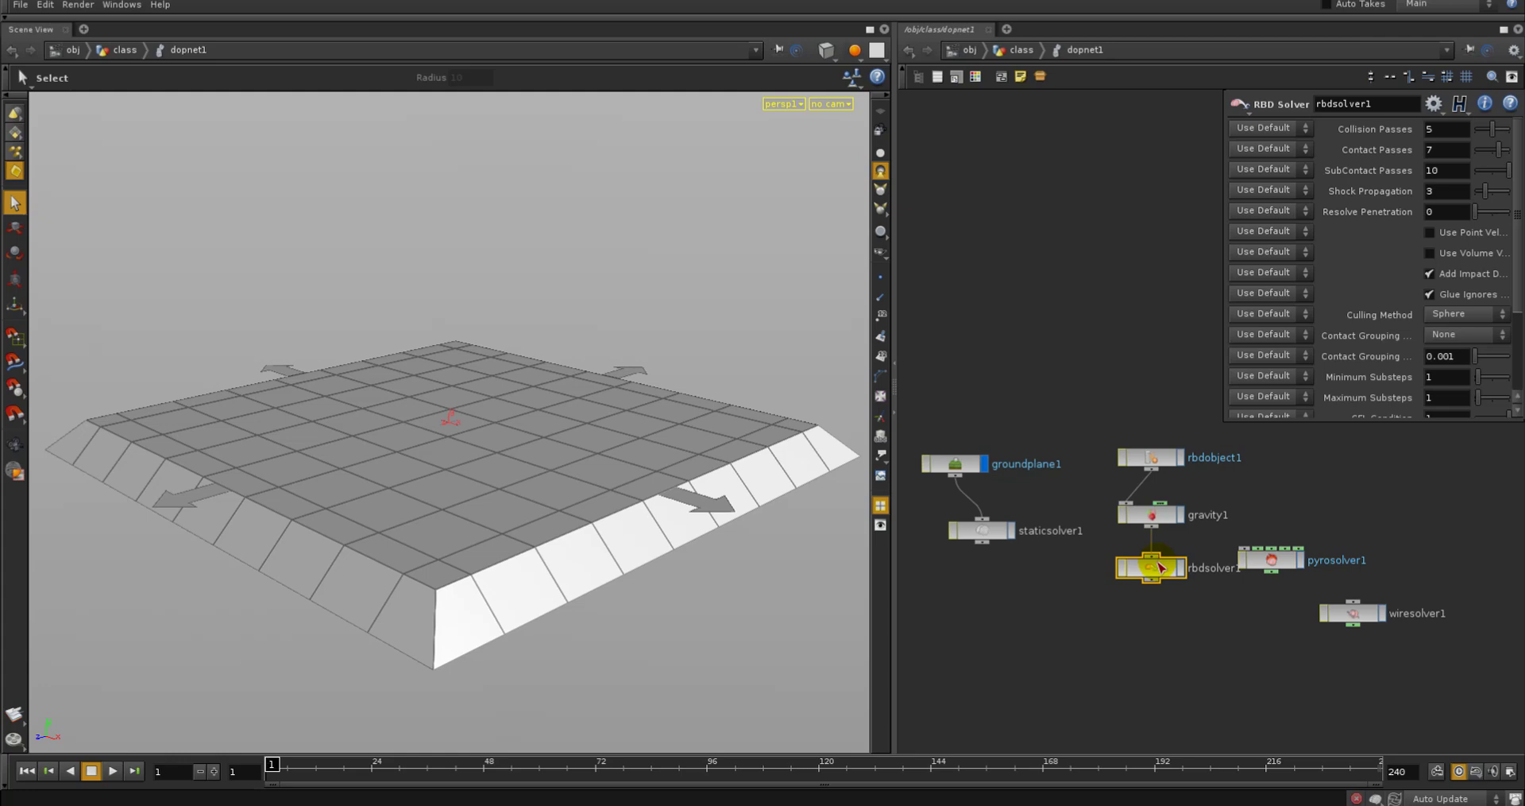
mouse_move(1293, 606)
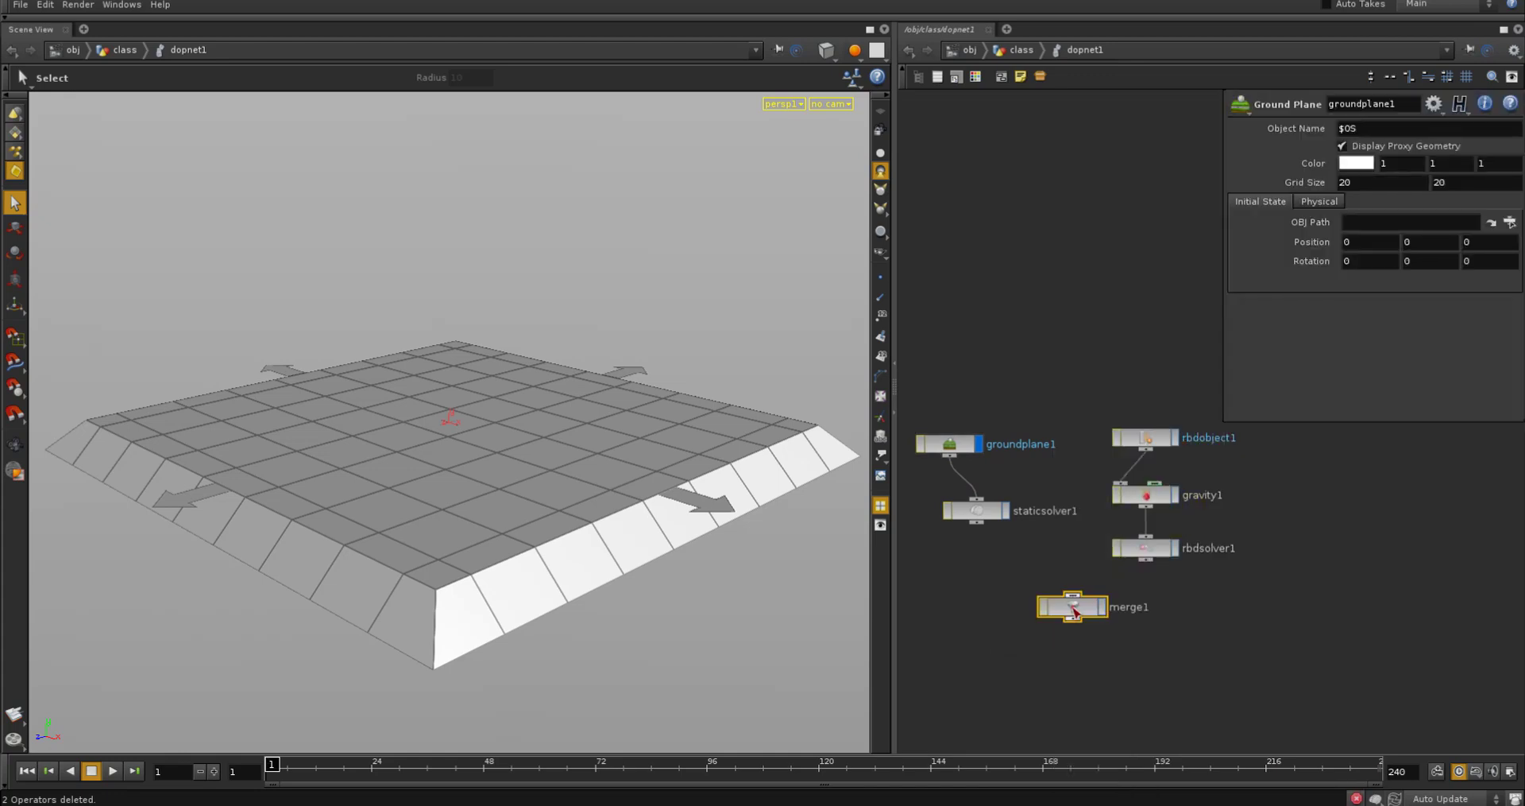
Wire staticsolver1 and rbdsolver1 into merge1 with Collide Relationship, left inputs affecting right
left_click(1071, 605)
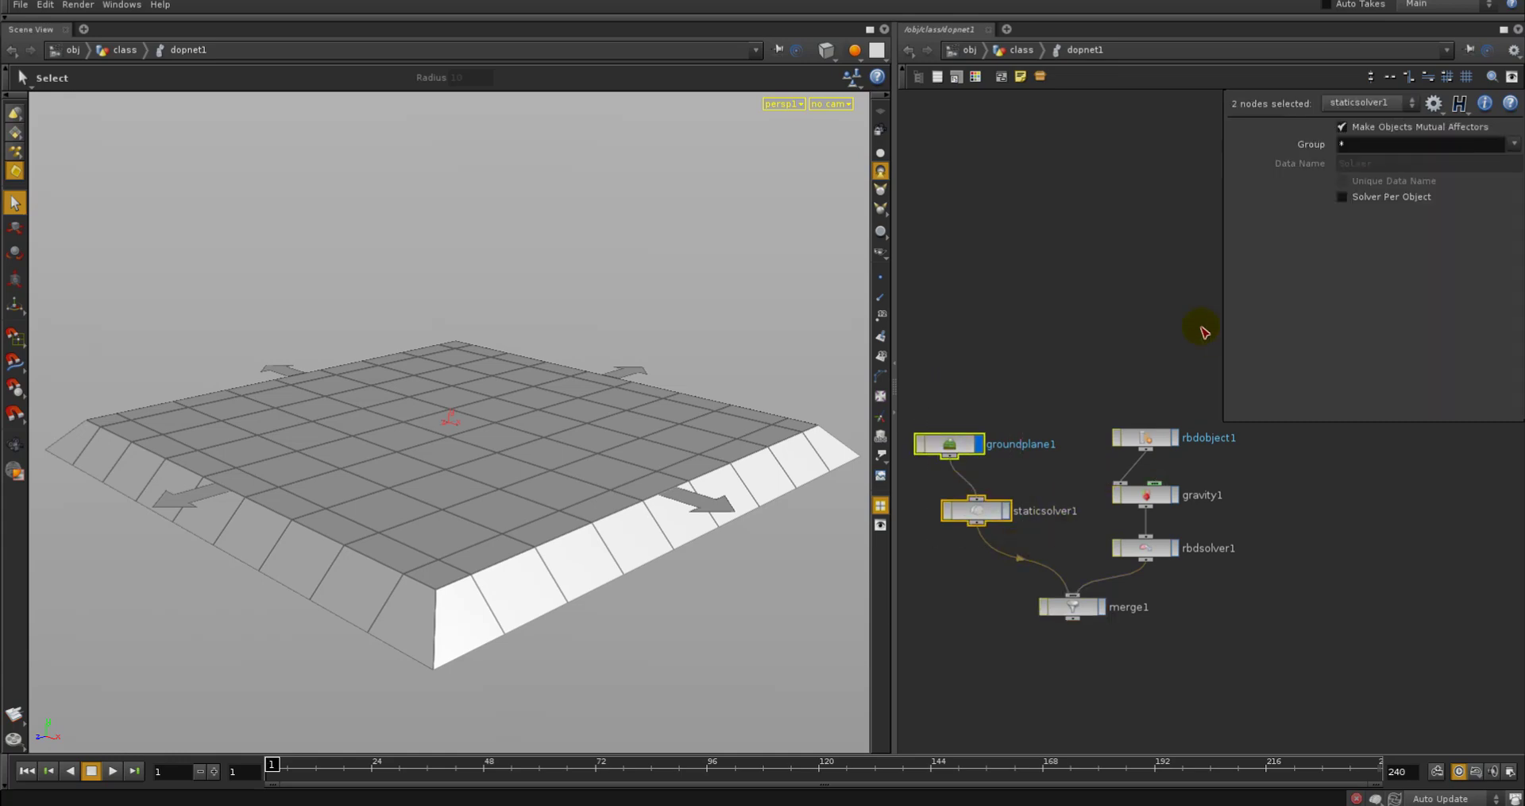
left_click(1146, 547)
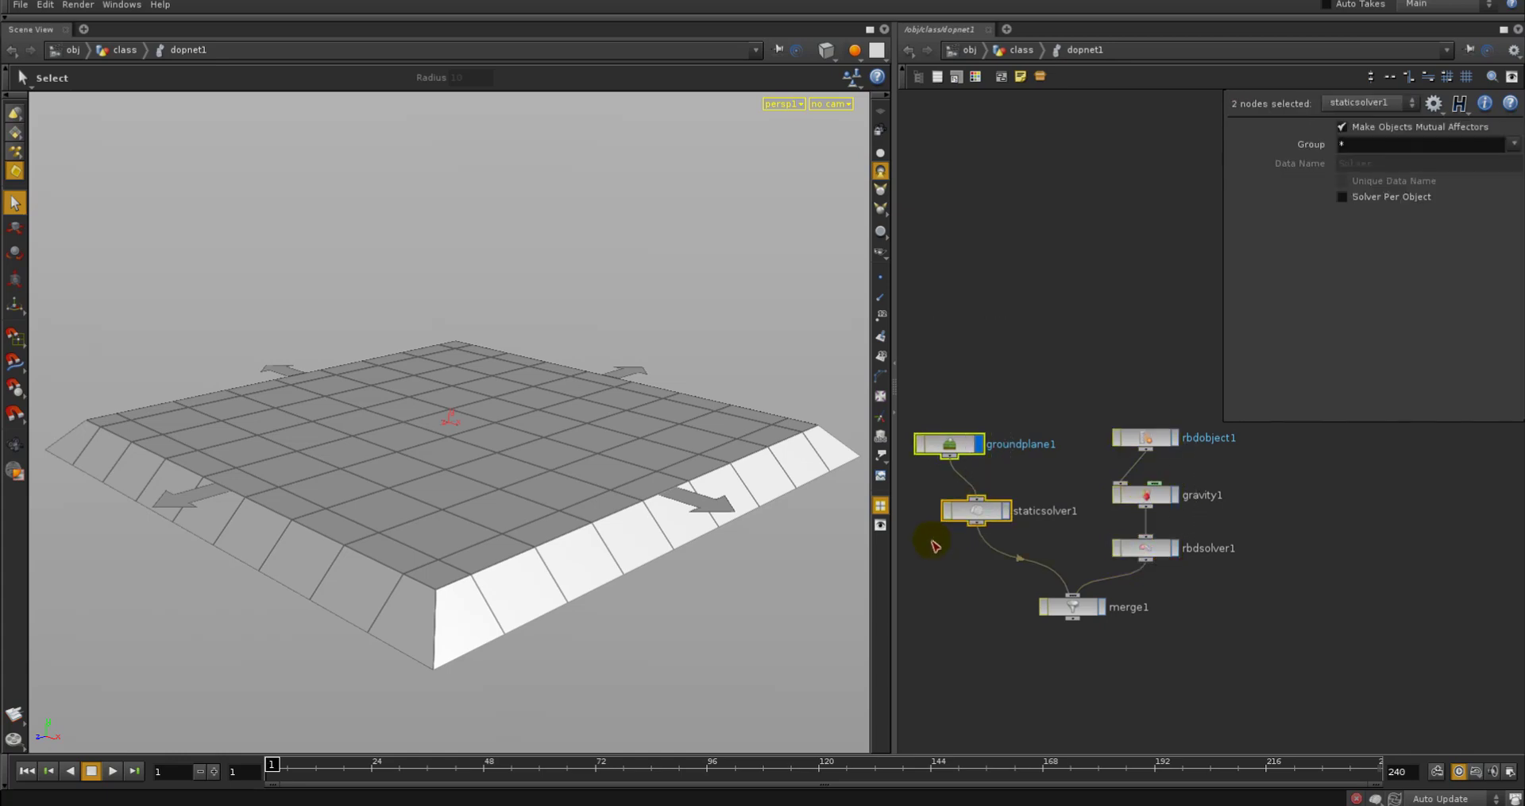
left_click(1071, 605)
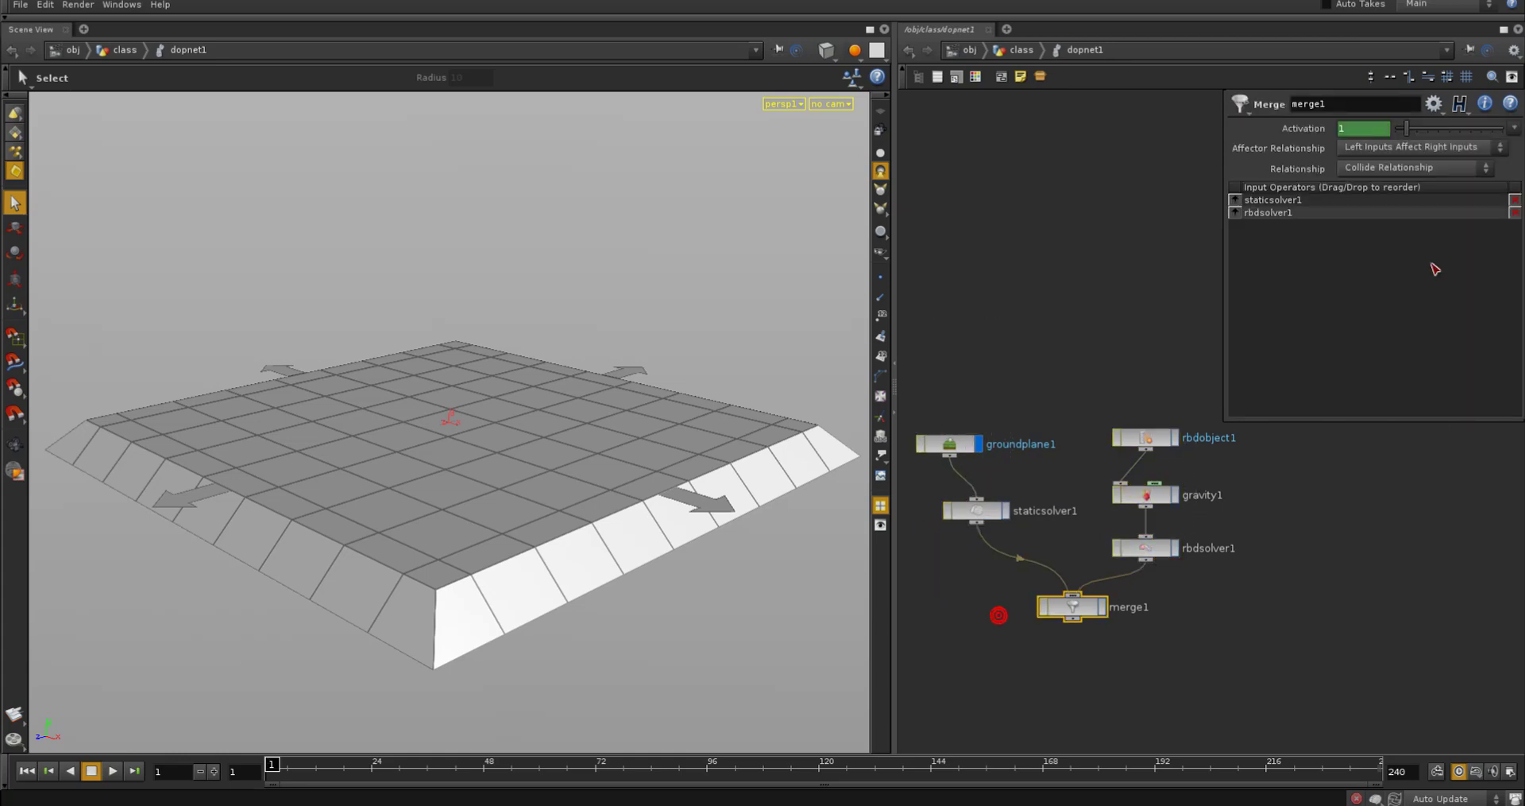
left_click(1413, 167)
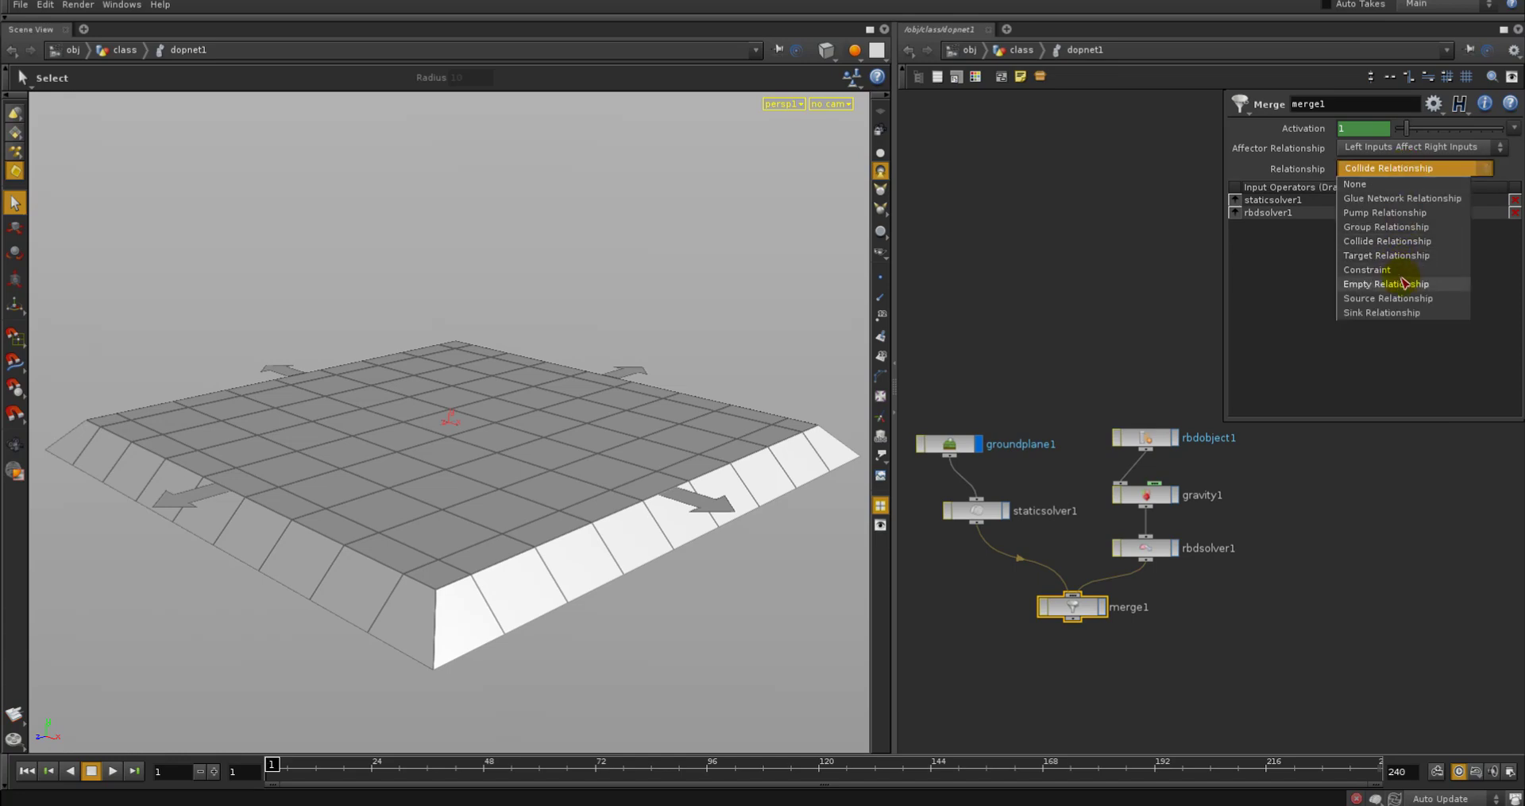
mouse_move(1366, 270)
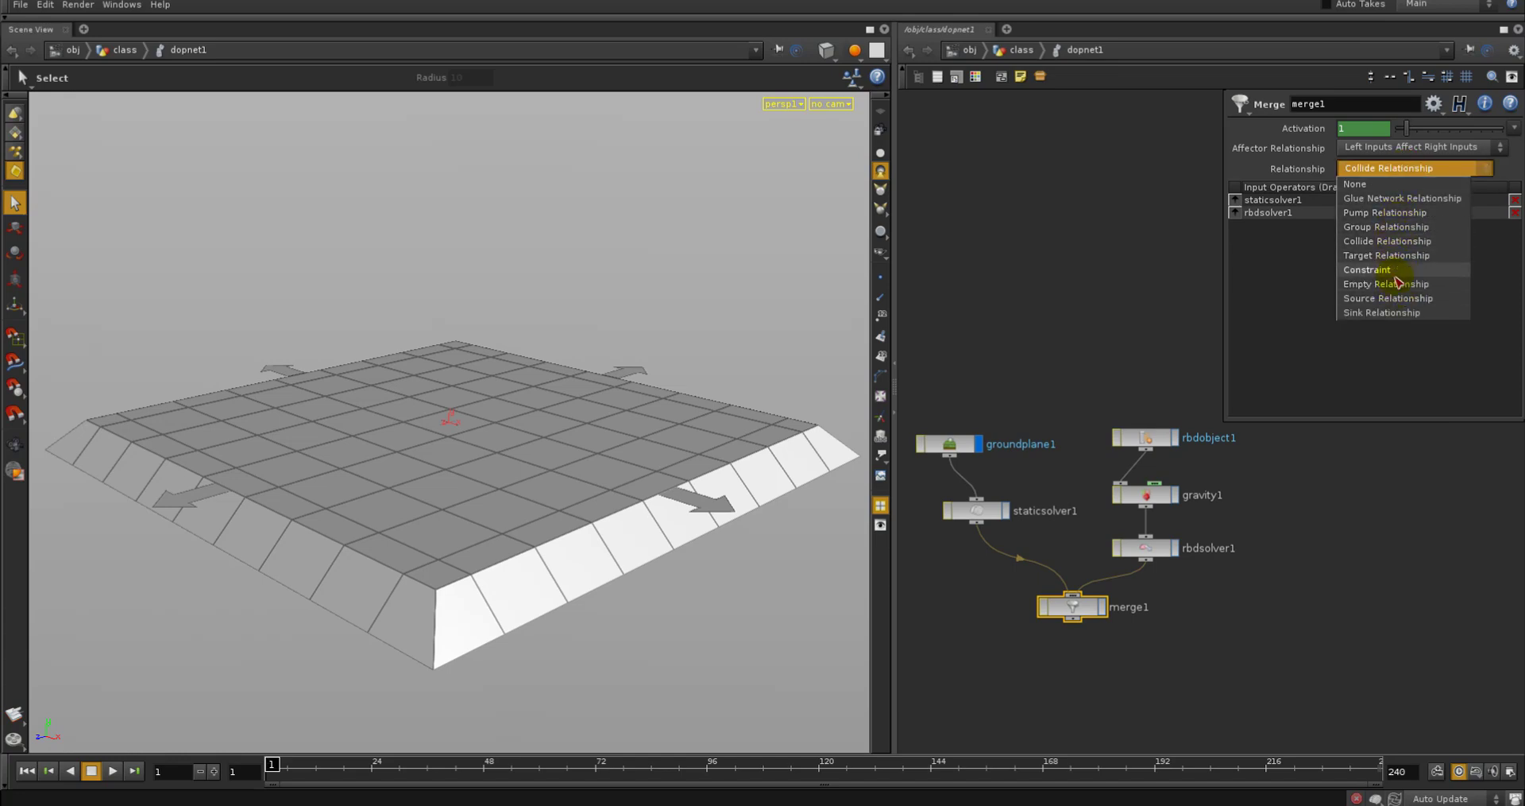
left_click(1411, 146)
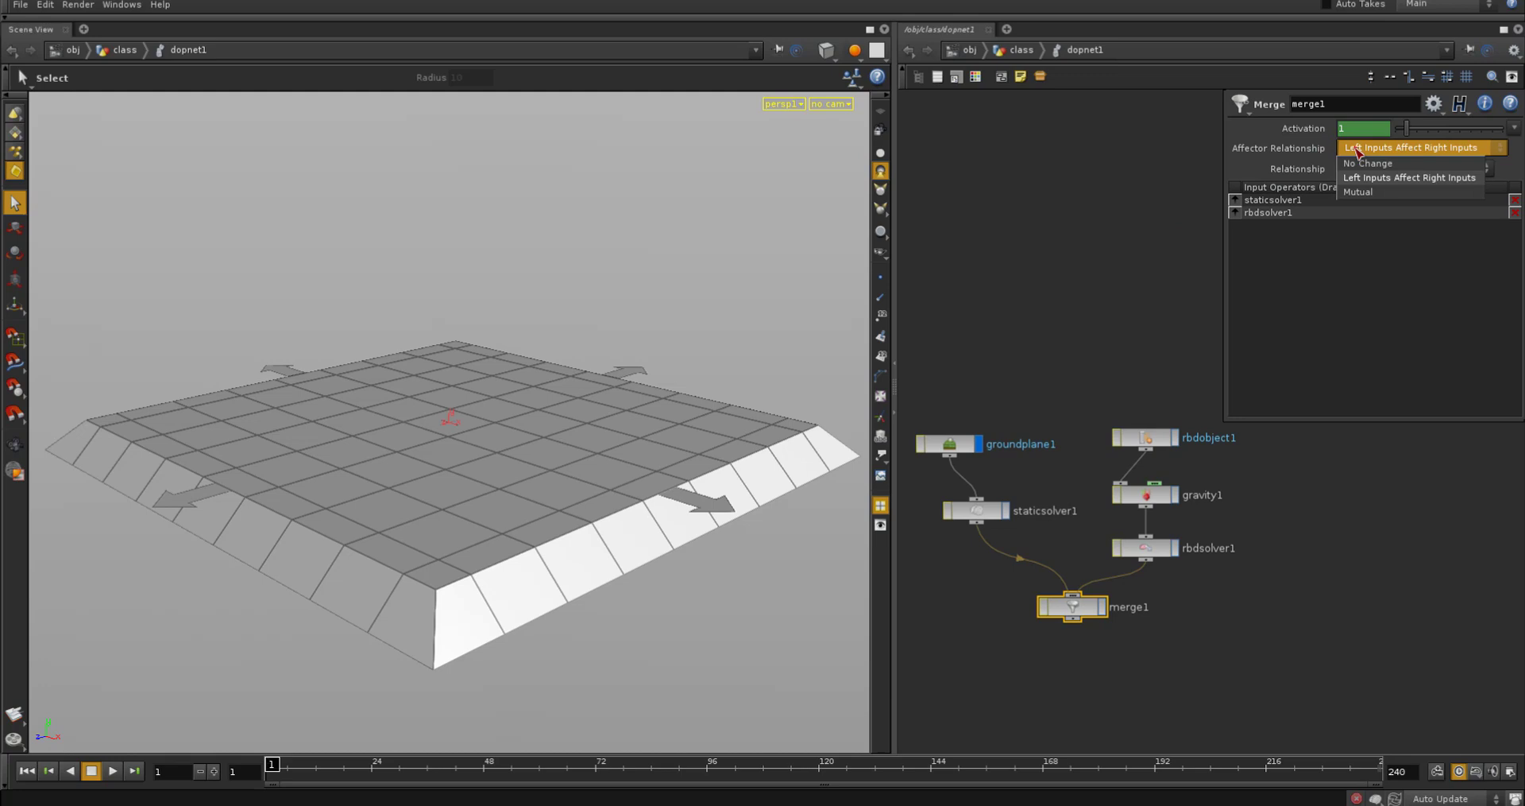
mouse_move(1357, 193)
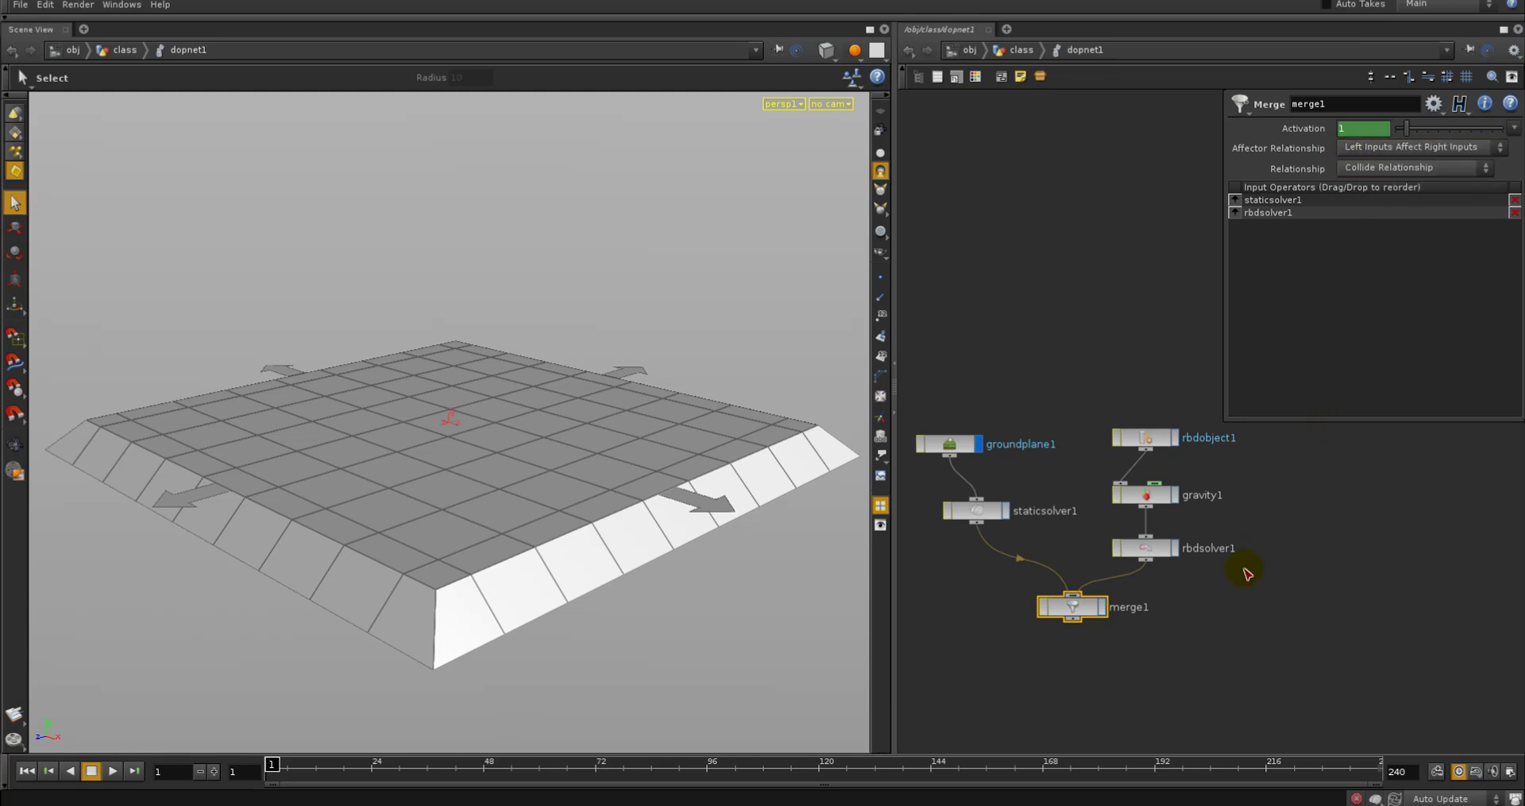
left_click(974, 510)
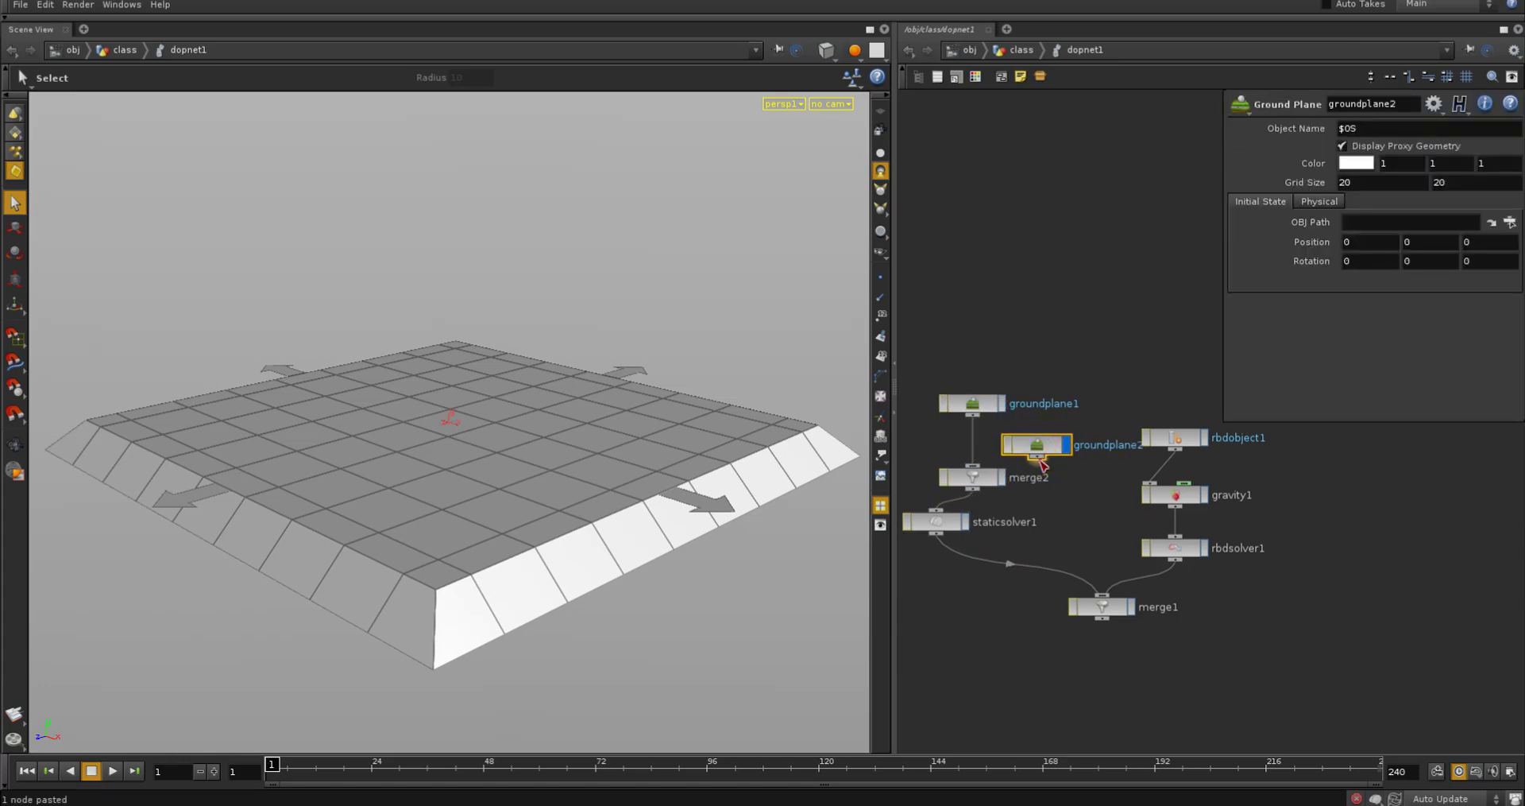
Review merge2's relationship and affector settings, then select merge2 for removal
left_click(969, 476)
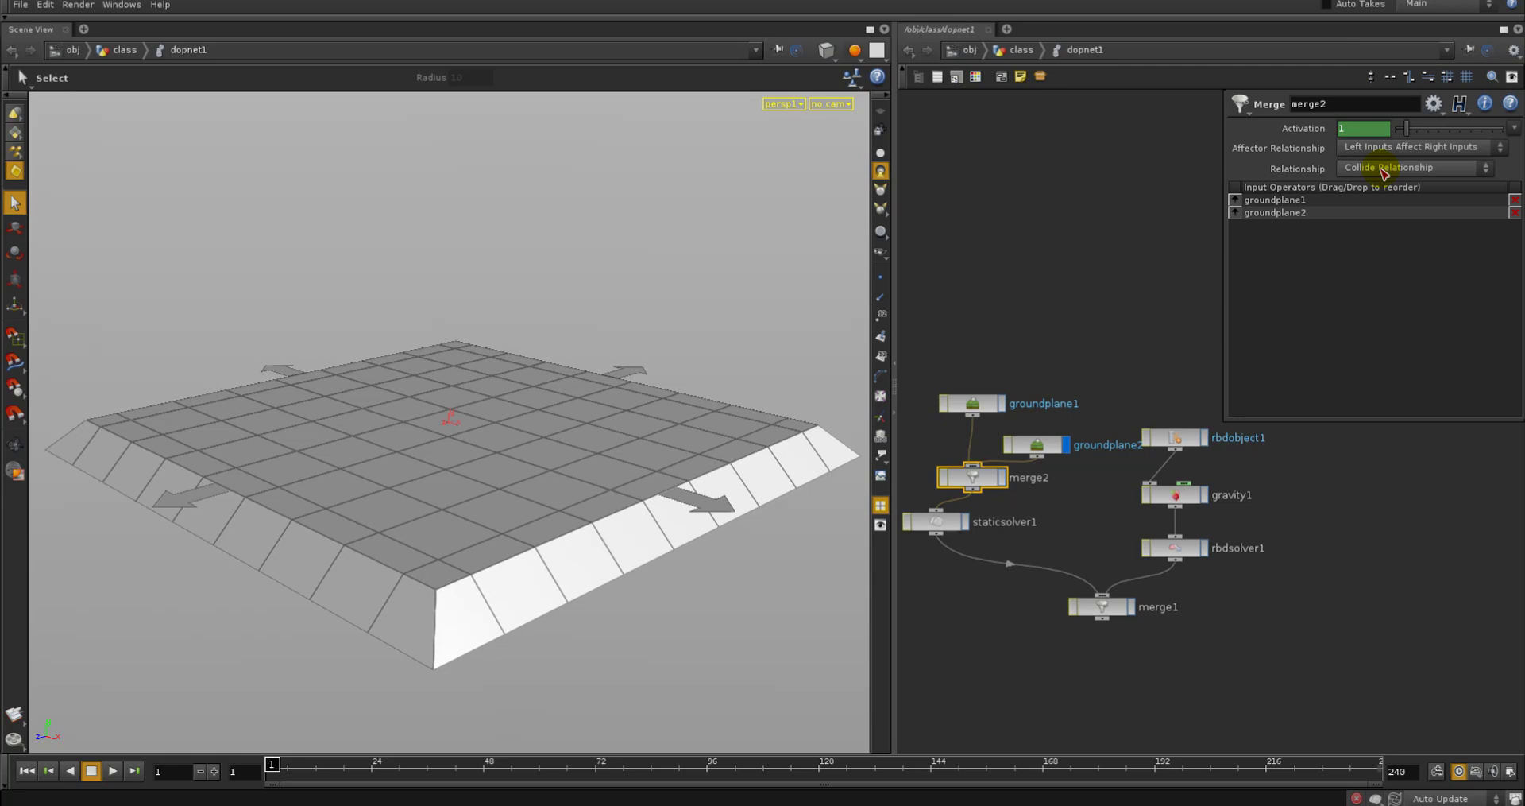
left_click(1410, 167)
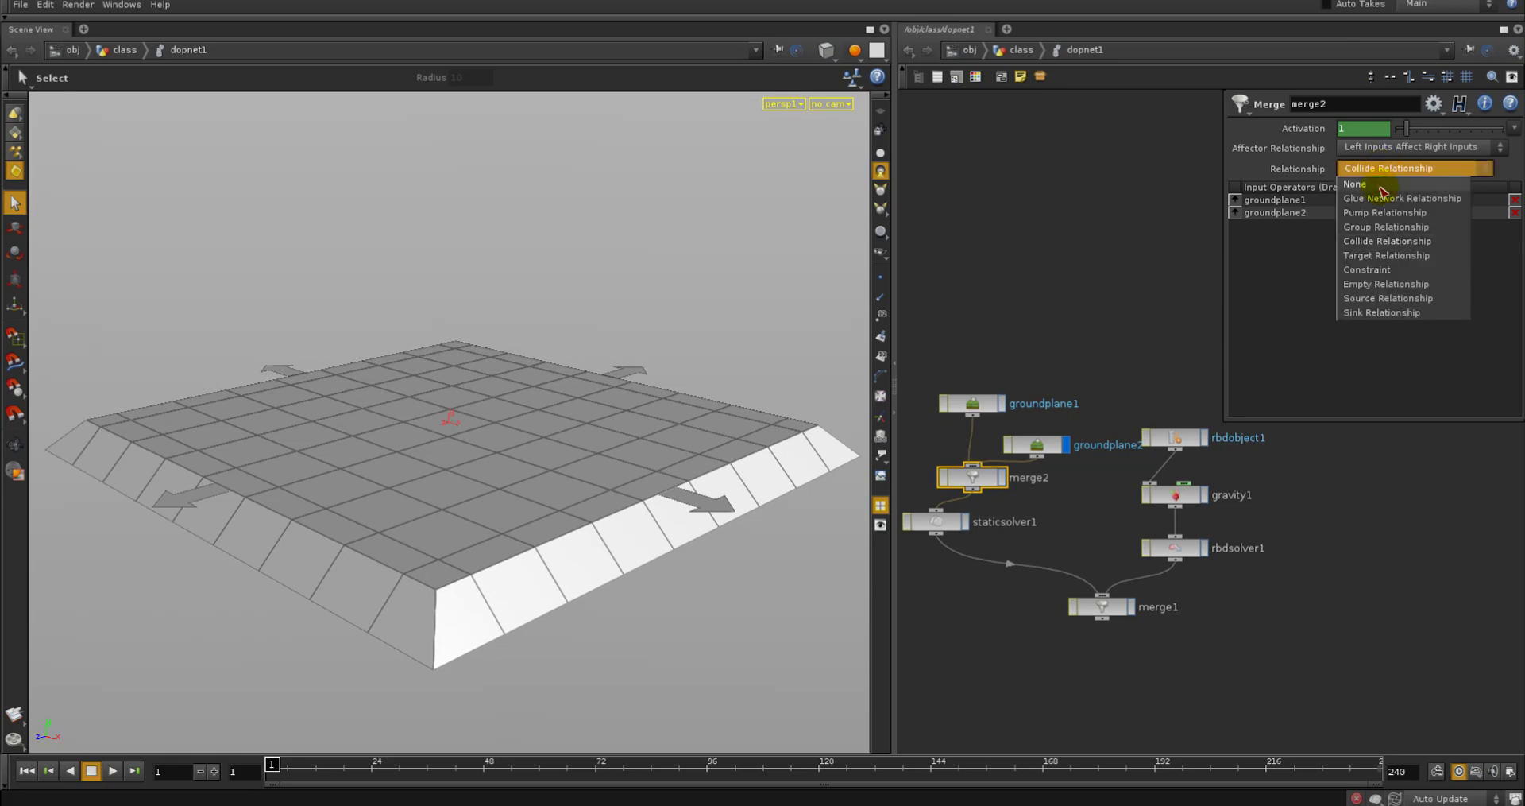
left_click(1411, 146)
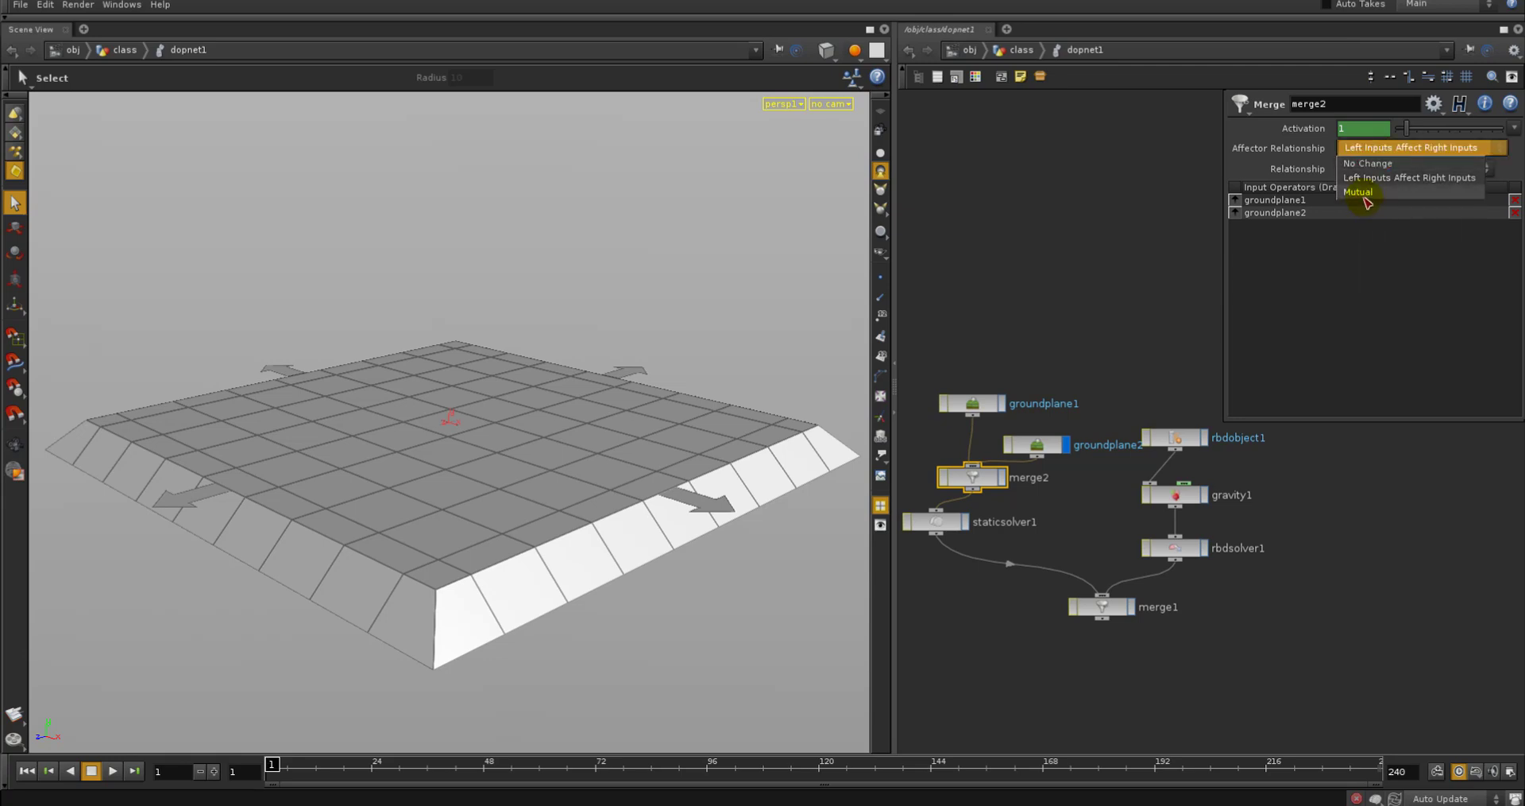
left_click(1359, 192)
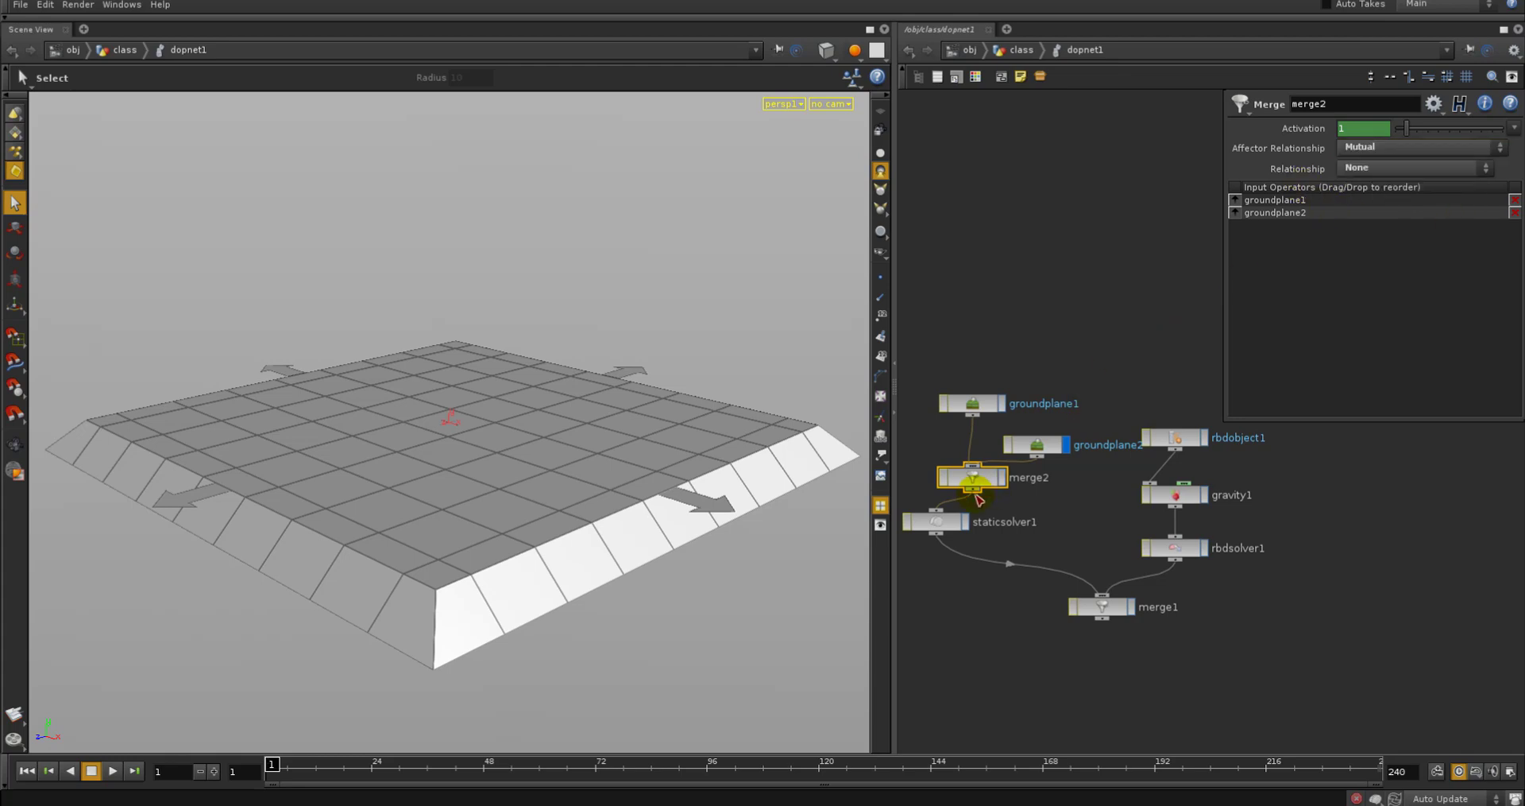
left_click(1034, 445)
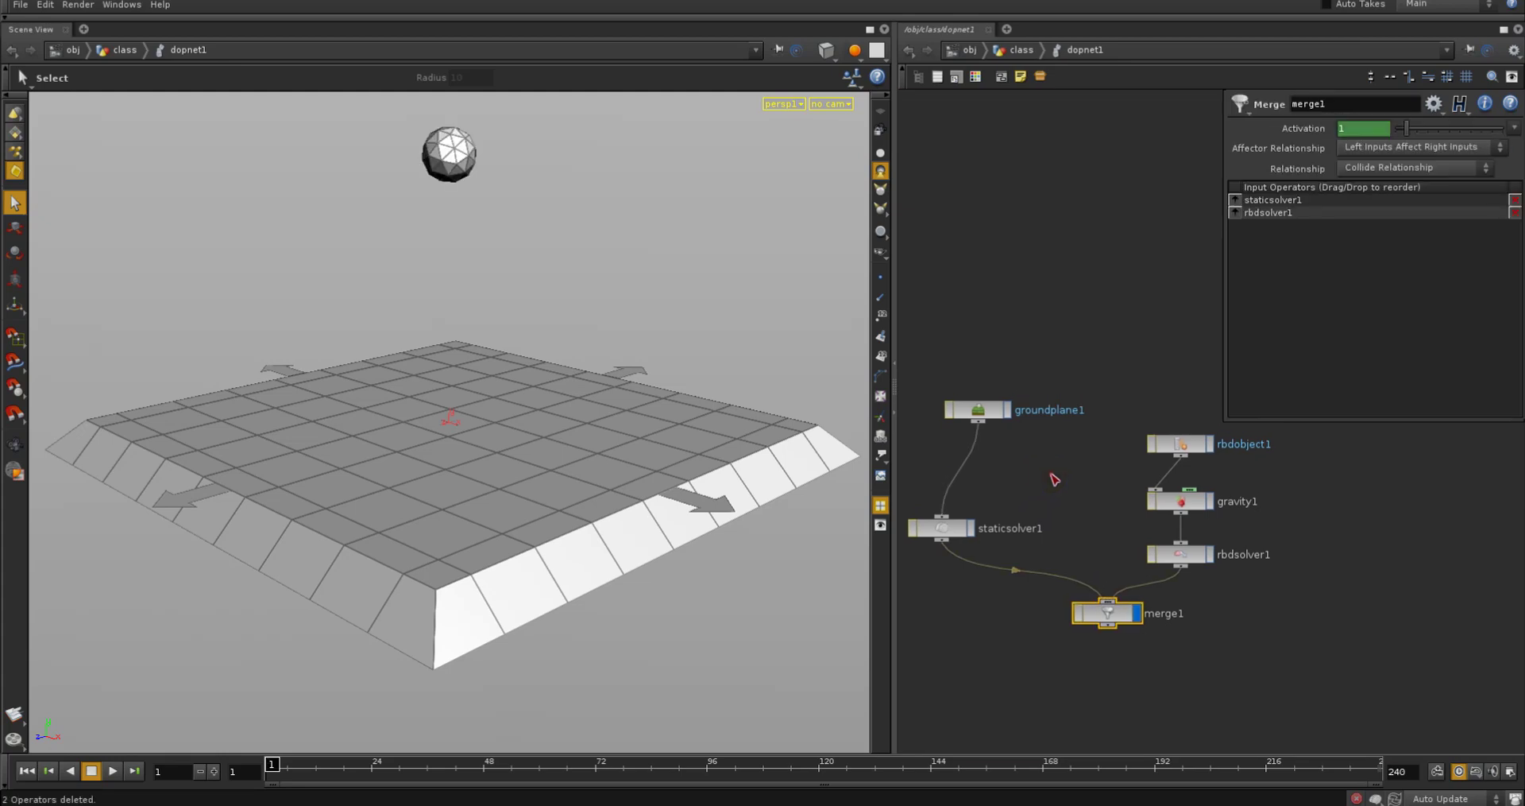
Review the RBD solver and merge1 settings, then play and stop the sphere drop
left_click(1180, 443)
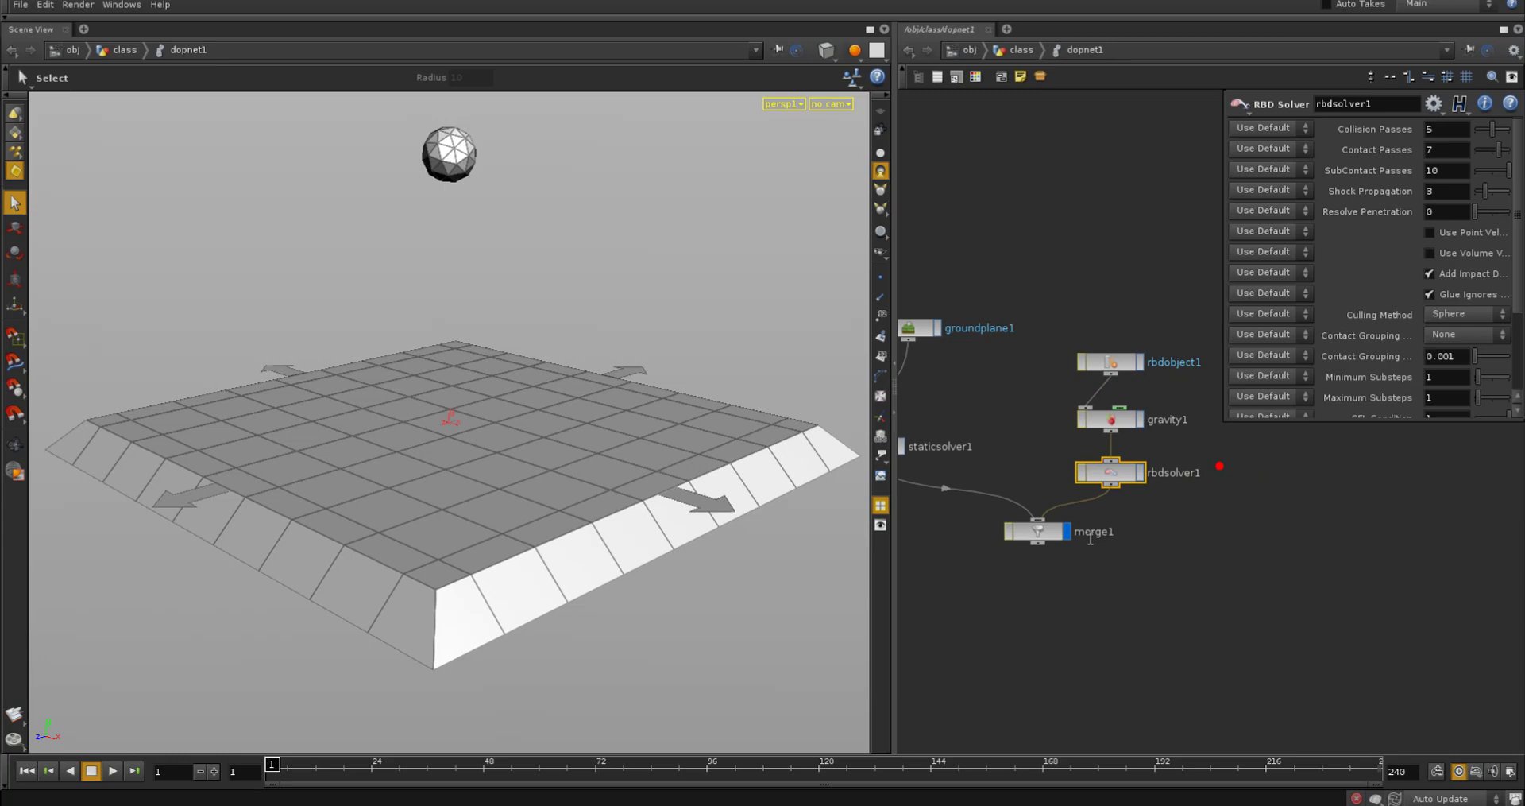
left_click(1037, 531)
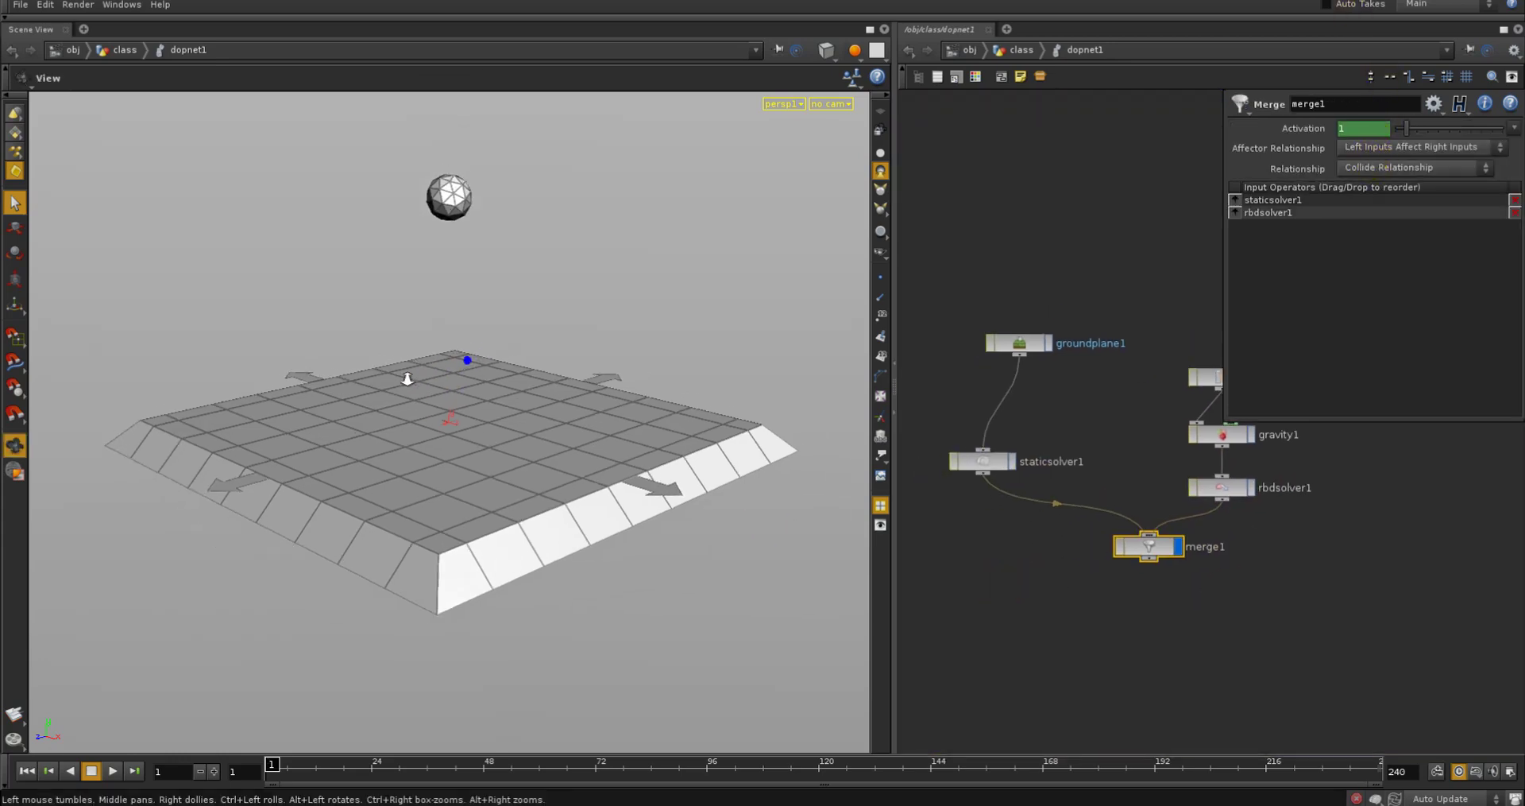
left_click(113, 770)
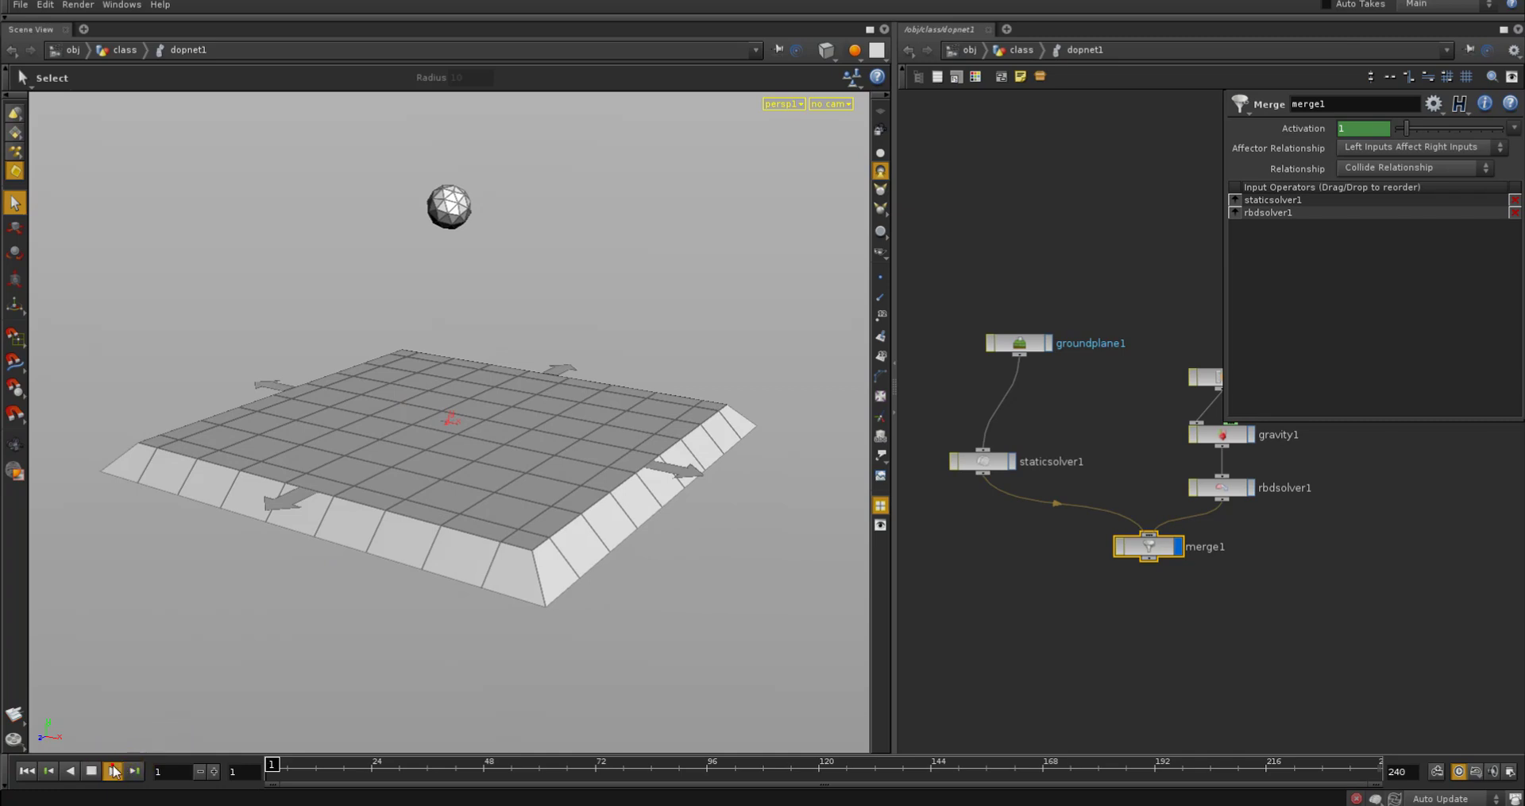
left_click(114, 769)
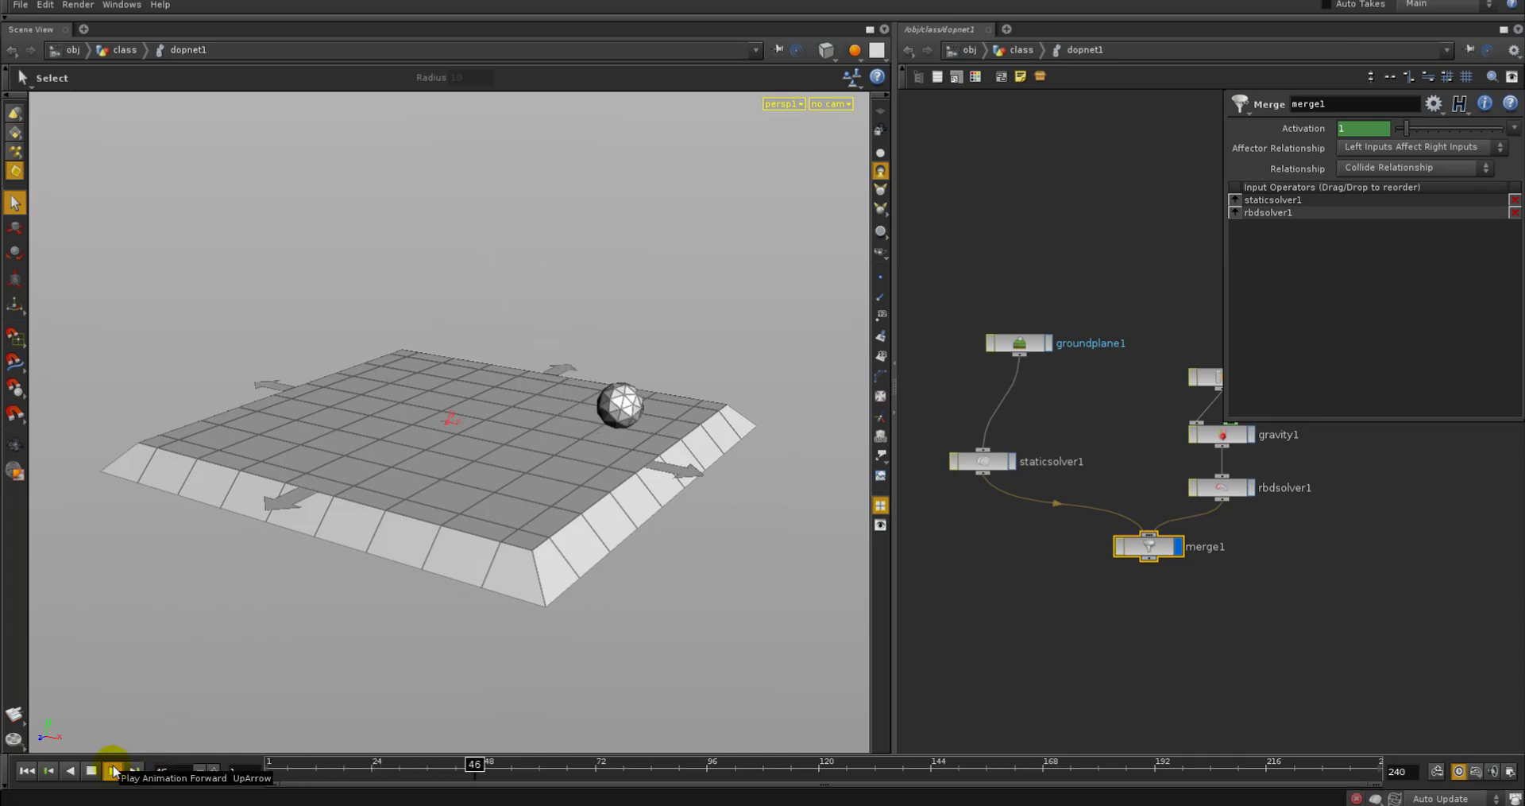
left_click(112, 769)
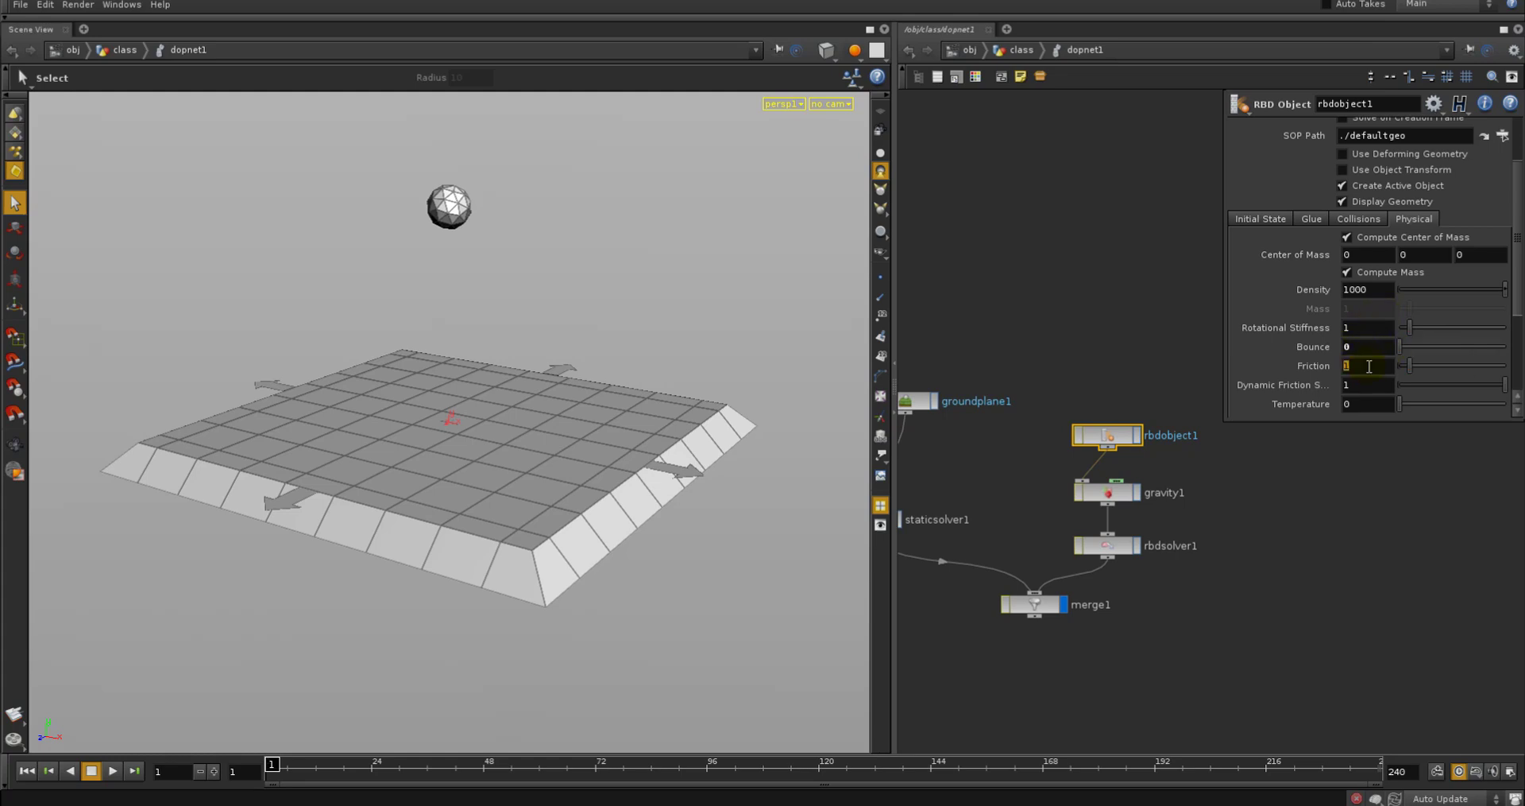
Set rbdobject1 Friction to .01, scrub the drop, and bring up its collision settings
type(".01")
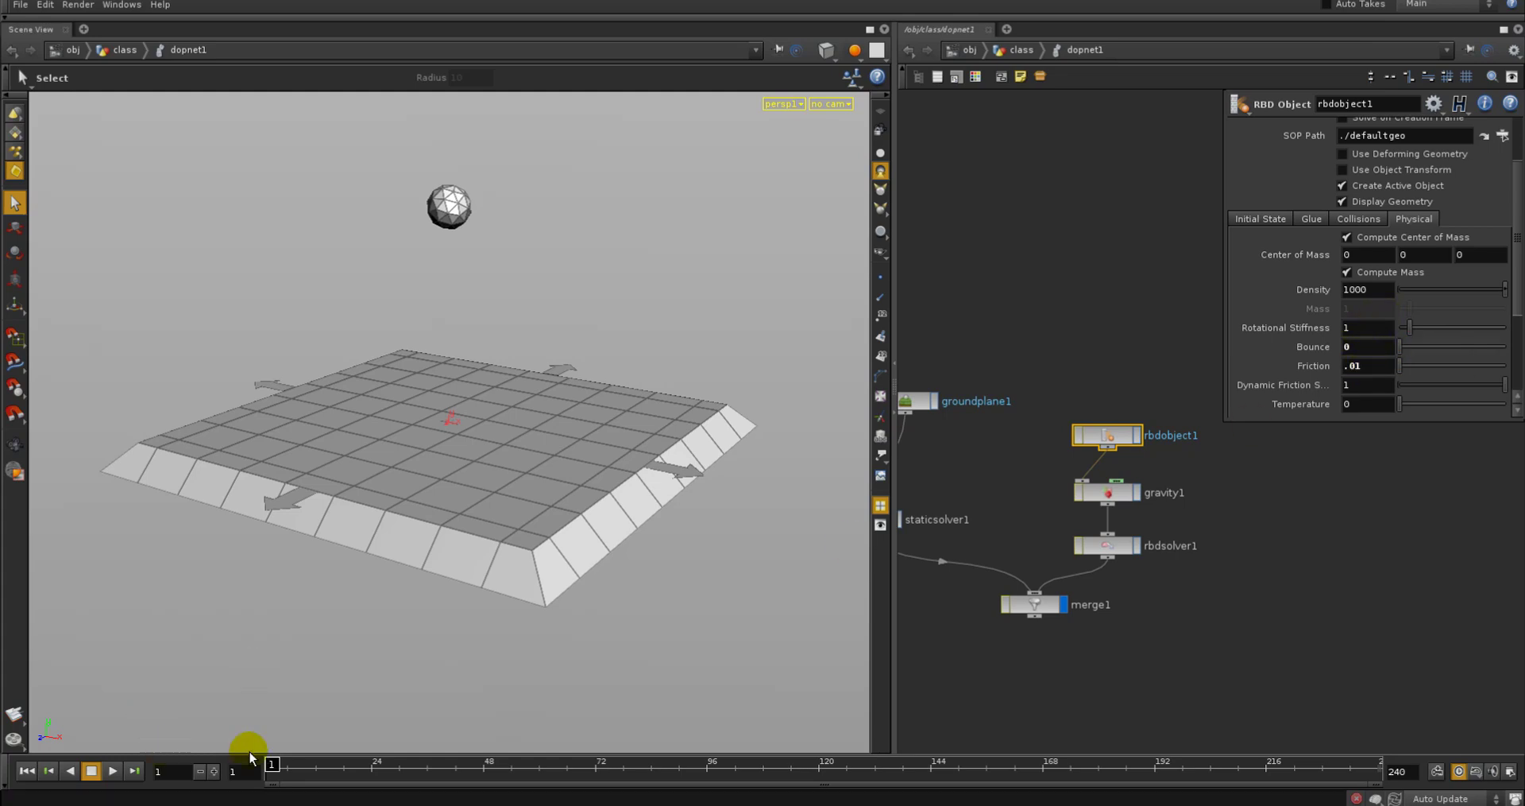
left_click_drag(272, 769, 413, 769)
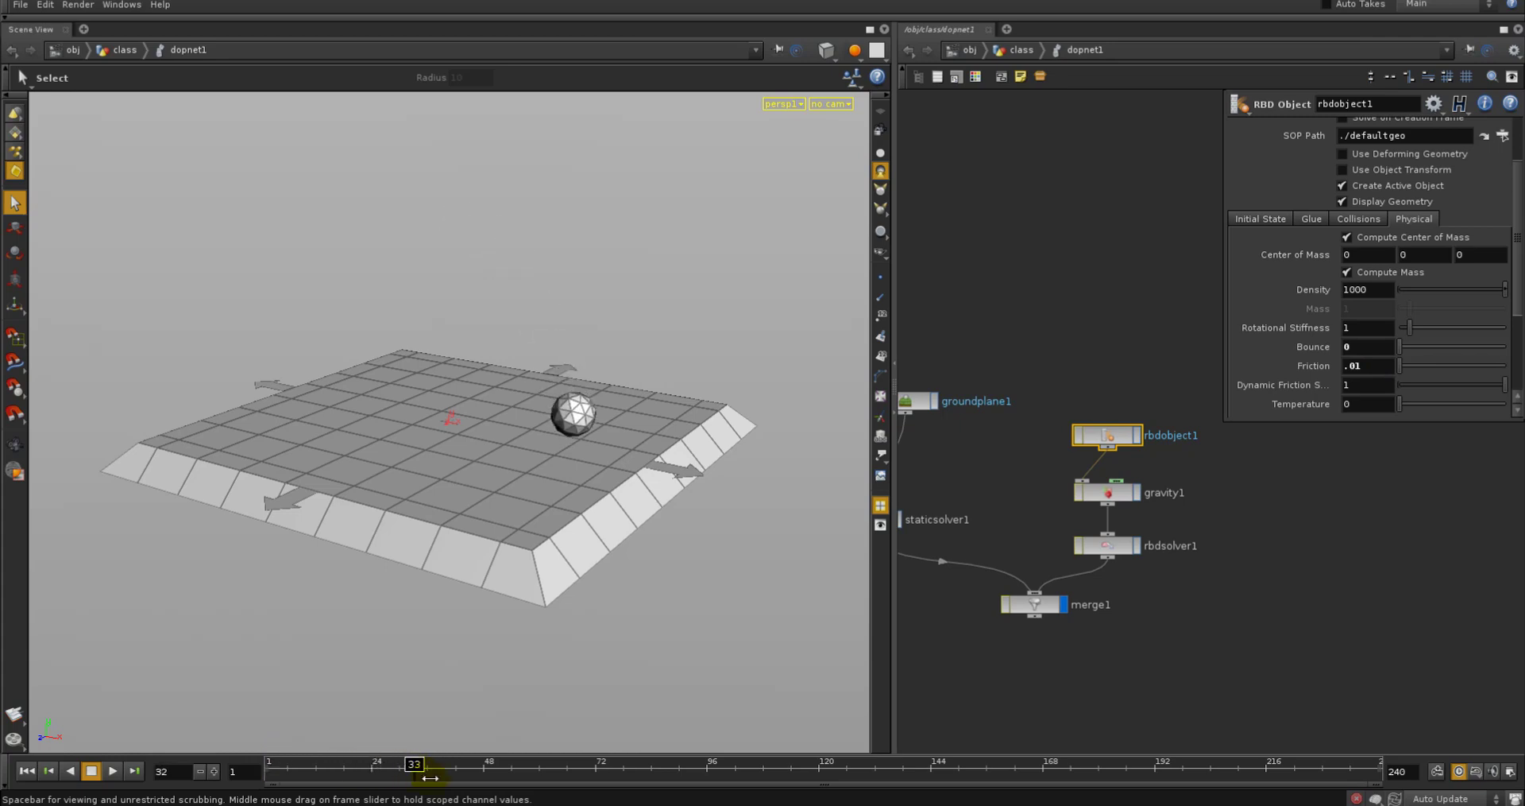
left_click_drag(413, 761, 631, 761)
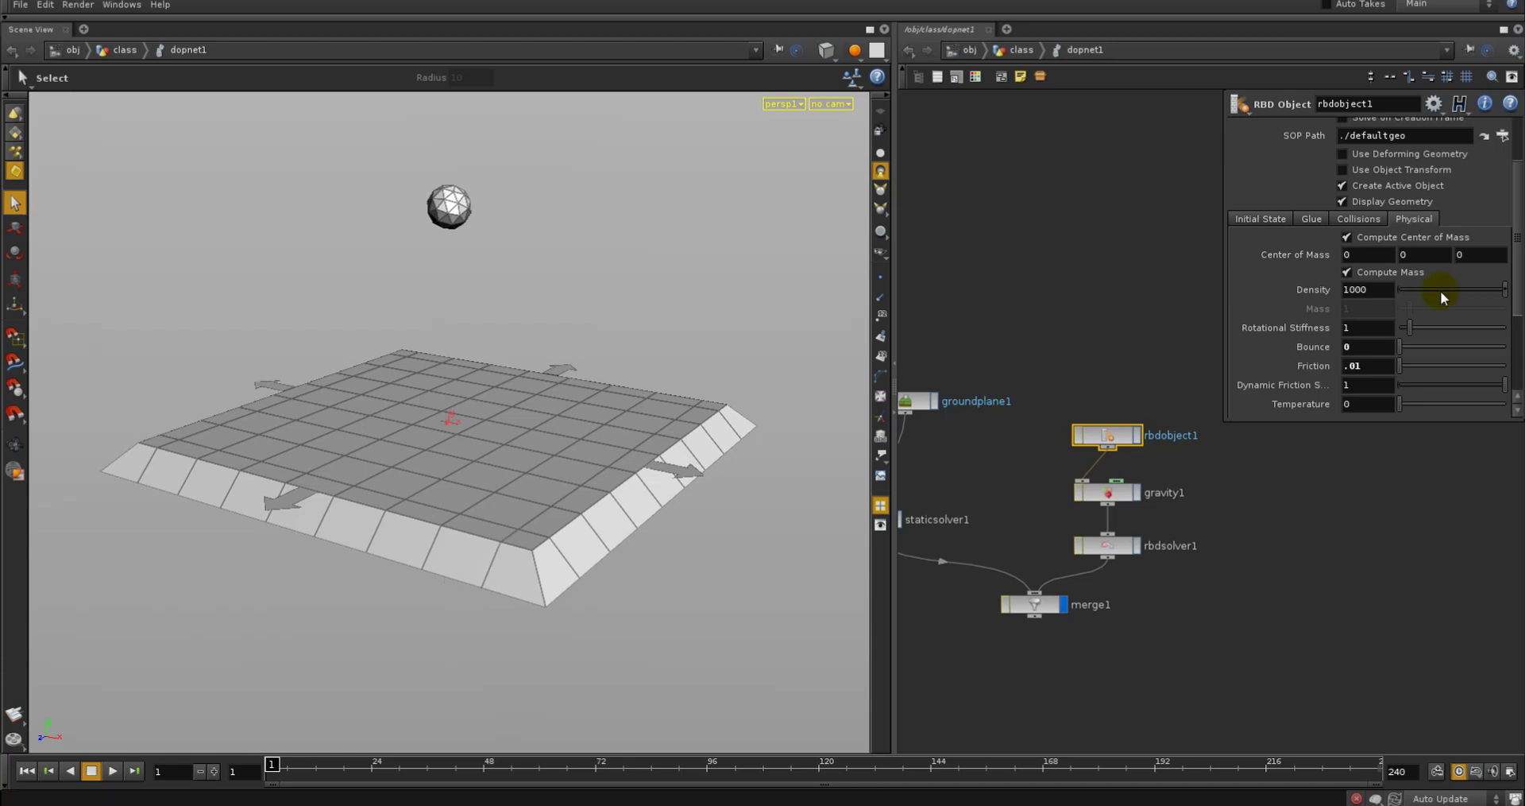
left_click(1358, 217)
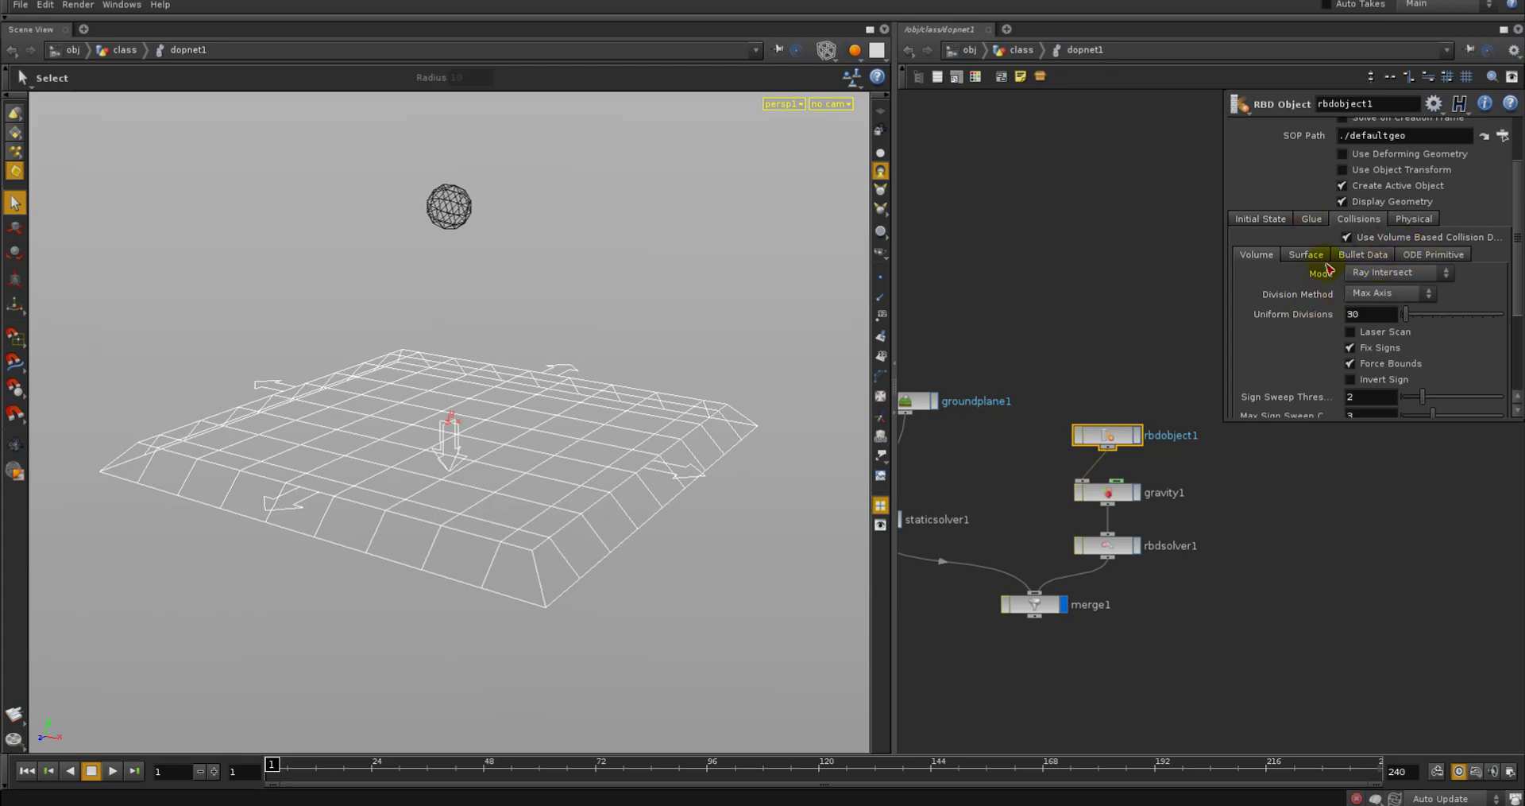
Enable Show Collision Guide Geometry on rbdobject1's Volume tab, toggling Laser Scan
left_click(1305, 275)
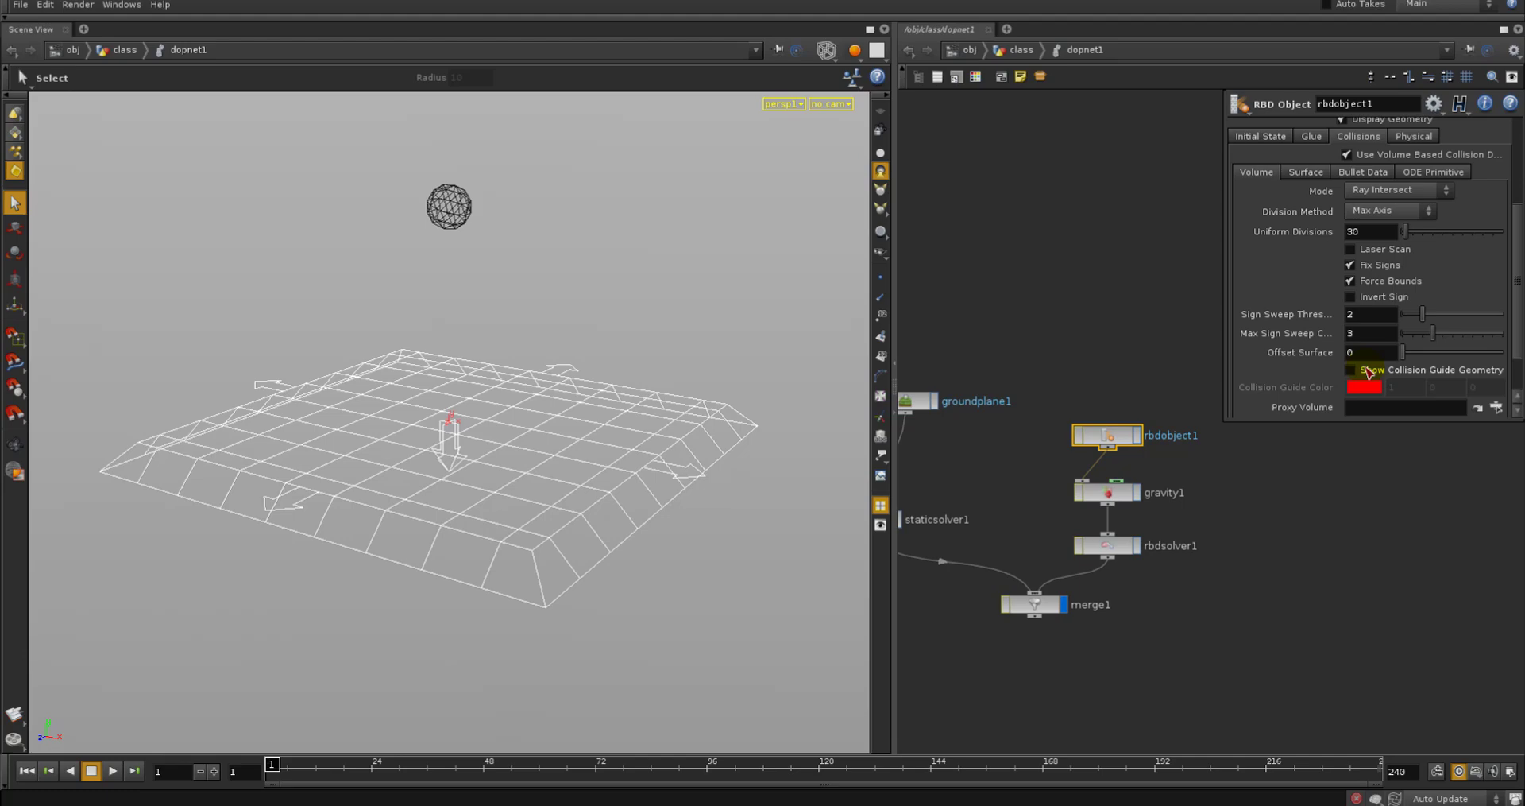
left_click(1351, 371)
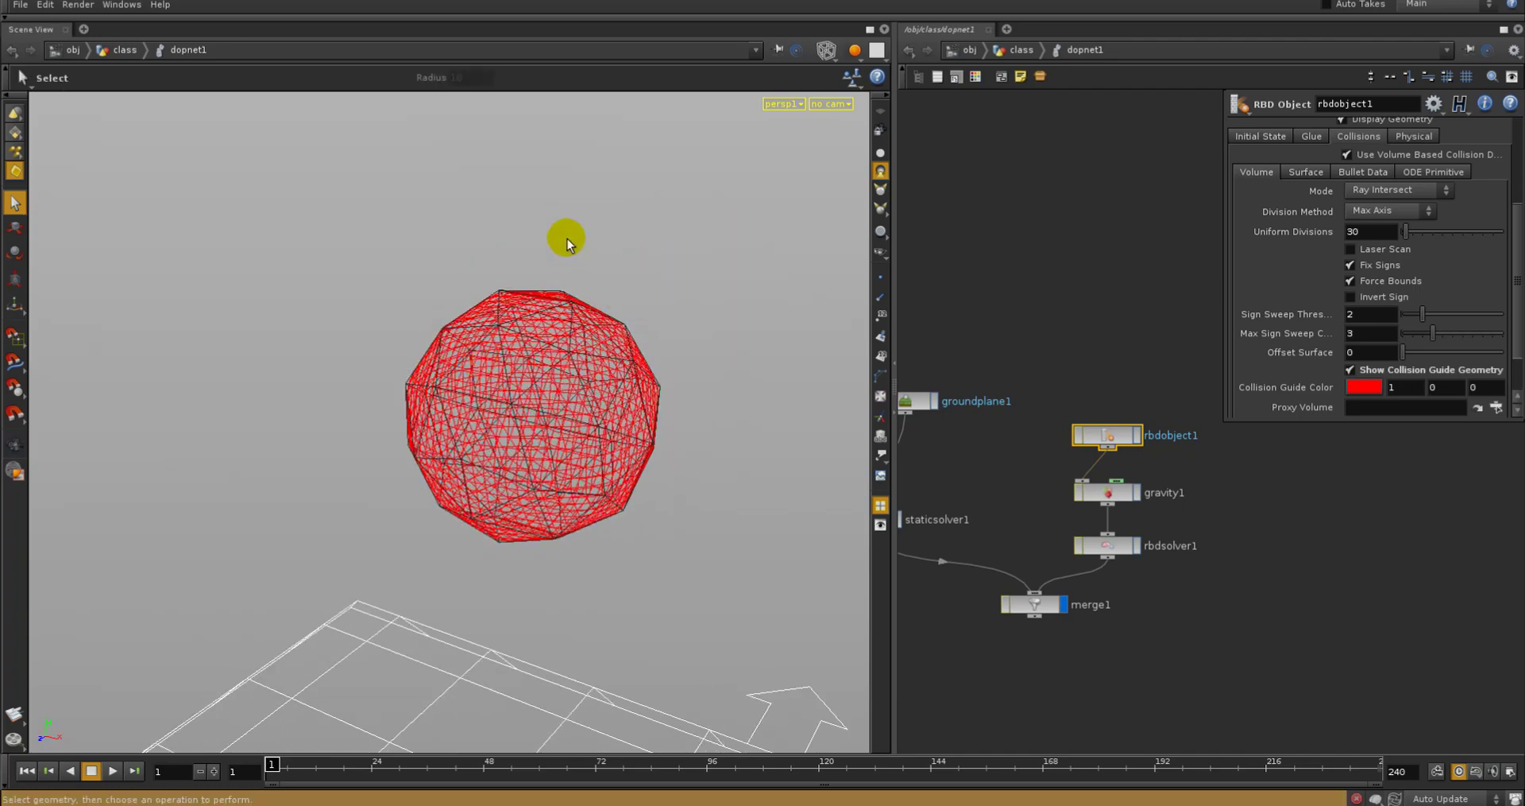
mouse_move(545, 242)
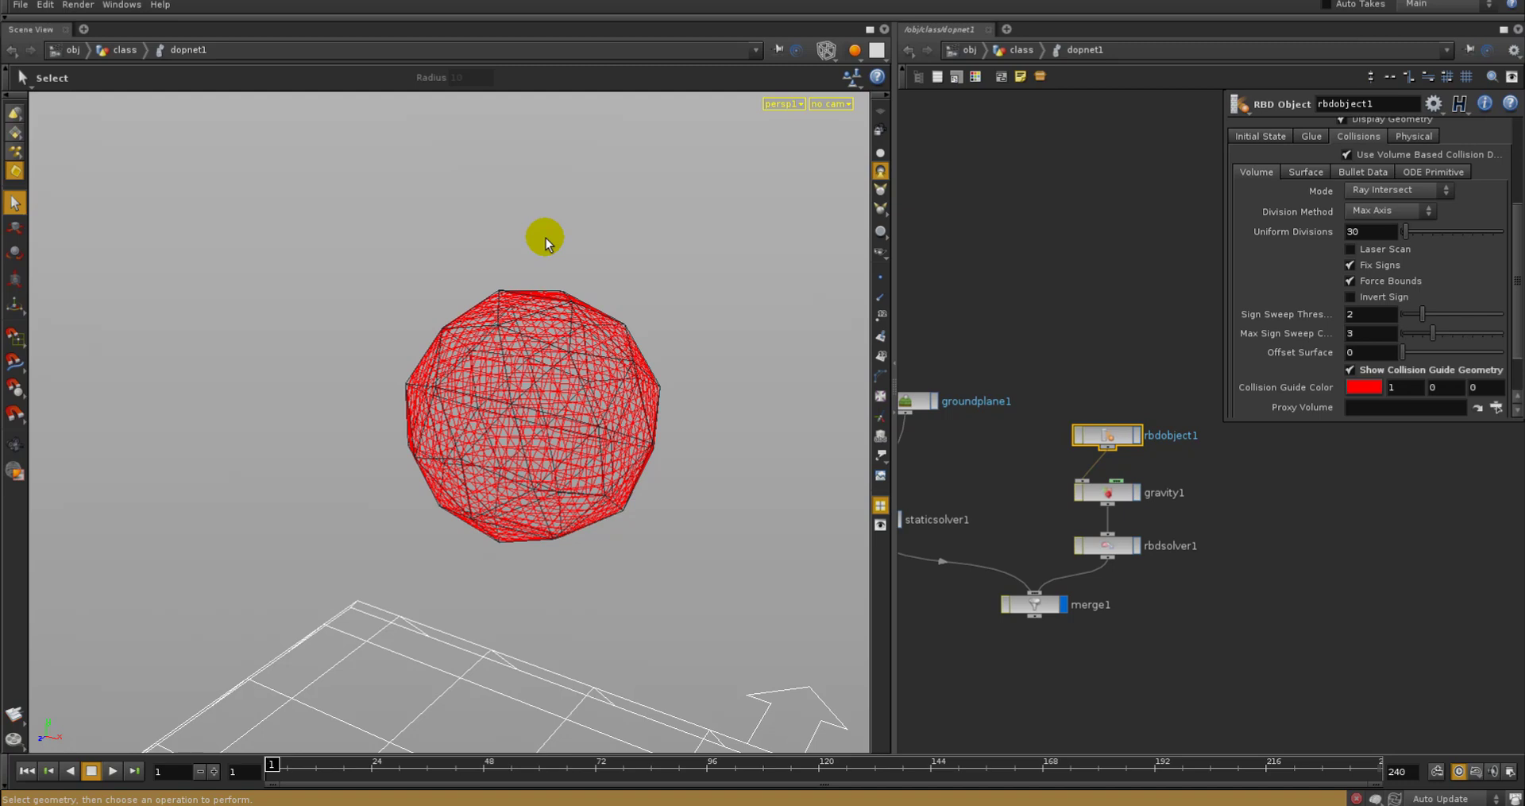
mouse_move(1476, 303)
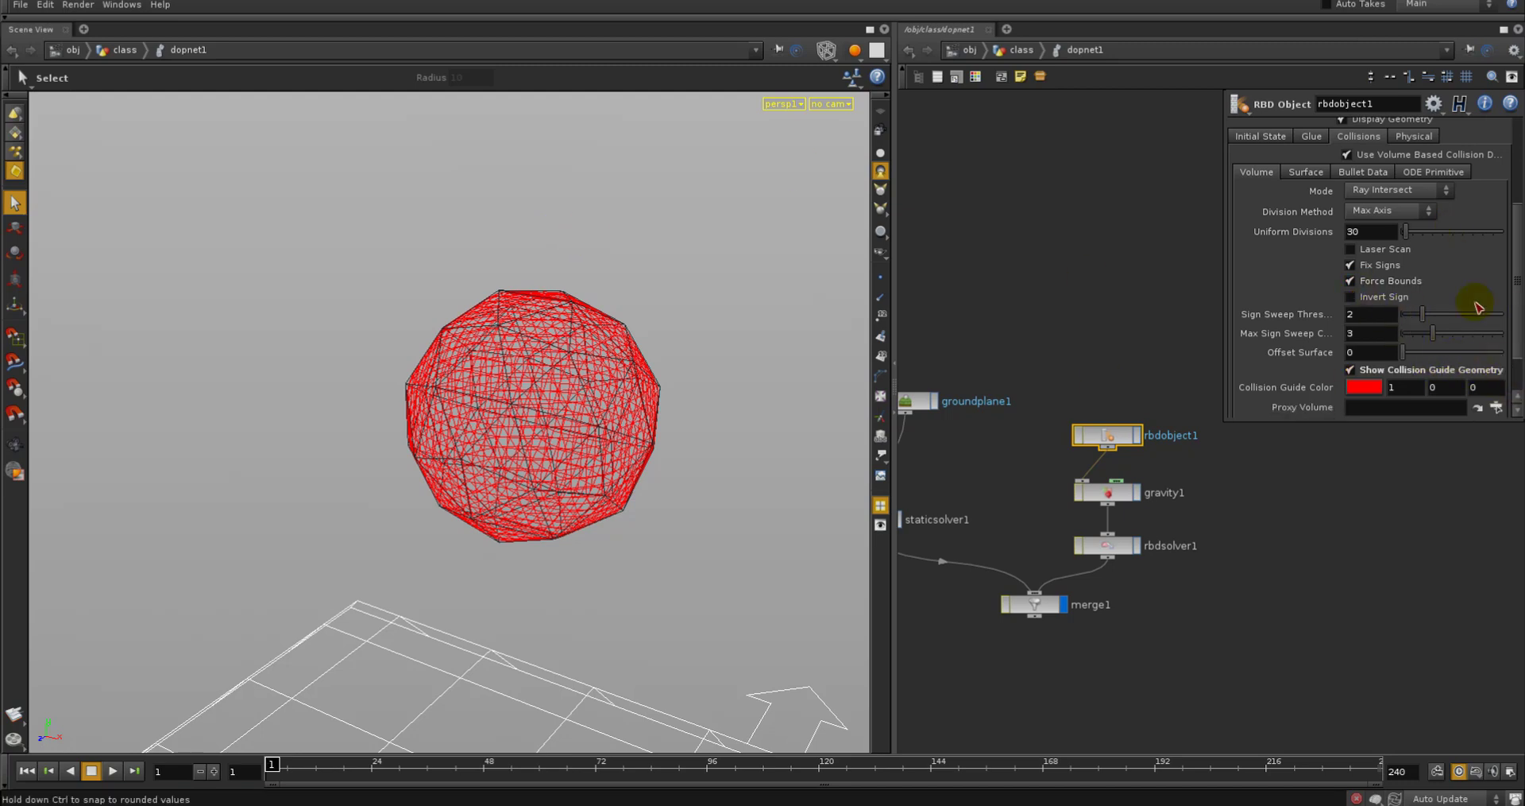
left_click(1351, 250)
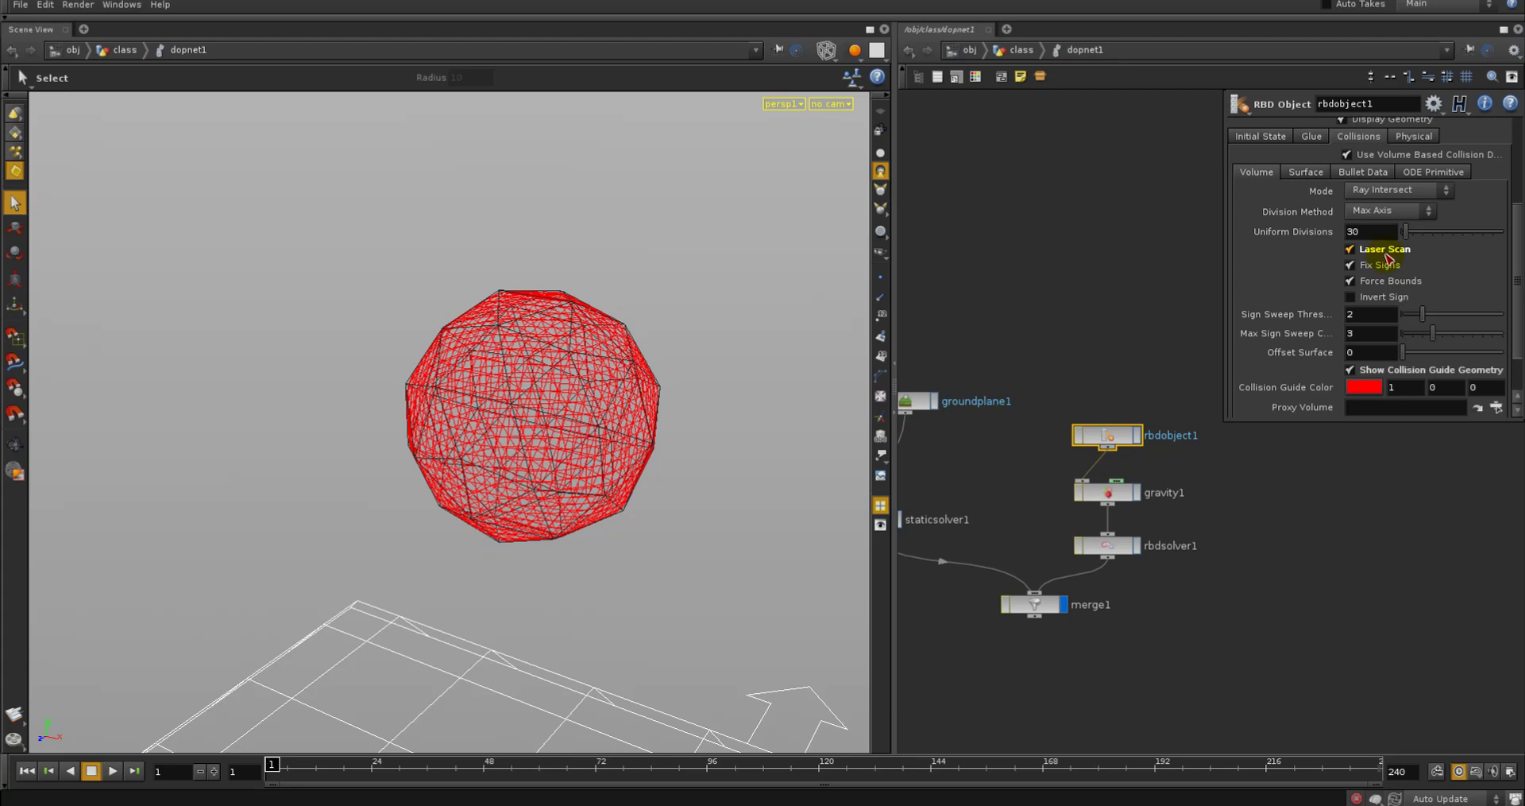
left_click(1350, 248)
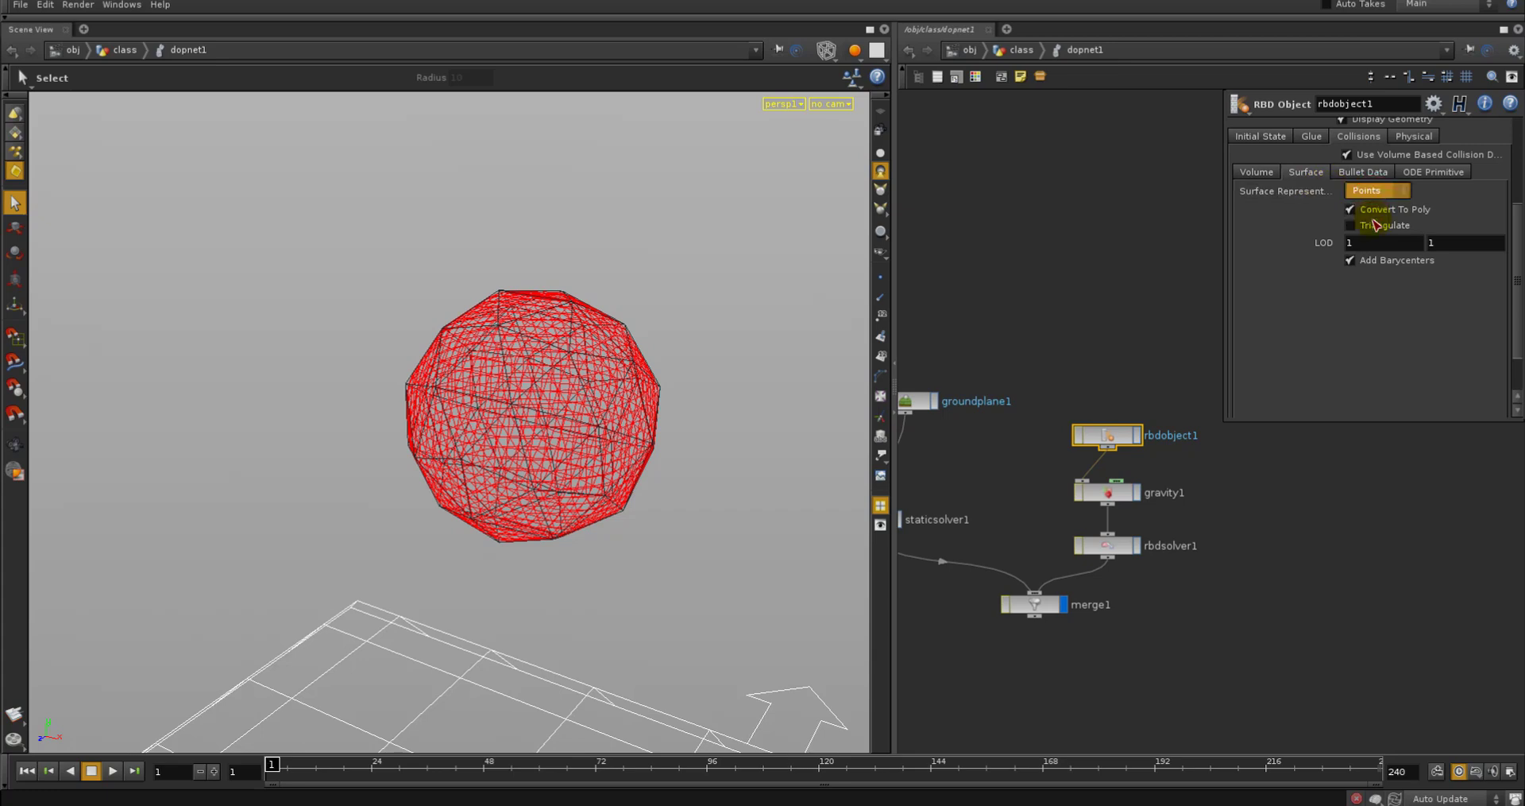
Set rbdobject1's Surface Representation to Edges and select groundplane1
left_click(1376, 190)
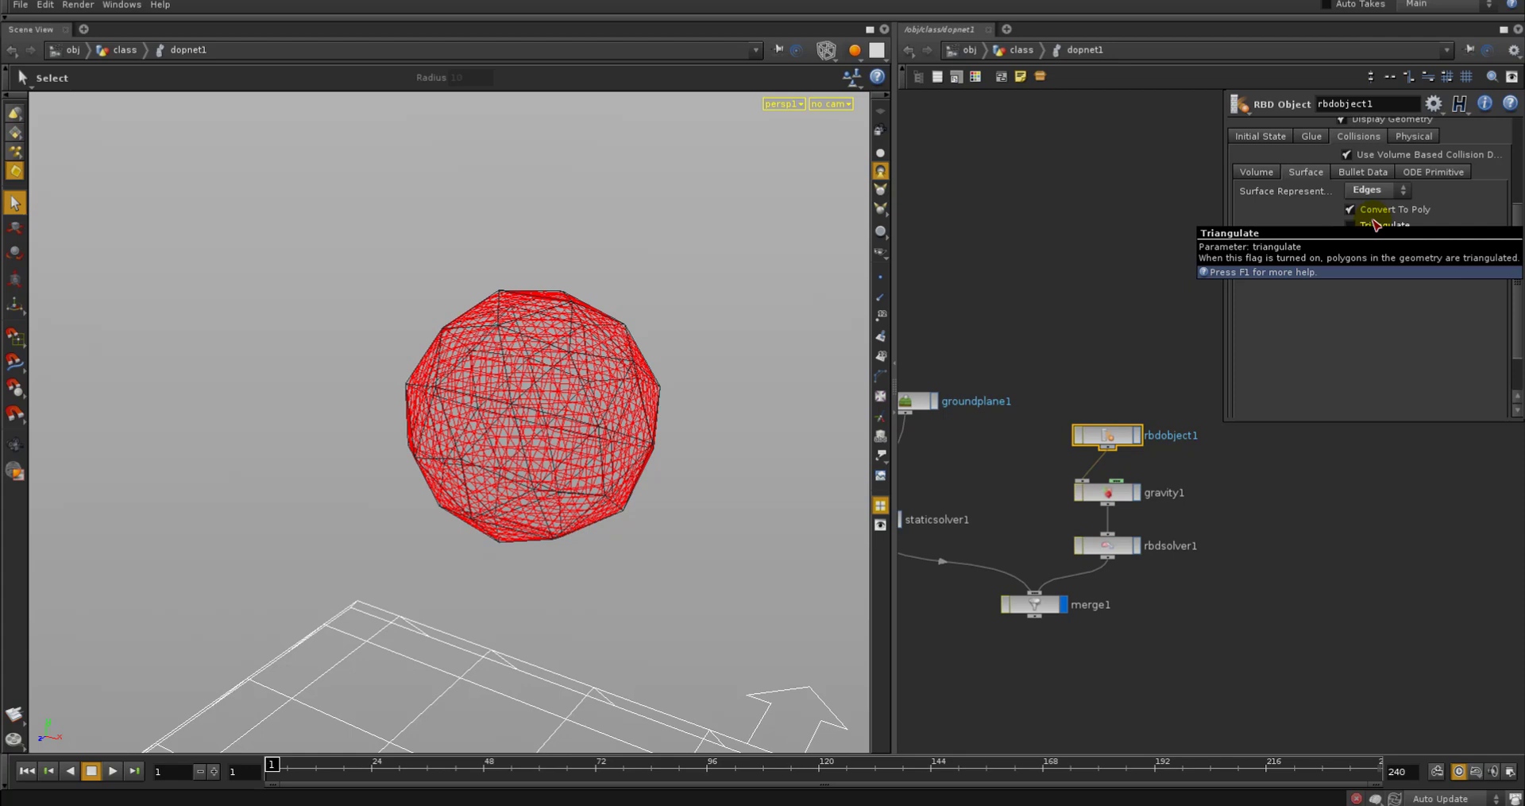
left_click(955, 391)
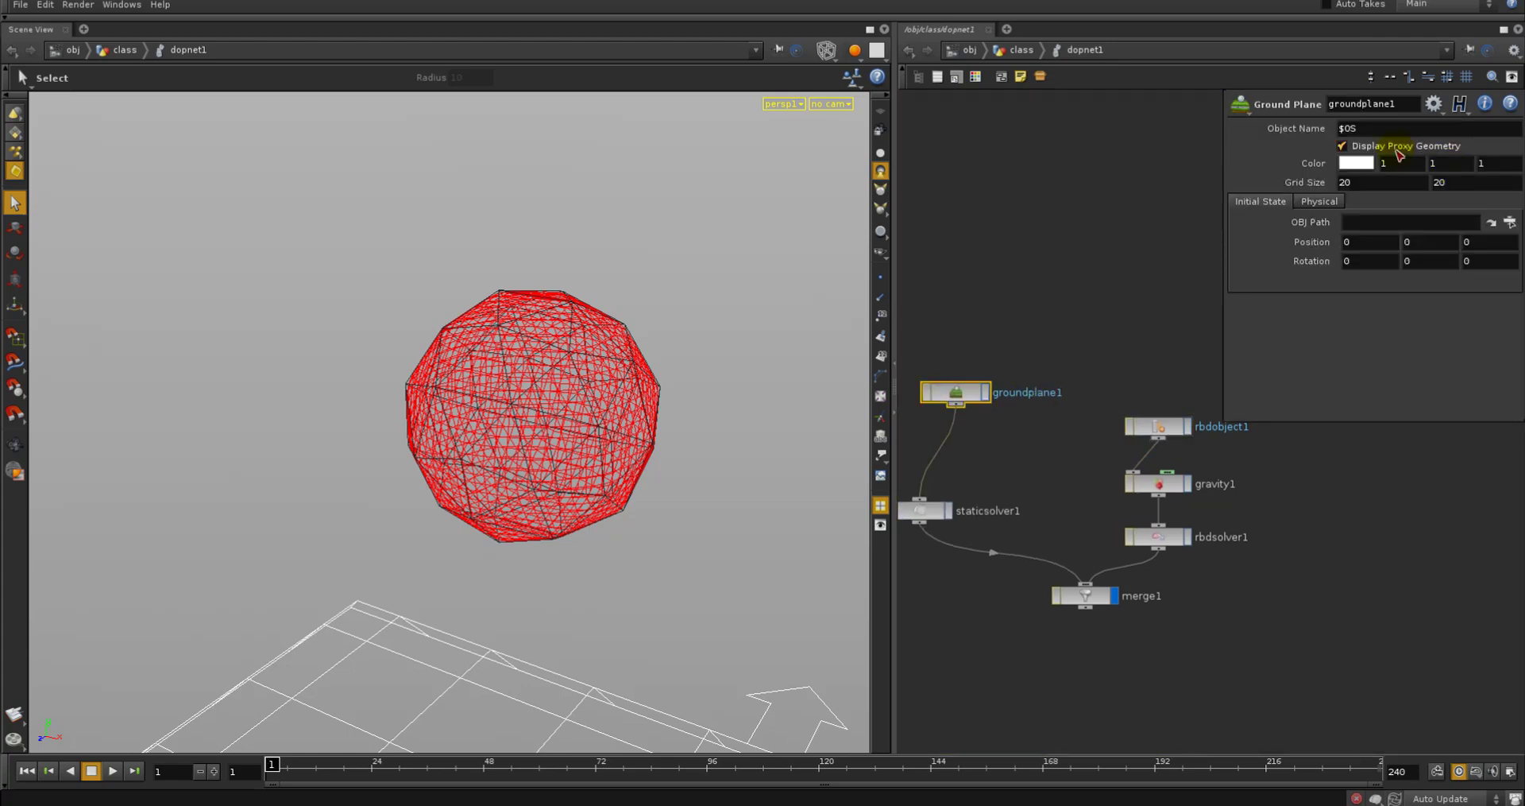
Review groundplane1's Physical bounce and friction while orbiting the scene
left_click(1319, 201)
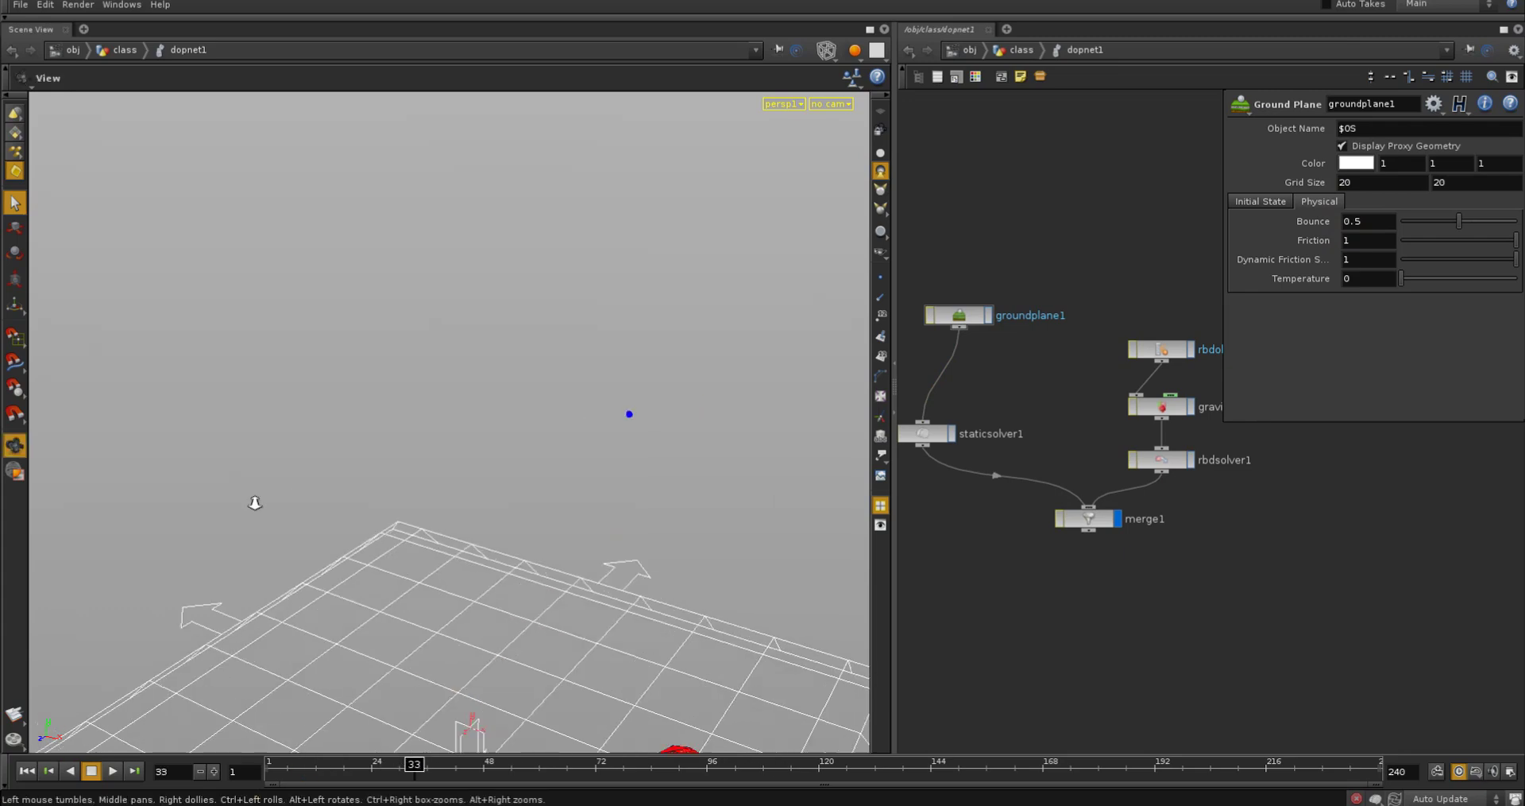
left_click_drag(414, 763, 591, 762)
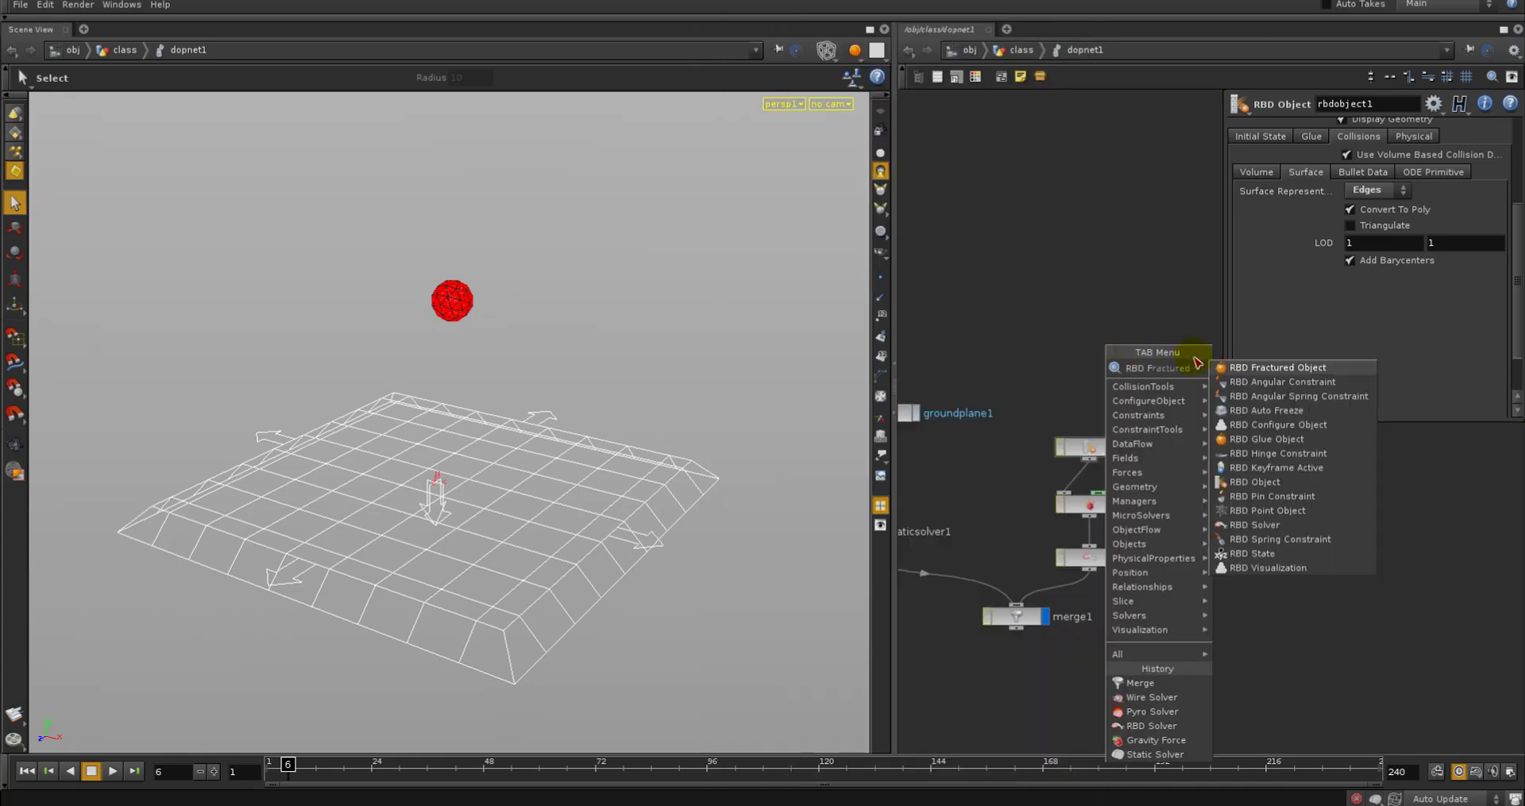
Add an RBD Fractured Object and a second RBD Object renamed 'saucer'
left_click(1278, 367)
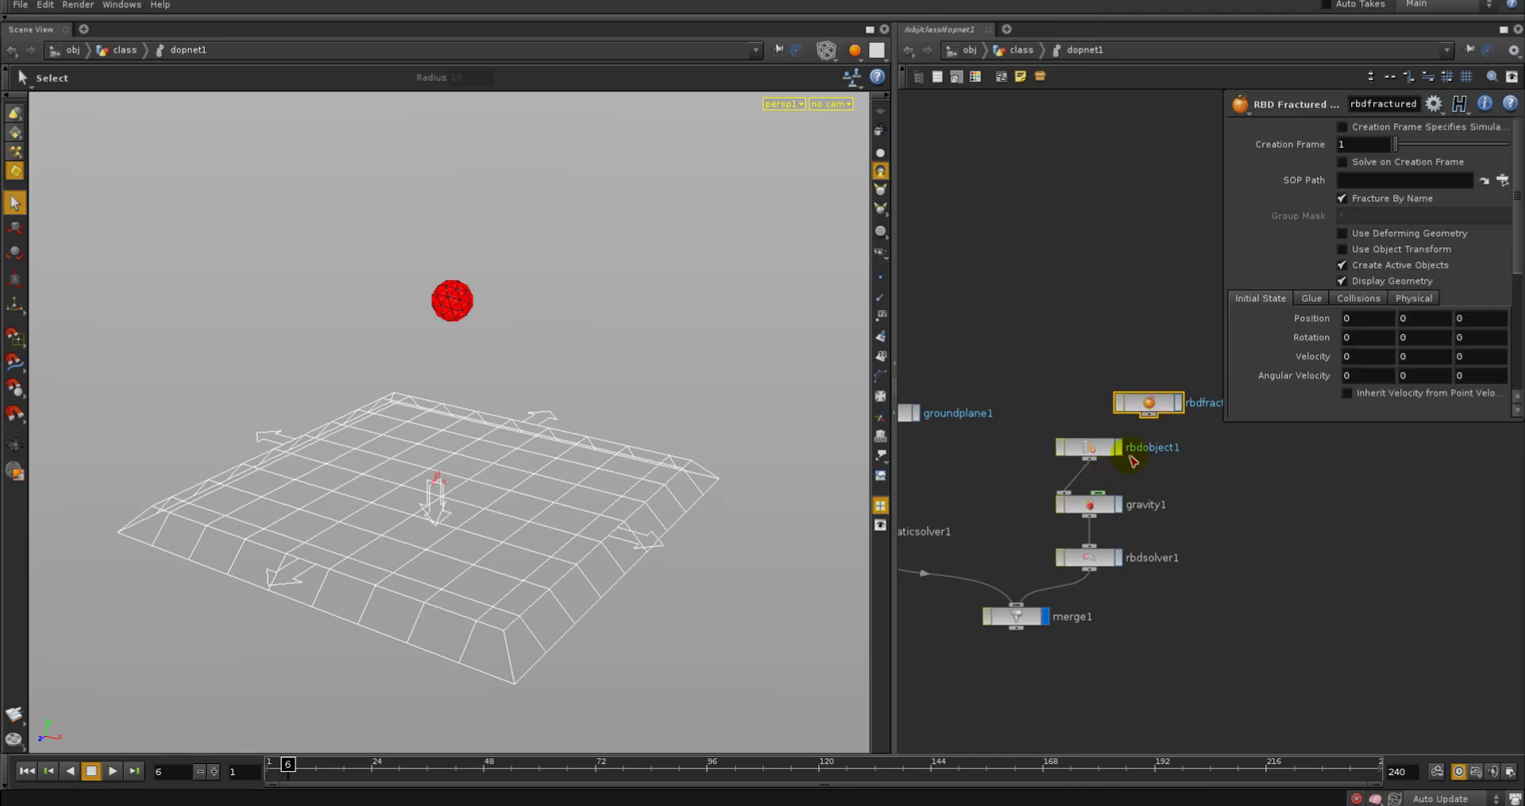
mouse_move(1087, 358)
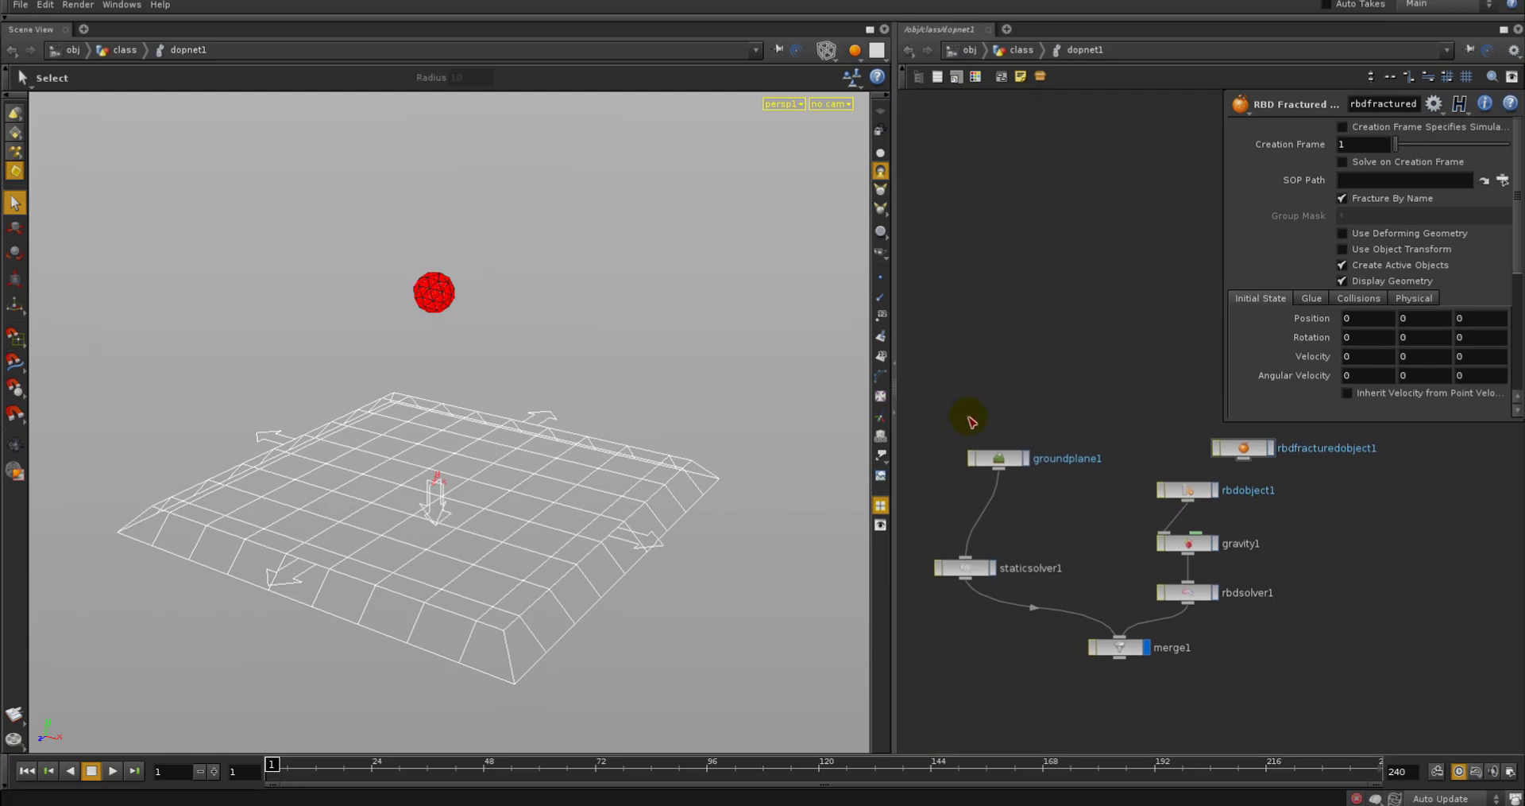
left_click(1005, 457)
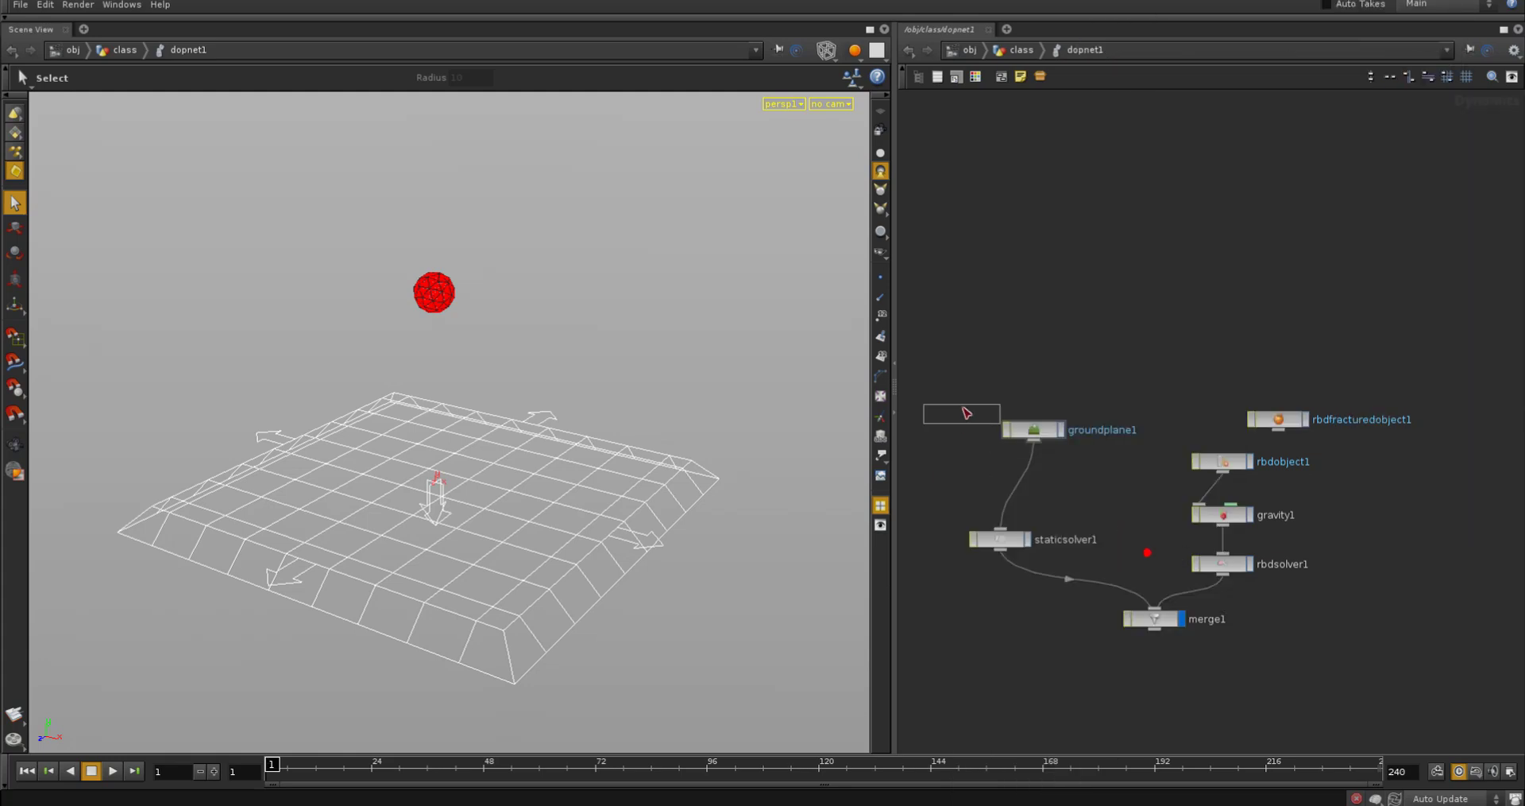
left_click(961, 413)
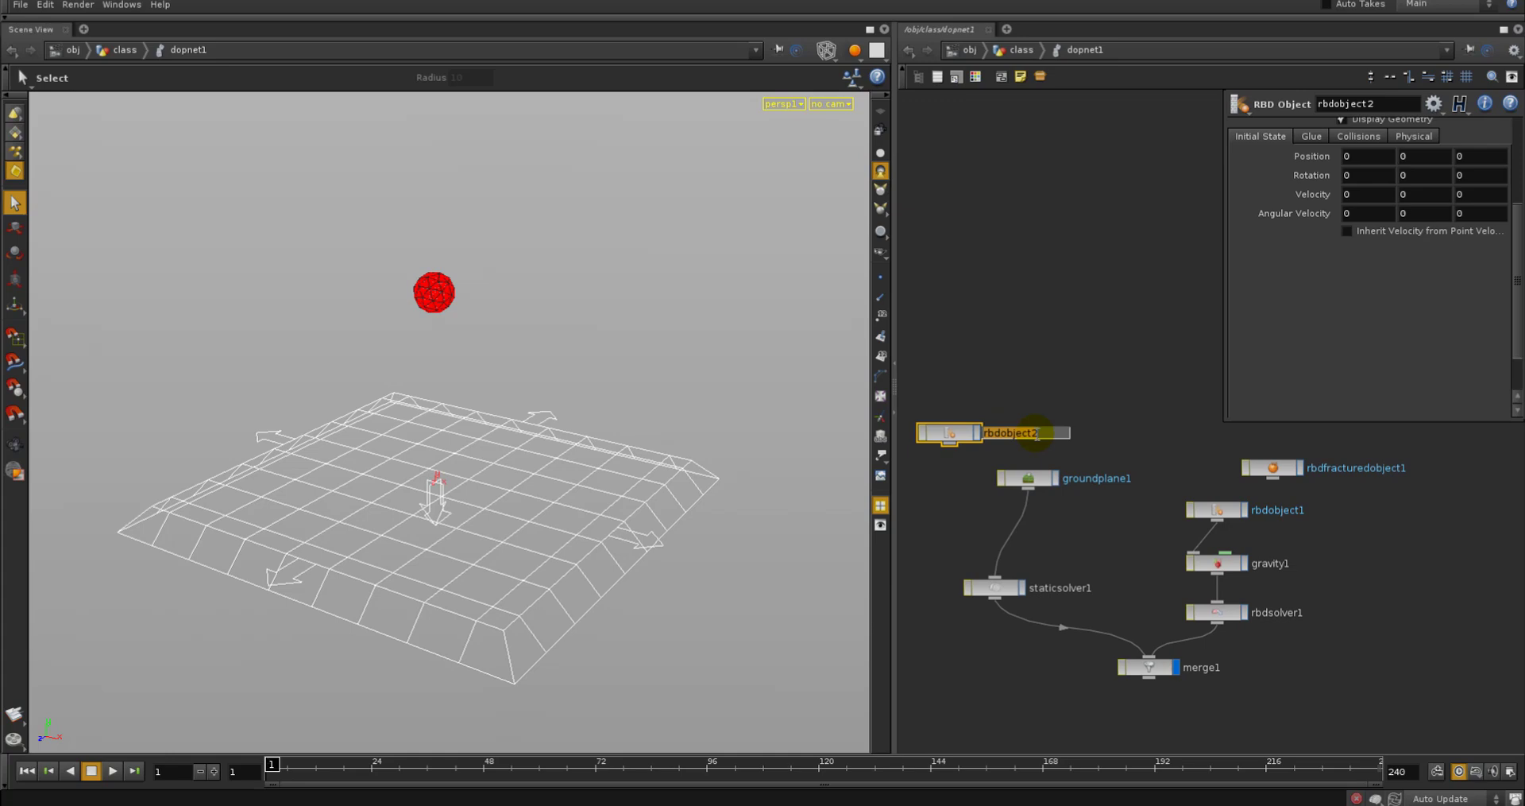
type("saucer")
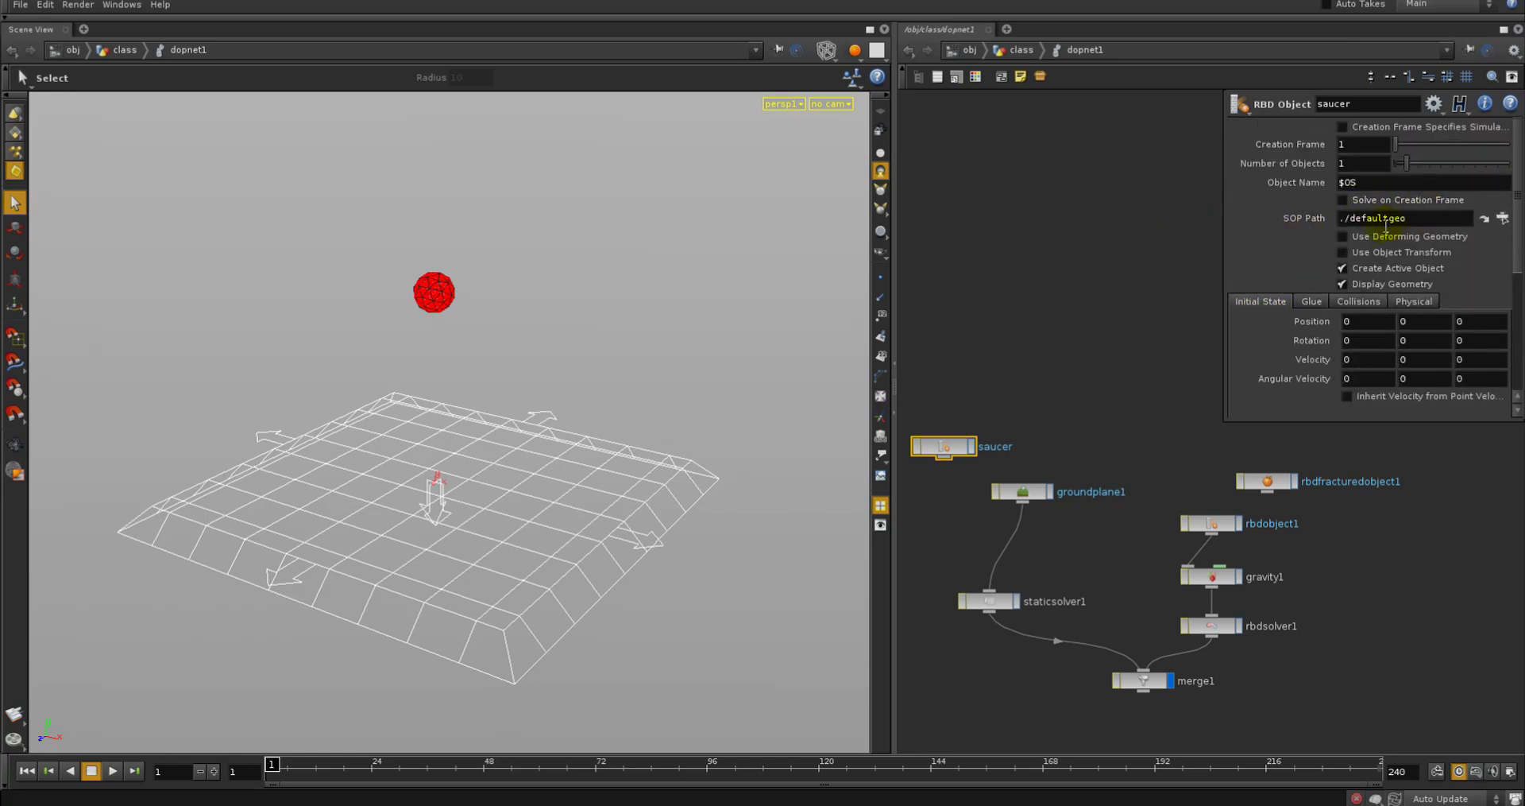
Point saucer at /obj/saucer/OUTPUT with Use Object Transform, and merge it with groundplane1
left_click(1484, 217)
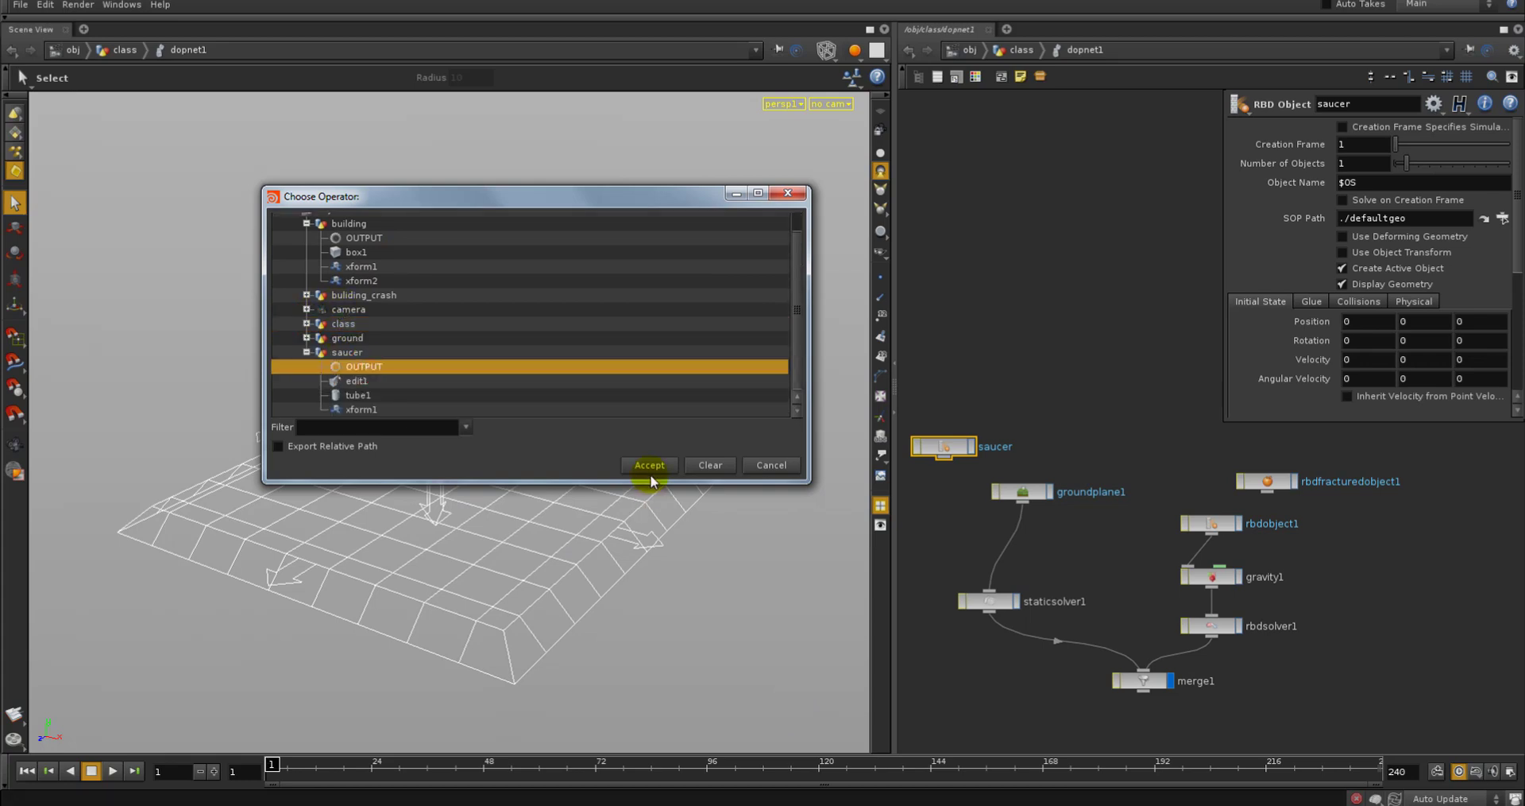
left_click(648, 464)
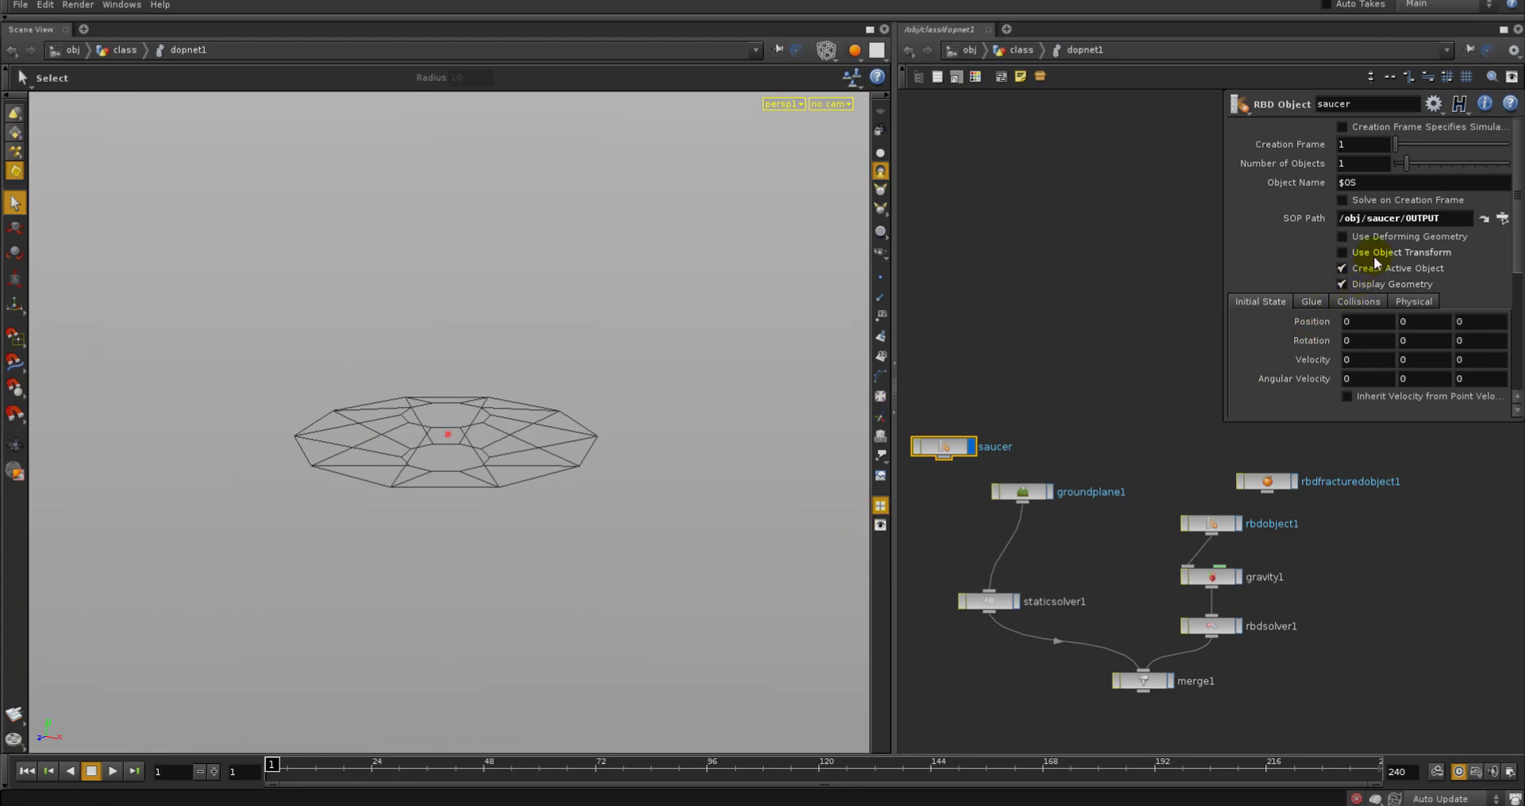
left_click(1344, 252)
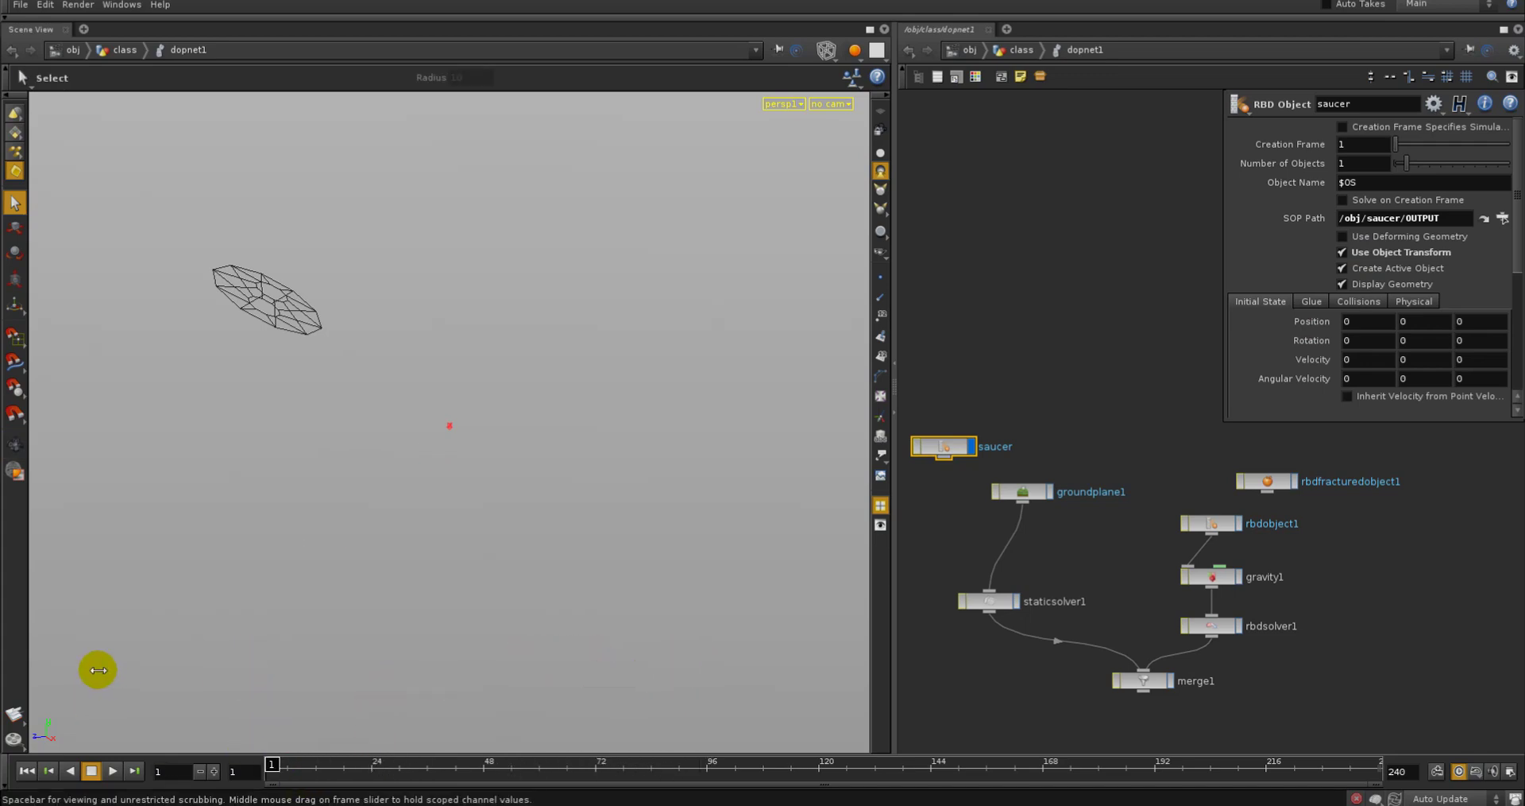
scroll("down", 3)
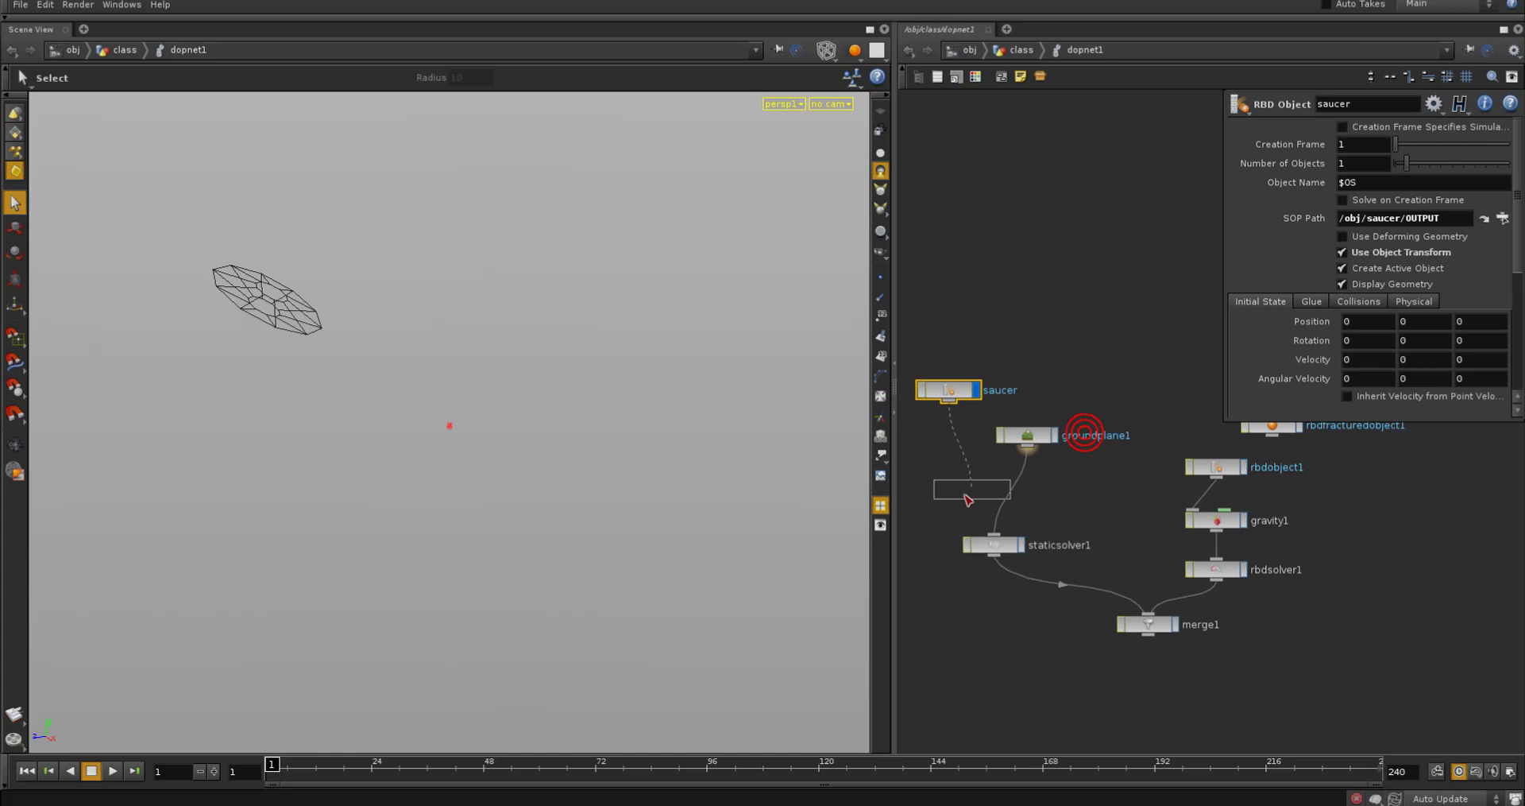
left_click(962, 493)
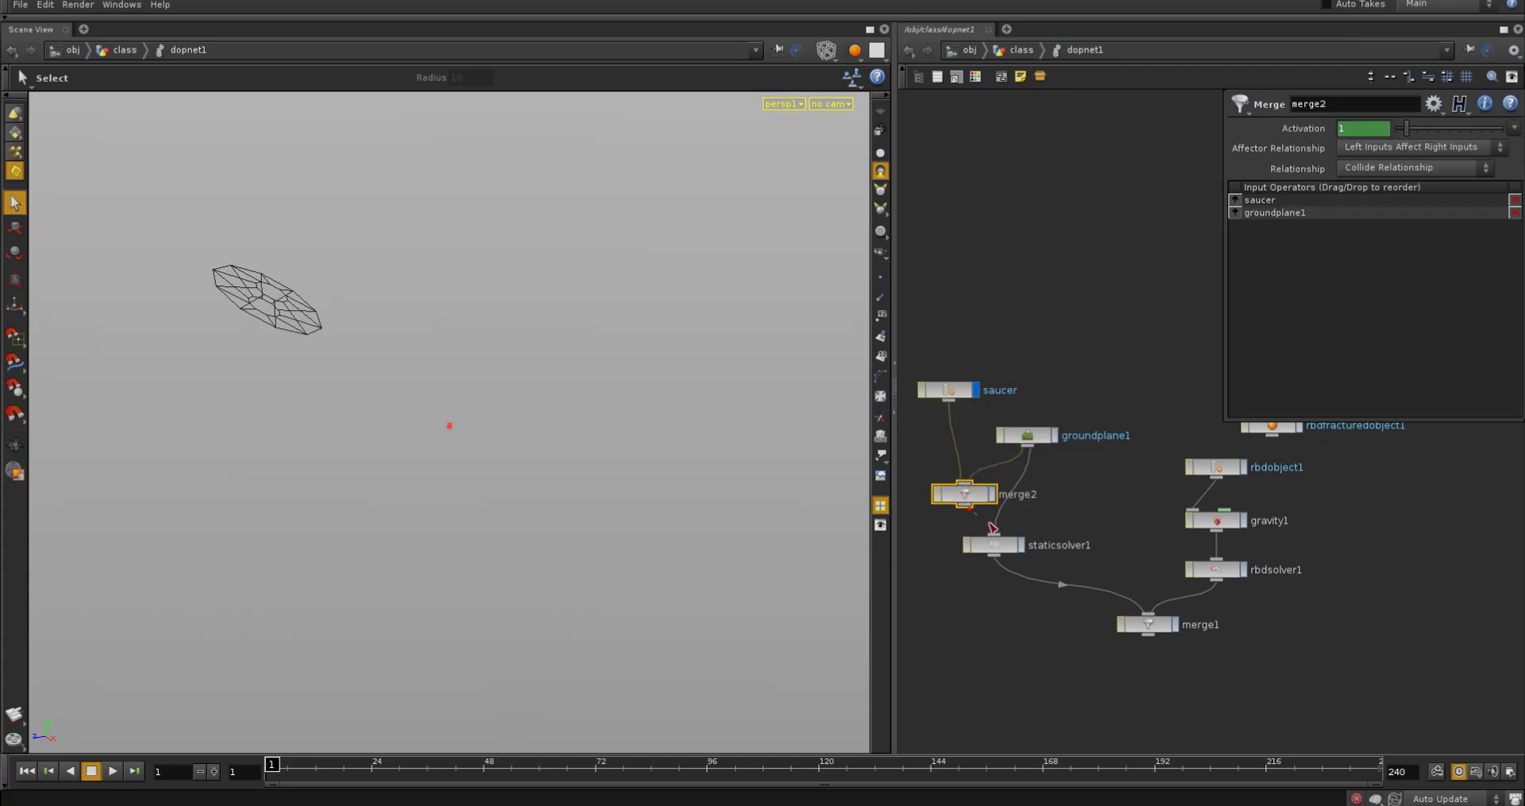
Wire merge2 into staticsolver1, then start adding an RBD Keyframe Active after saucer
left_click(990, 545)
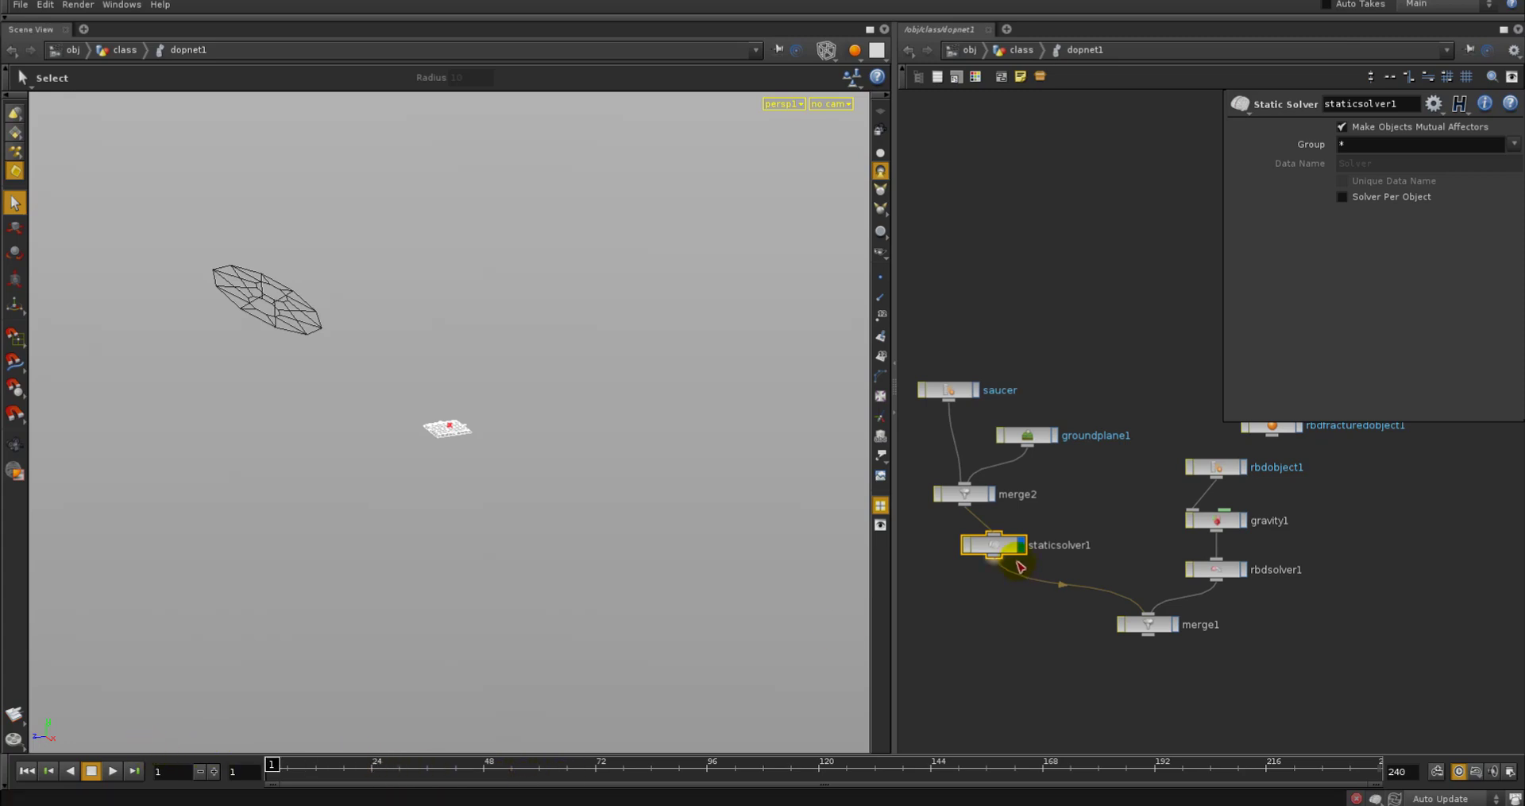
mouse_move(1405, 142)
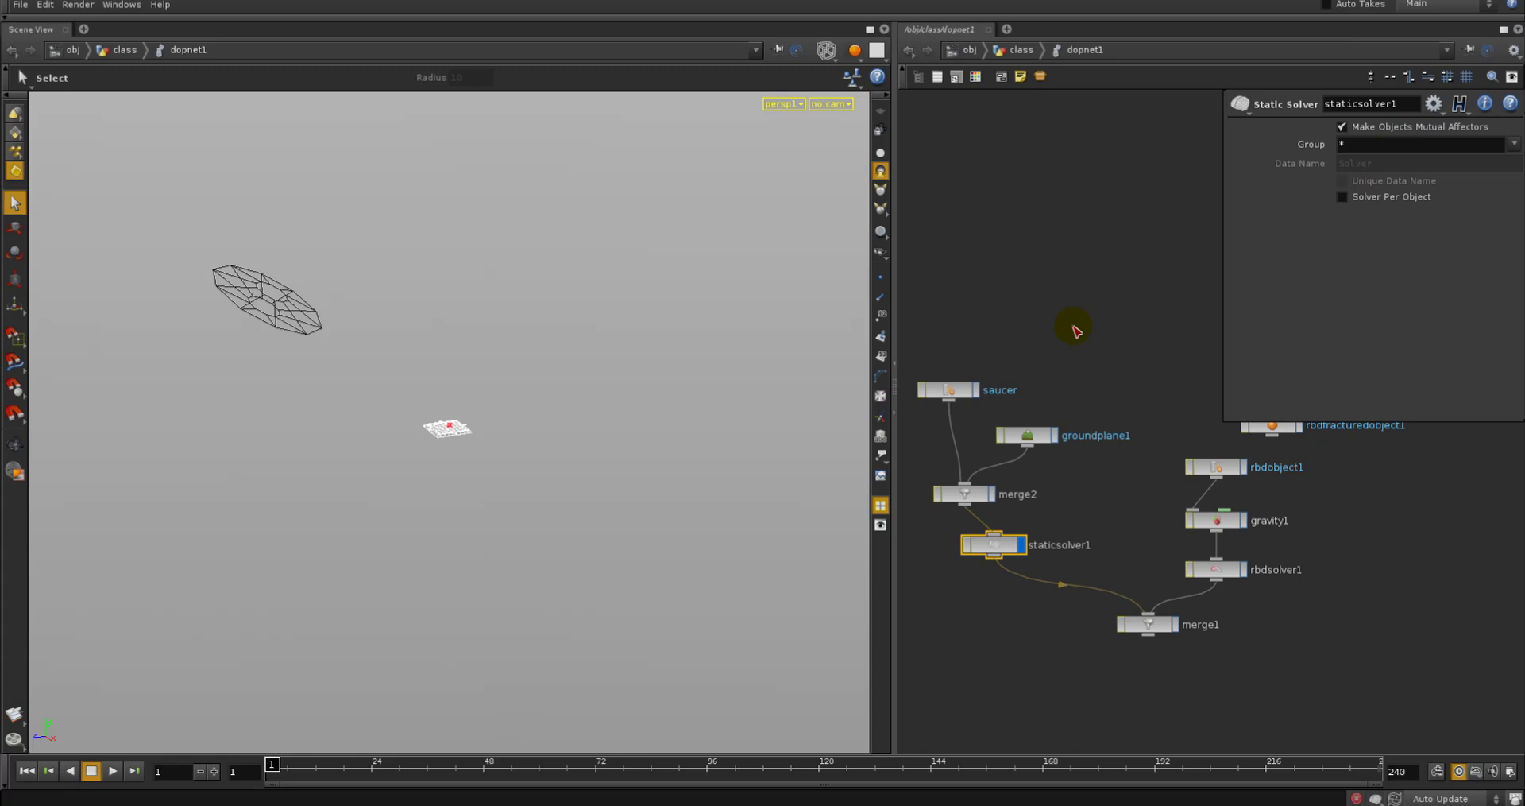
mouse_move(1078, 297)
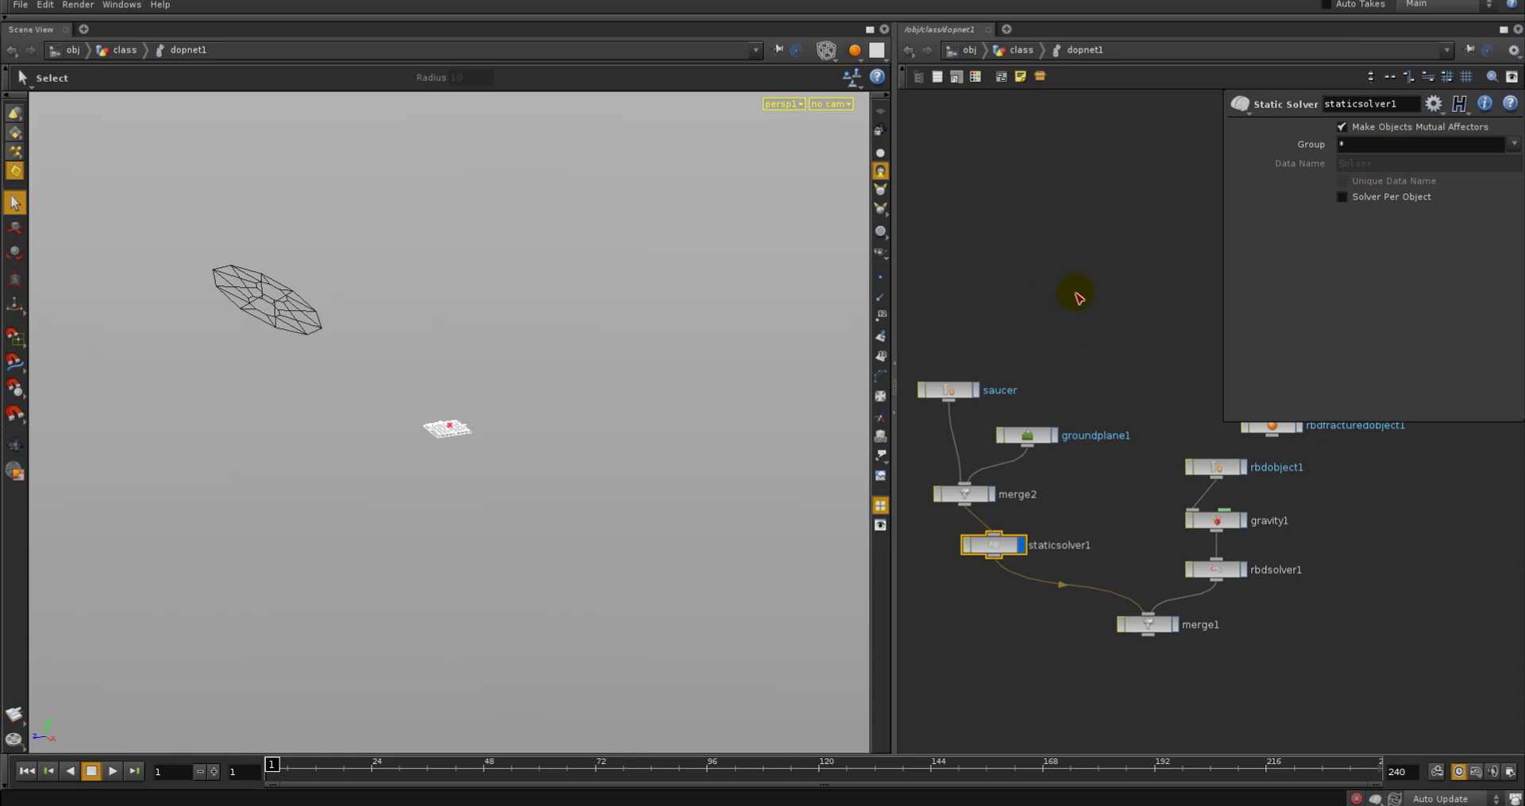
left_click(949, 389)
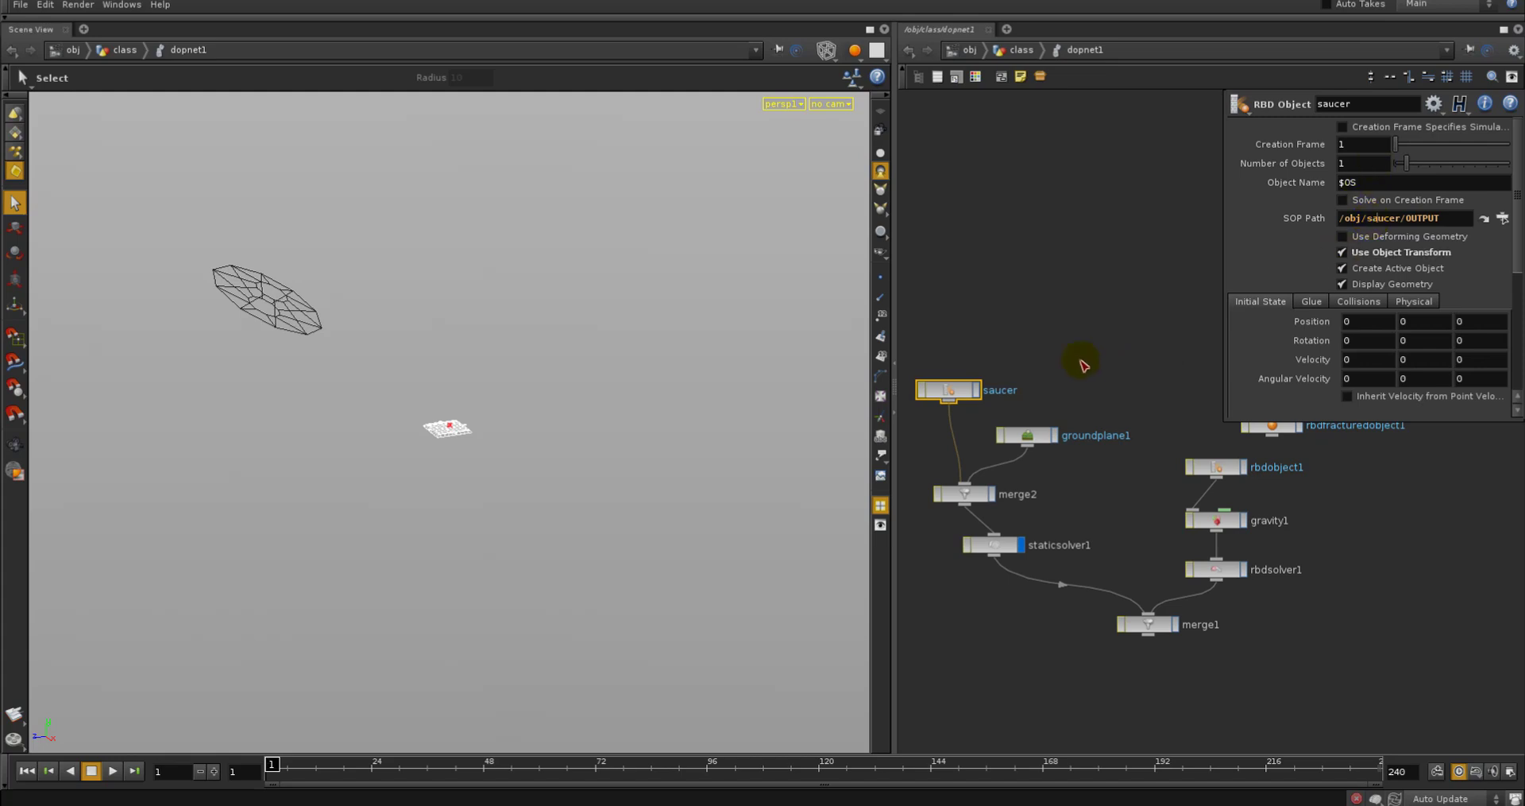
key("Tab")
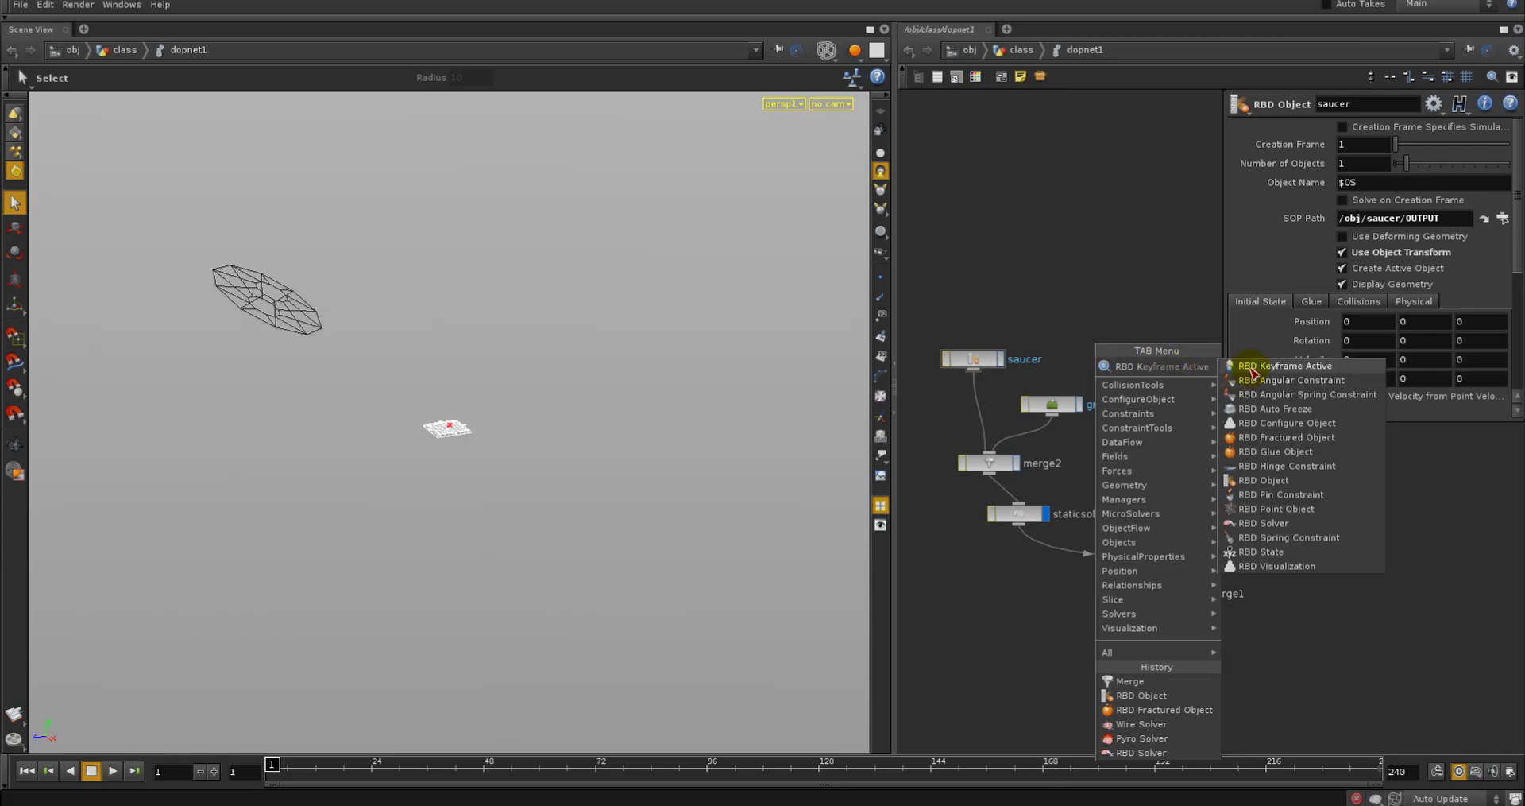
left_click(1284, 365)
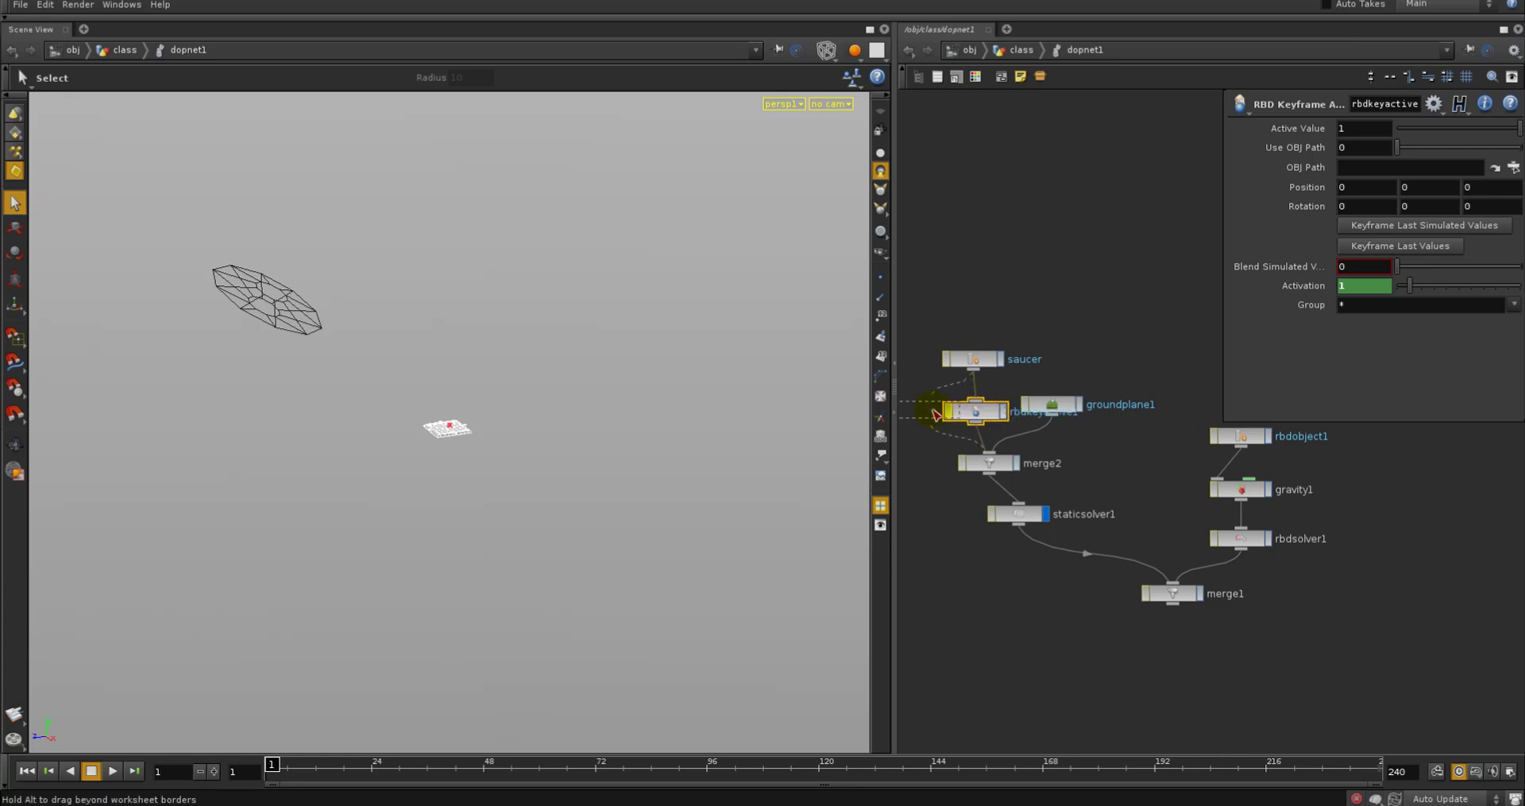
Insert rbdkeyactive between saucer and merge2 with Use OBJ Path set to 1, picking the object
left_click_drag(978, 410, 925, 410)
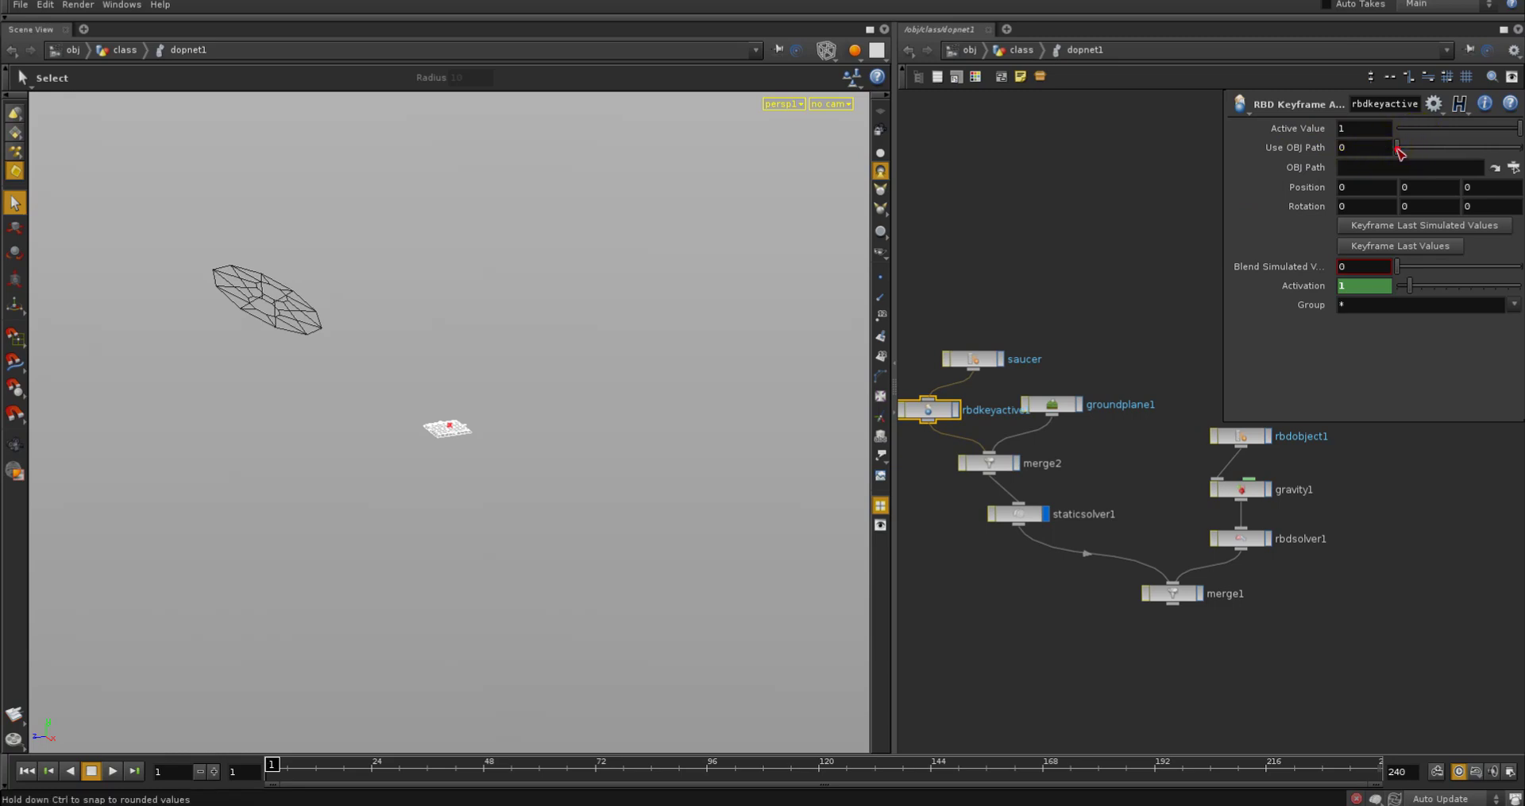
left_click(1342, 146)
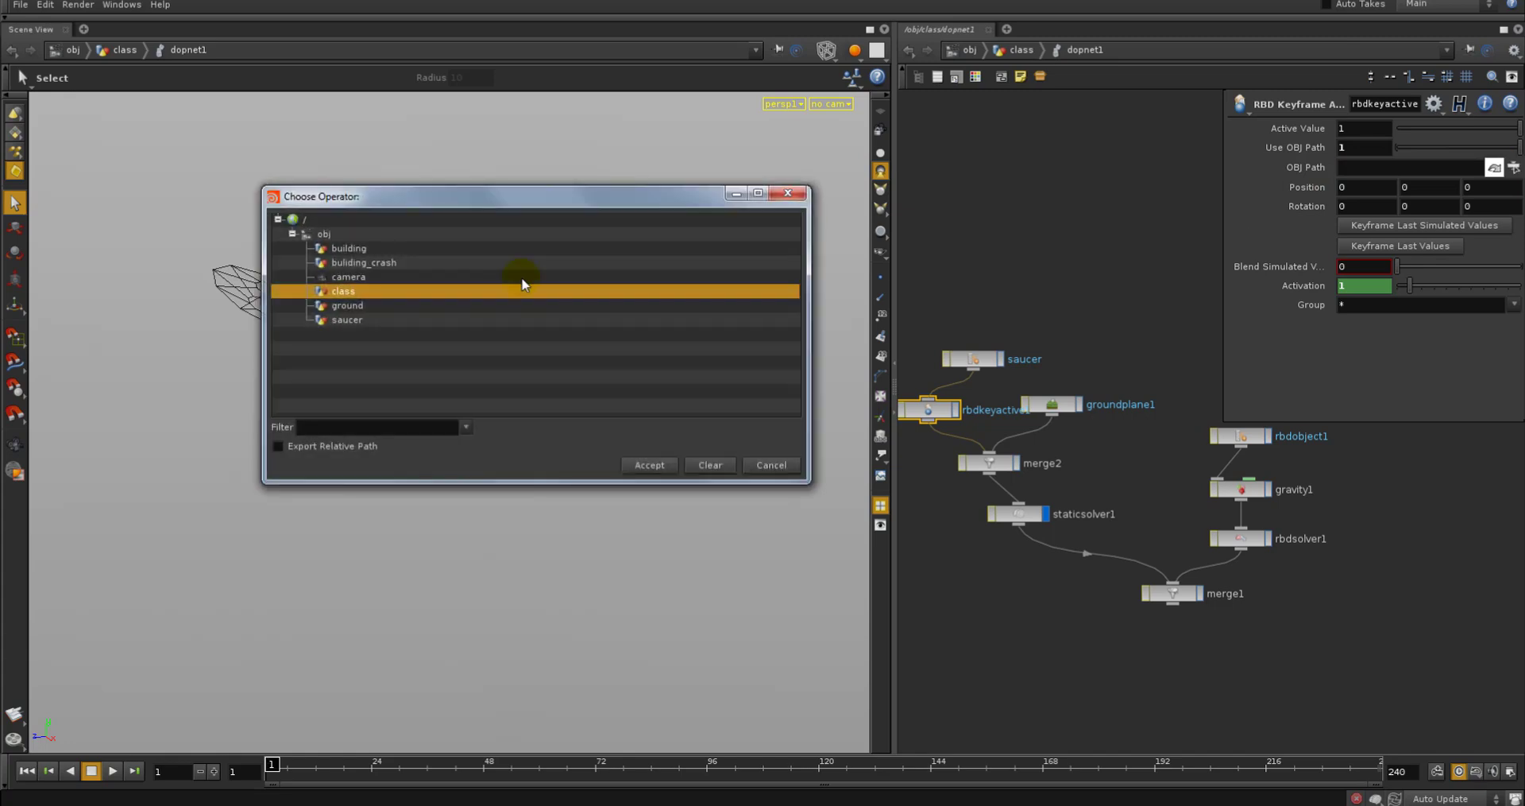
left_click(648, 464)
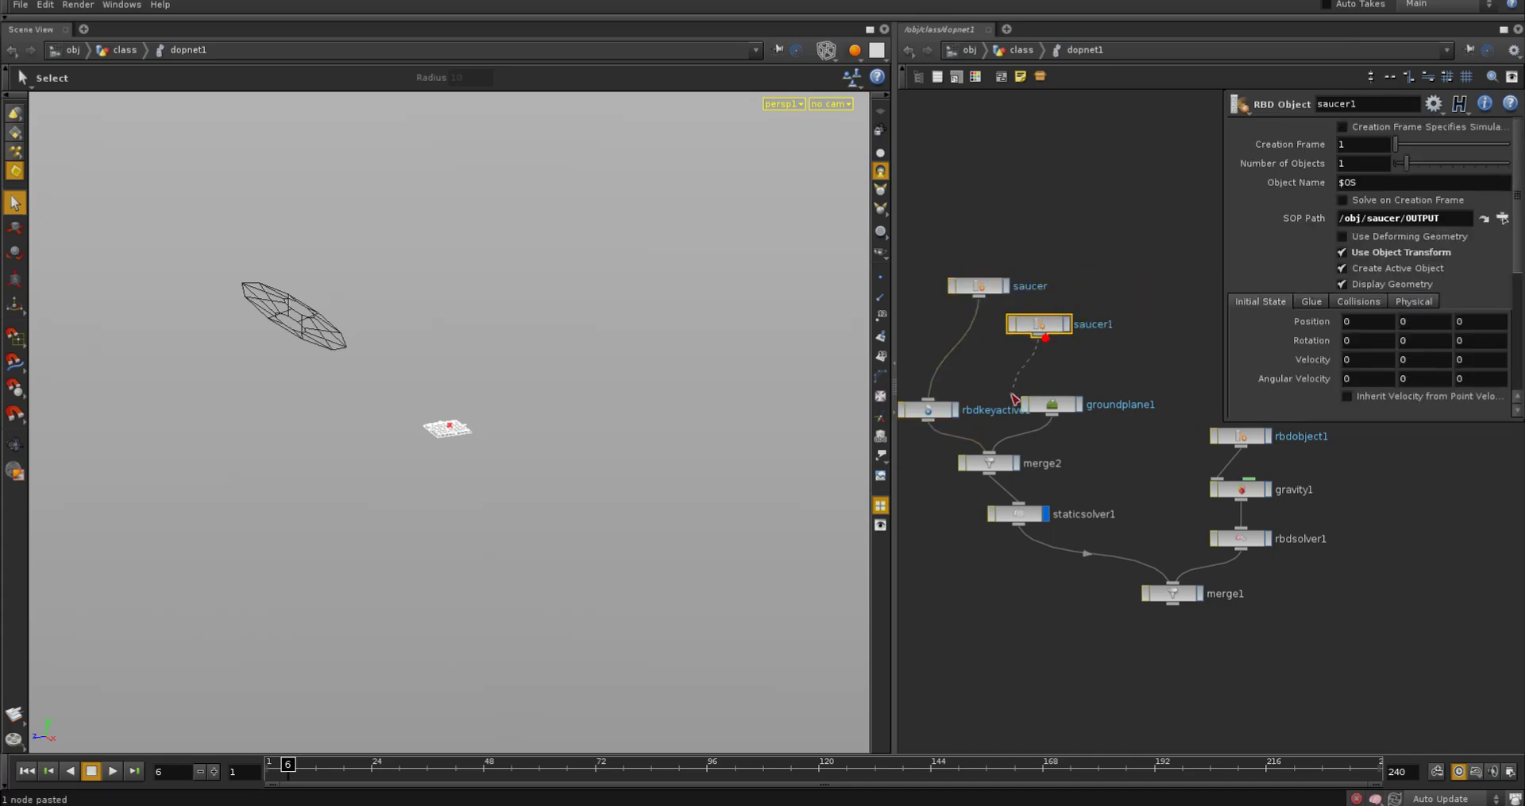
Connect saucer1 into rbdkeyactive and show its red collision guide geometry around frame 16
left_click(926, 408)
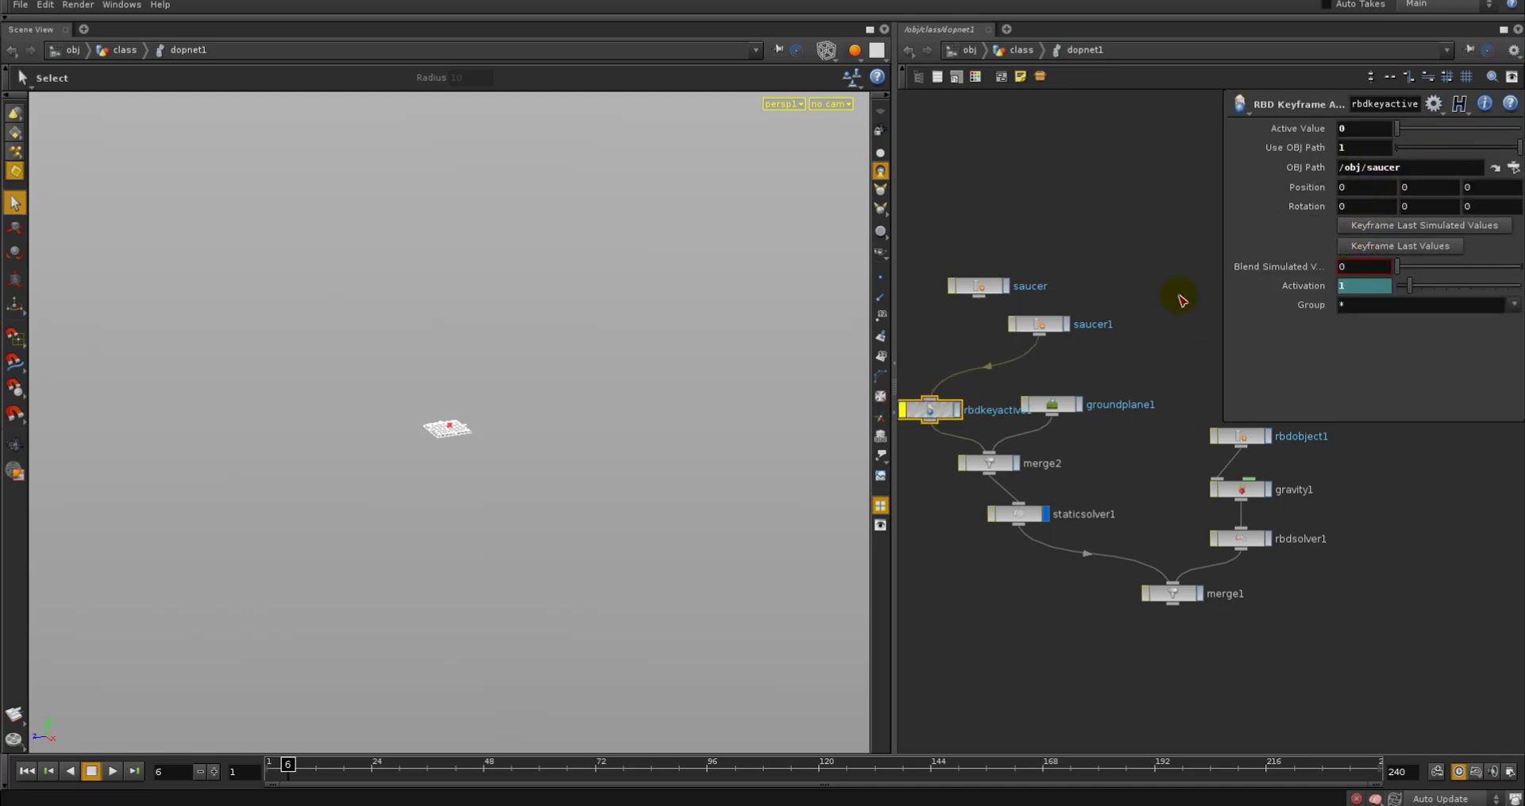
left_click(1038, 322)
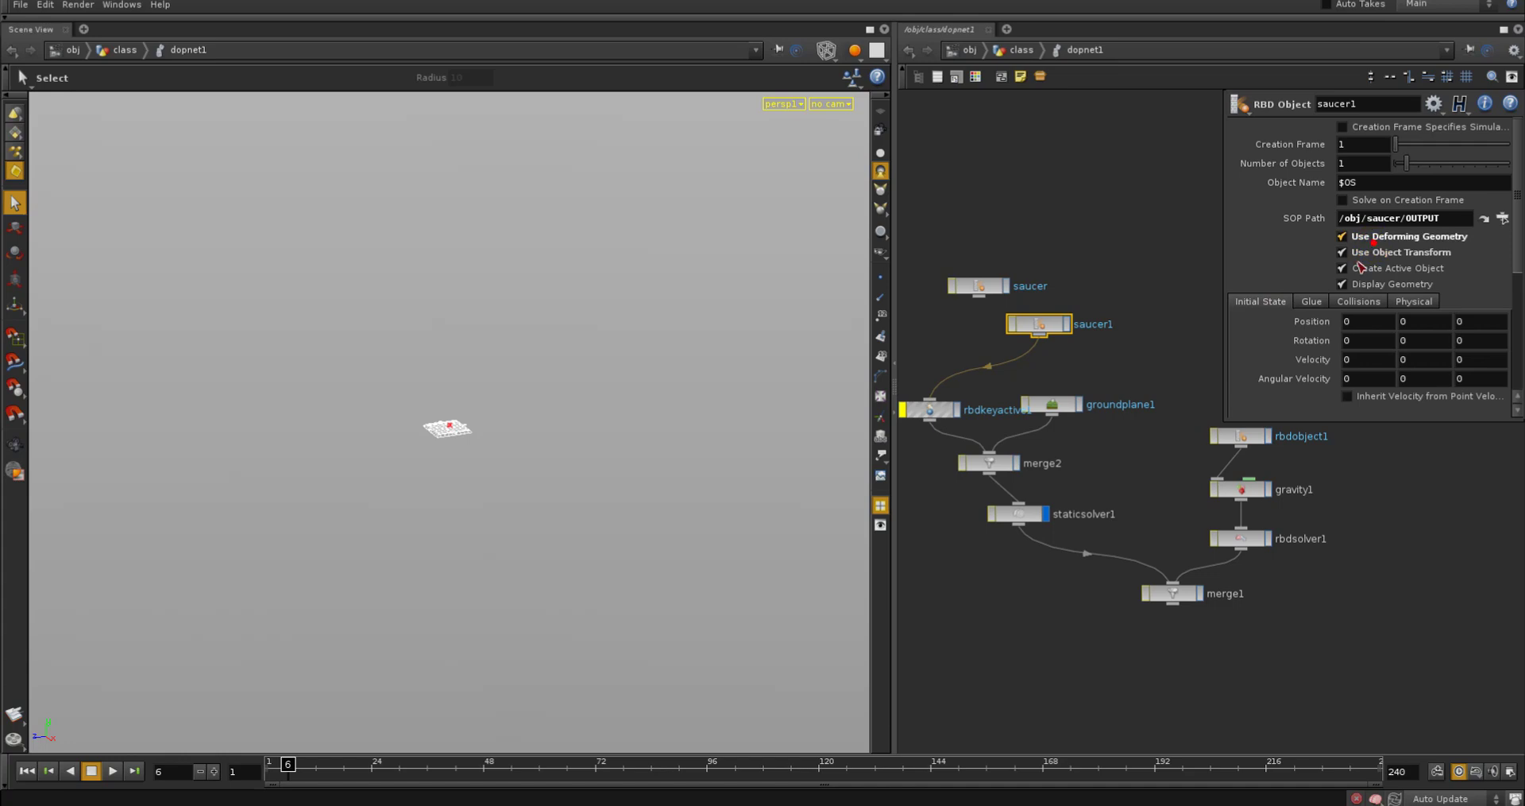
left_click_drag(287, 767, 371, 767)
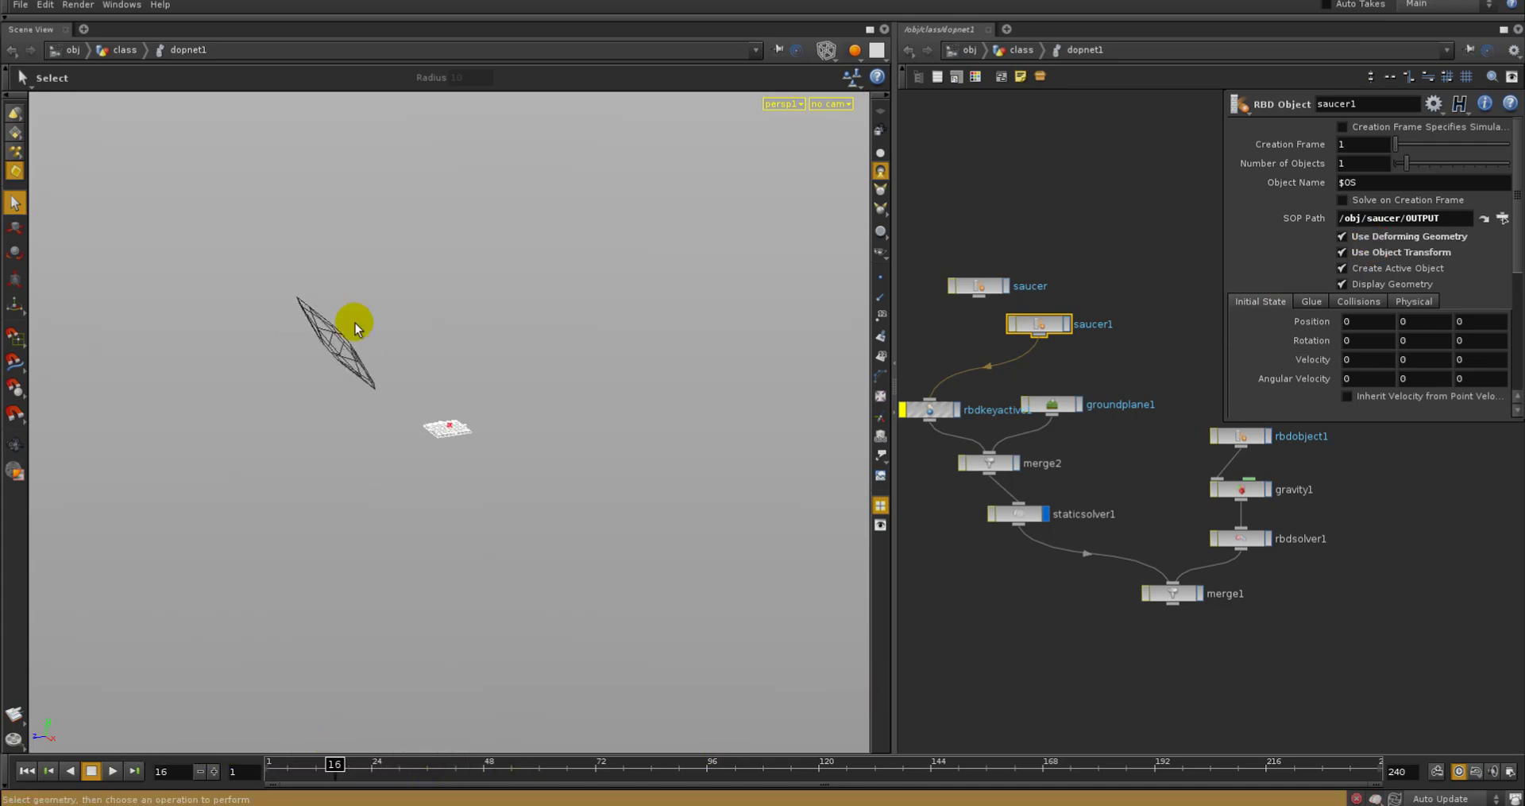
mouse_move(378, 367)
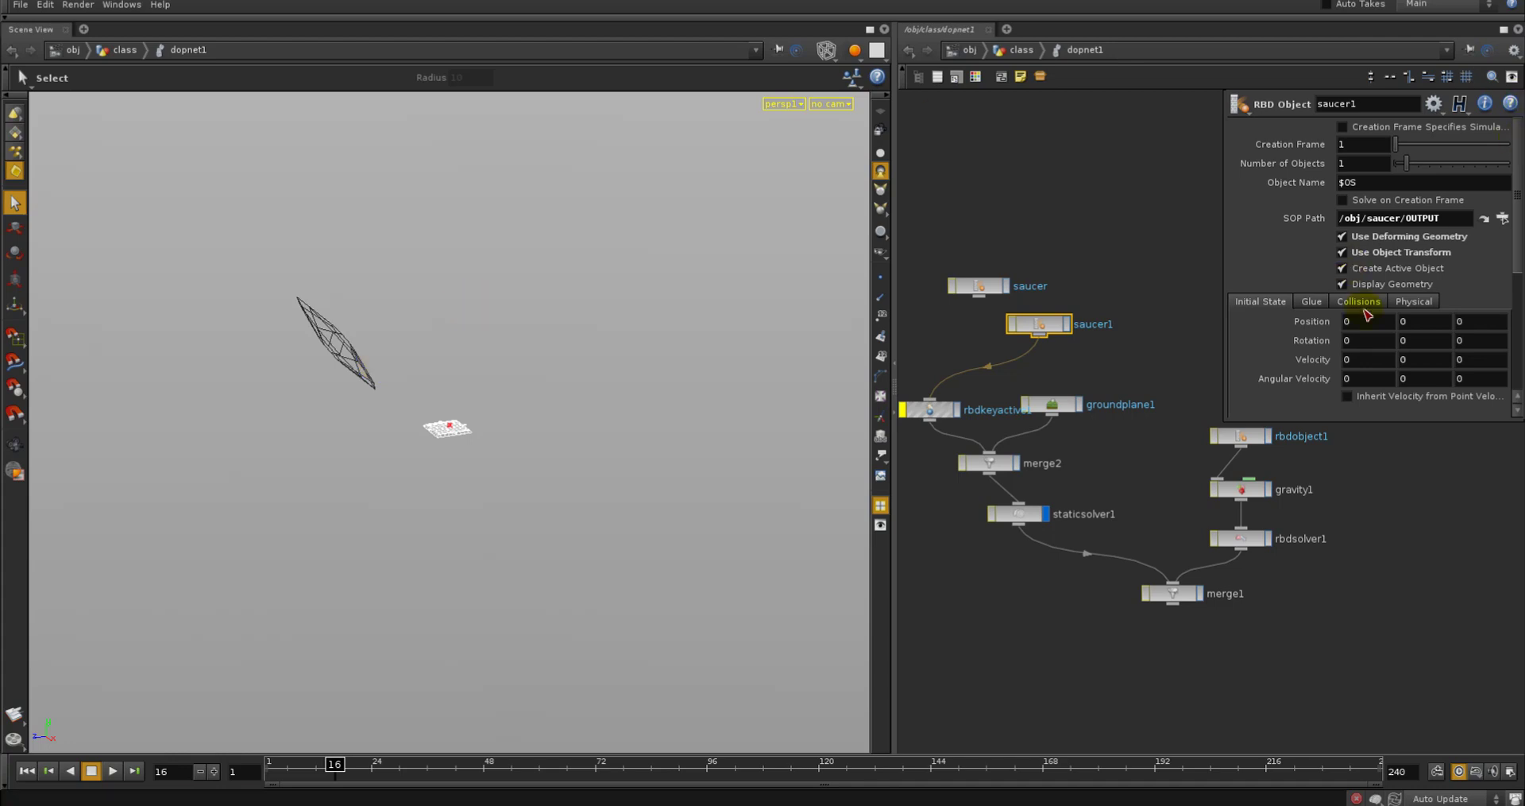
left_click(1412, 300)
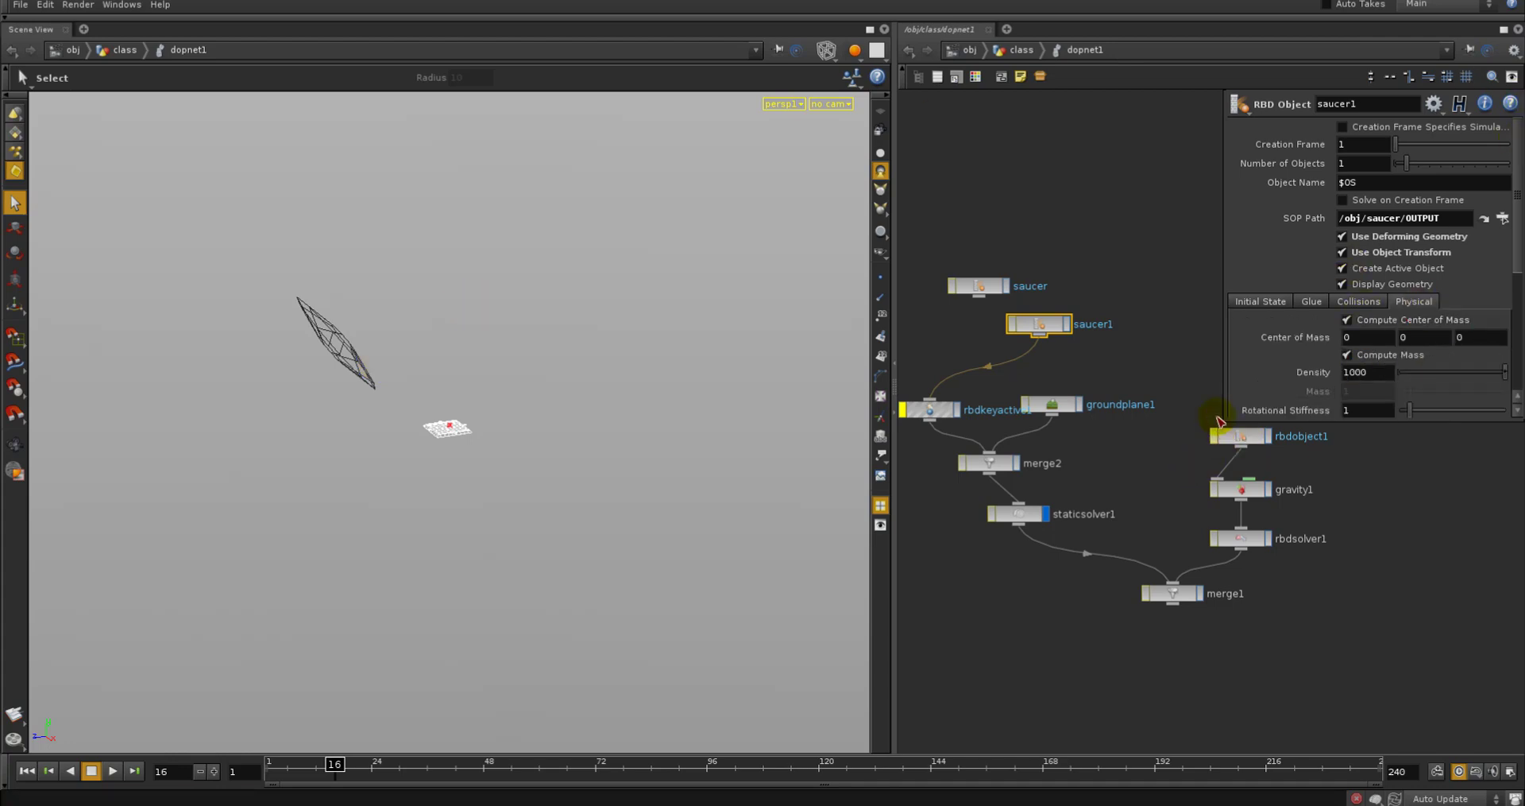
left_click(1311, 301)
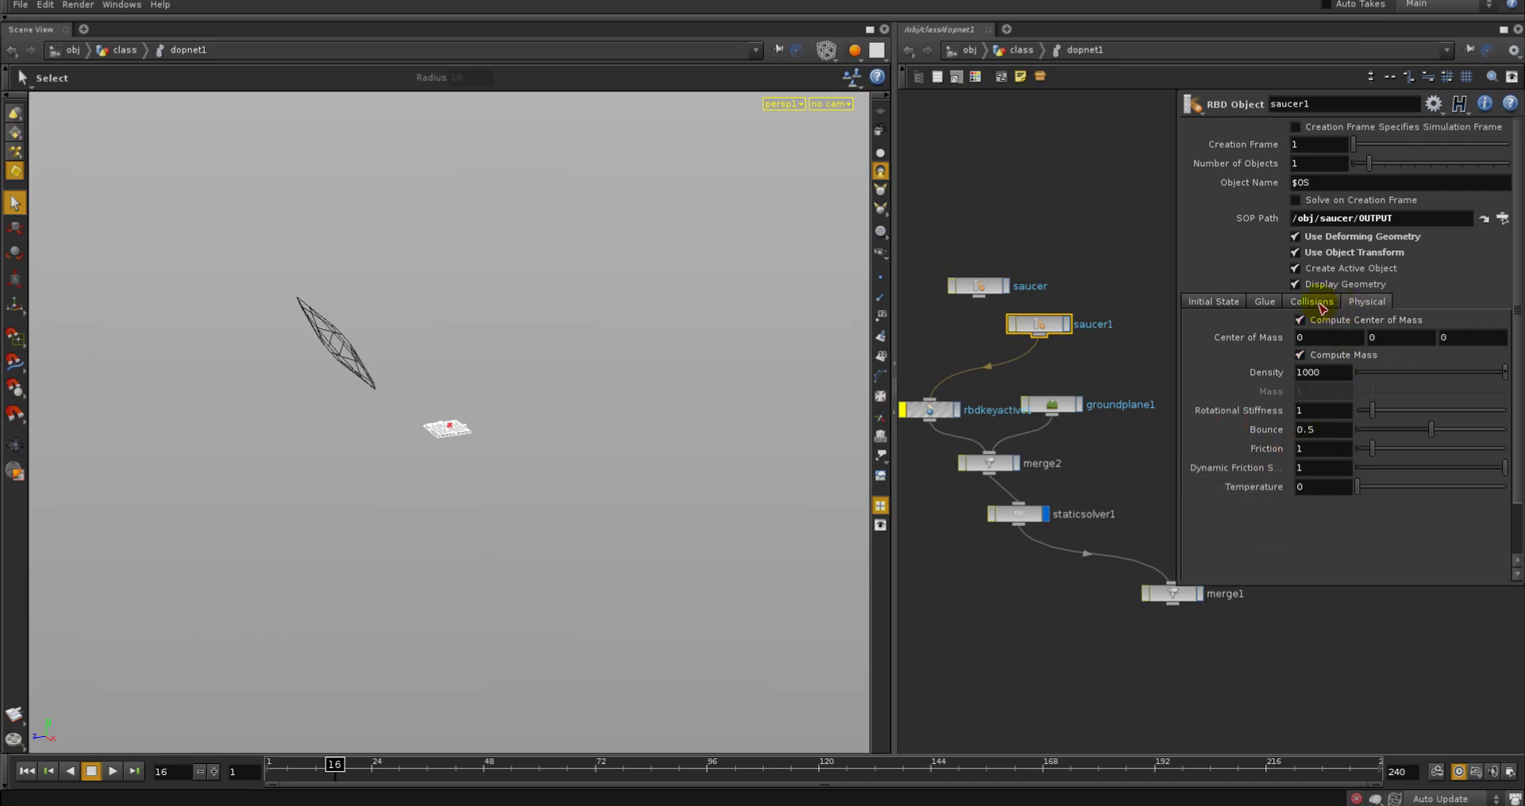
left_click(1311, 300)
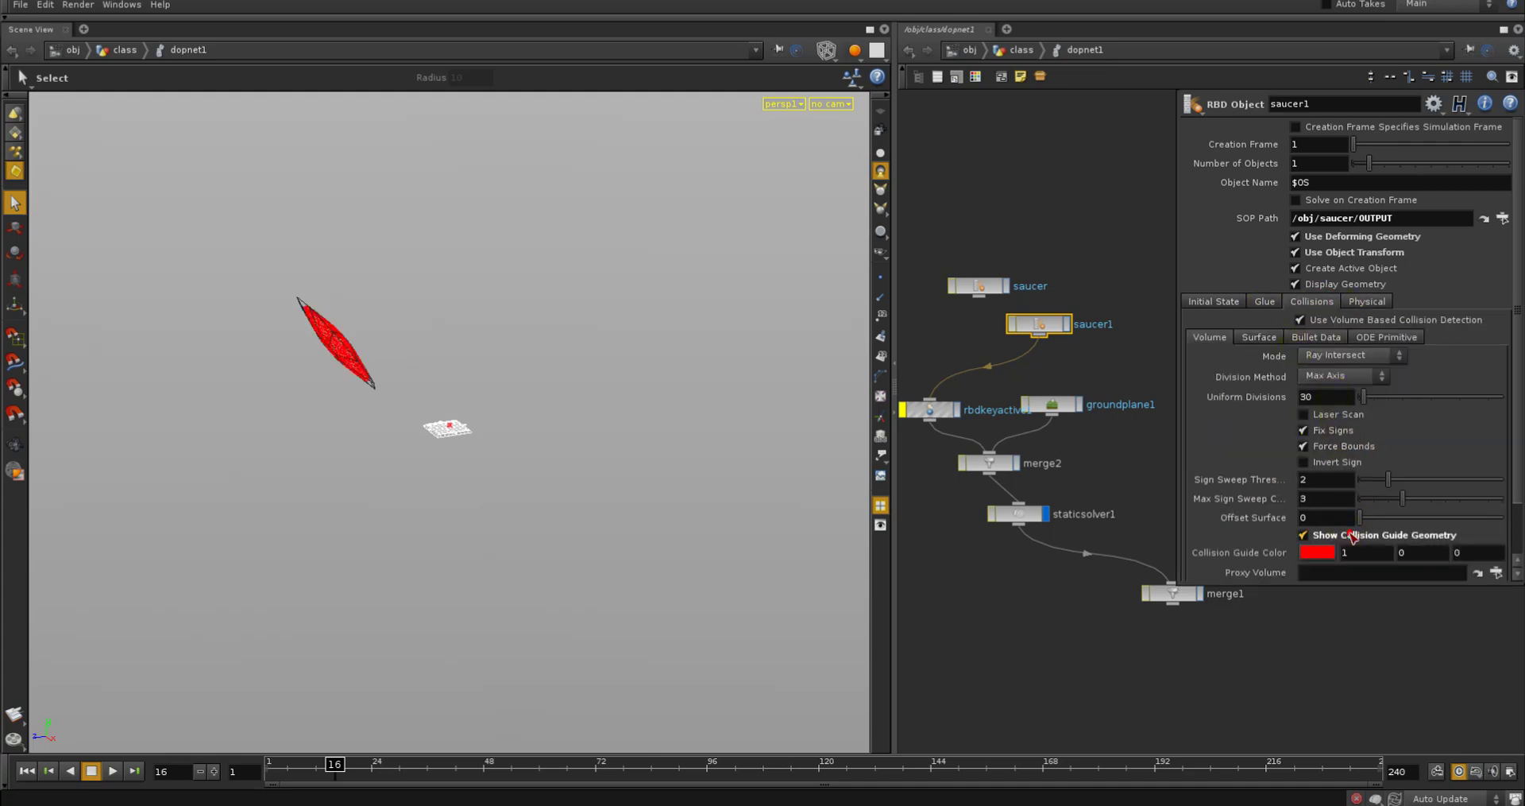
left_click(379, 763)
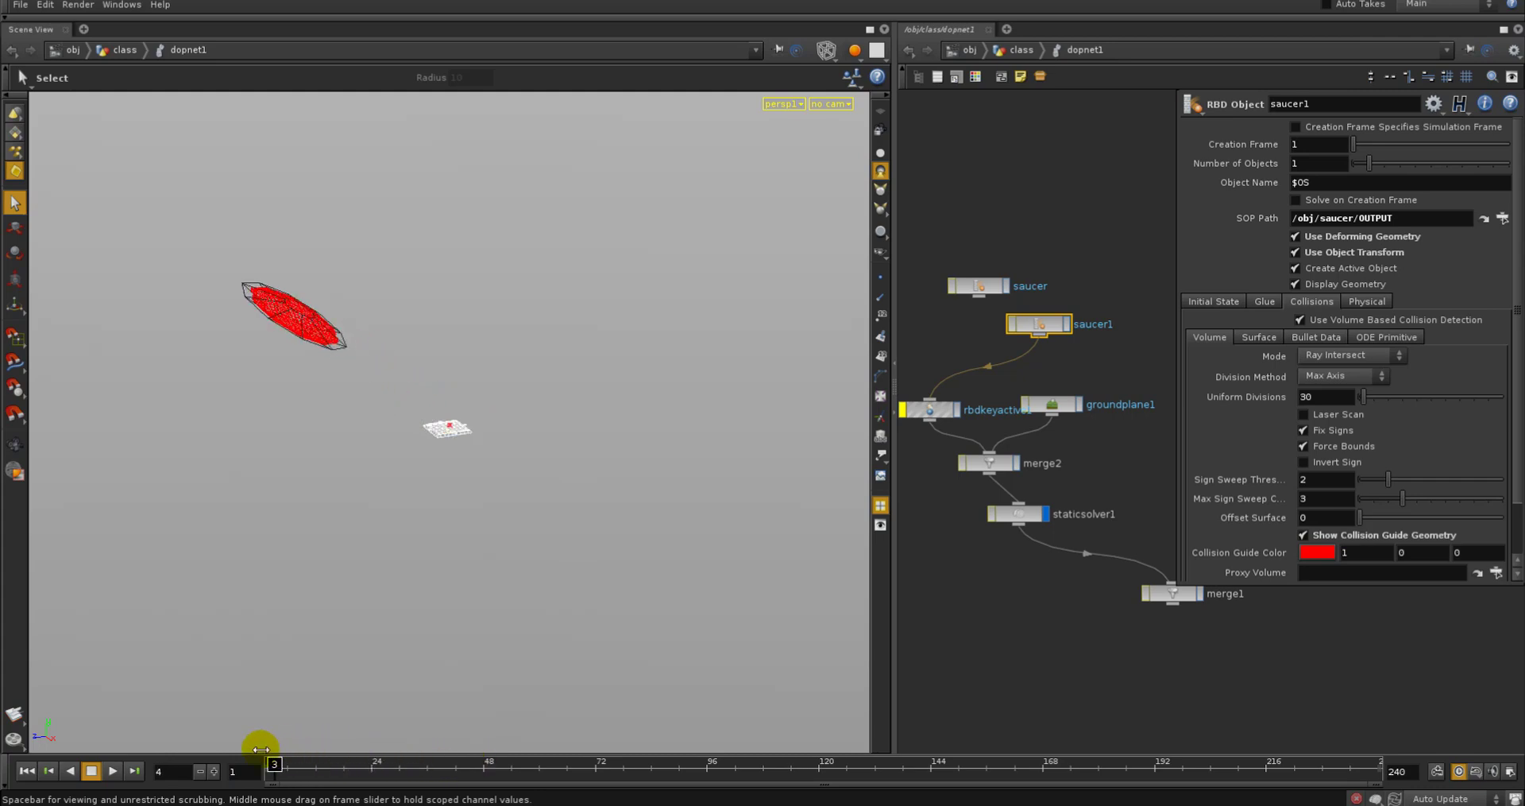
Turn Use Deforming Geometry off on saucer1 and scrub the animation to check it
left_click_drag(261, 747, 399, 761)
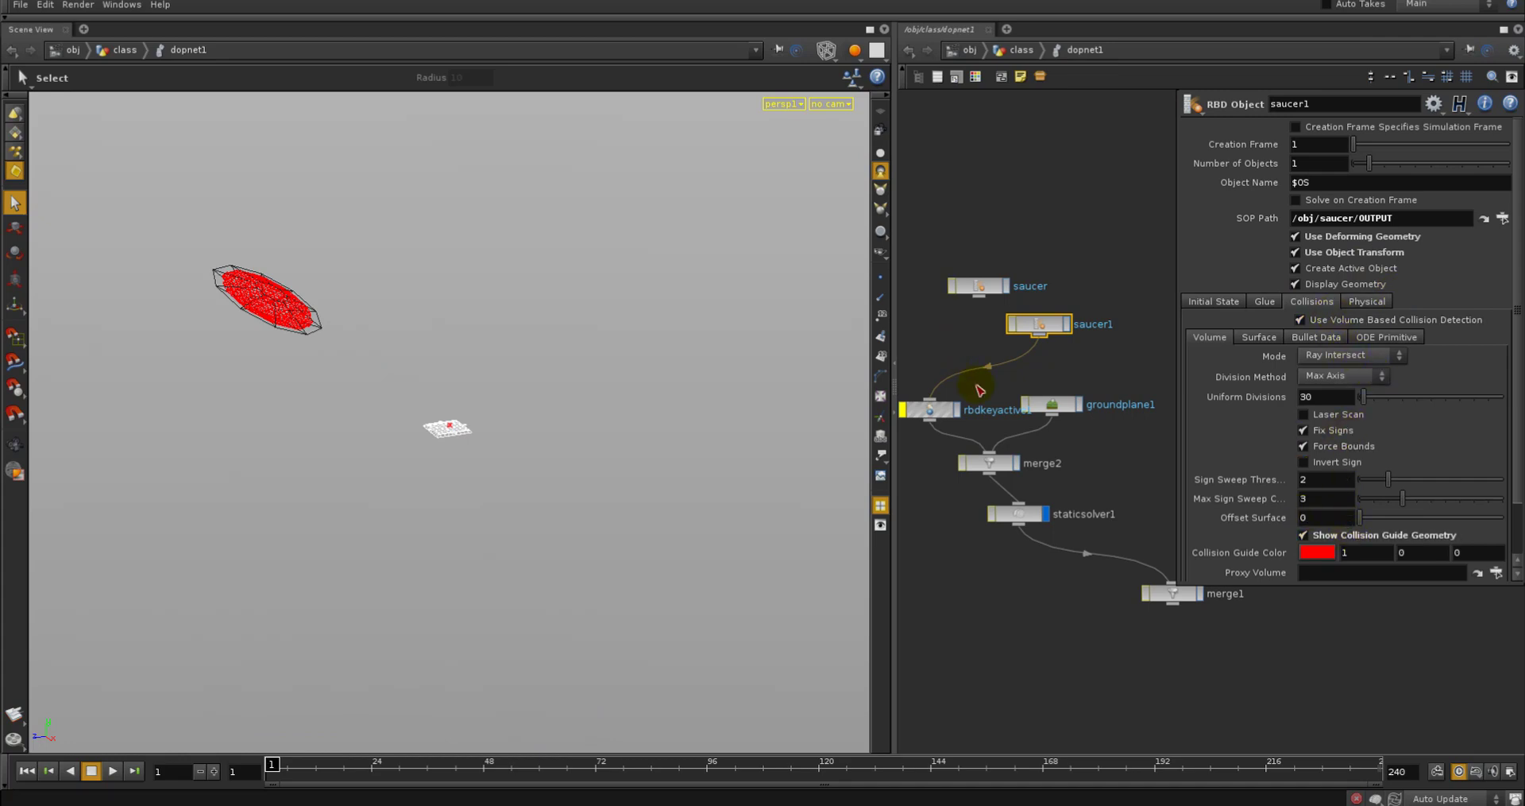
left_click(929, 409)
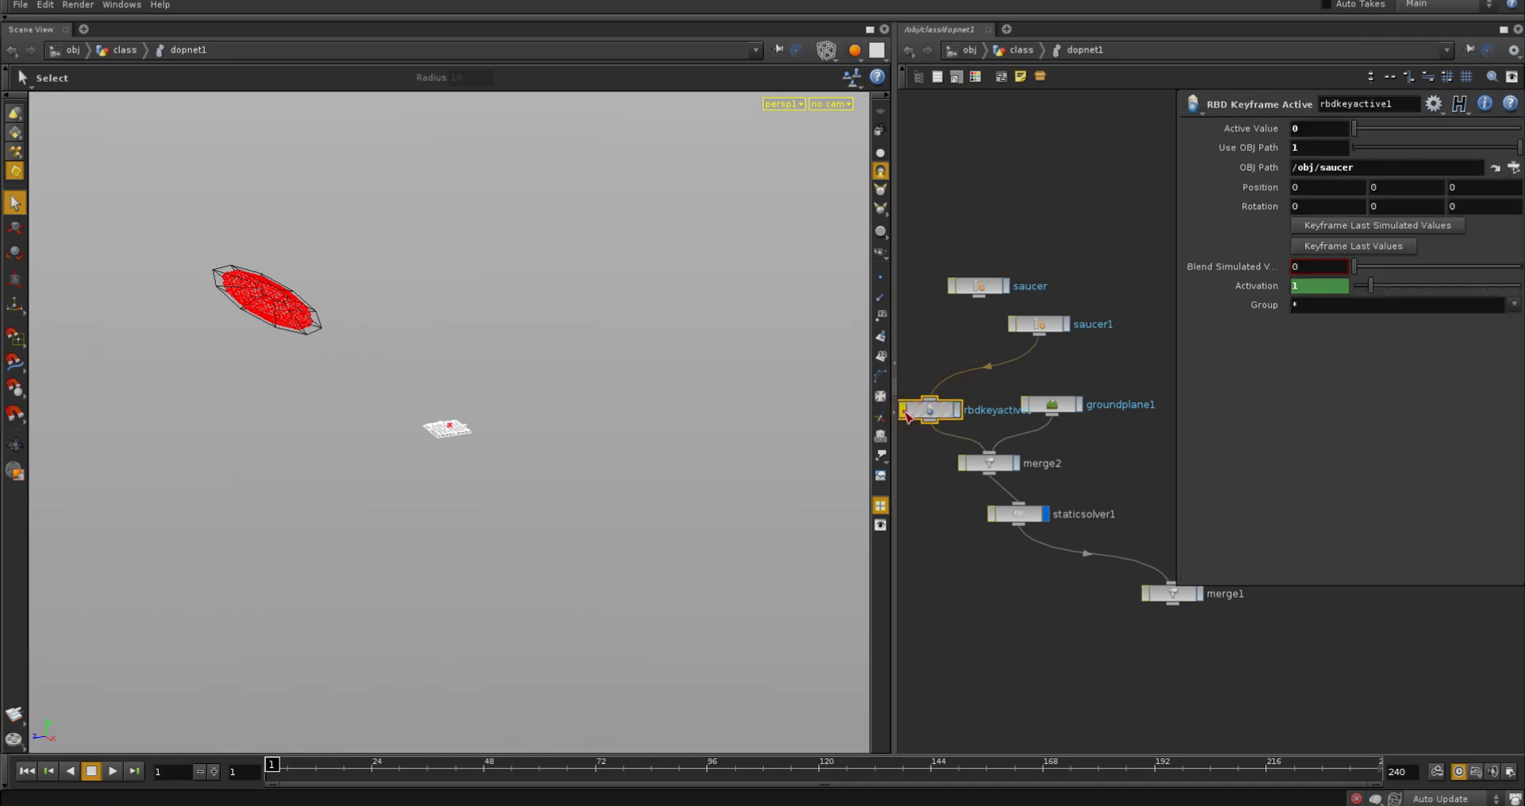
left_click(1038, 322)
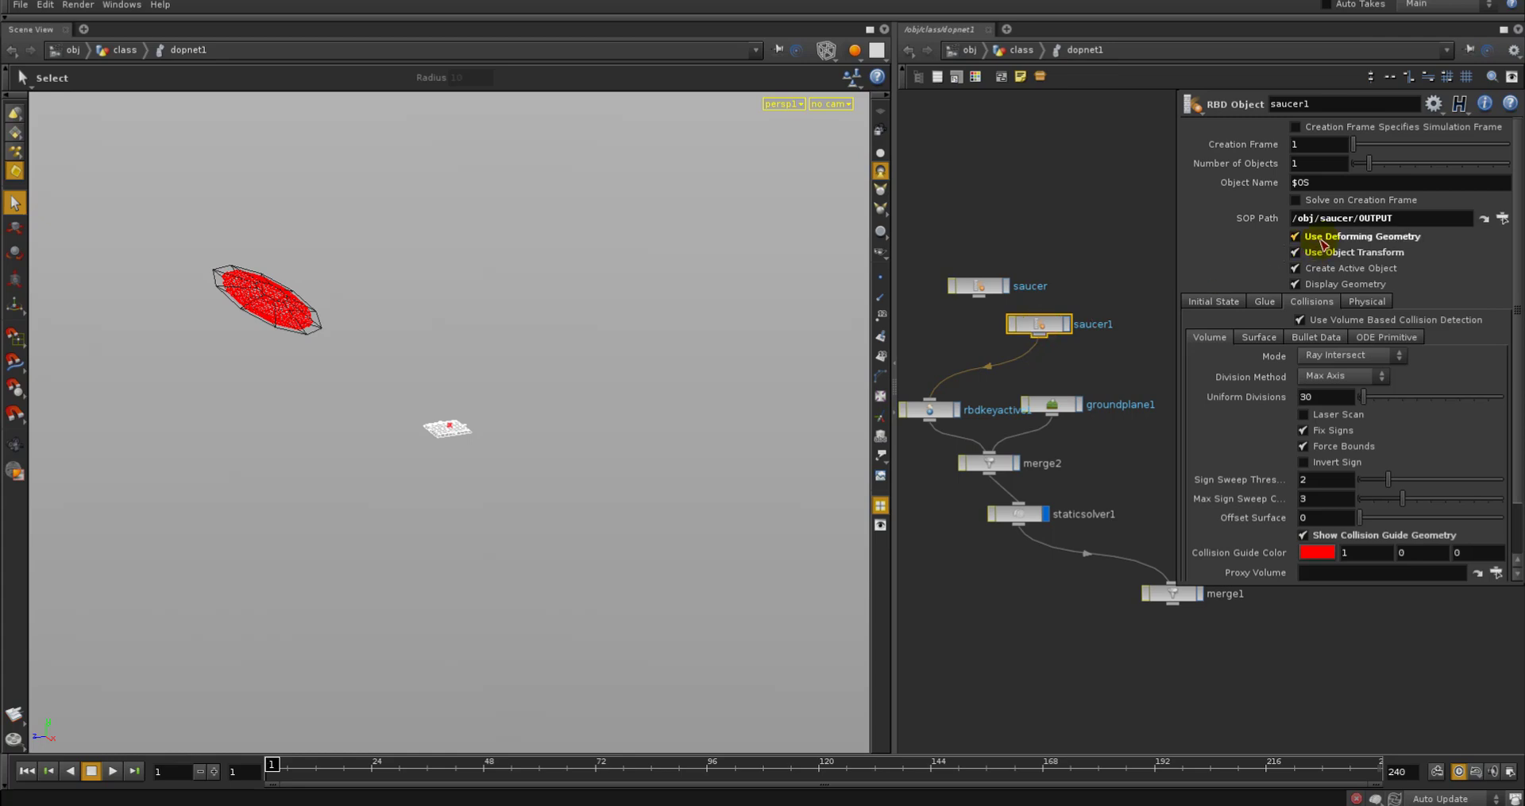
left_click(930, 408)
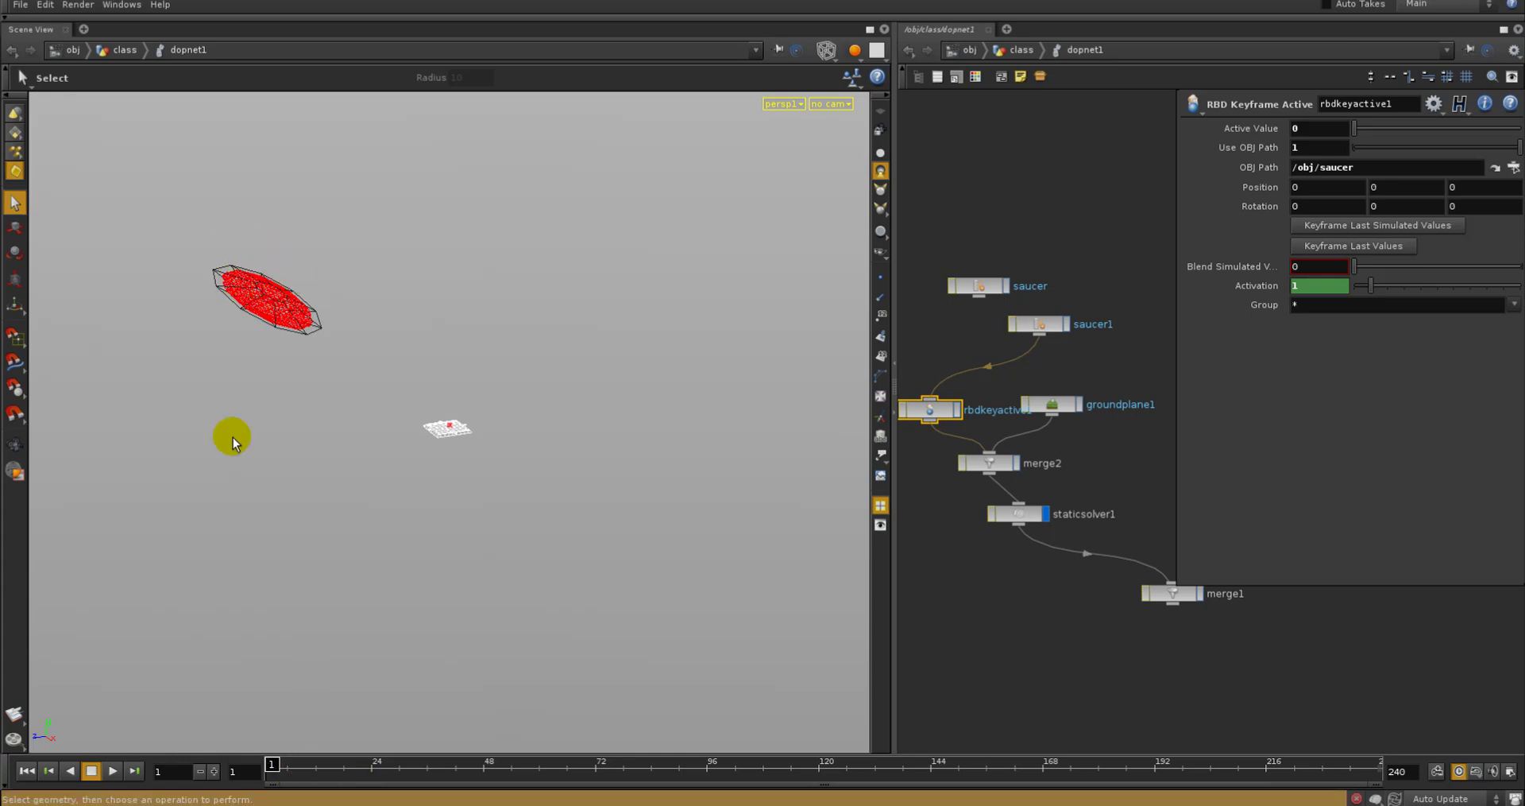
left_click_drag(275, 774, 483, 774)
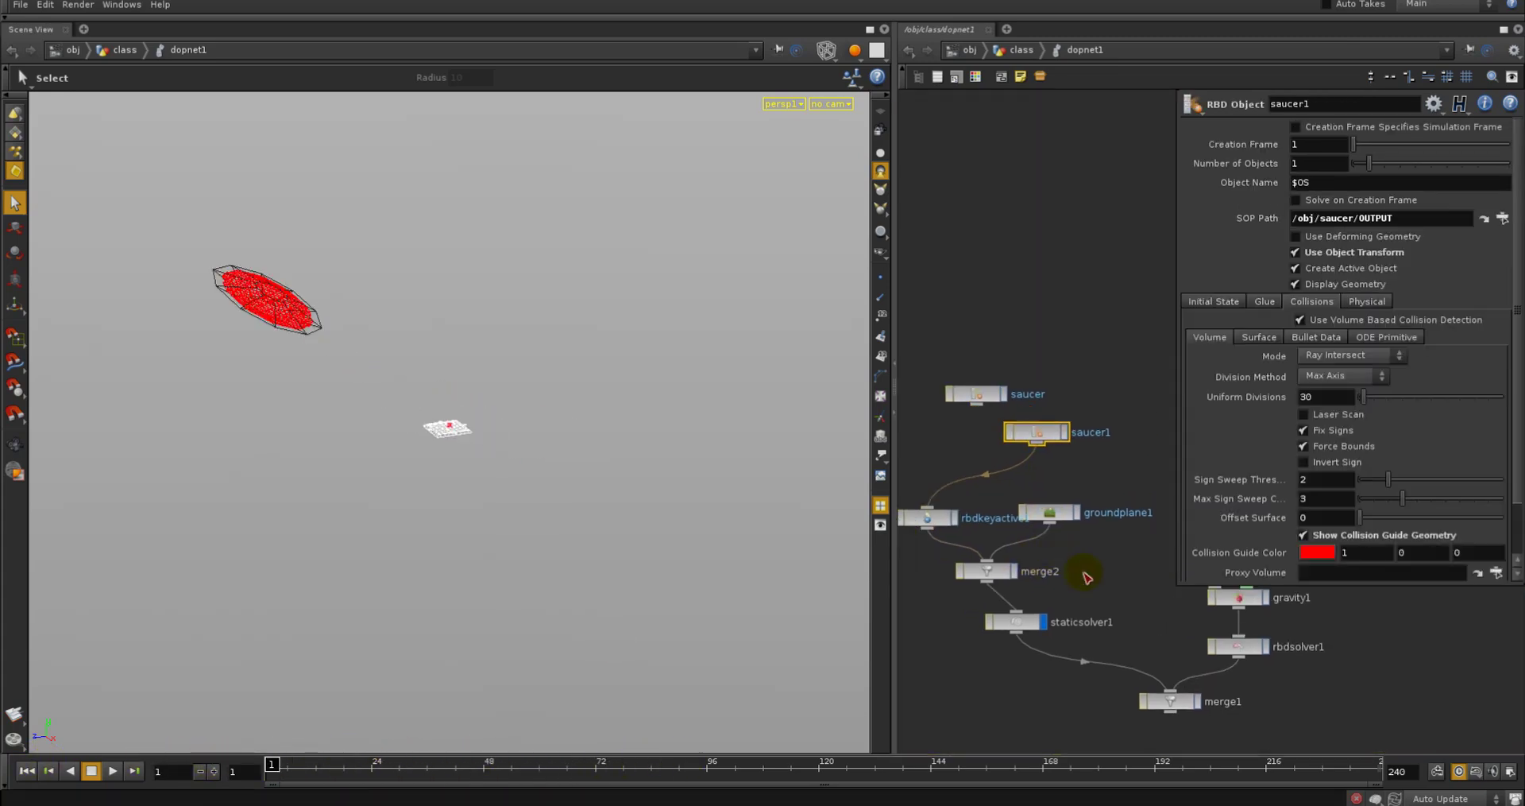
Set merge2's Relationship to None, then review staticsolver1 and groundplane1 settings
left_click(985, 570)
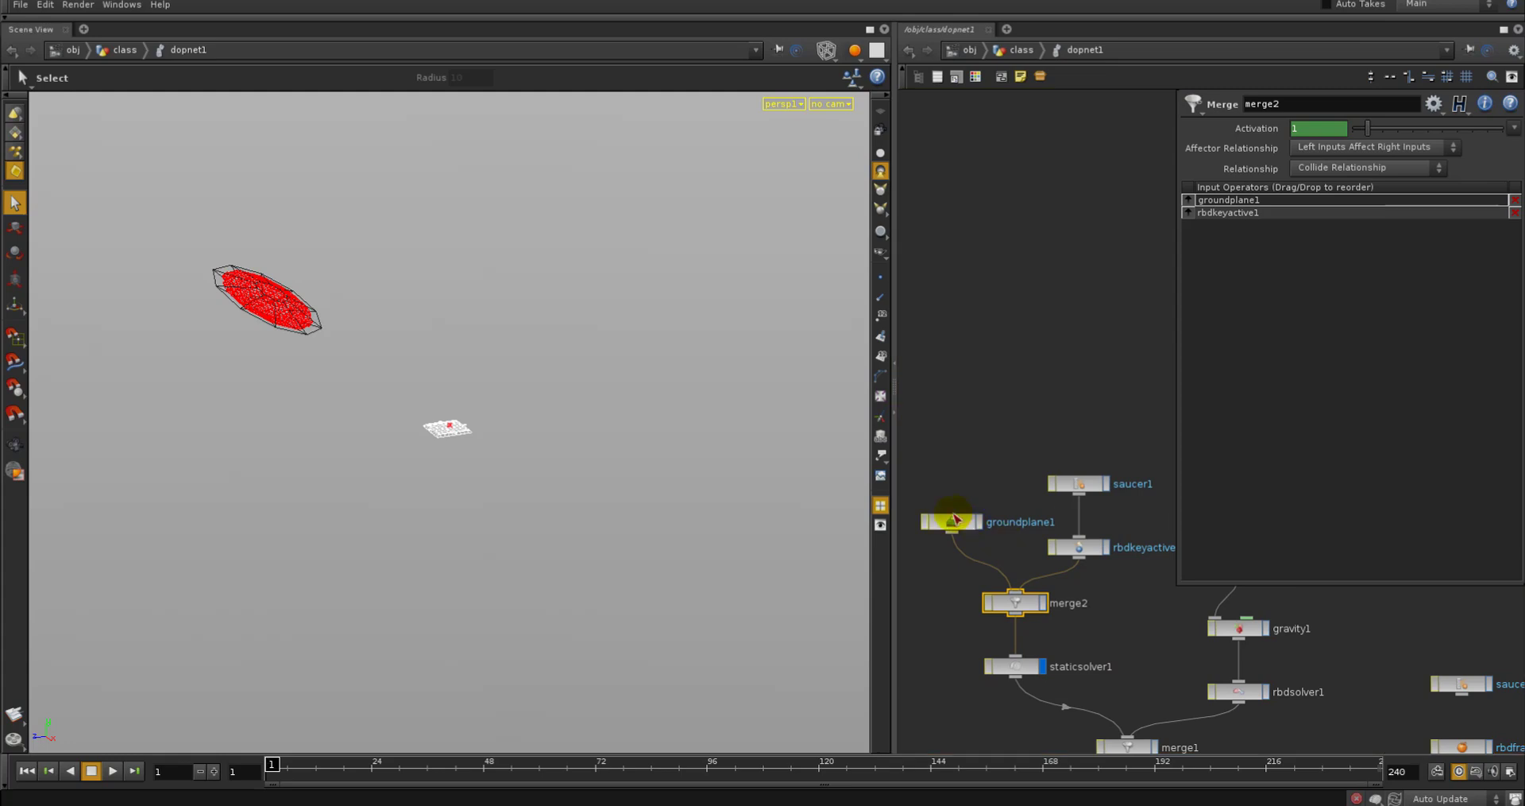
left_click(953, 521)
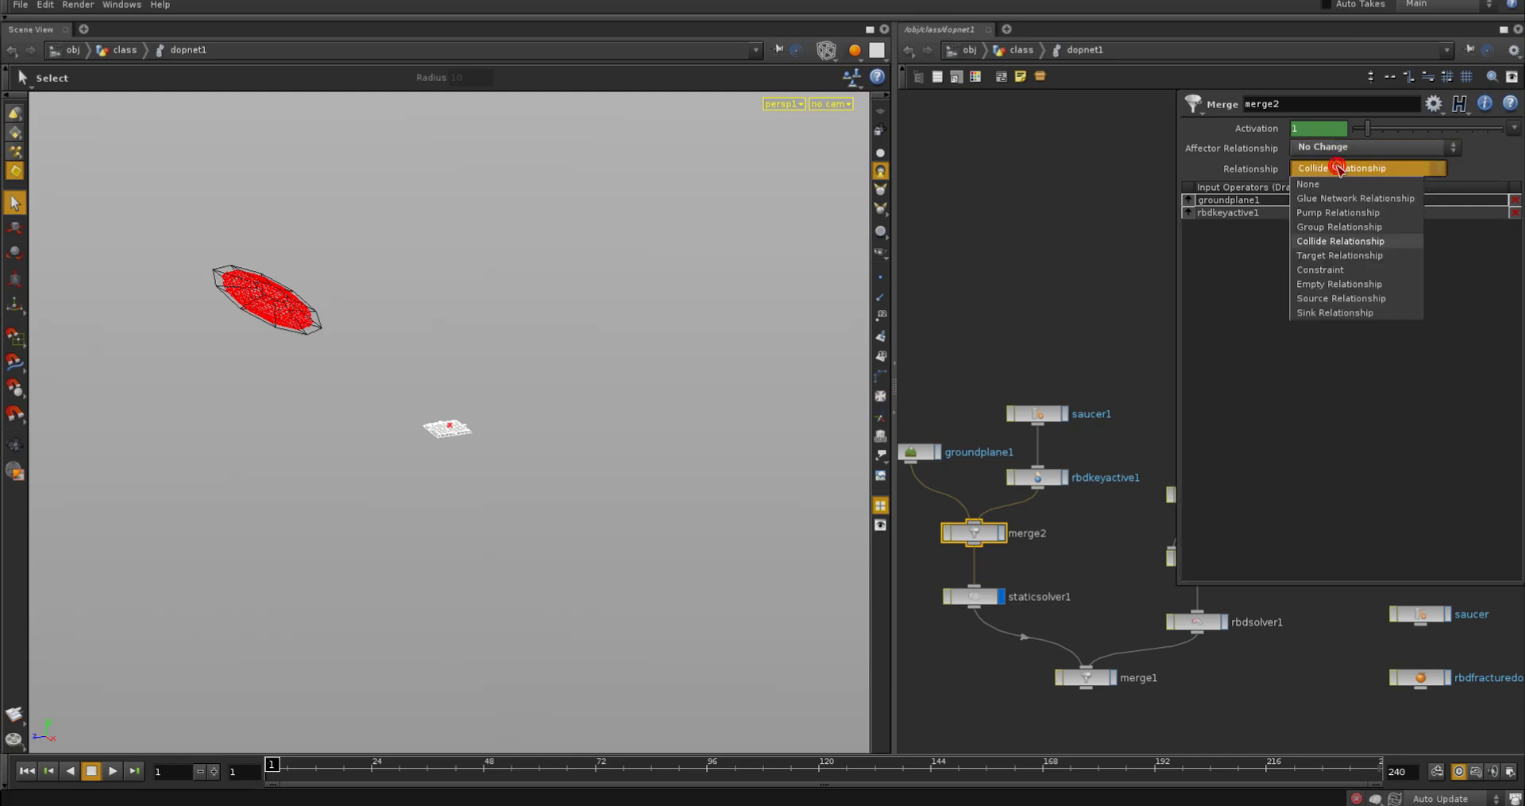
left_click(1307, 184)
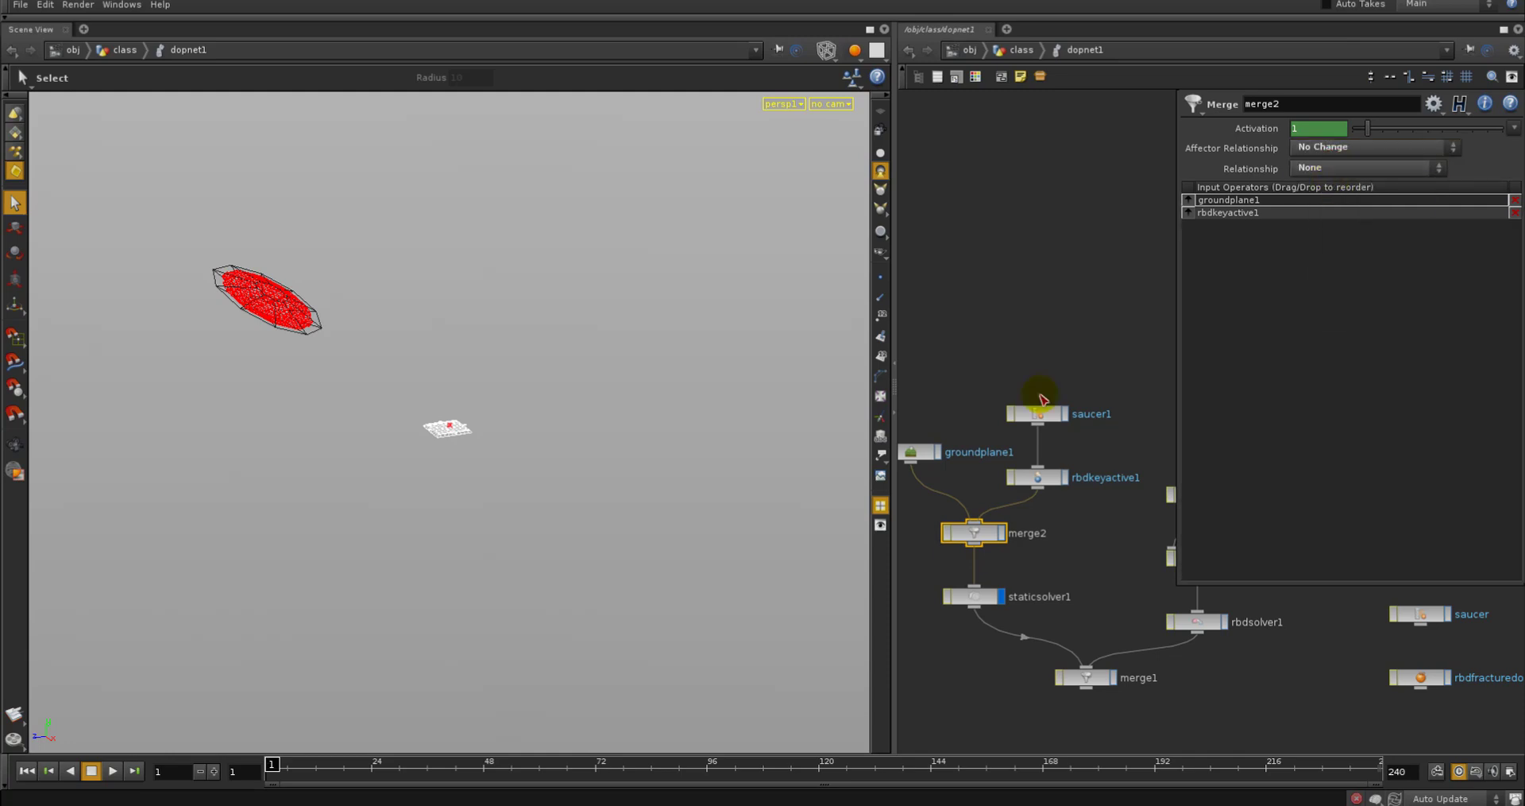
mouse_move(1080, 599)
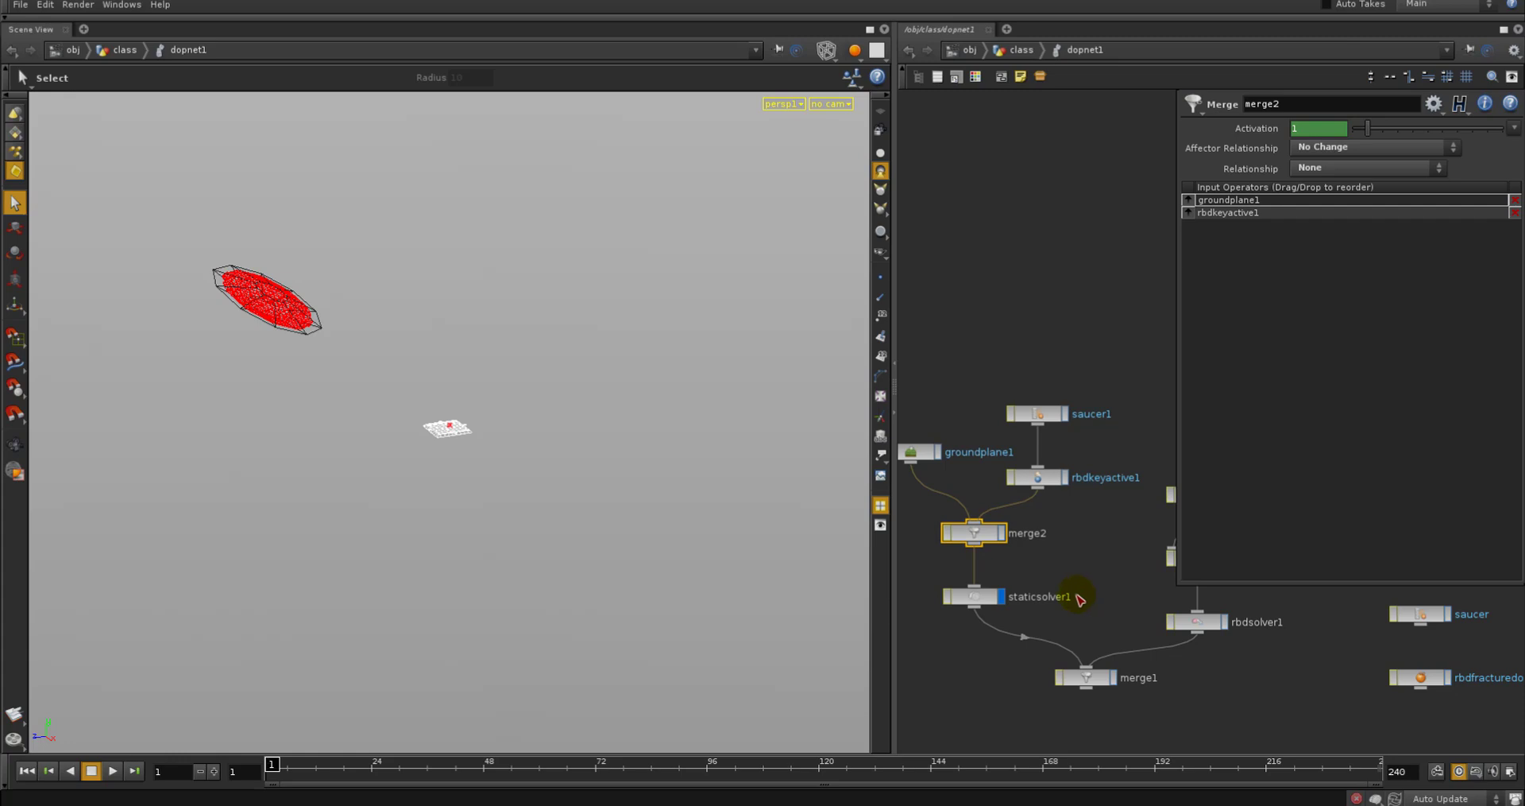
left_click(974, 596)
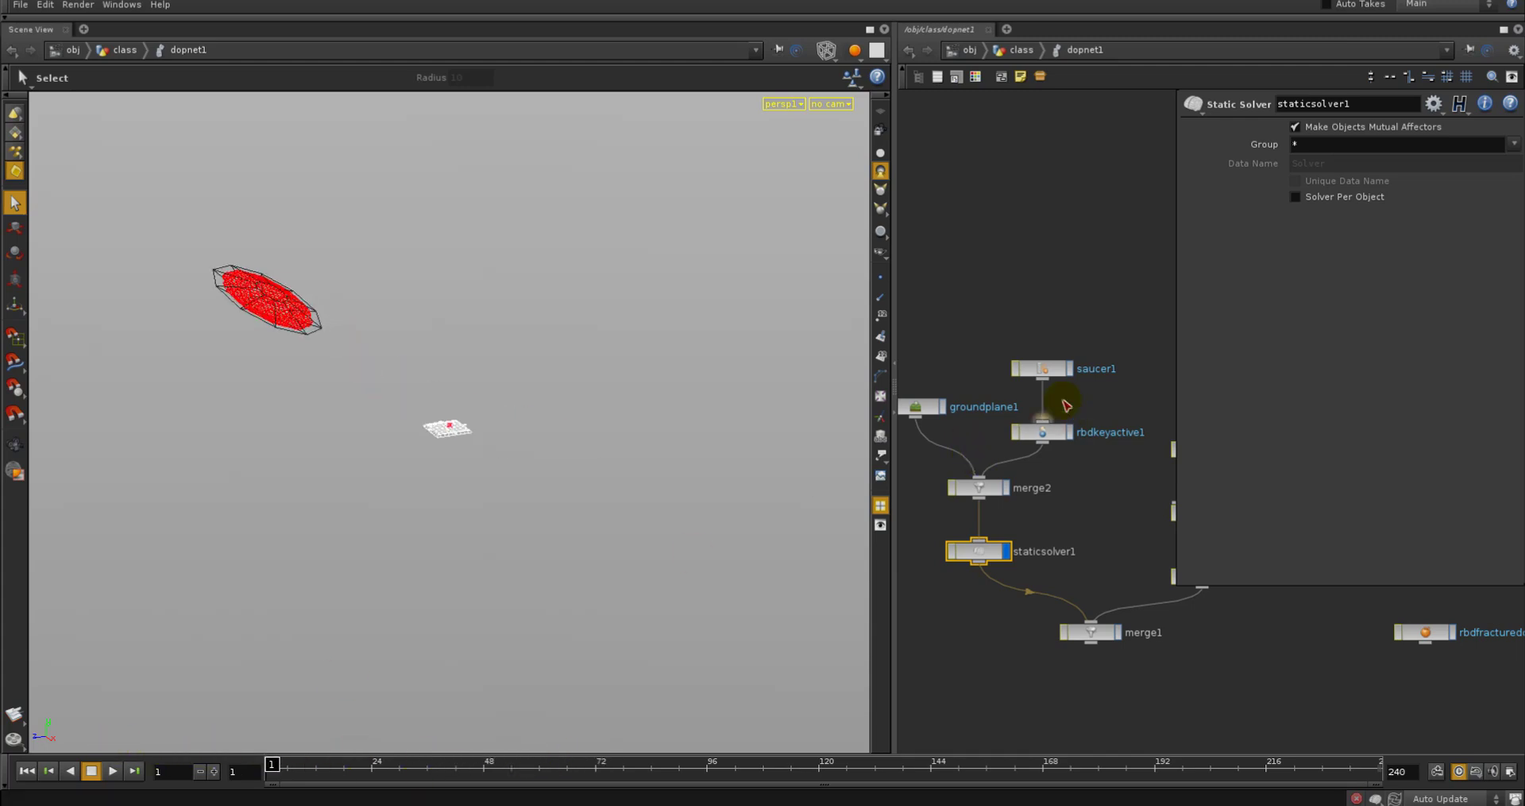
left_click(915, 405)
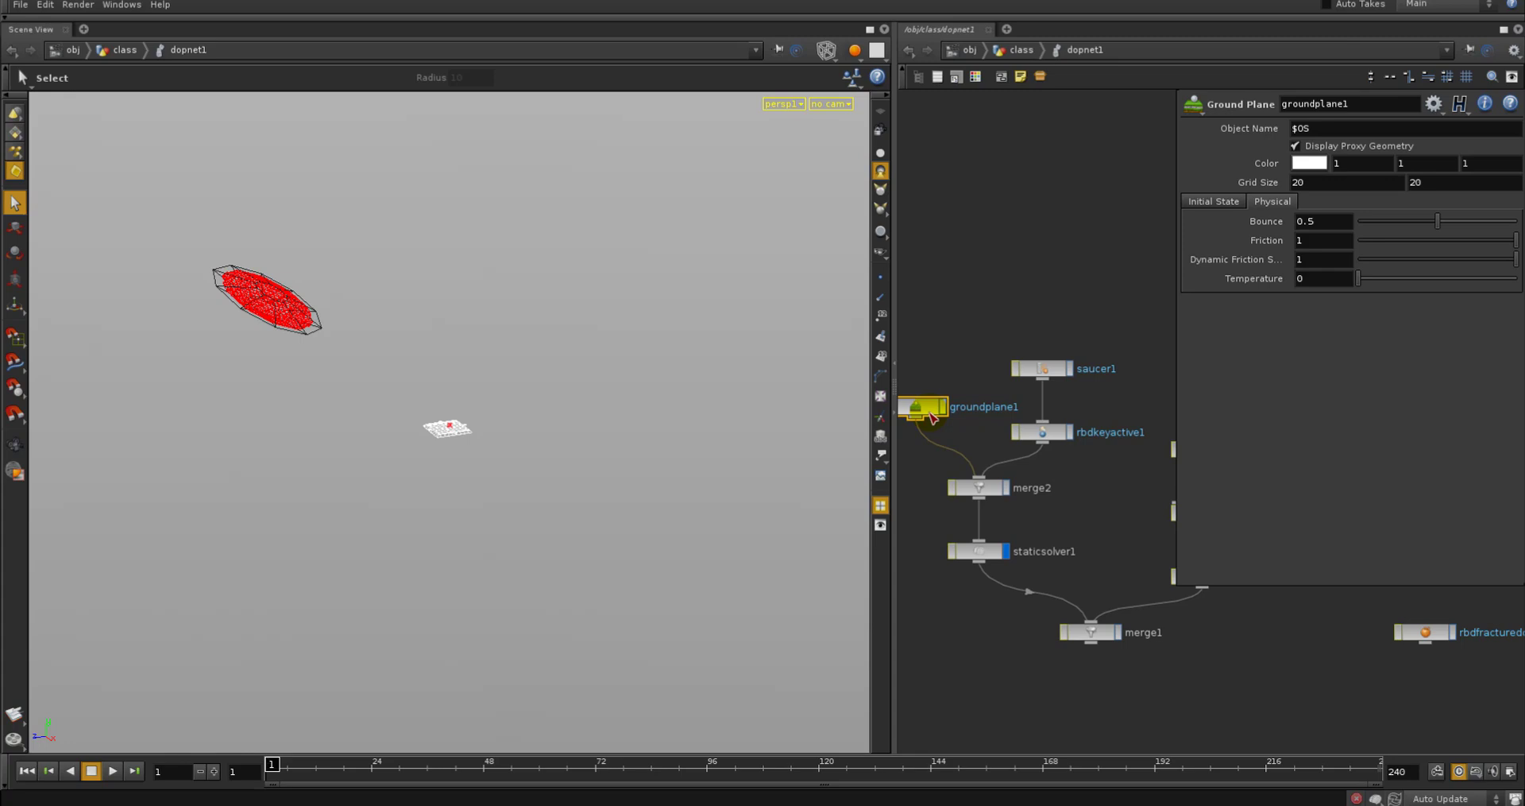
Set groundplane1's Grid Size to 200 by 200 and scrub the timeline to check it
right_click(1324, 183)
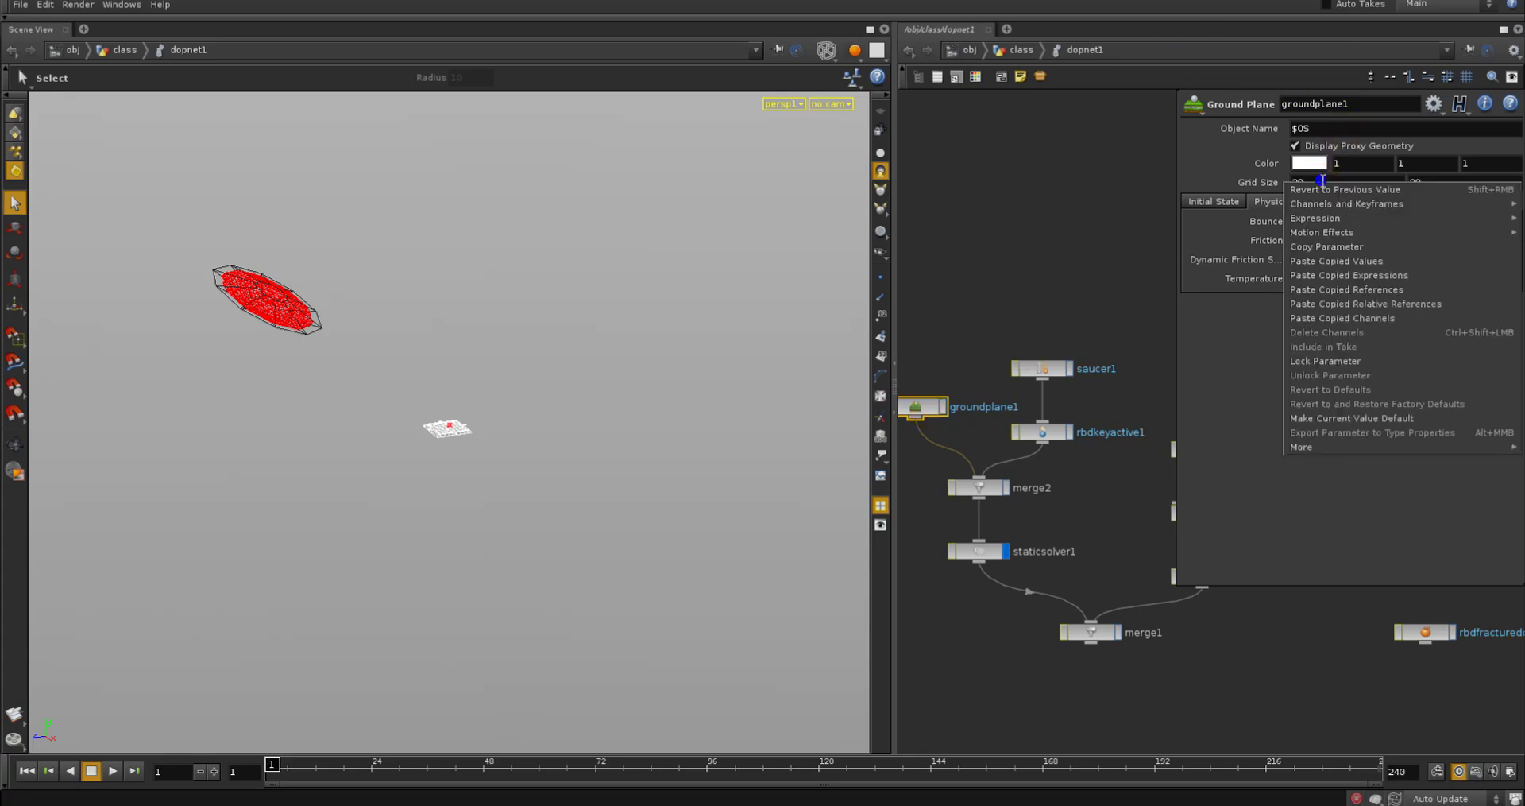
mouse_move(1436, 310)
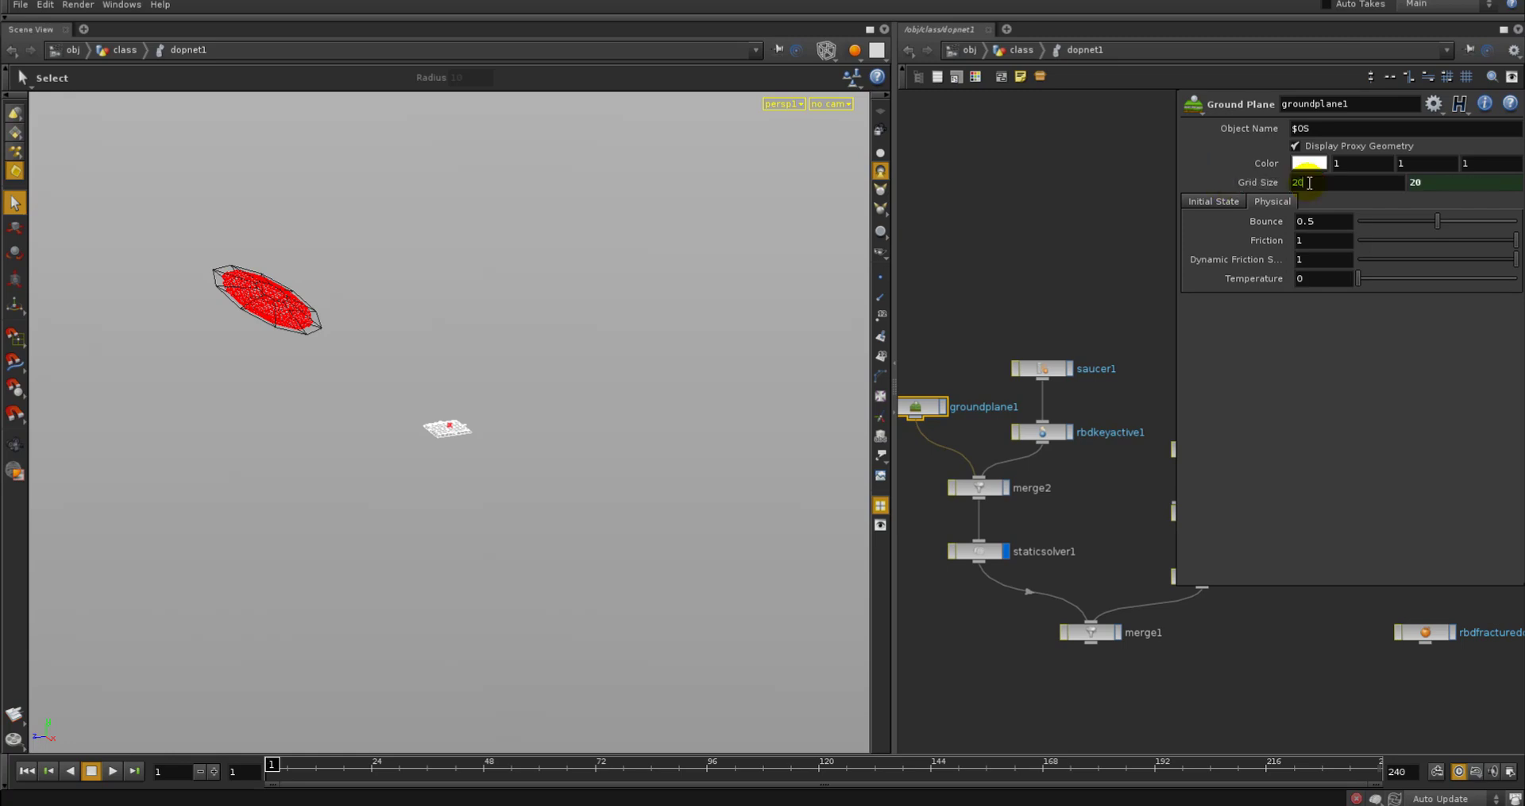
type("200")
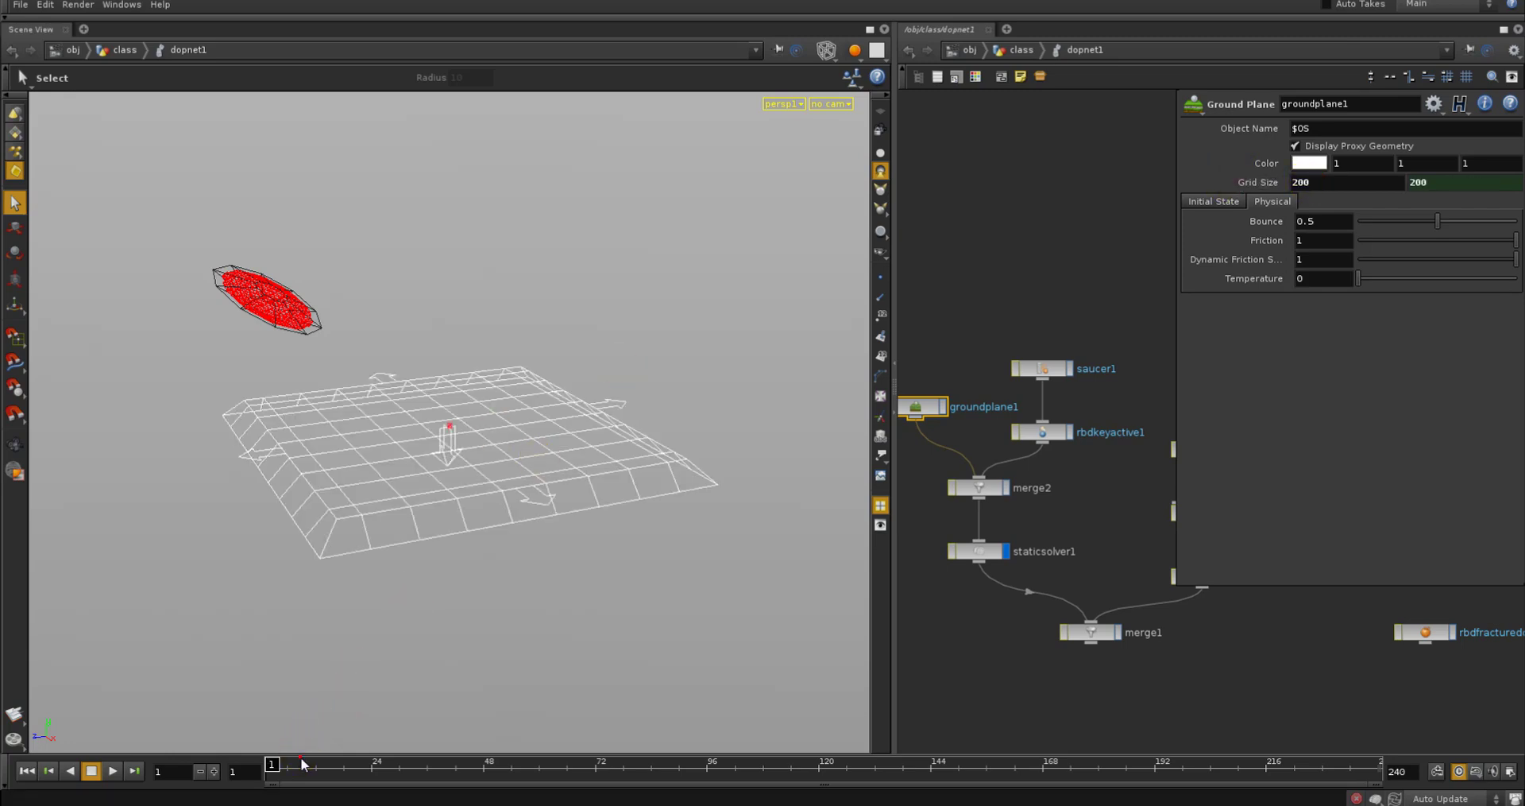
left_click_drag(302, 771, 449, 770)
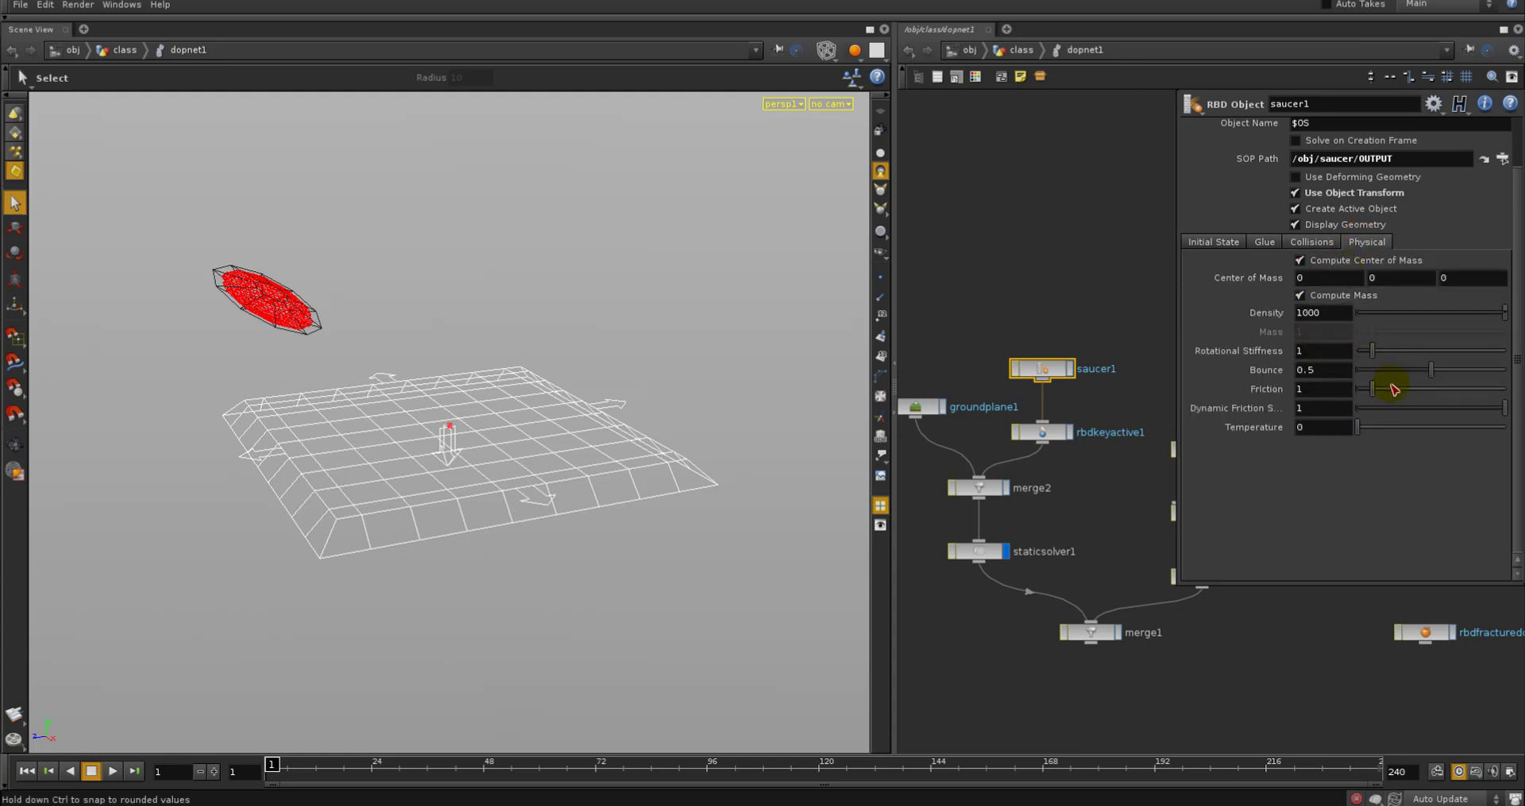
Set saucer1's Bounce to 0 and its surface collision representation to Edges
left_click_drag(1396, 370, 1362, 370)
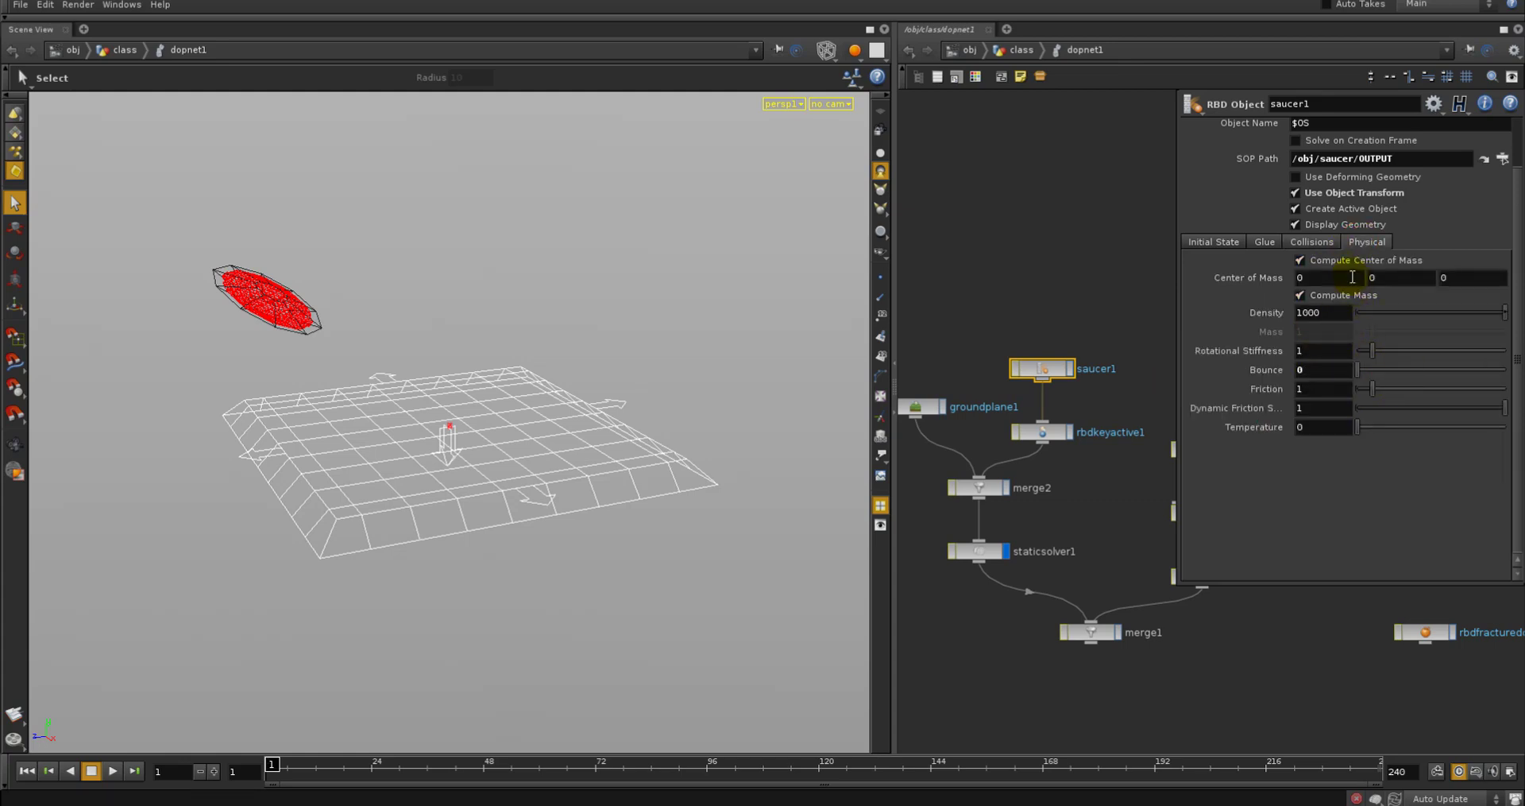
left_click(1311, 242)
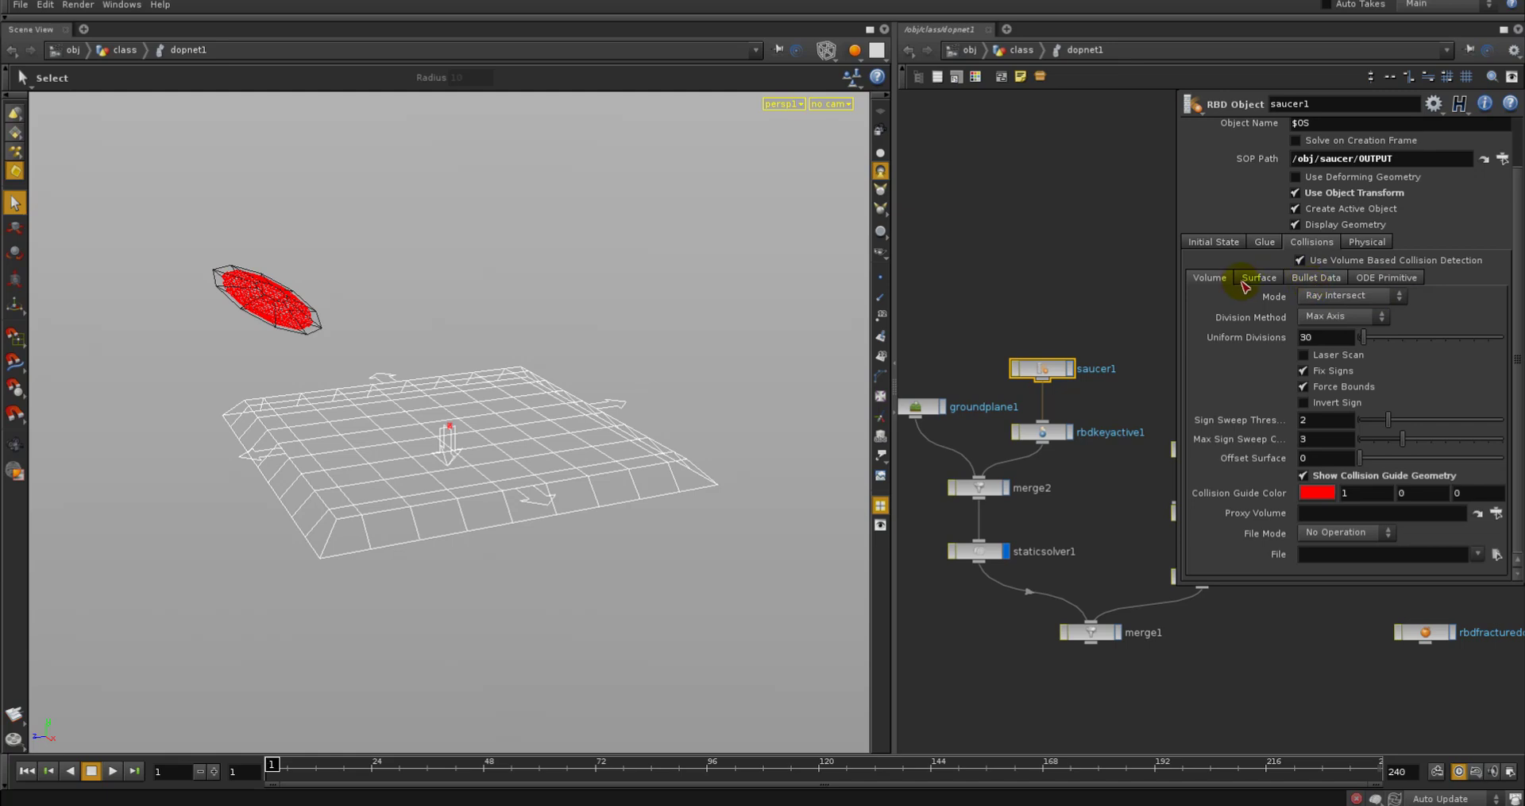
left_click(1259, 278)
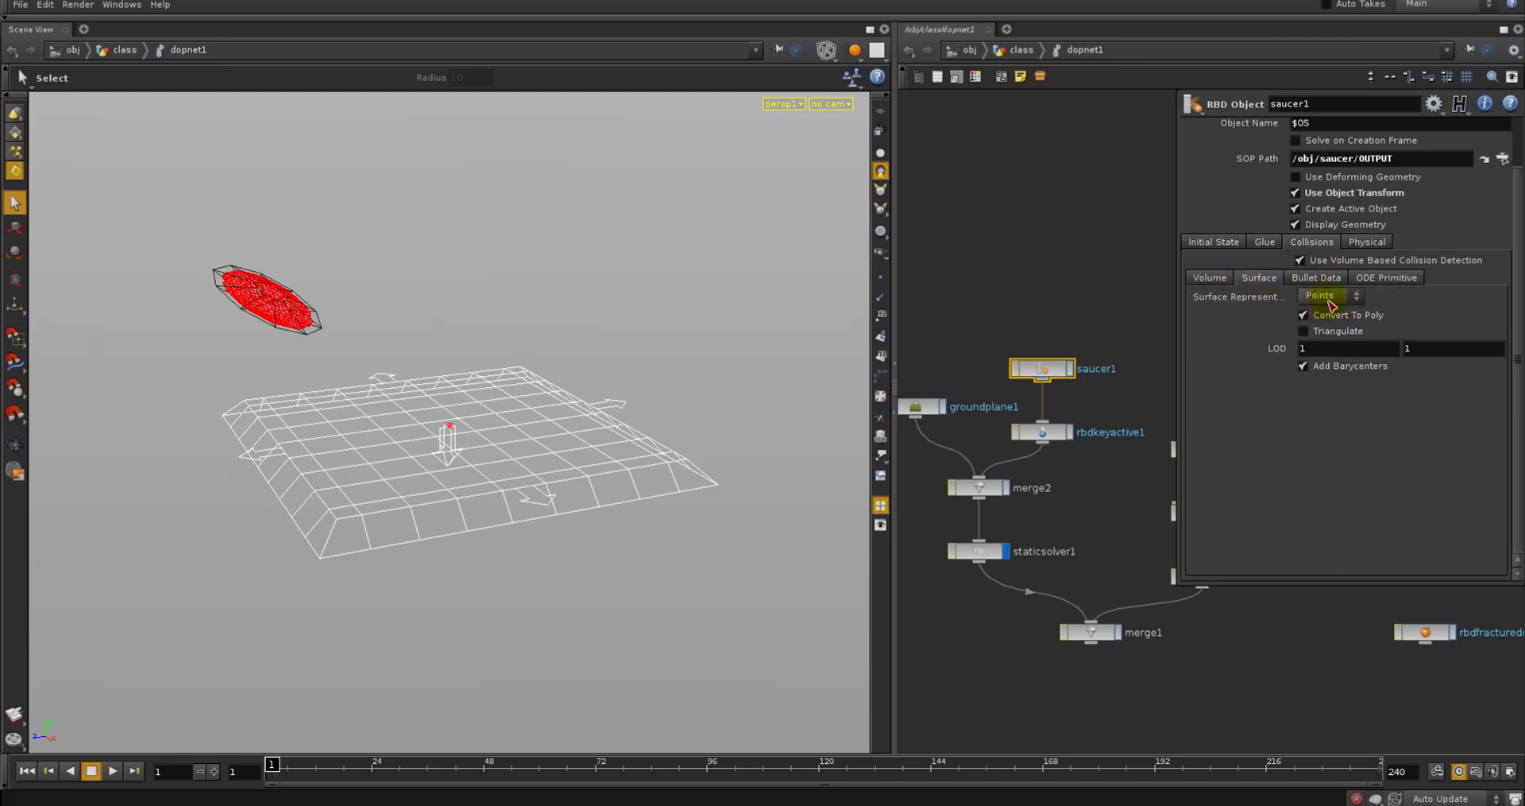
left_click(1328, 295)
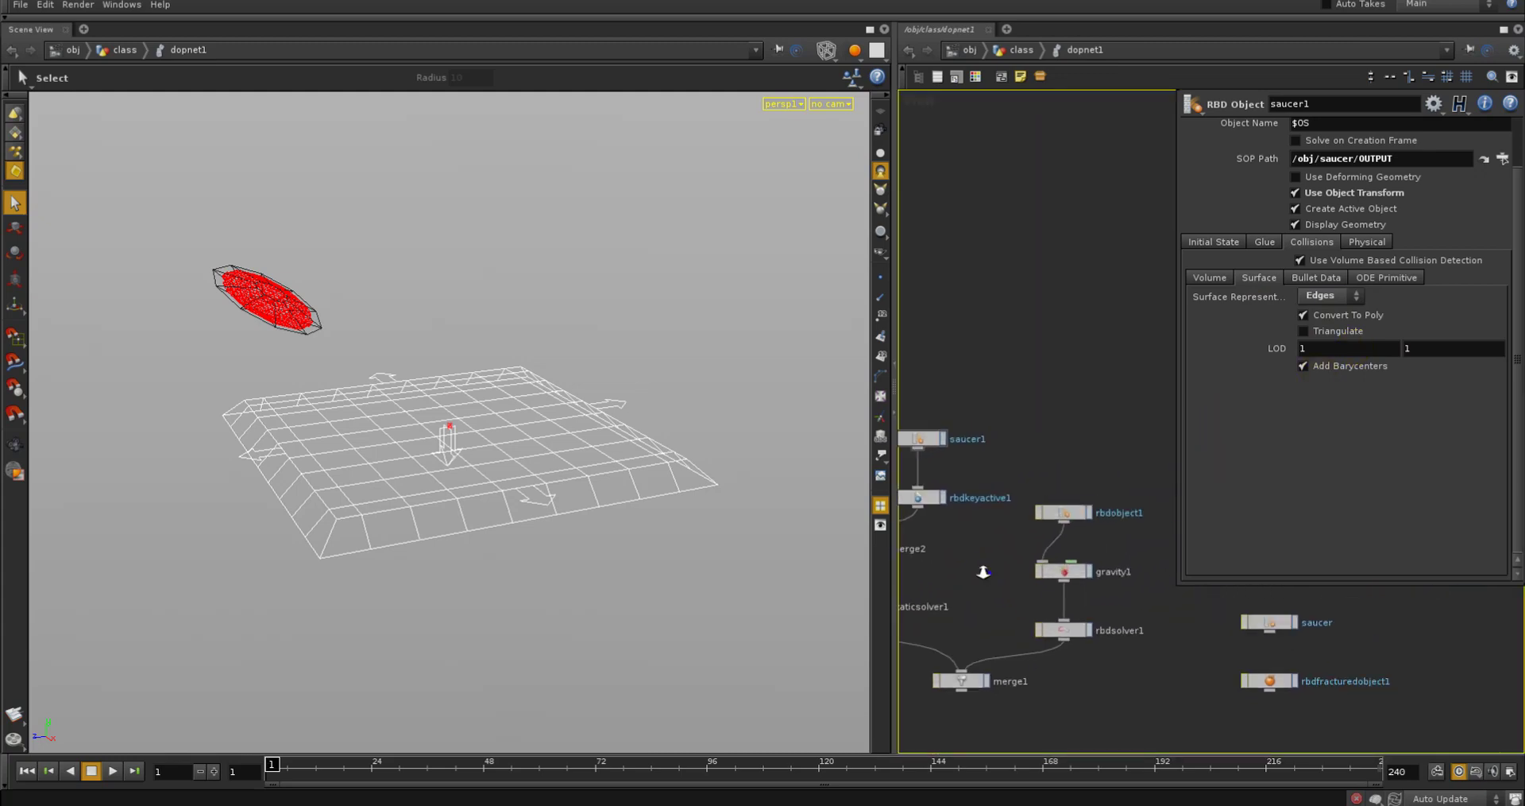
Delete rbdobject1 and move rbdfracturedobject1 into its spot above gravity1, rewinding to check
left_click(1118, 511)
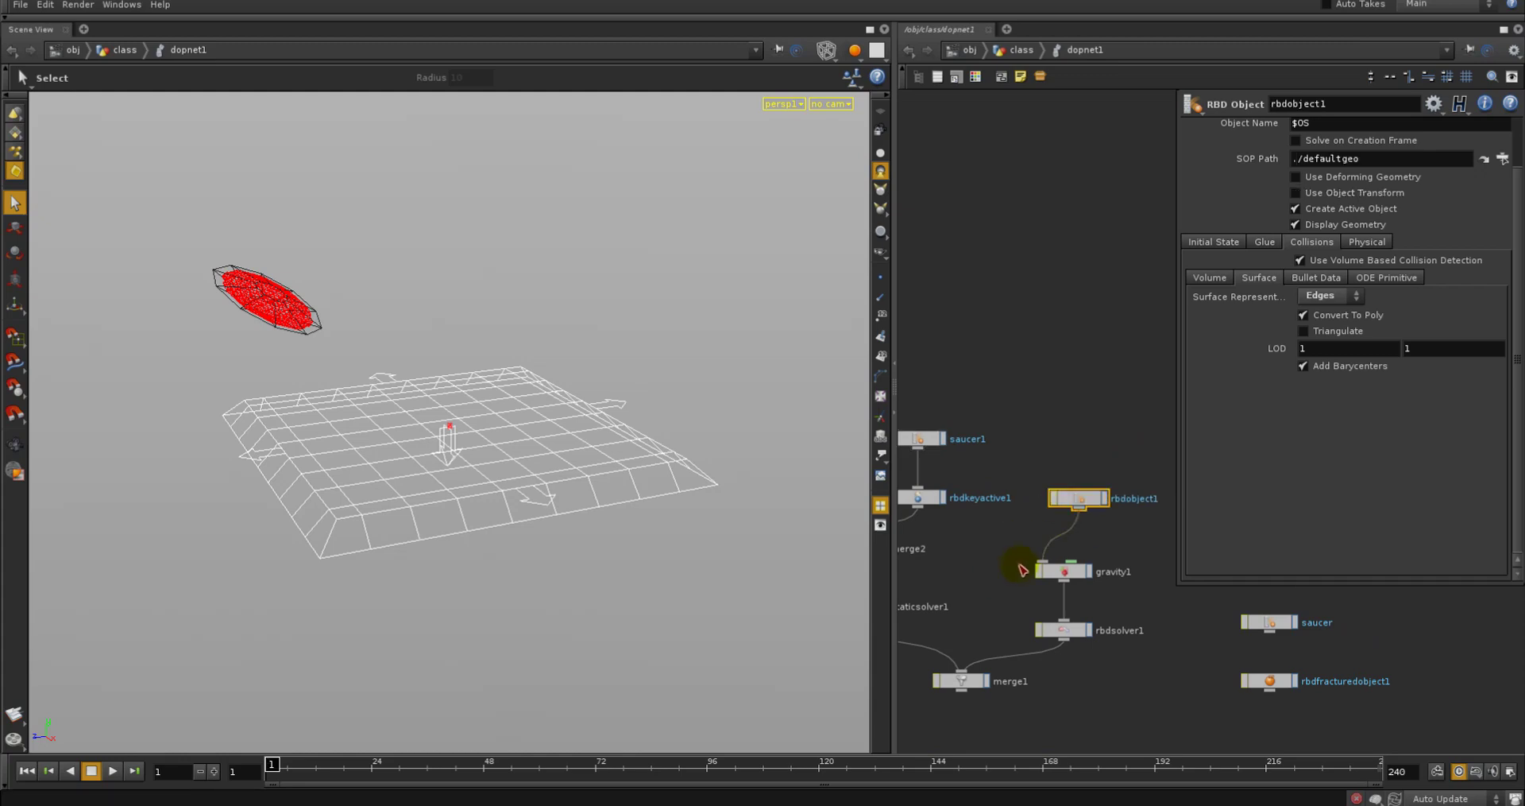
left_click(960, 681)
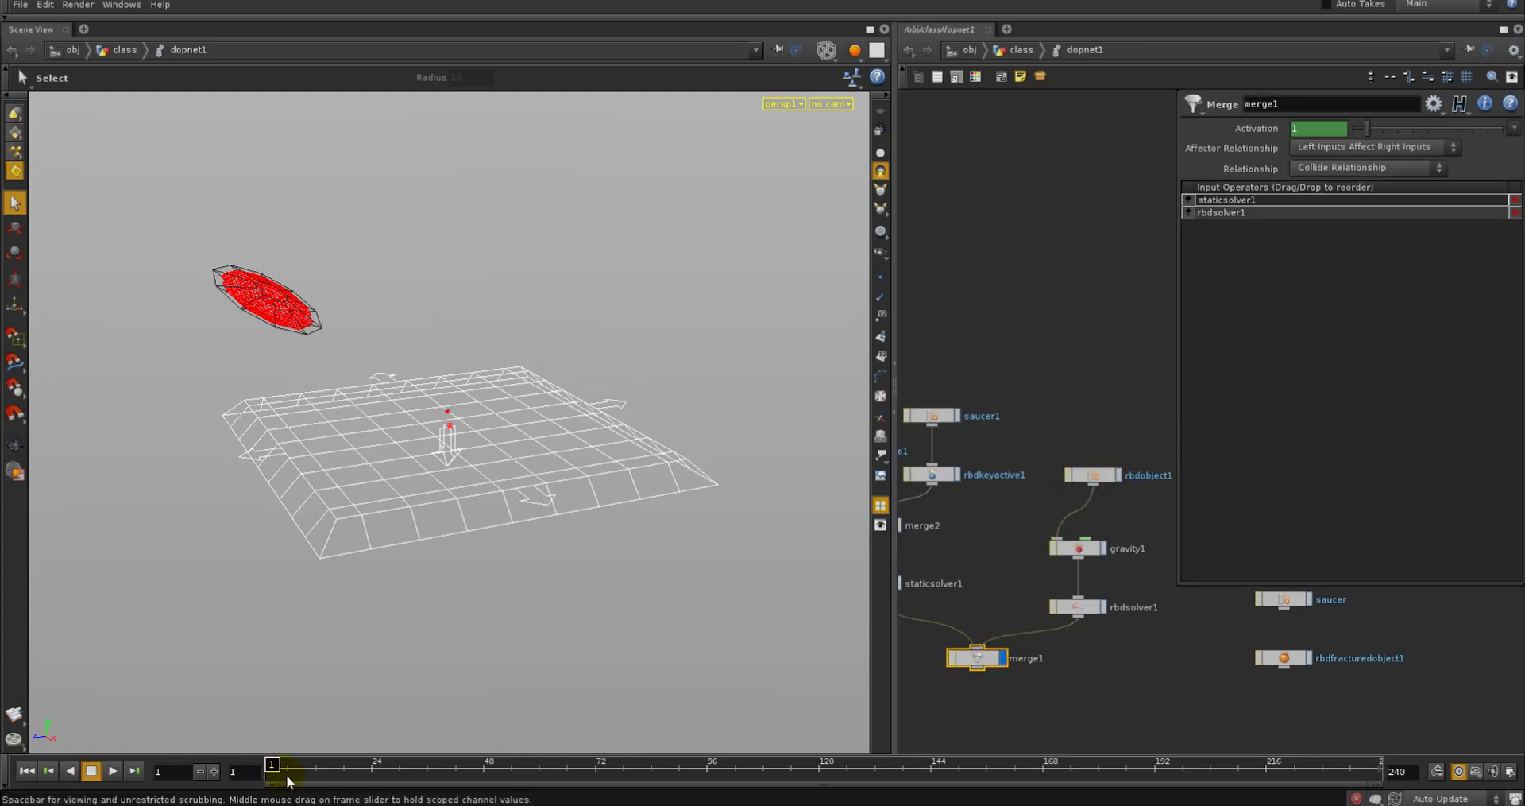
left_click_drag(271, 769, 583, 769)
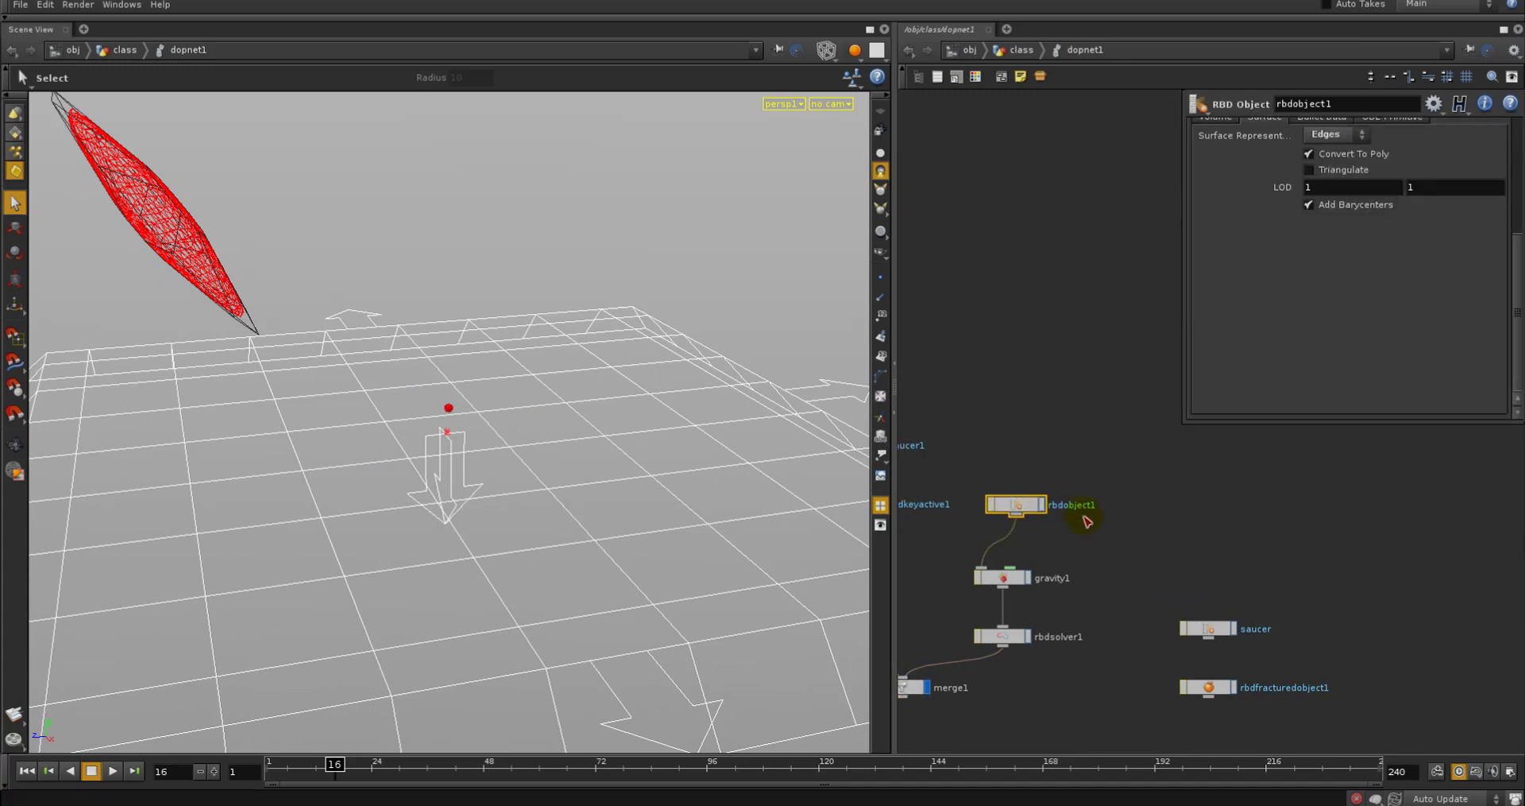
left_click(1207, 683)
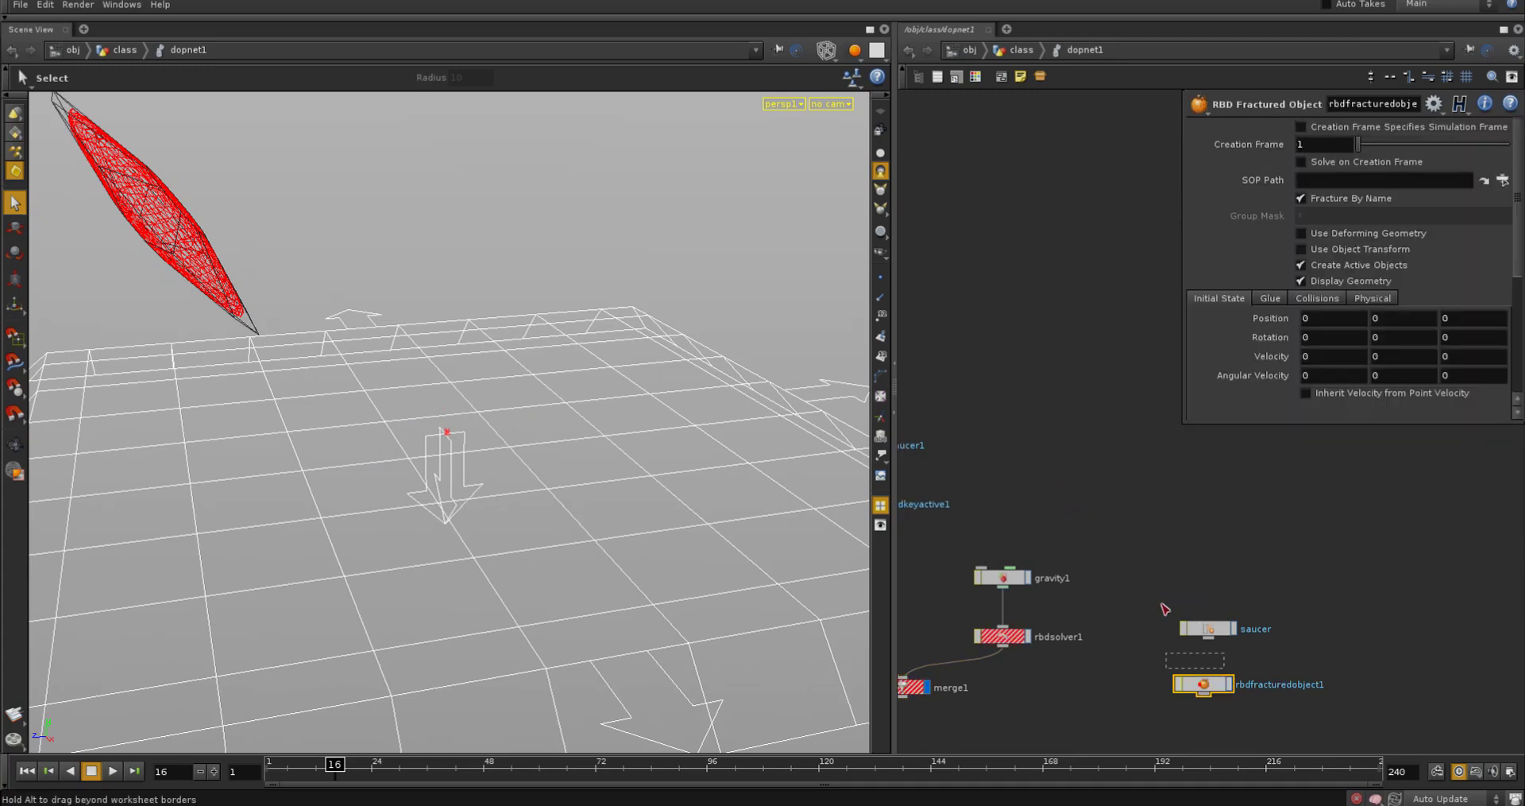
left_click_drag(1201, 683, 1052, 477)
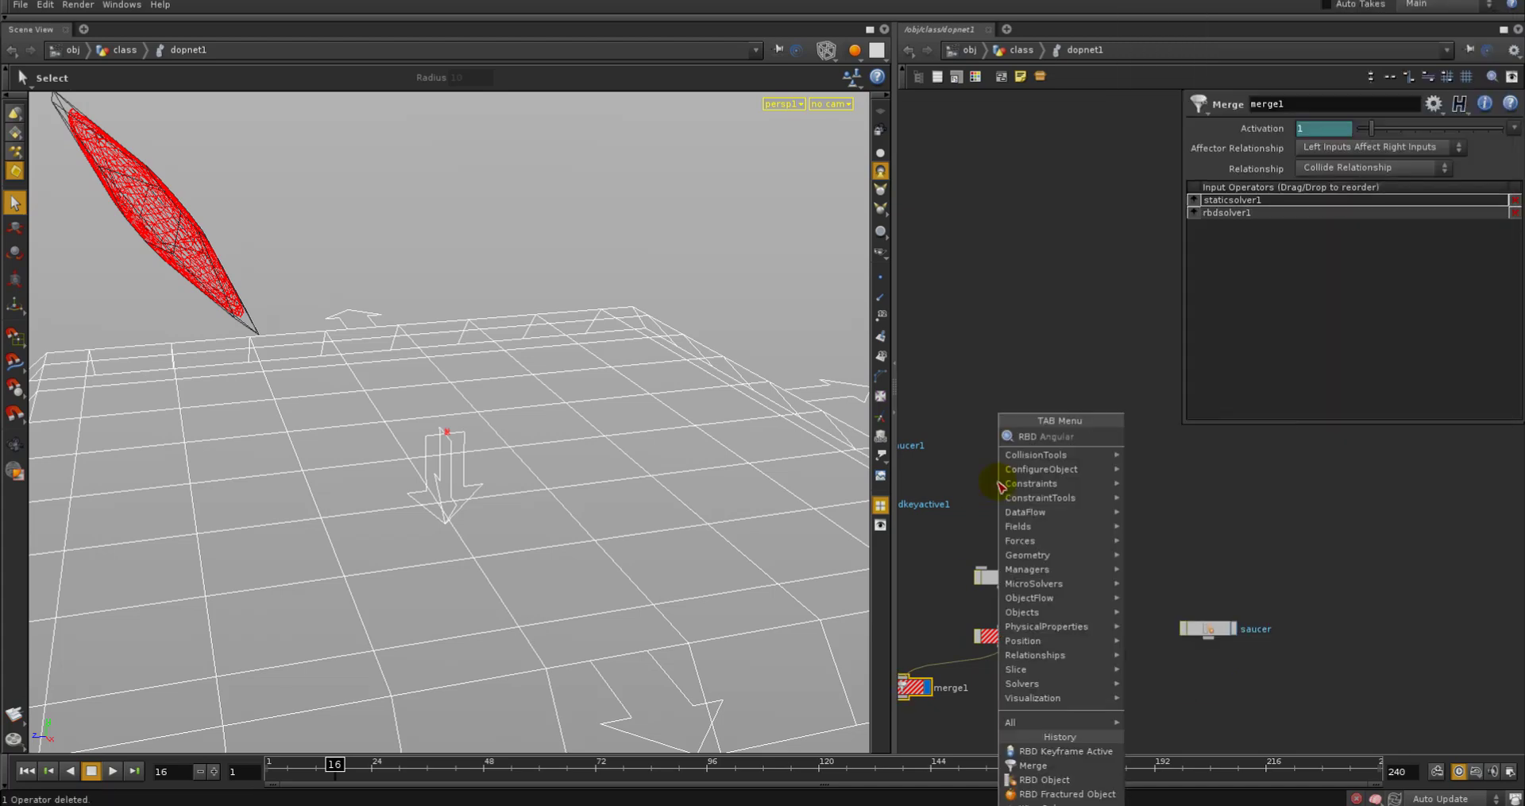
left_click(1067, 793)
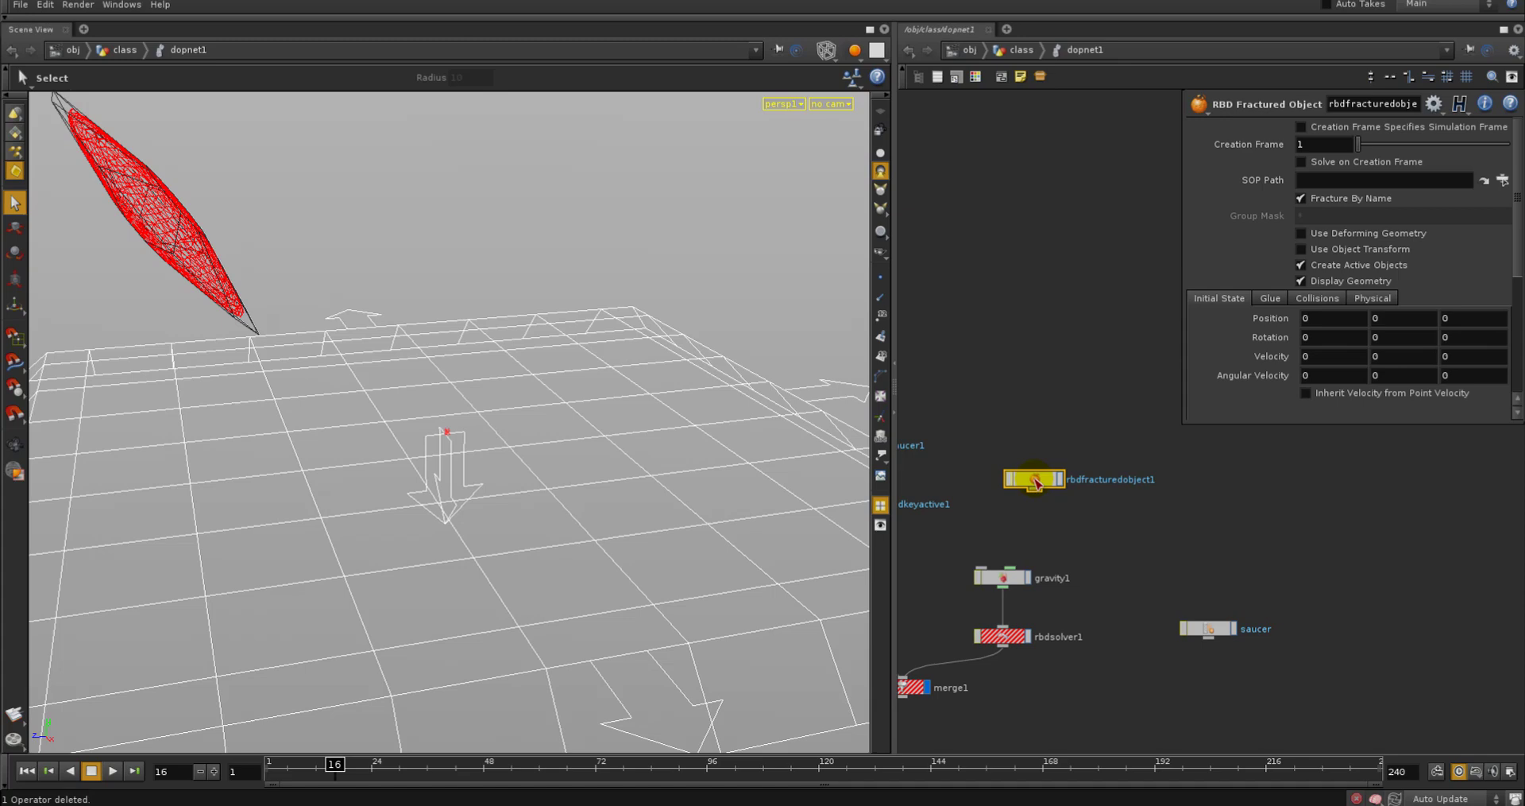
mouse_move(1185, 272)
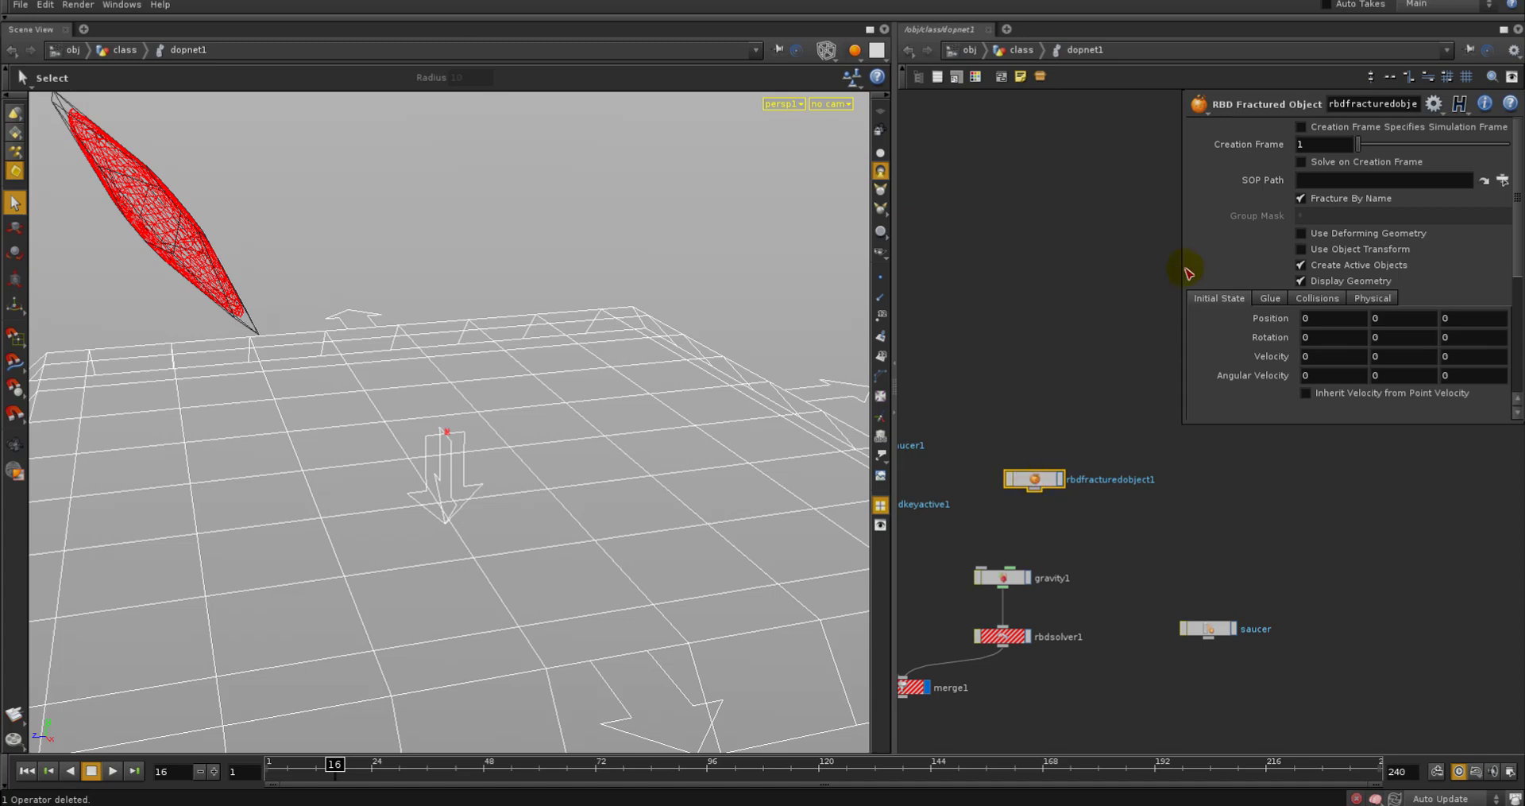
left_click(27, 770)
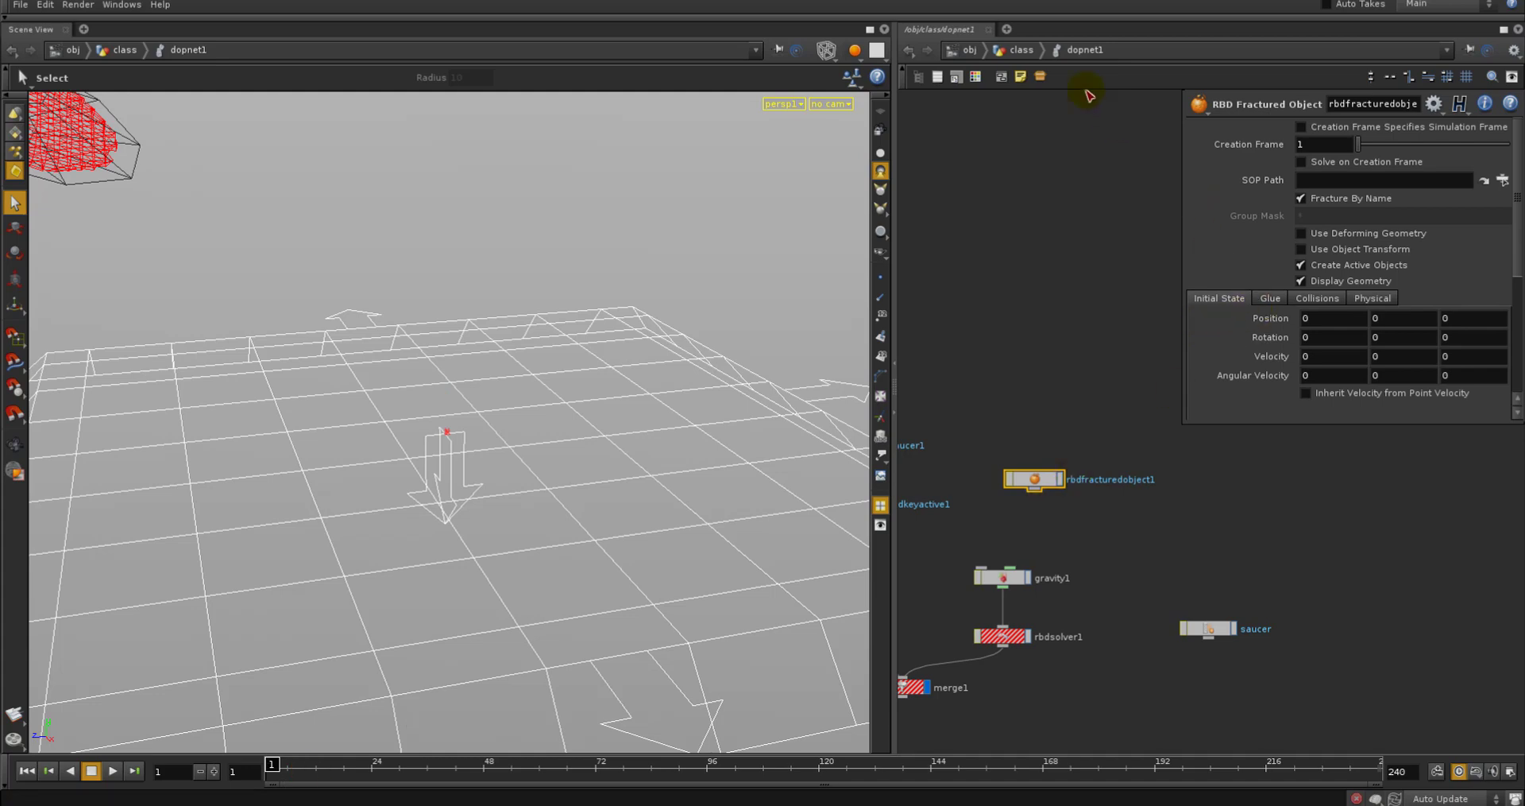
mouse_move(1022, 65)
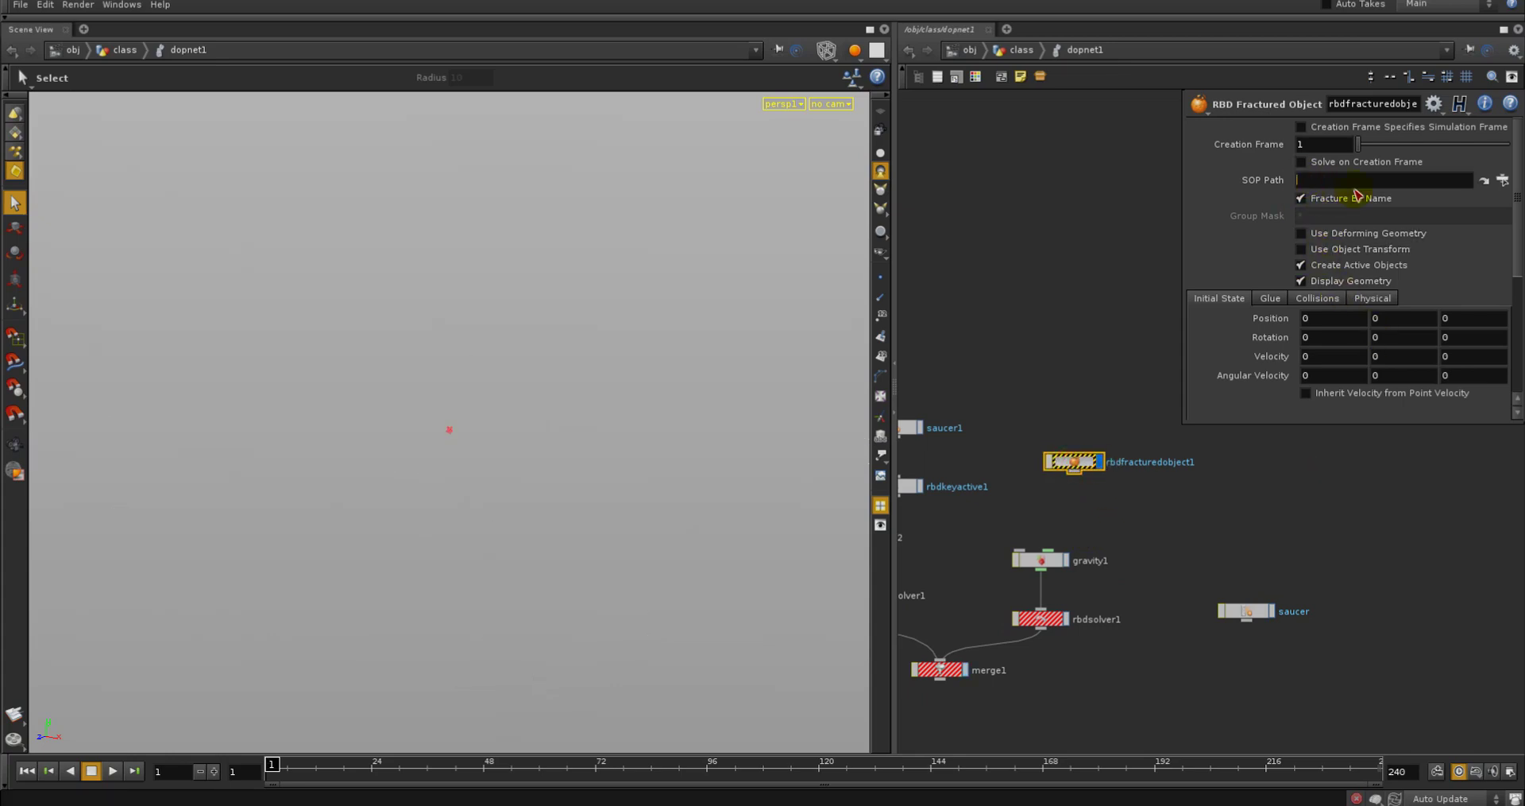
Jump to the building network and pick point4 as the fractured geometry source
type("op")
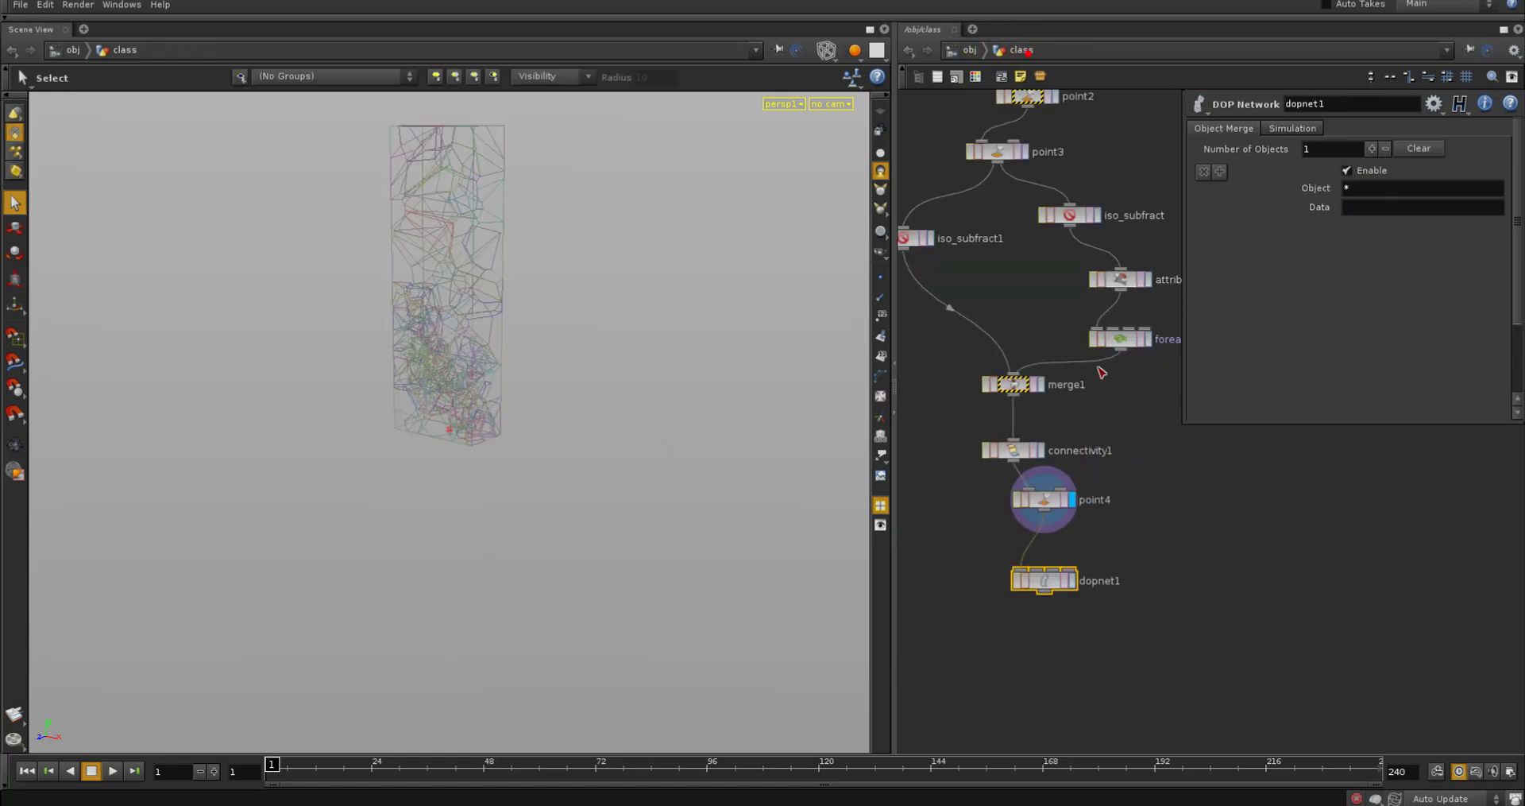
double_click(1042, 580)
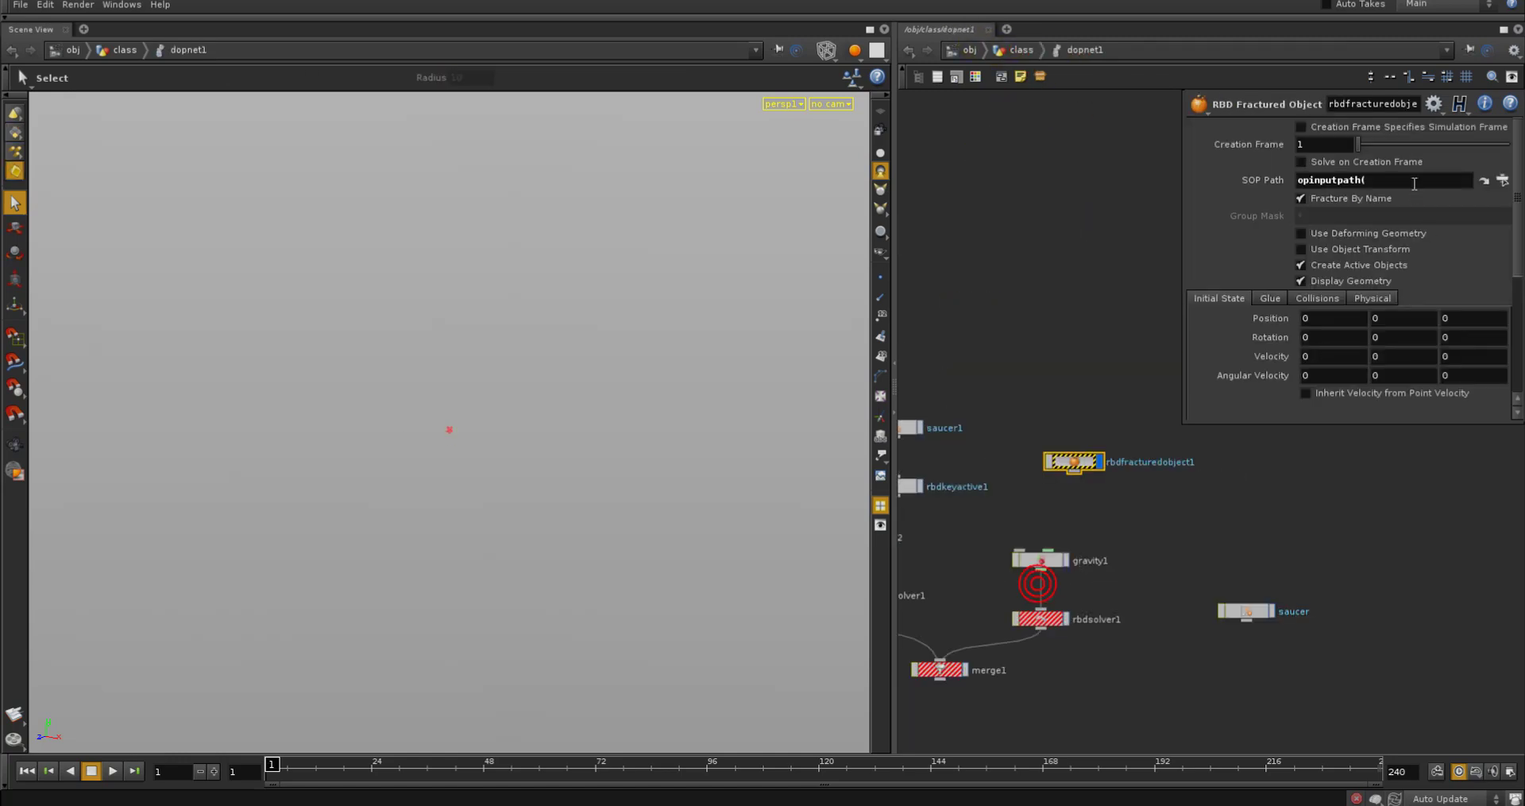
type("*.")
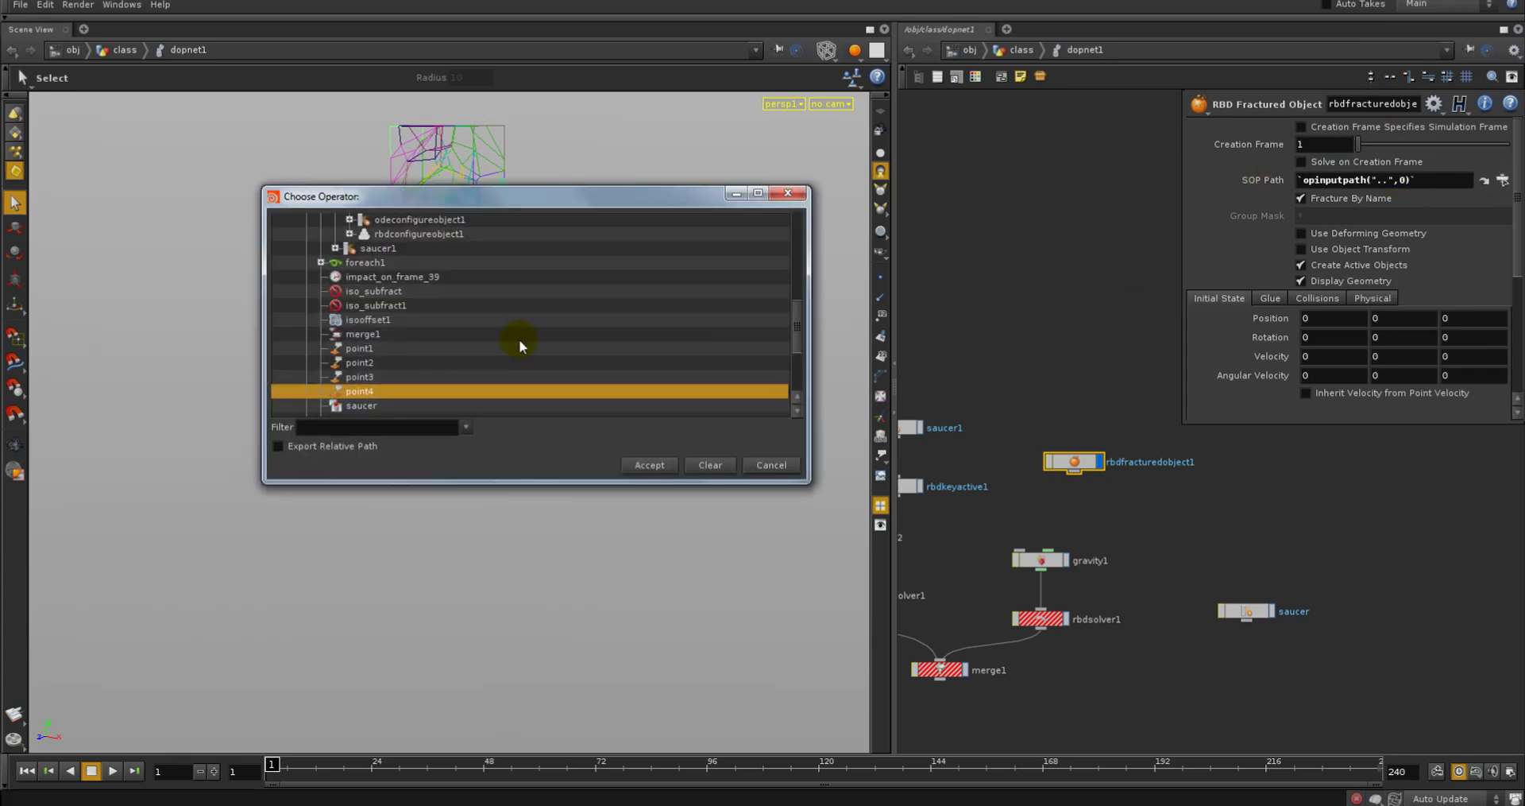
left_click(648, 464)
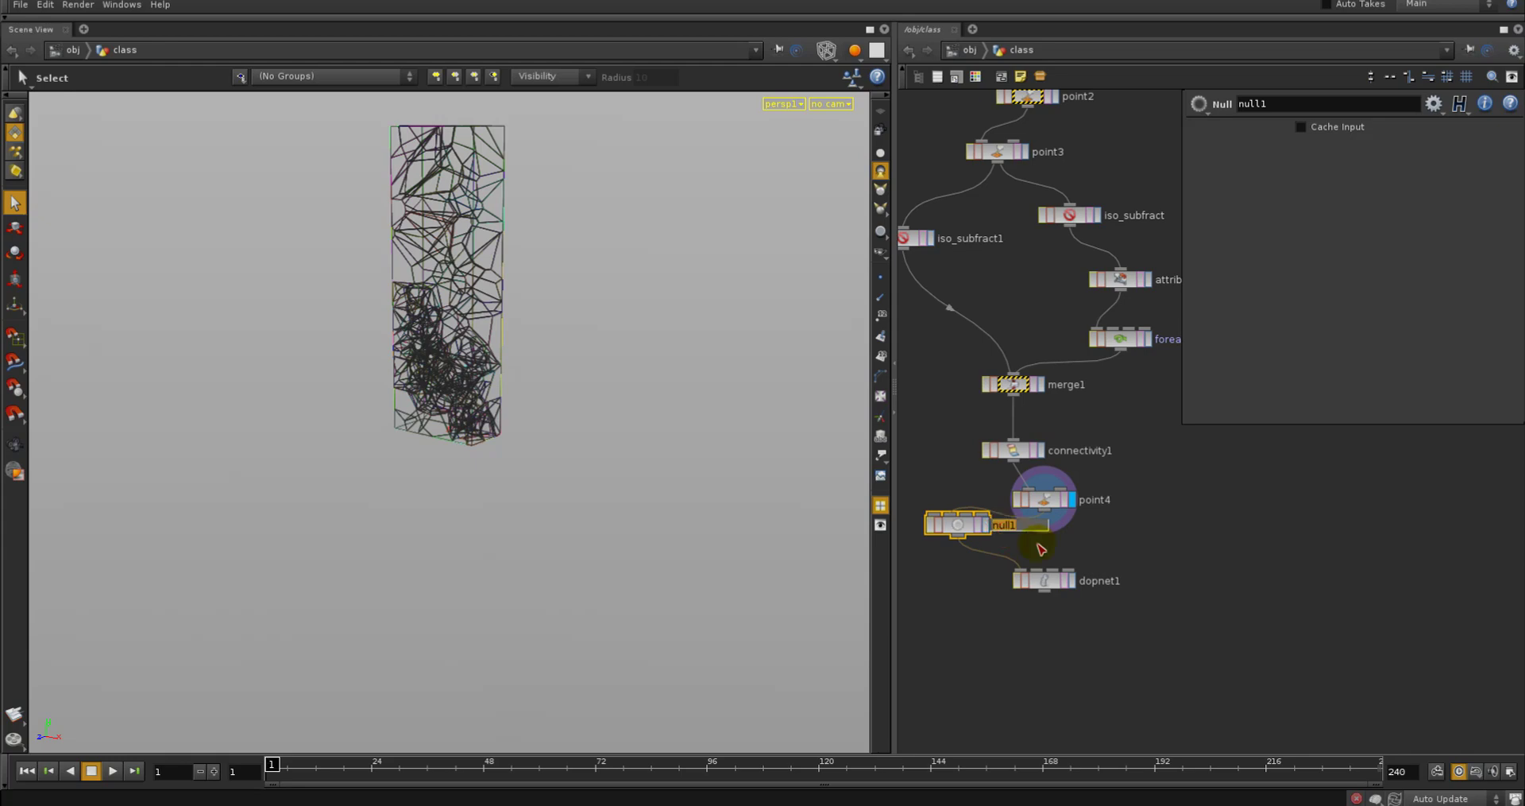
Add a null OUTPUT_fractured_building after point4 and point rbdfracturedobject1's SOP path at it
type("OUTPUT_building")
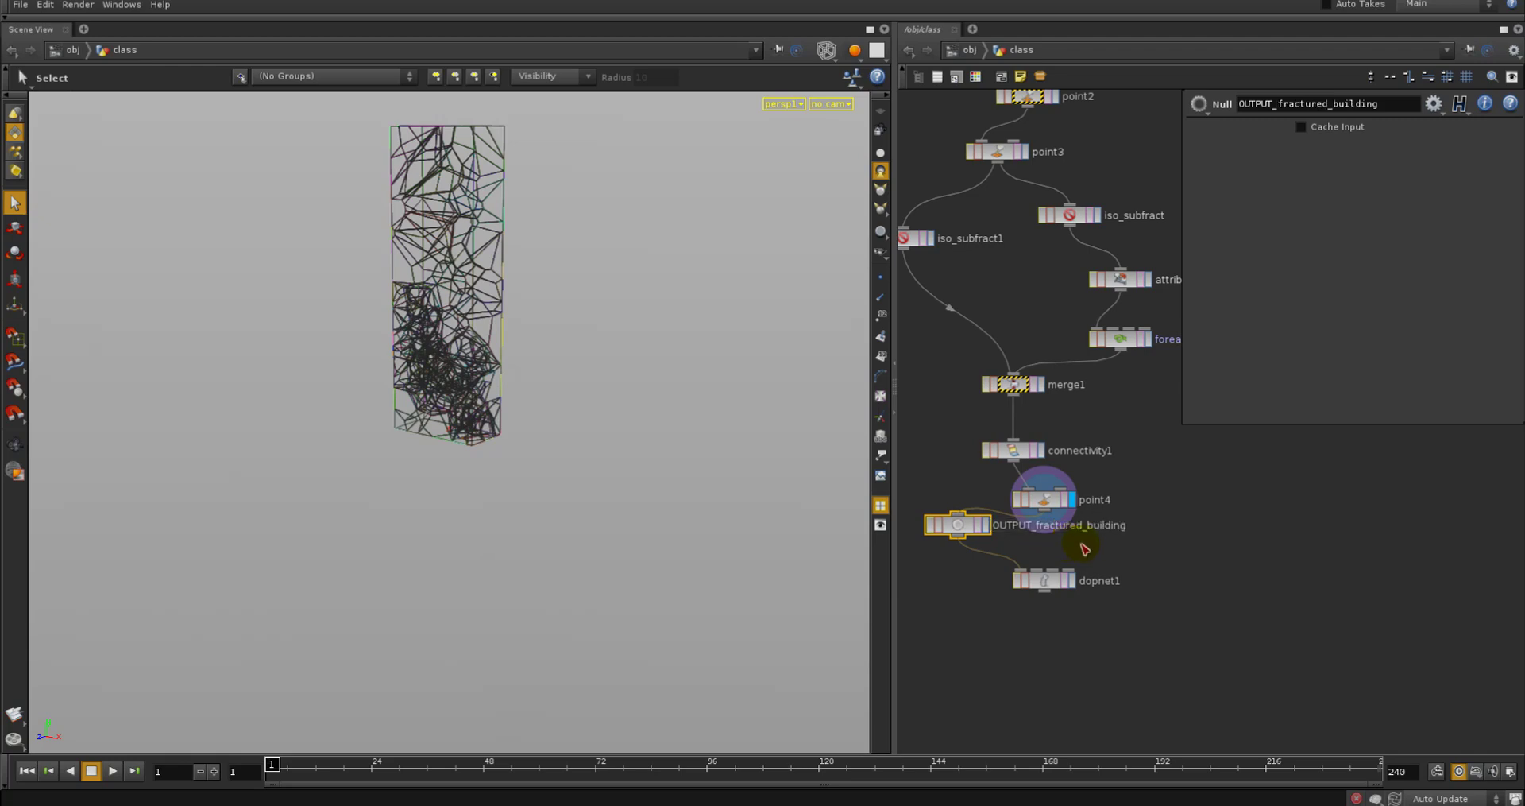
left_click(1046, 579)
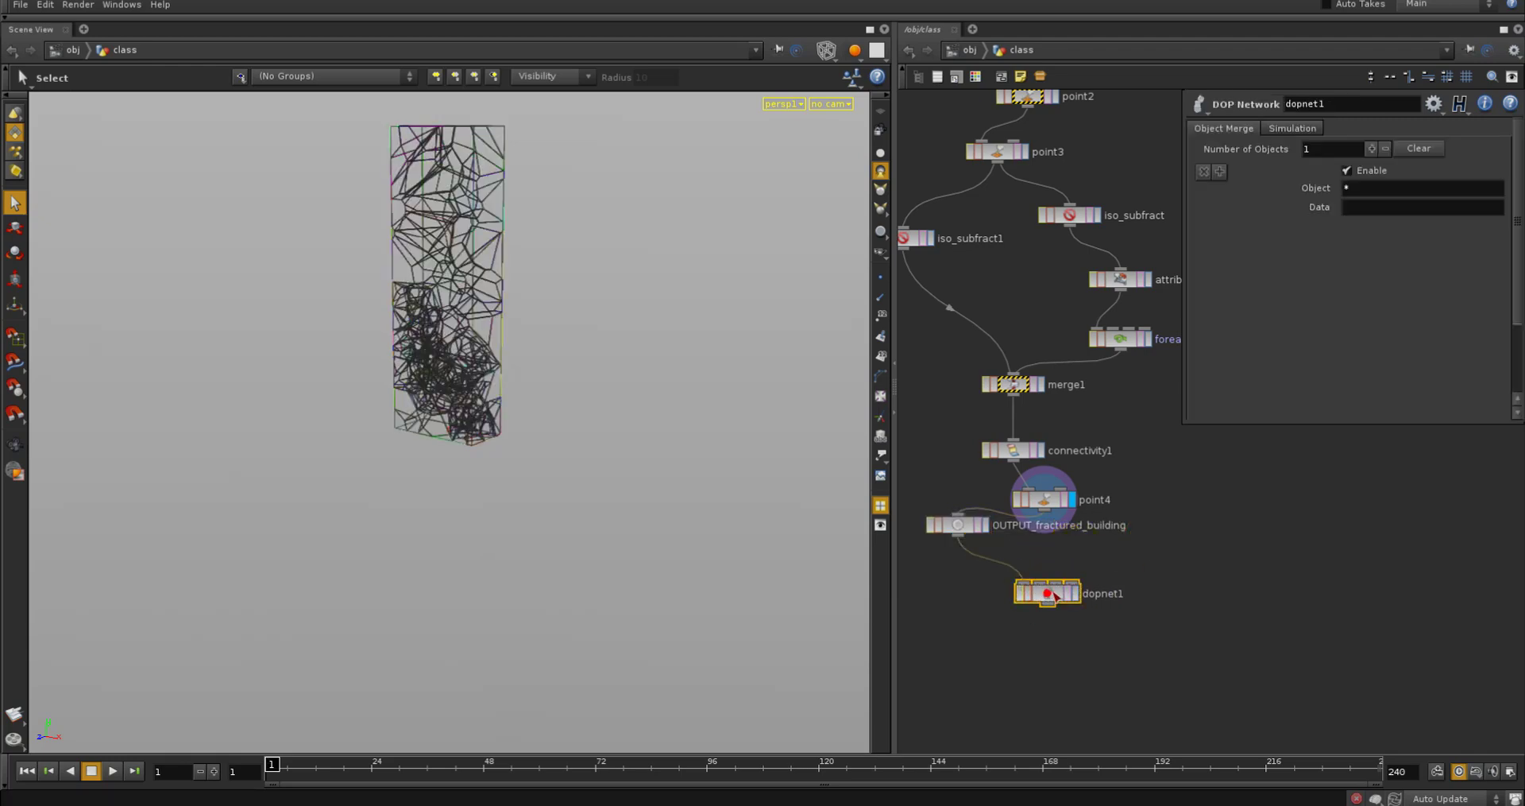
double_click(1047, 593)
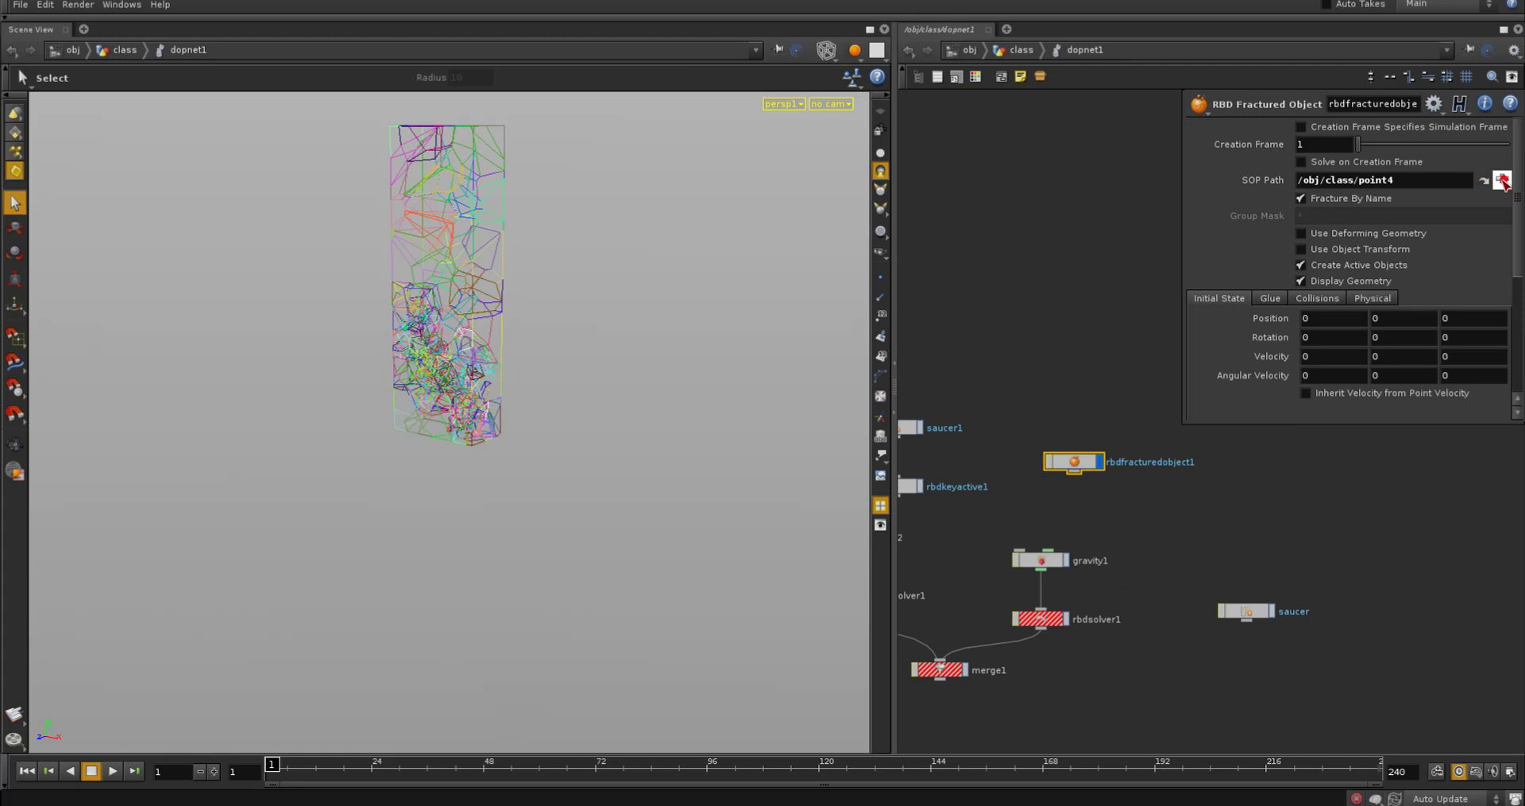
left_click(1503, 179)
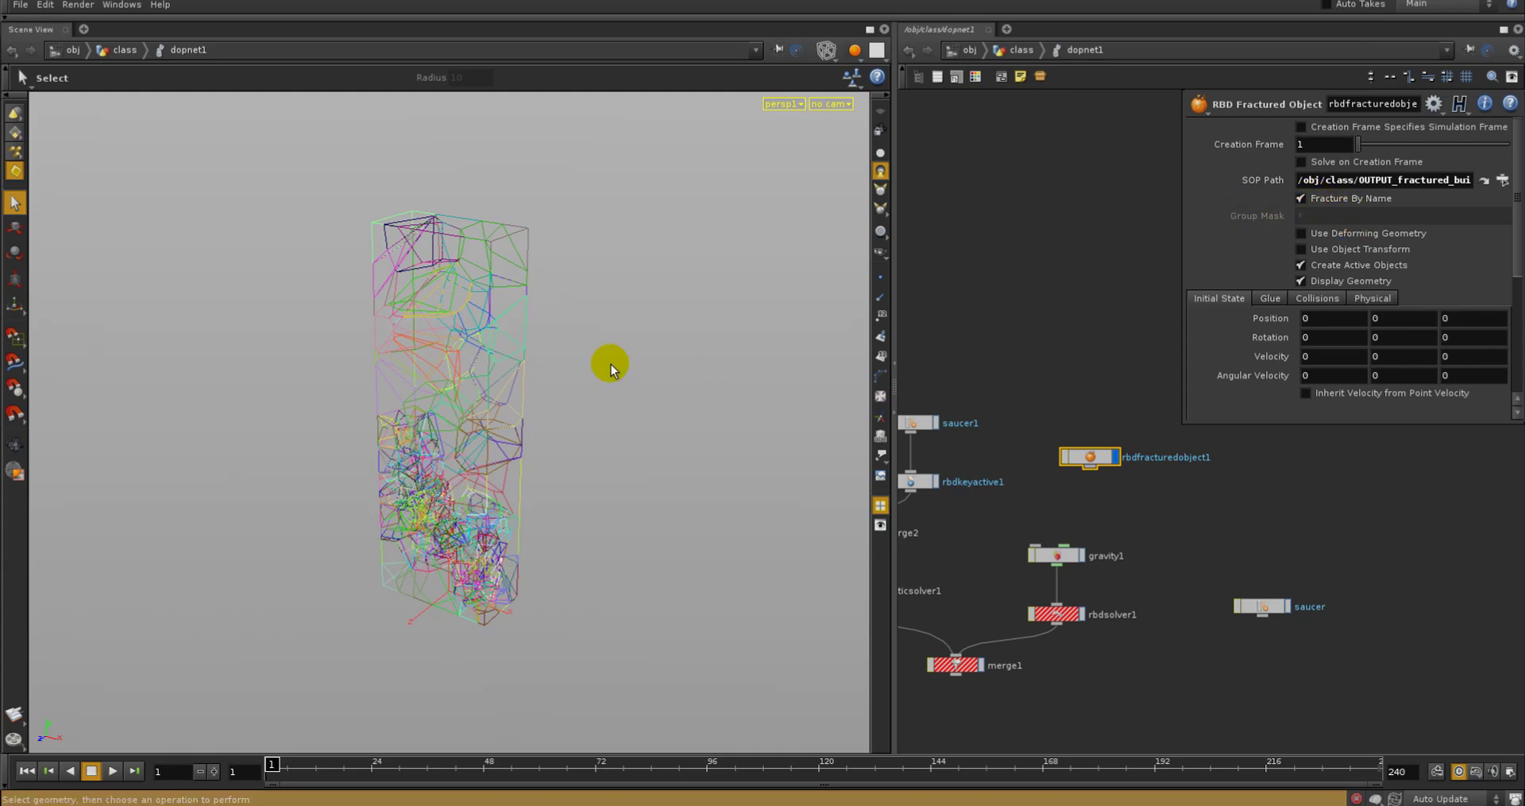
mouse_move(307, 408)
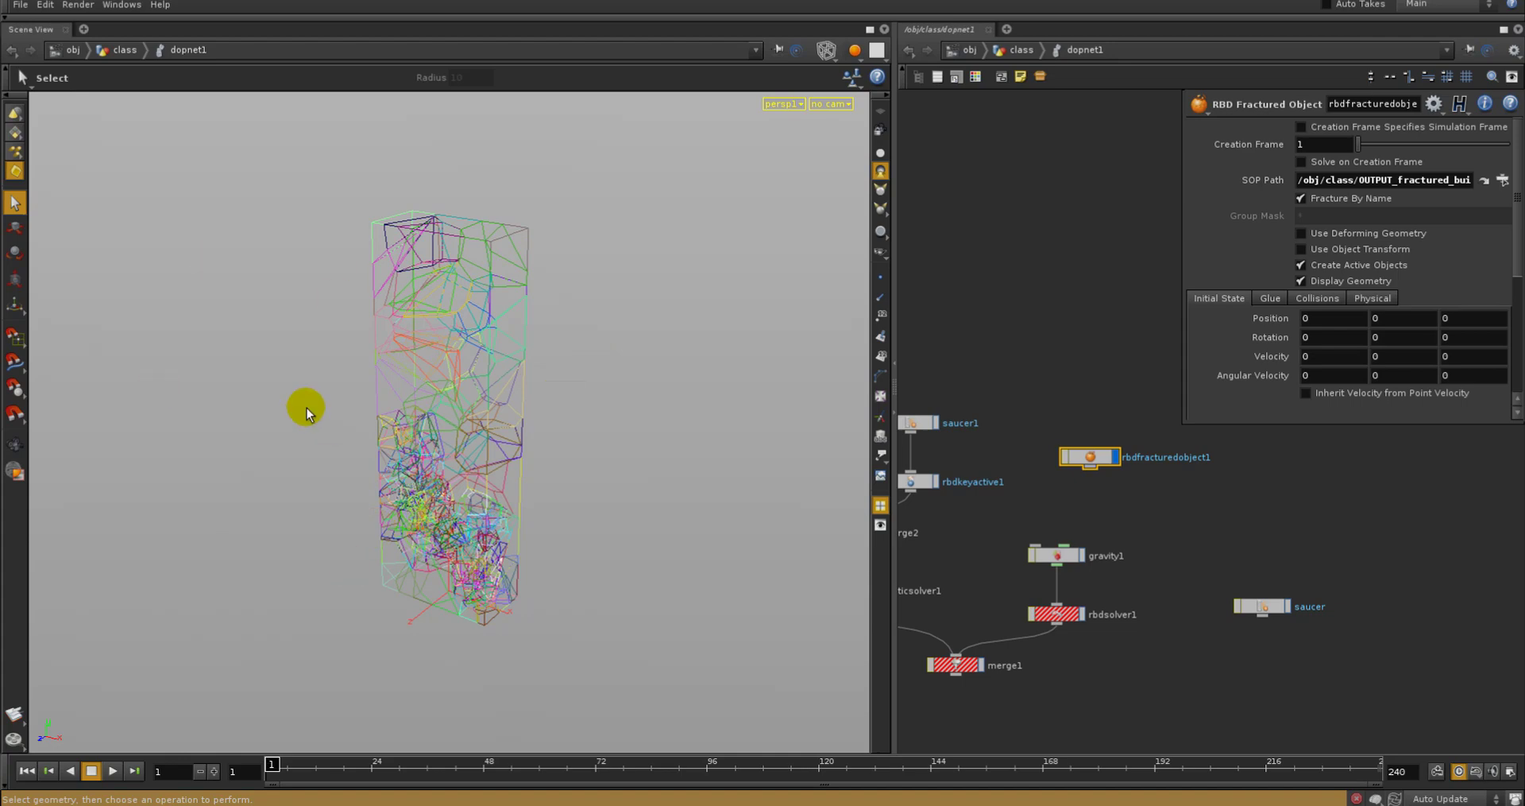
mouse_move(1187, 243)
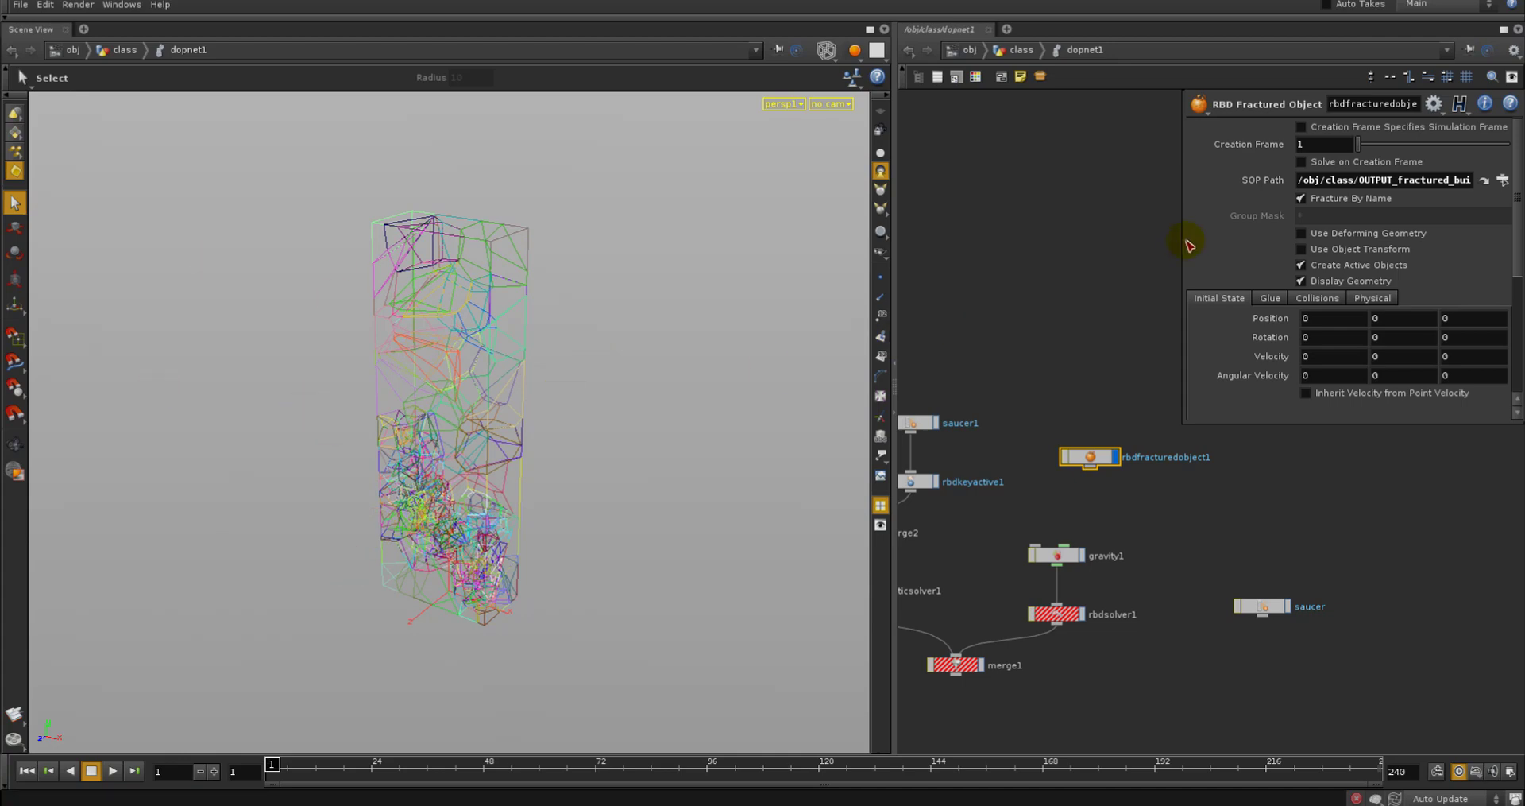
mouse_move(1260, 216)
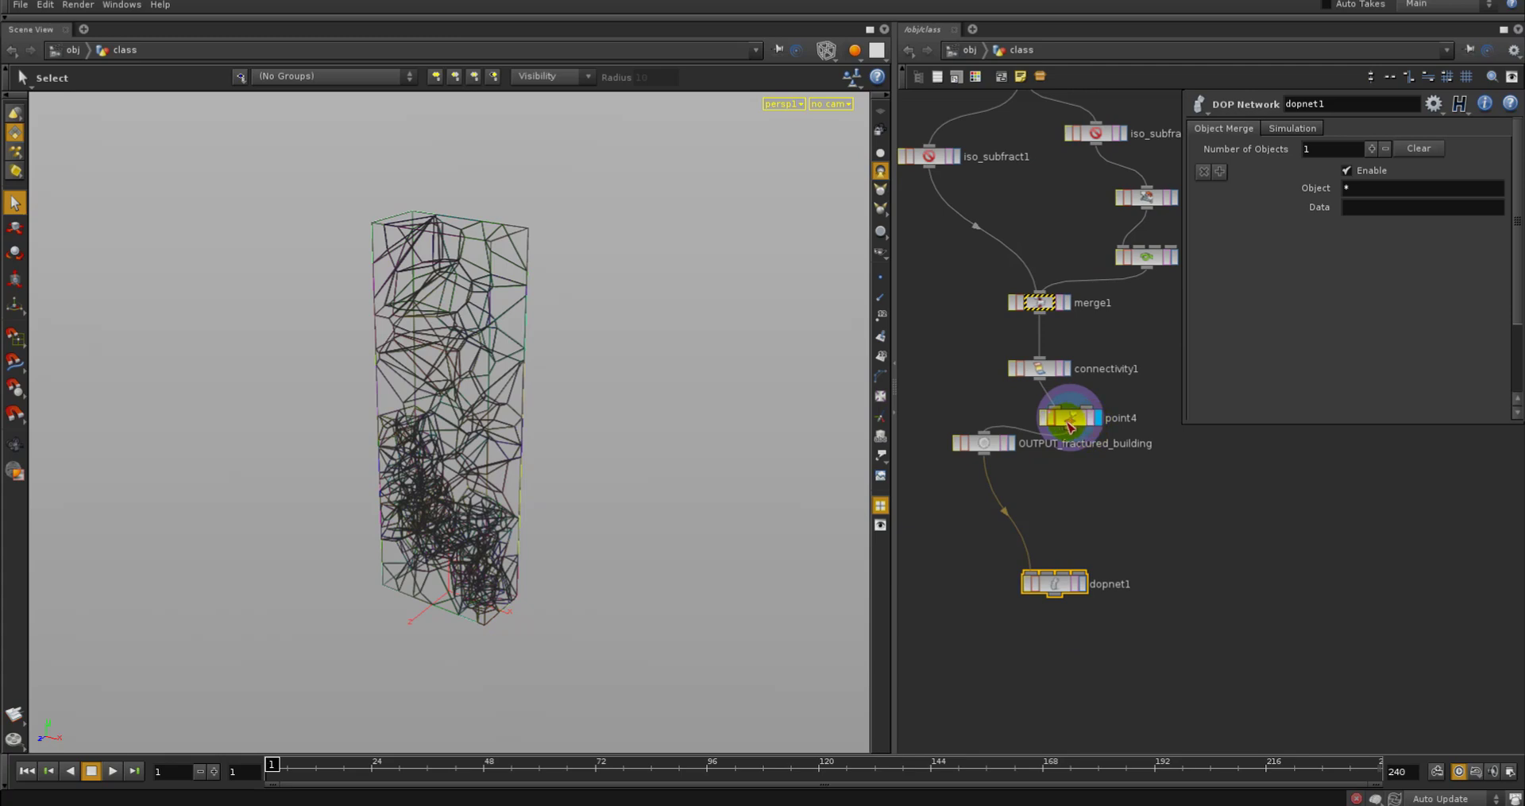
Inspect point4's name and dopschunk attributes and compare connectivity1 with merge1 in the viewport
left_click(1070, 416)
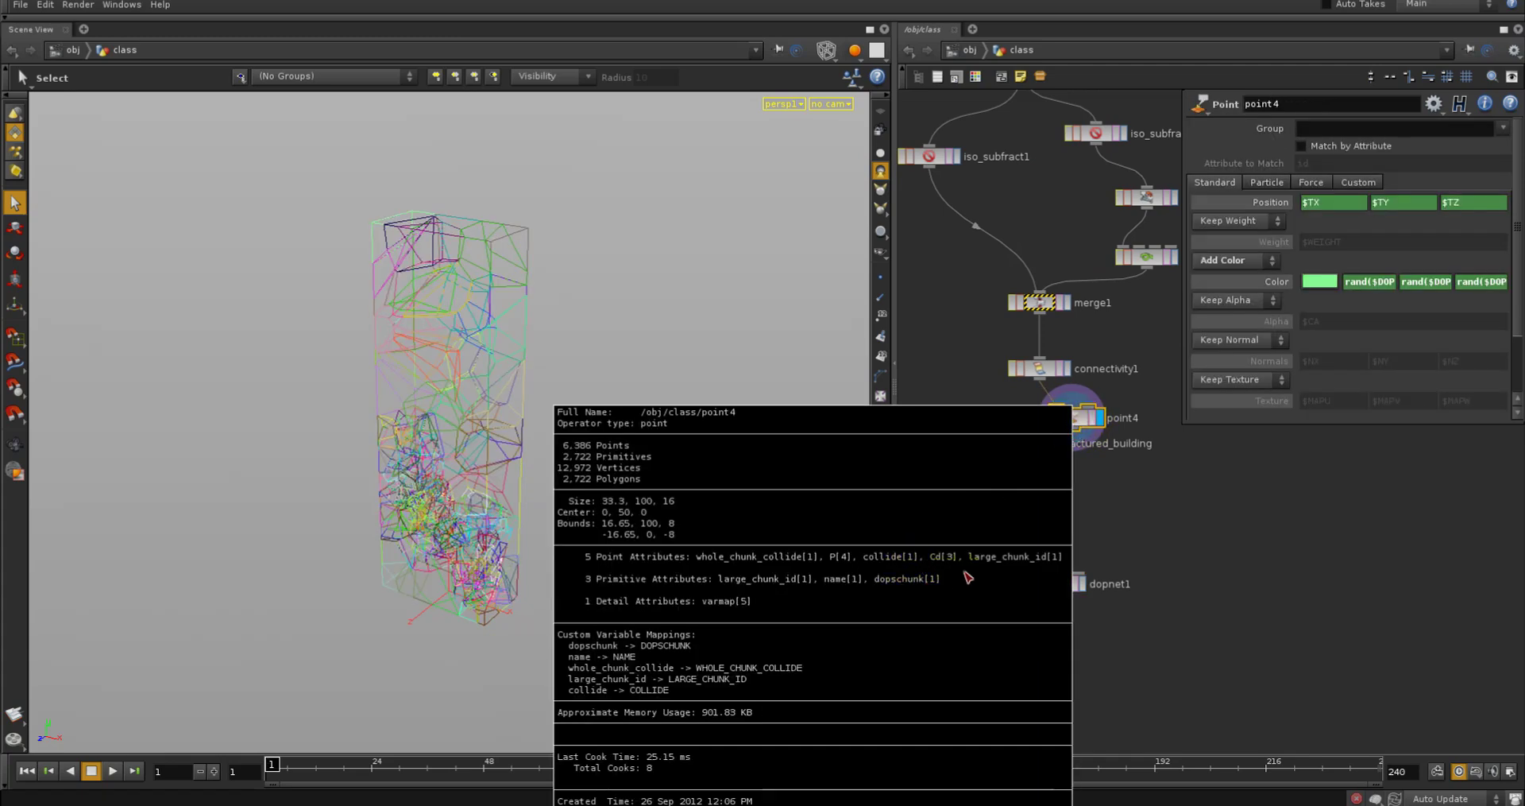
mouse_move(920, 583)
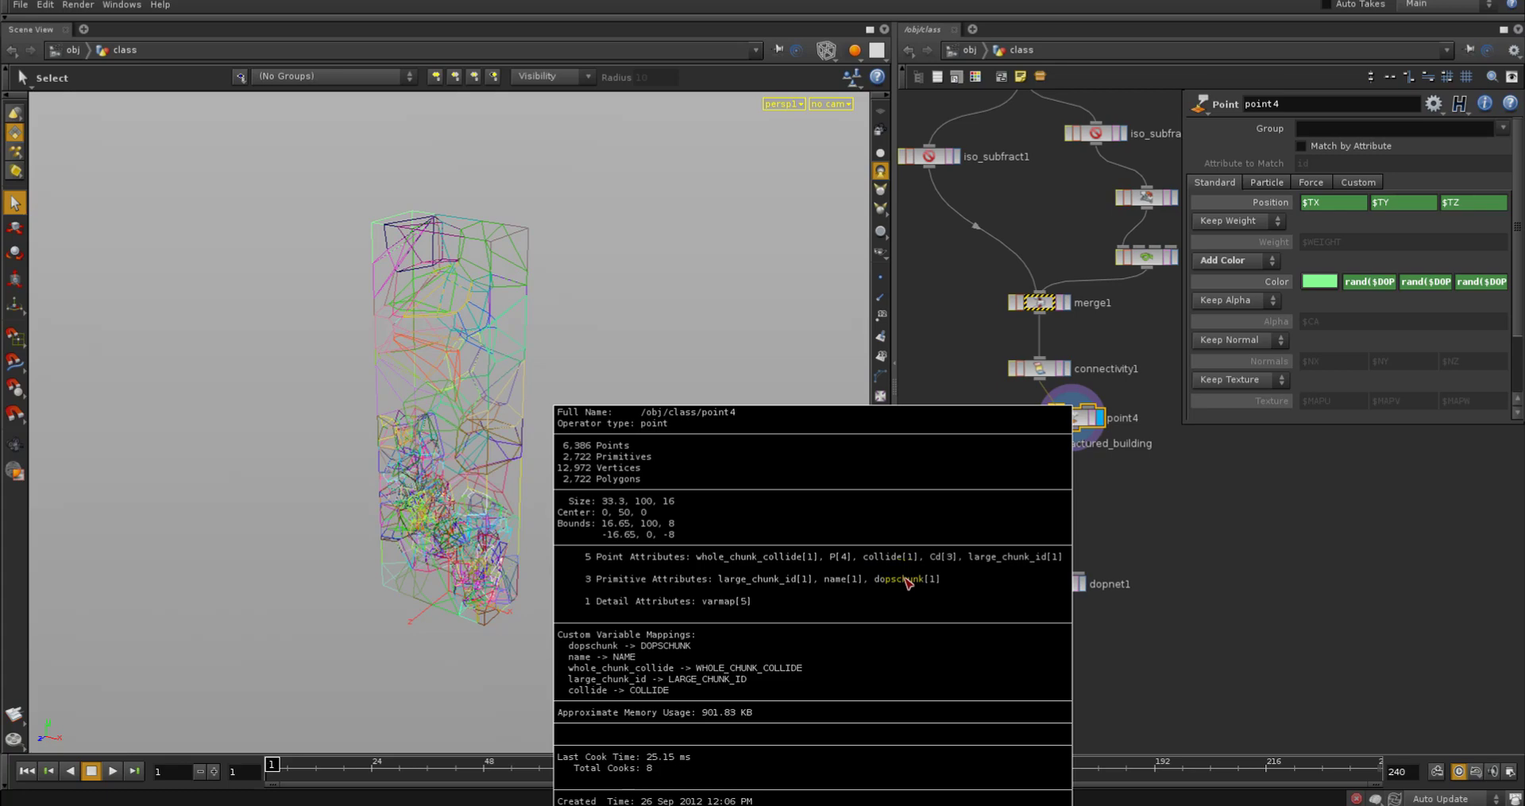
left_click(1037, 367)
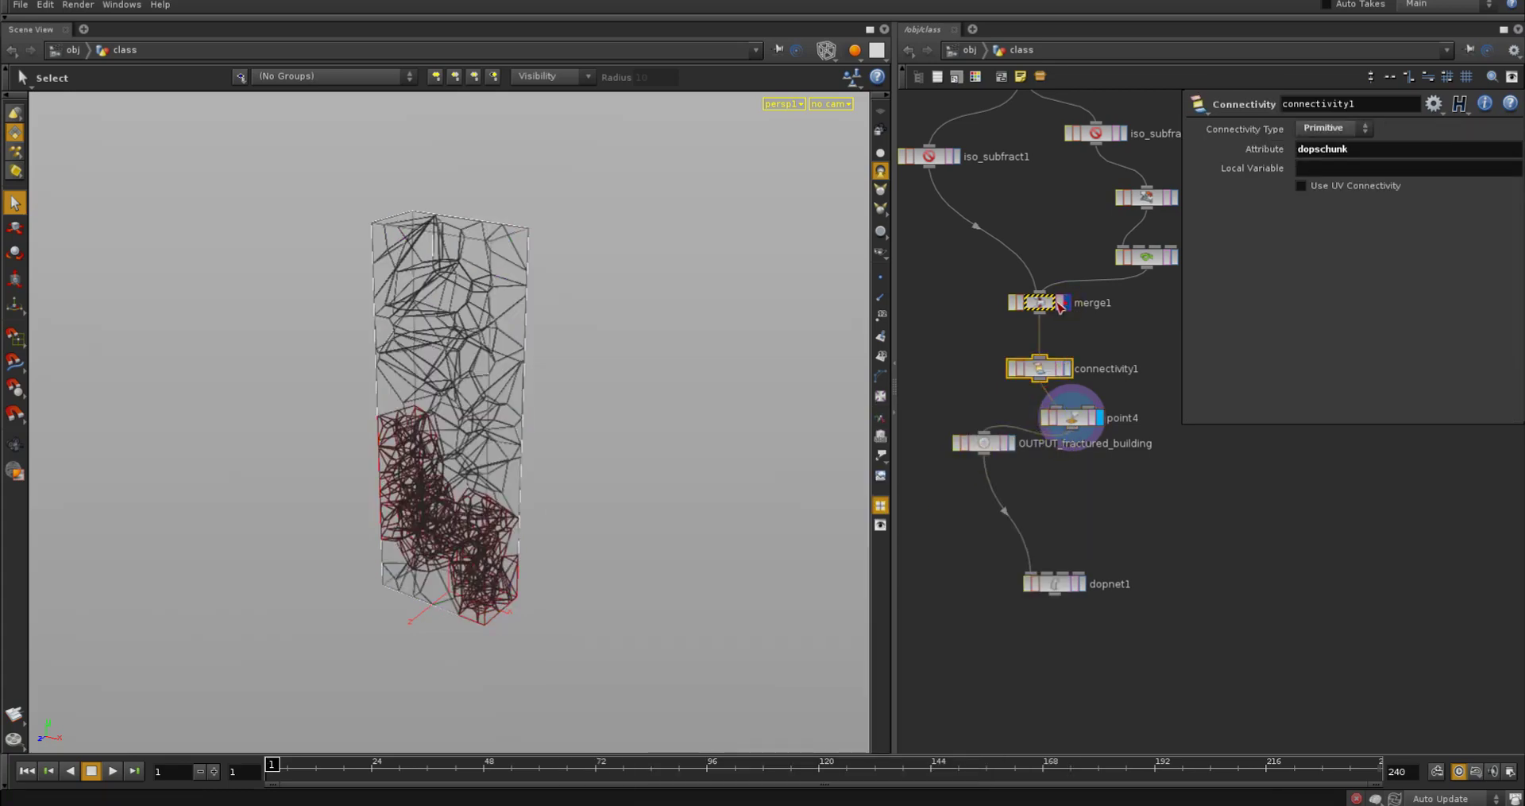
left_click(1039, 302)
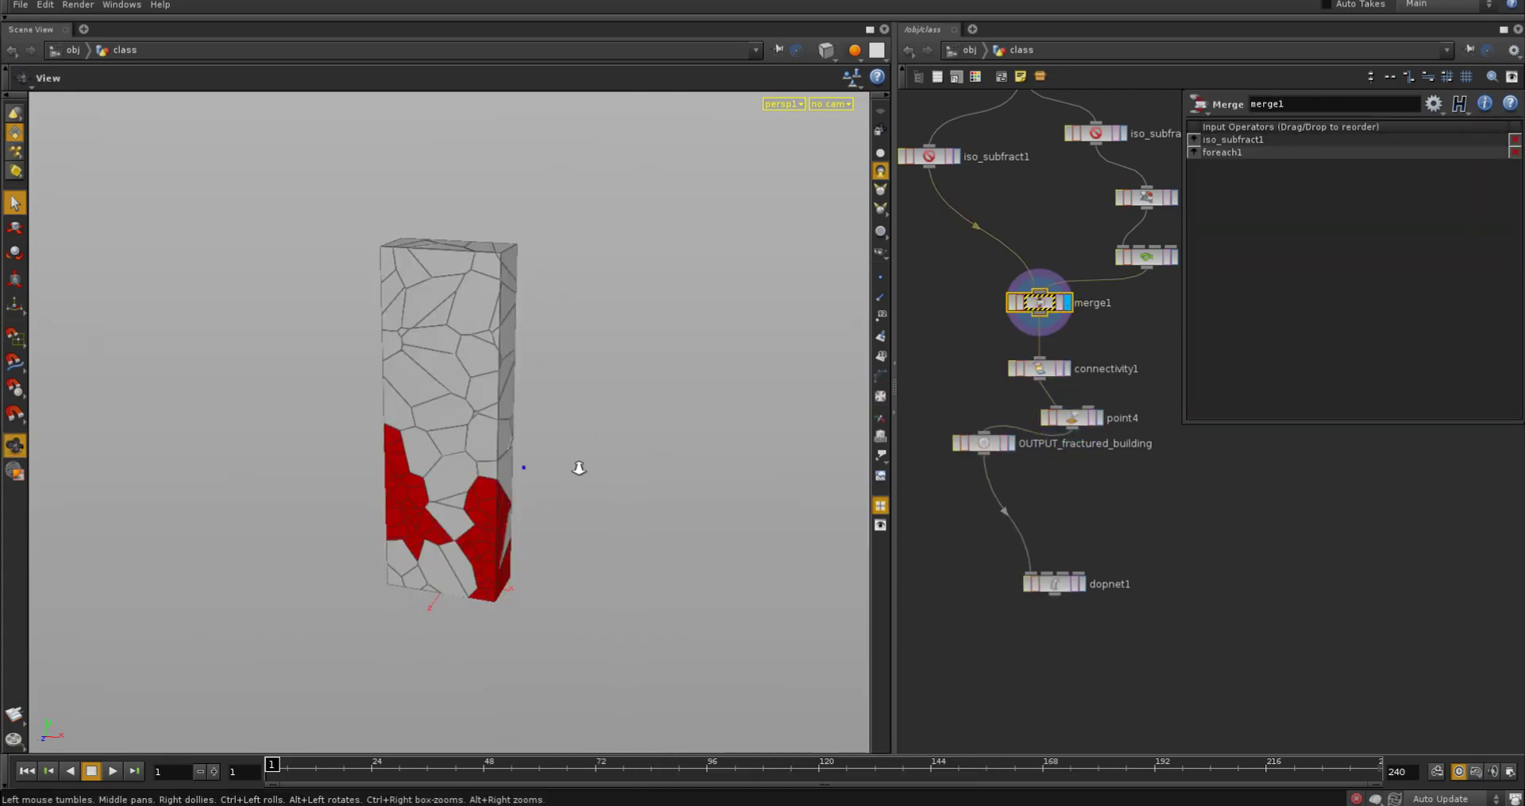
left_click(1039, 367)
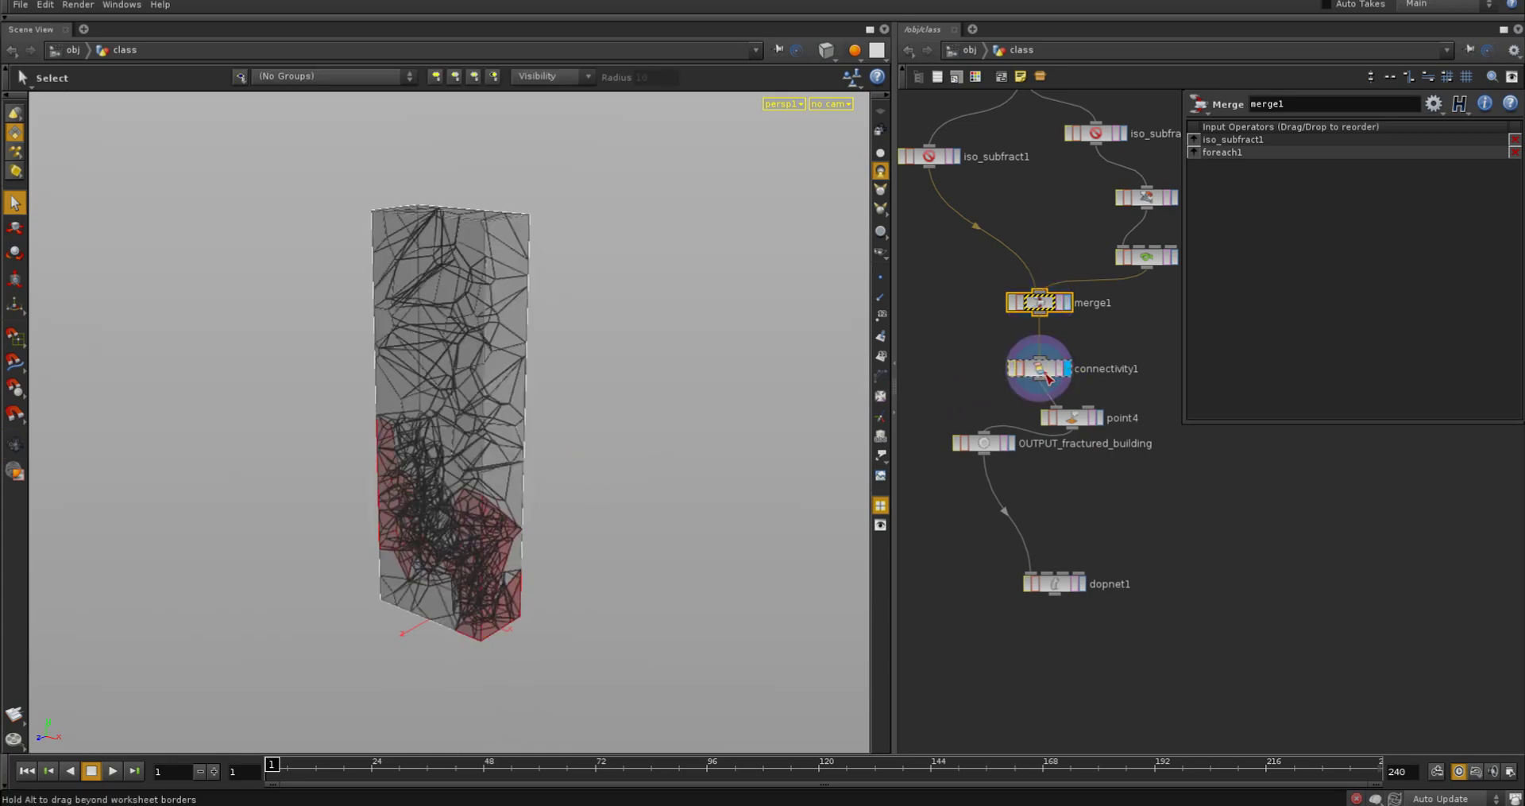
left_click(1038, 367)
type("Particle")
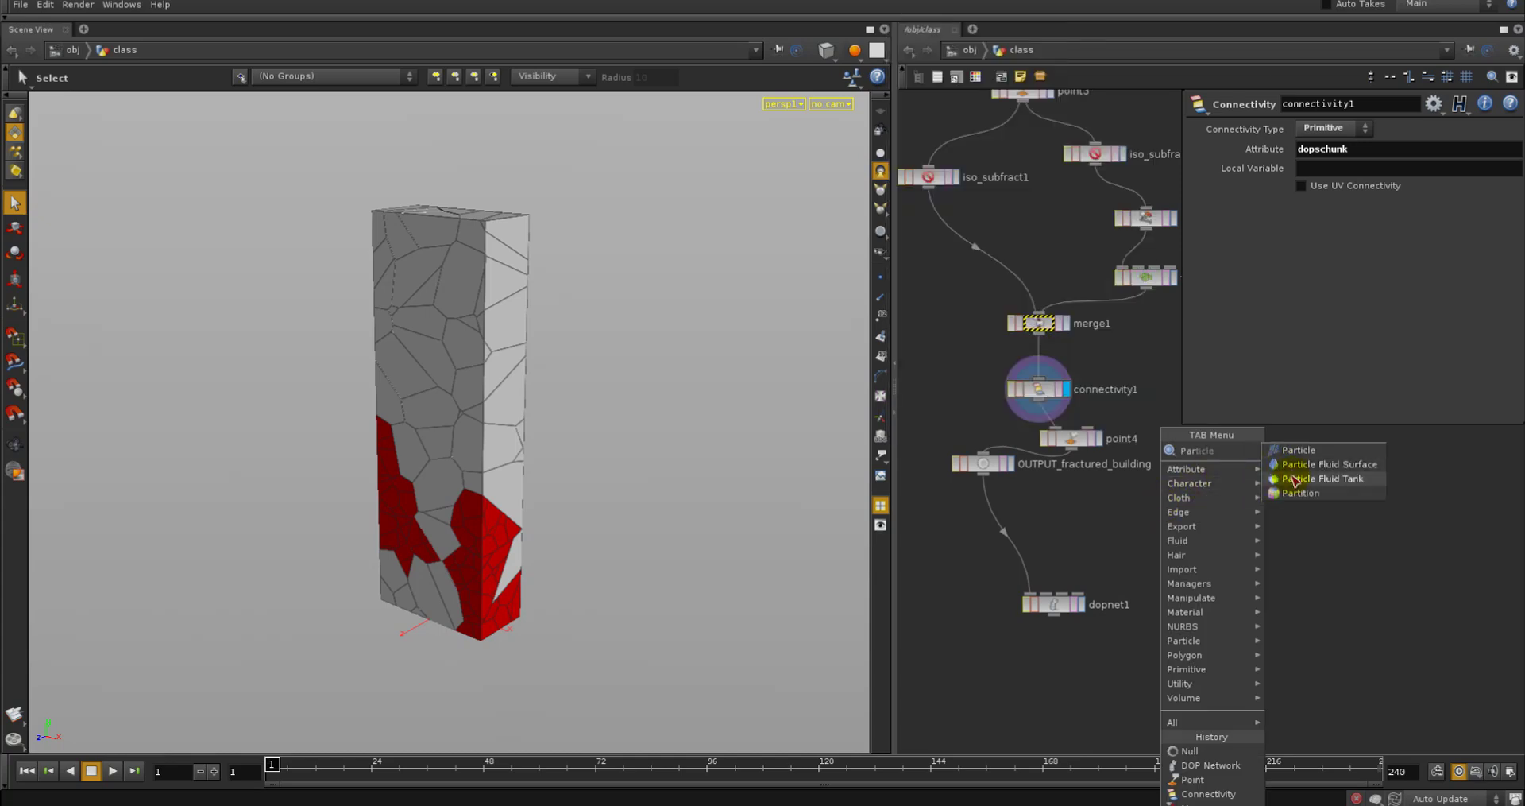
Place partition1 after point4 with the rule chunk_$DOPSCHUNK
left_click(1300, 493)
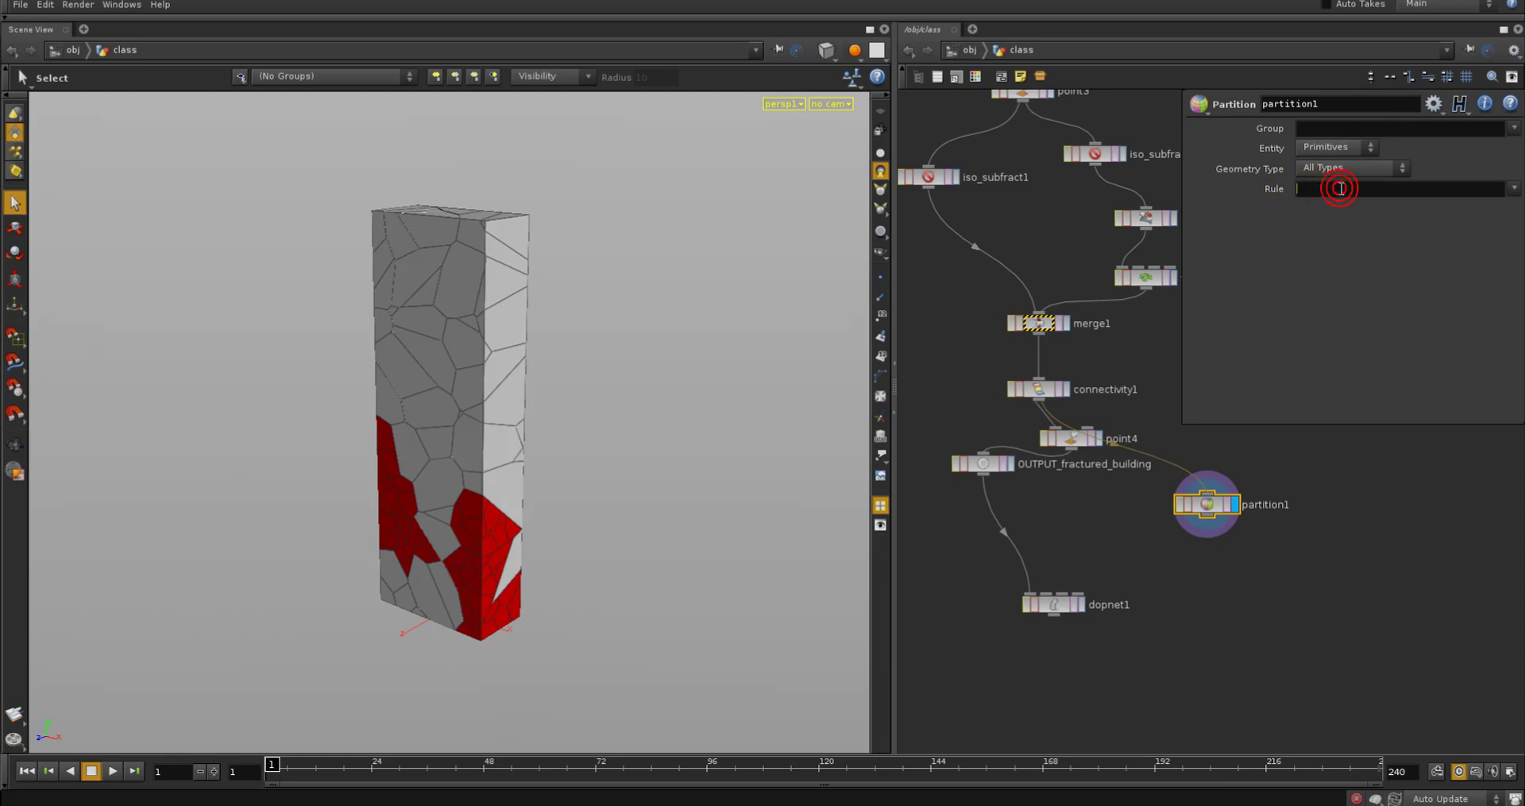
type("chunk_$DOPS")
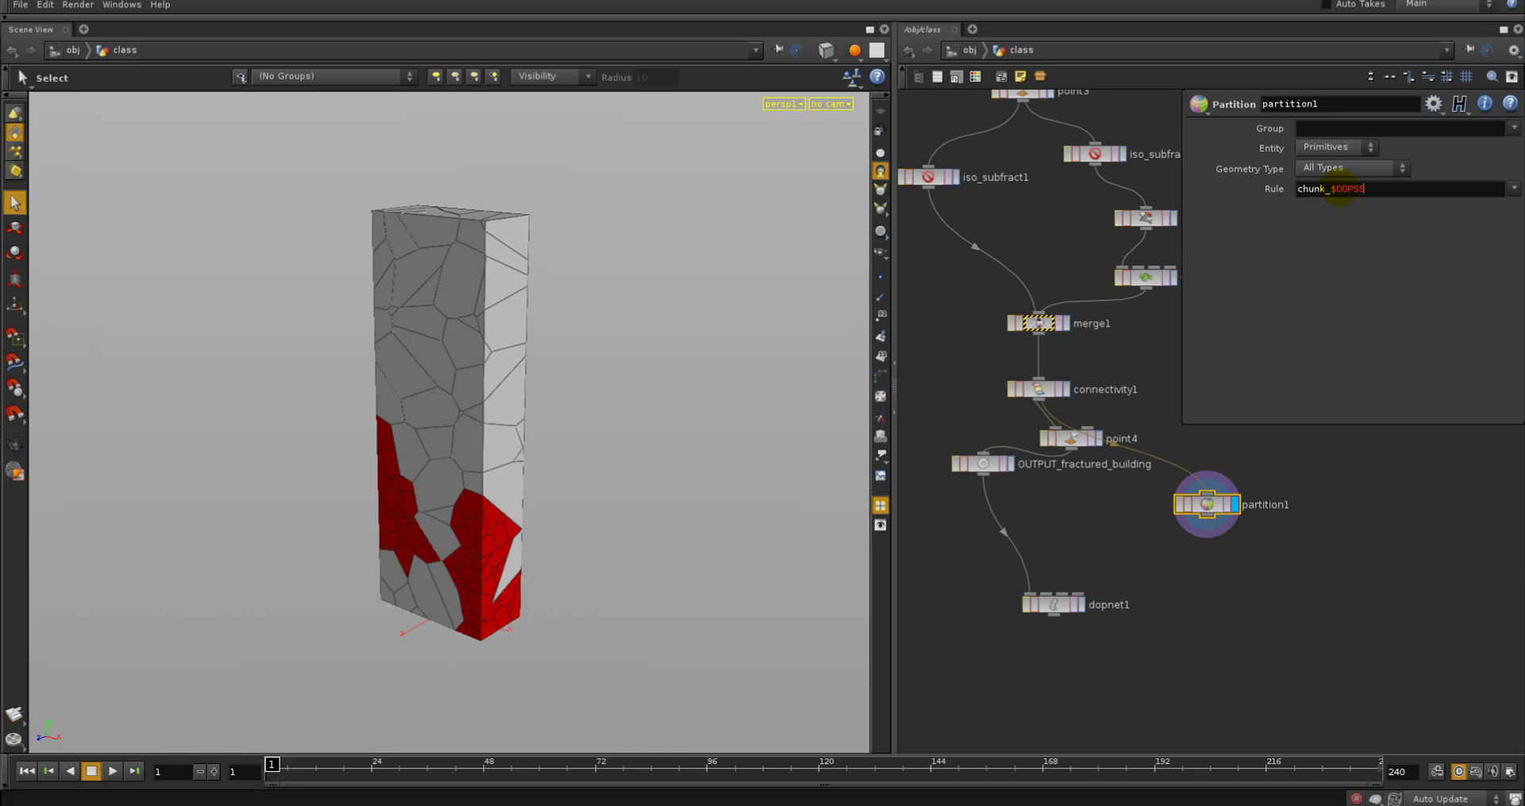
type("CHUNK")
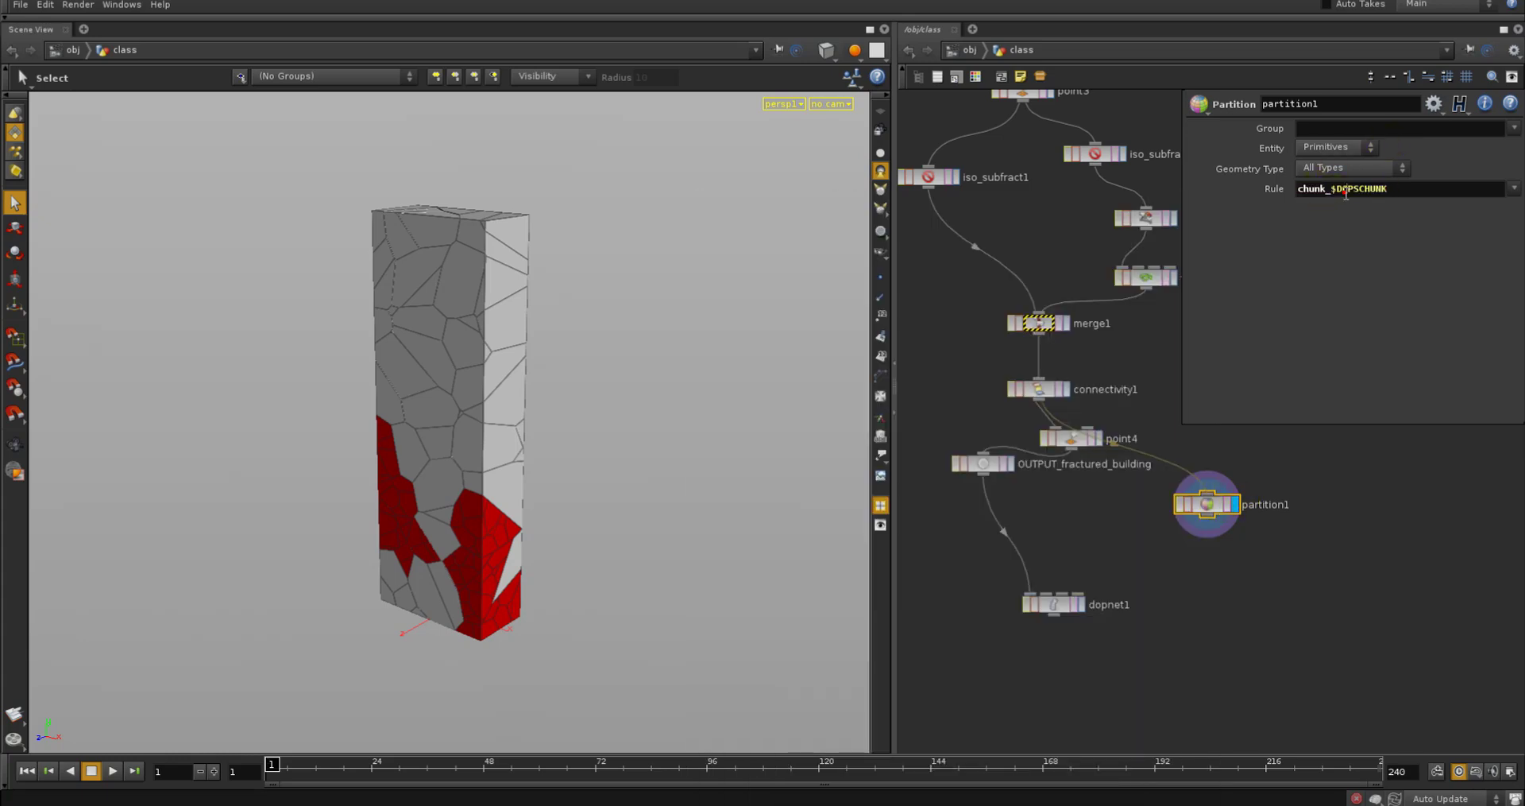
left_click(1209, 504)
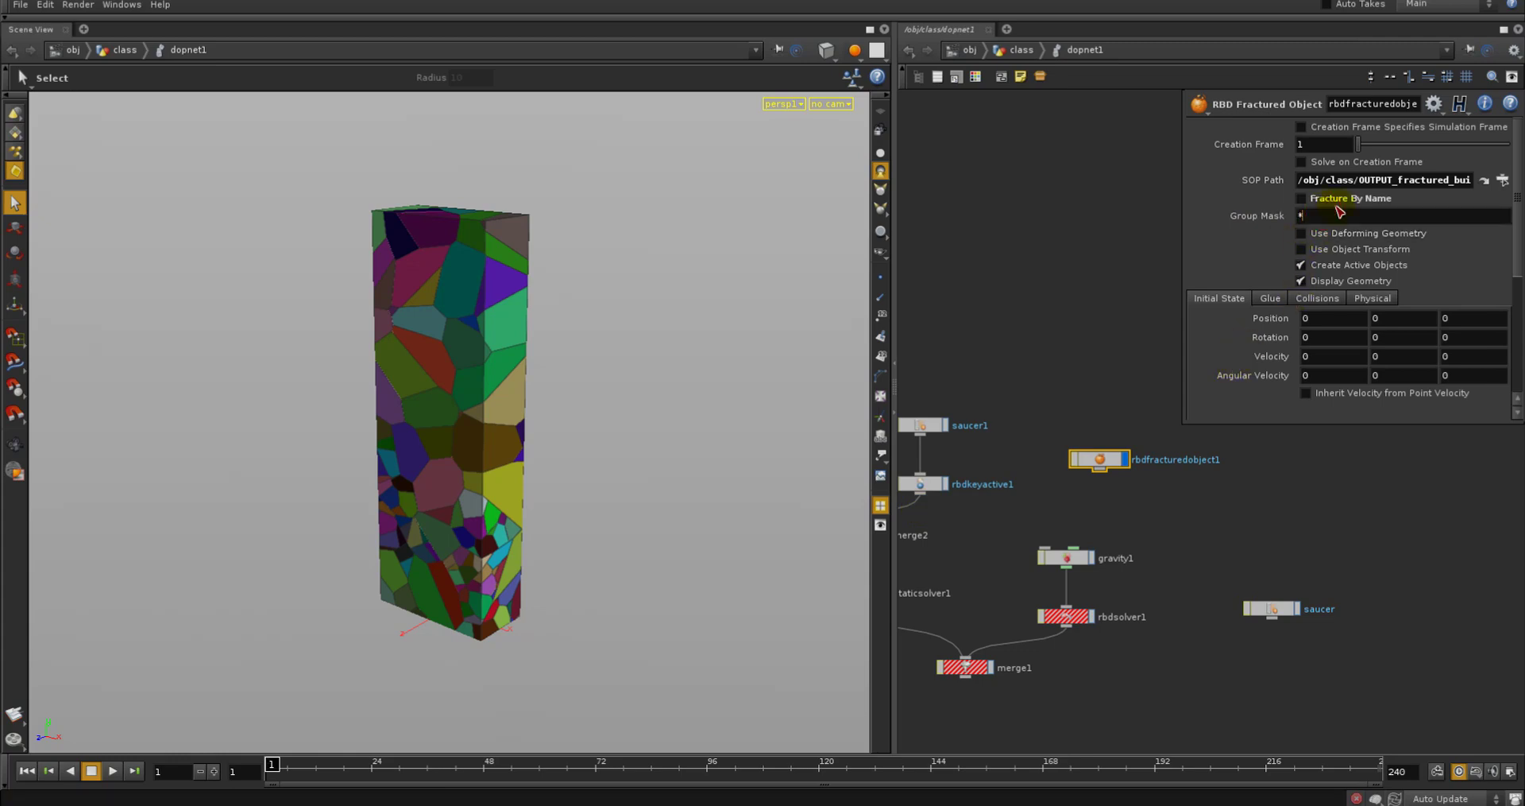
Set rbdfracturedobject1's Group Mask to chunk_* with Fracture By Name off, then enter dopnet1
type("chunk_440")
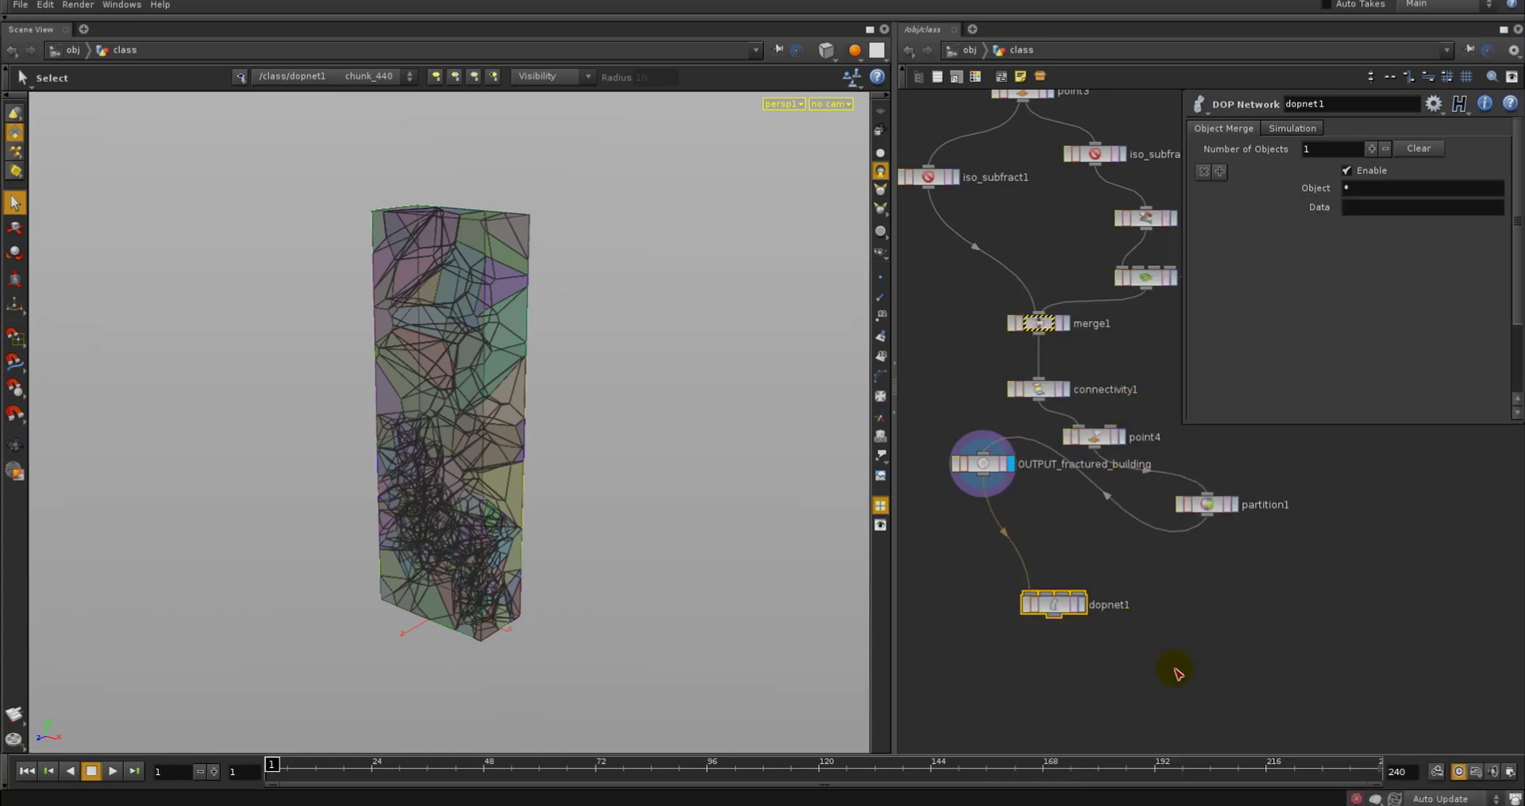
double_click(1053, 604)
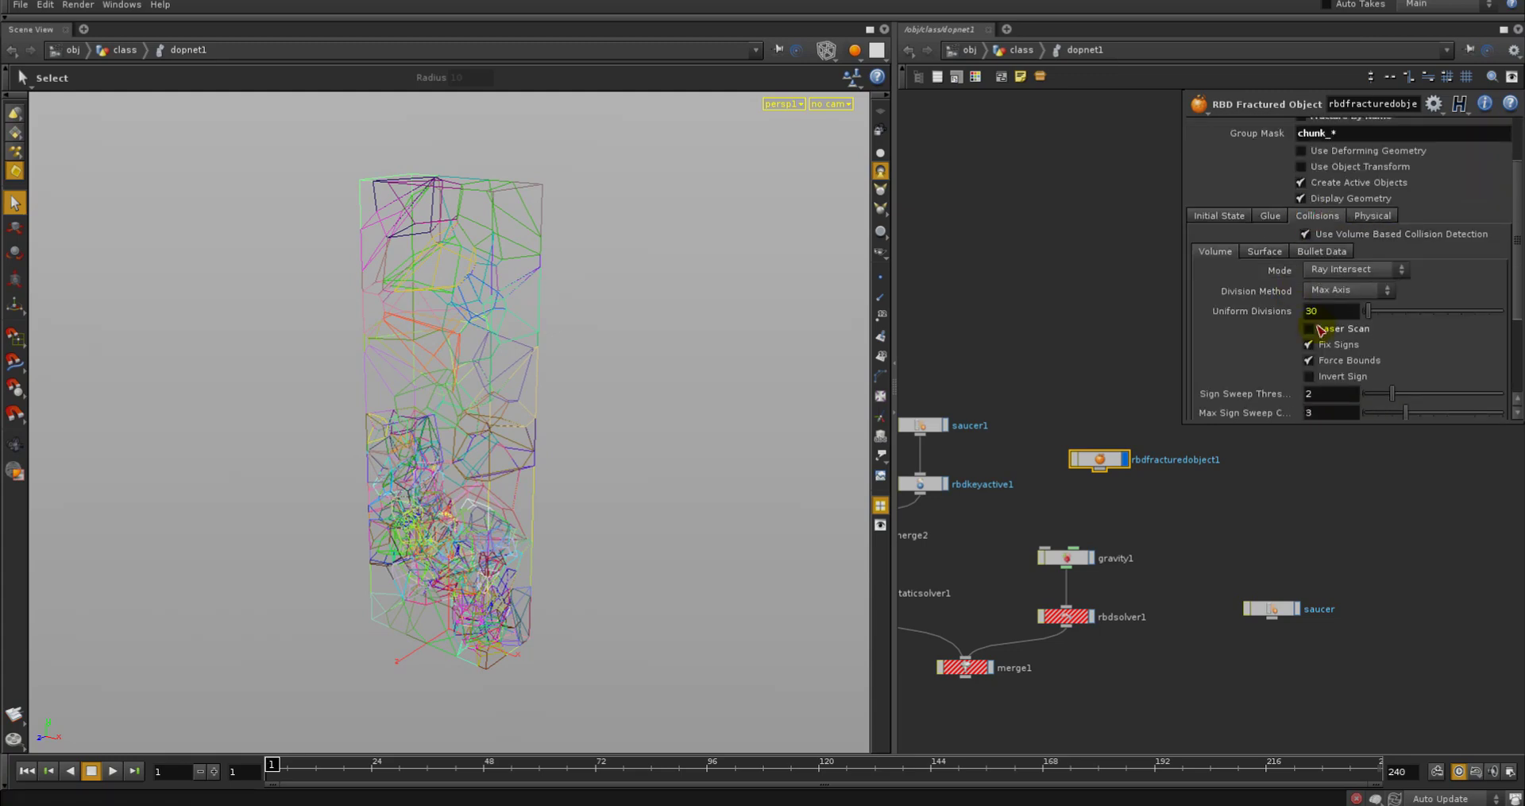
Enable Show Collision Guide Geometry on rbdfracturedobject1's Volume collisions
scroll("down", 3)
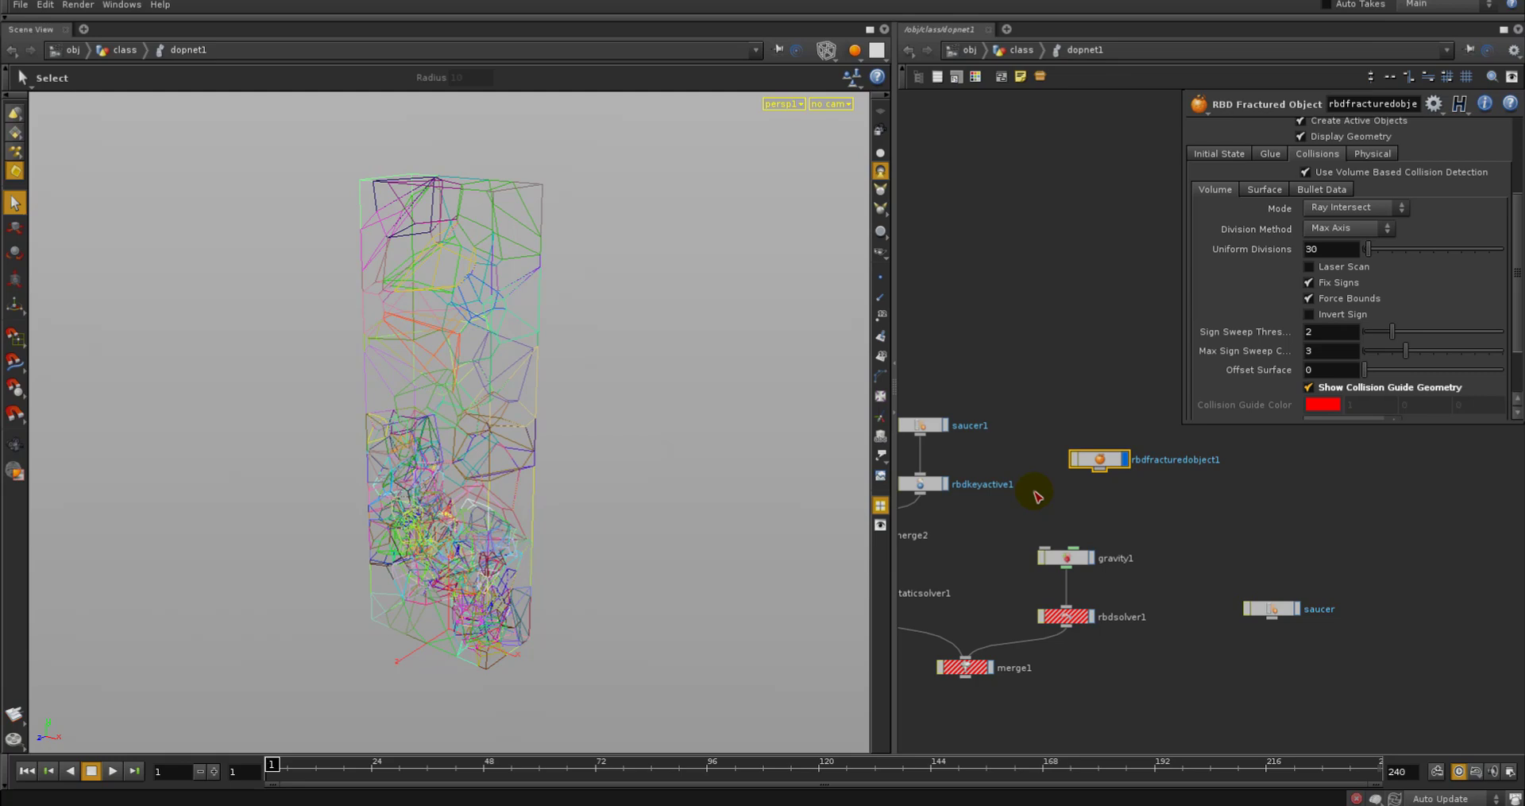
mouse_move(1063, 422)
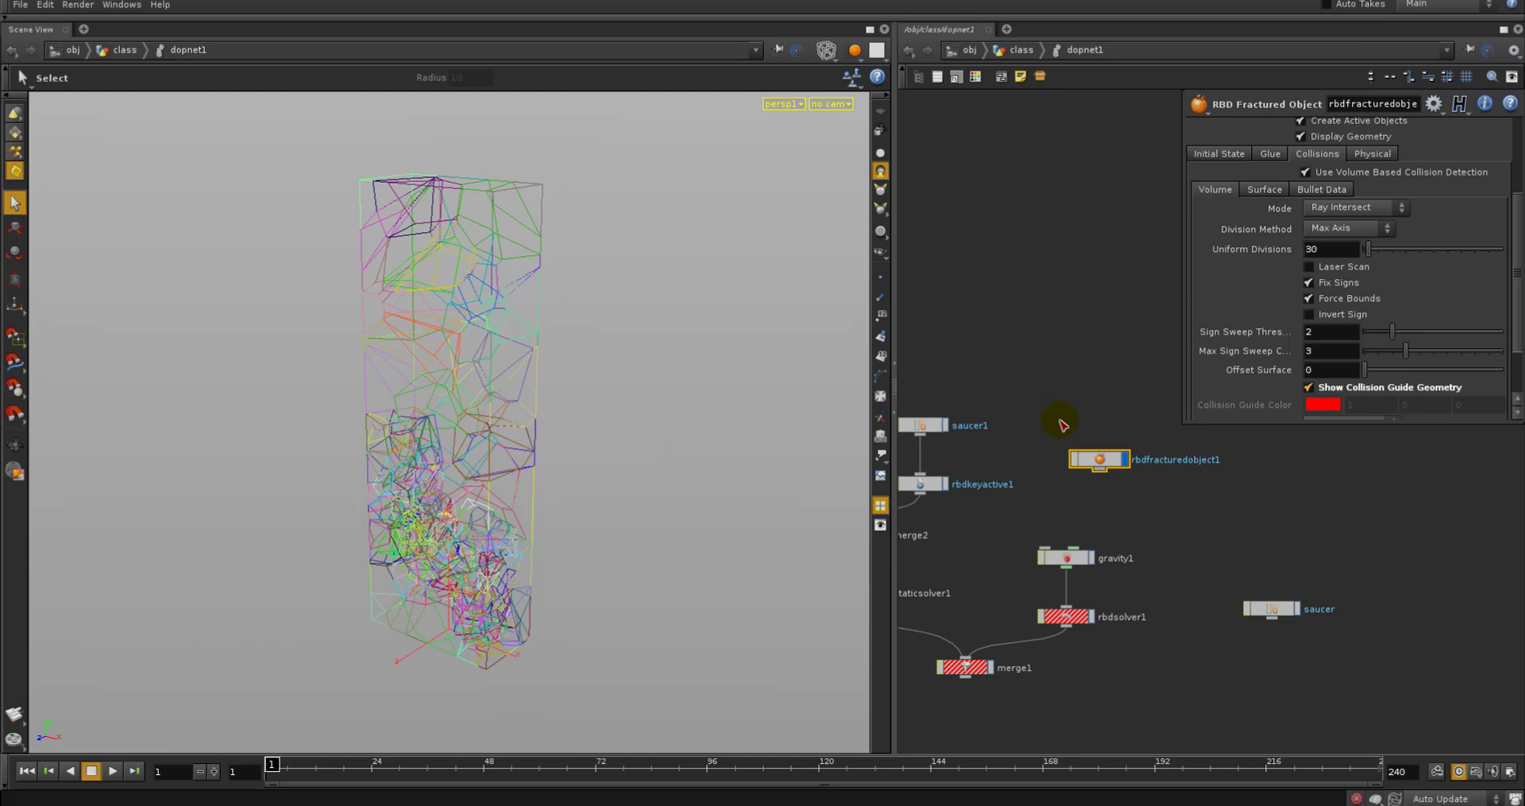
mouse_move(766, 395)
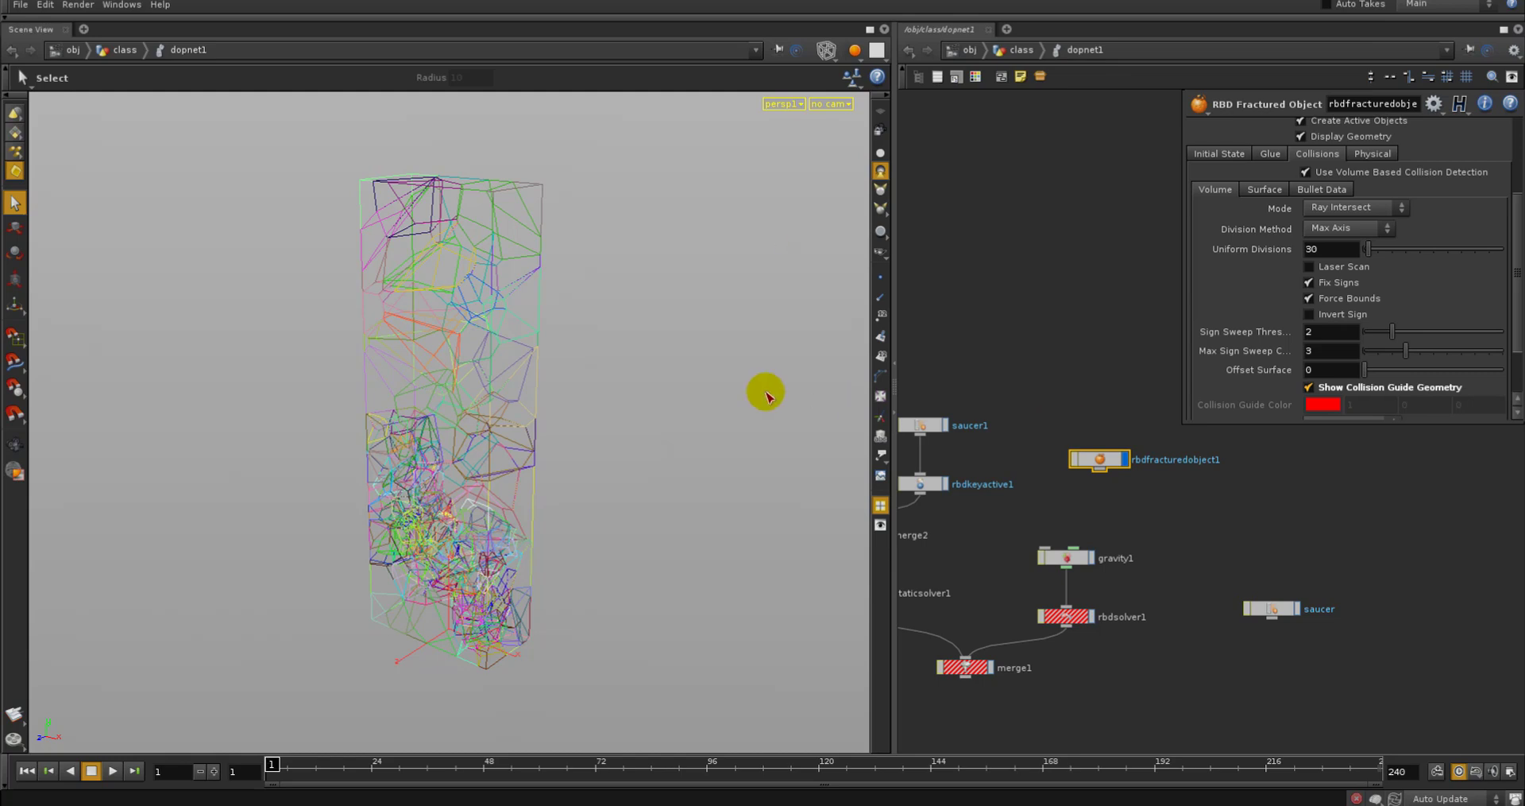
mouse_move(675, 378)
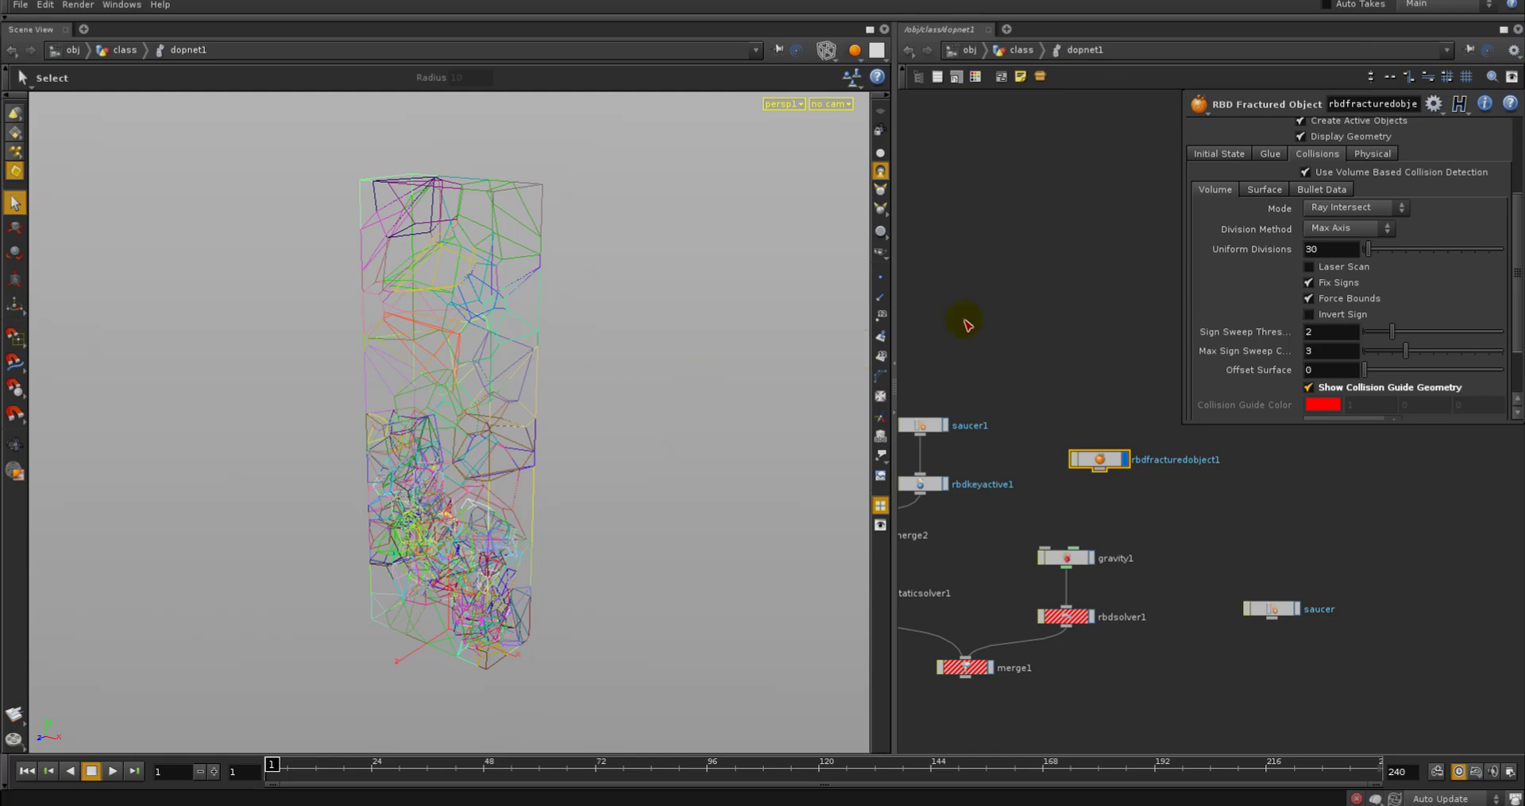
mouse_move(985, 316)
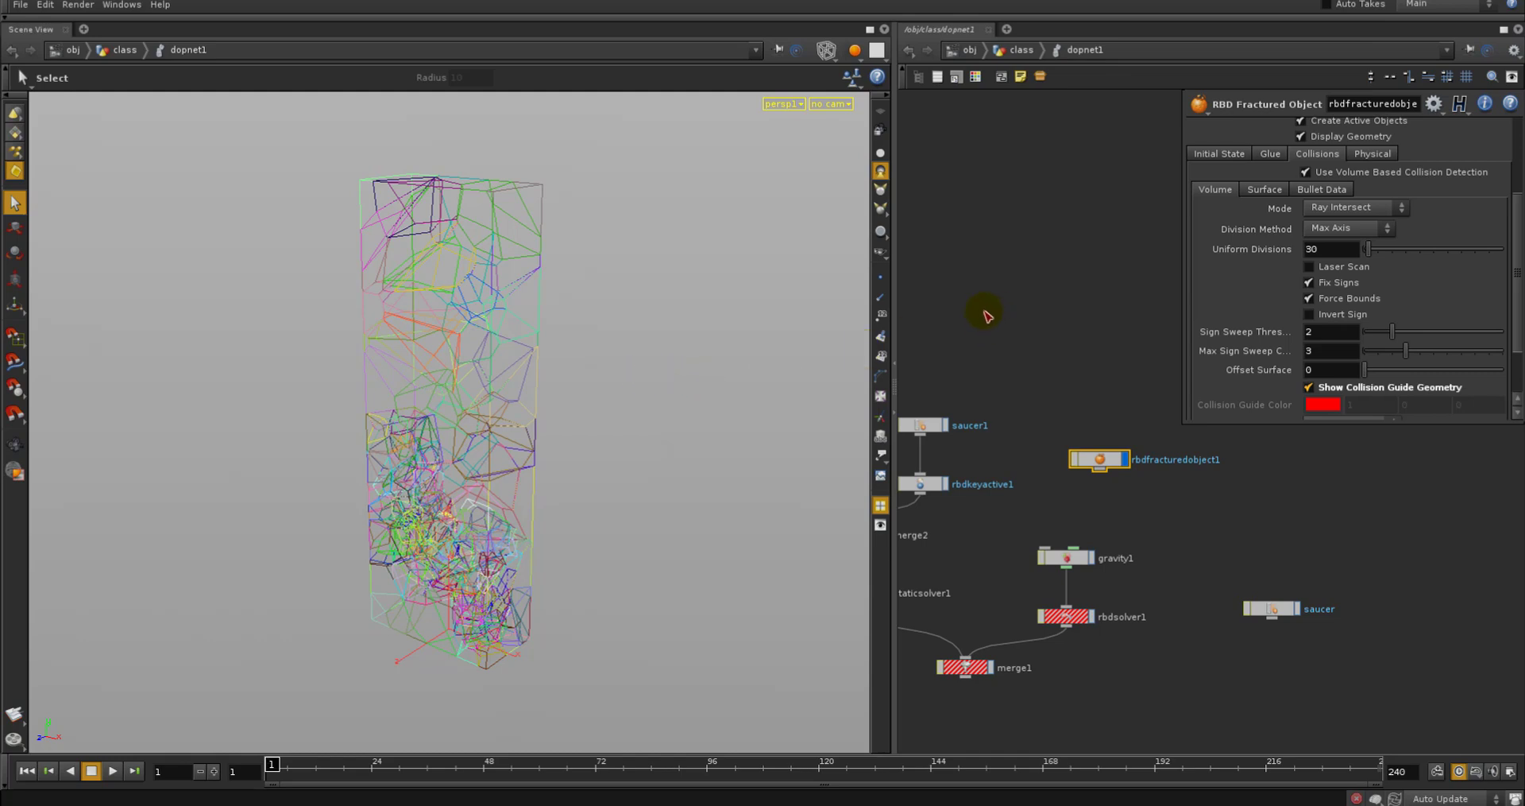
mouse_move(982, 340)
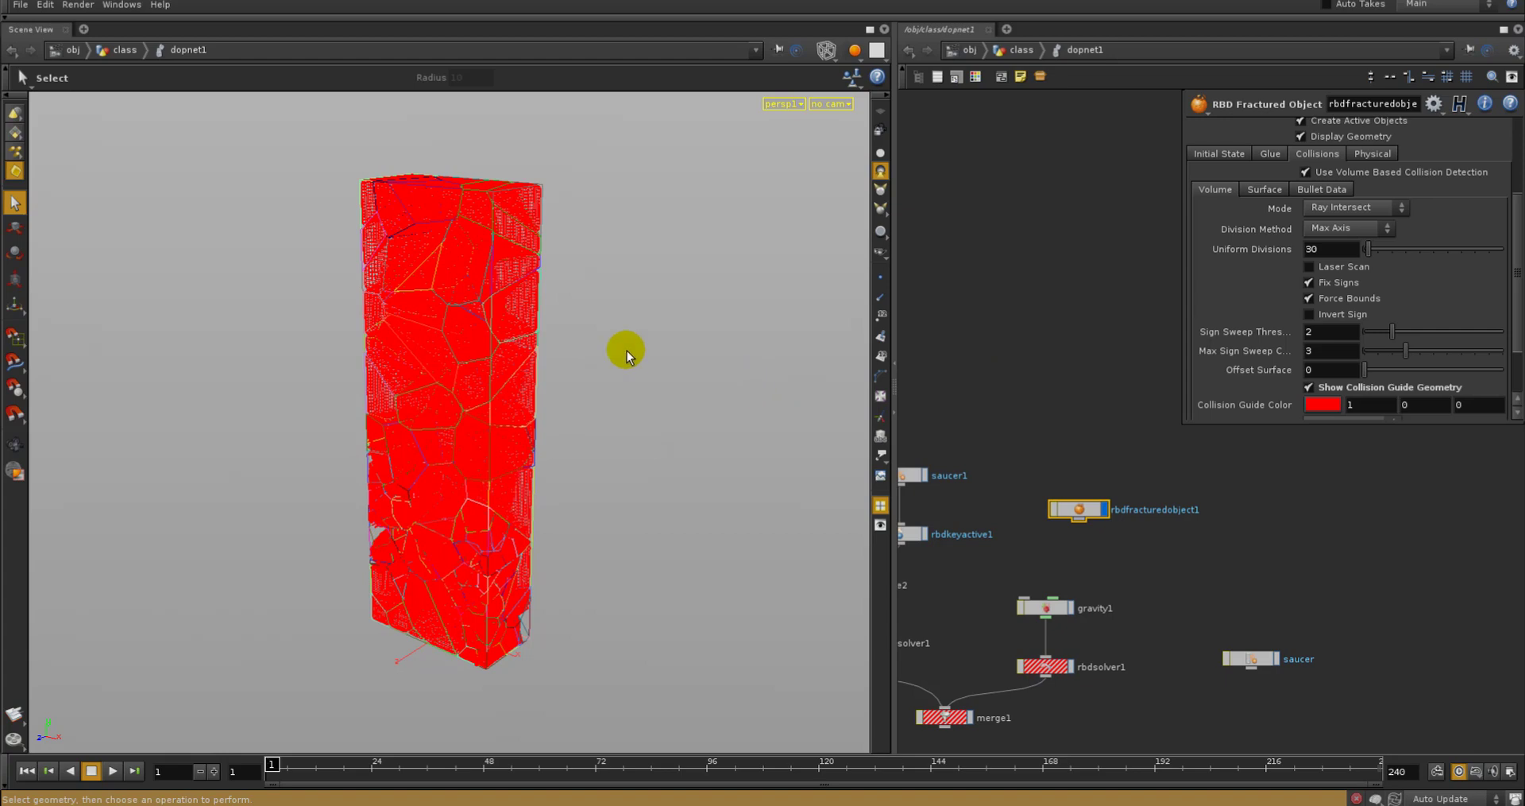
mouse_move(496, 400)
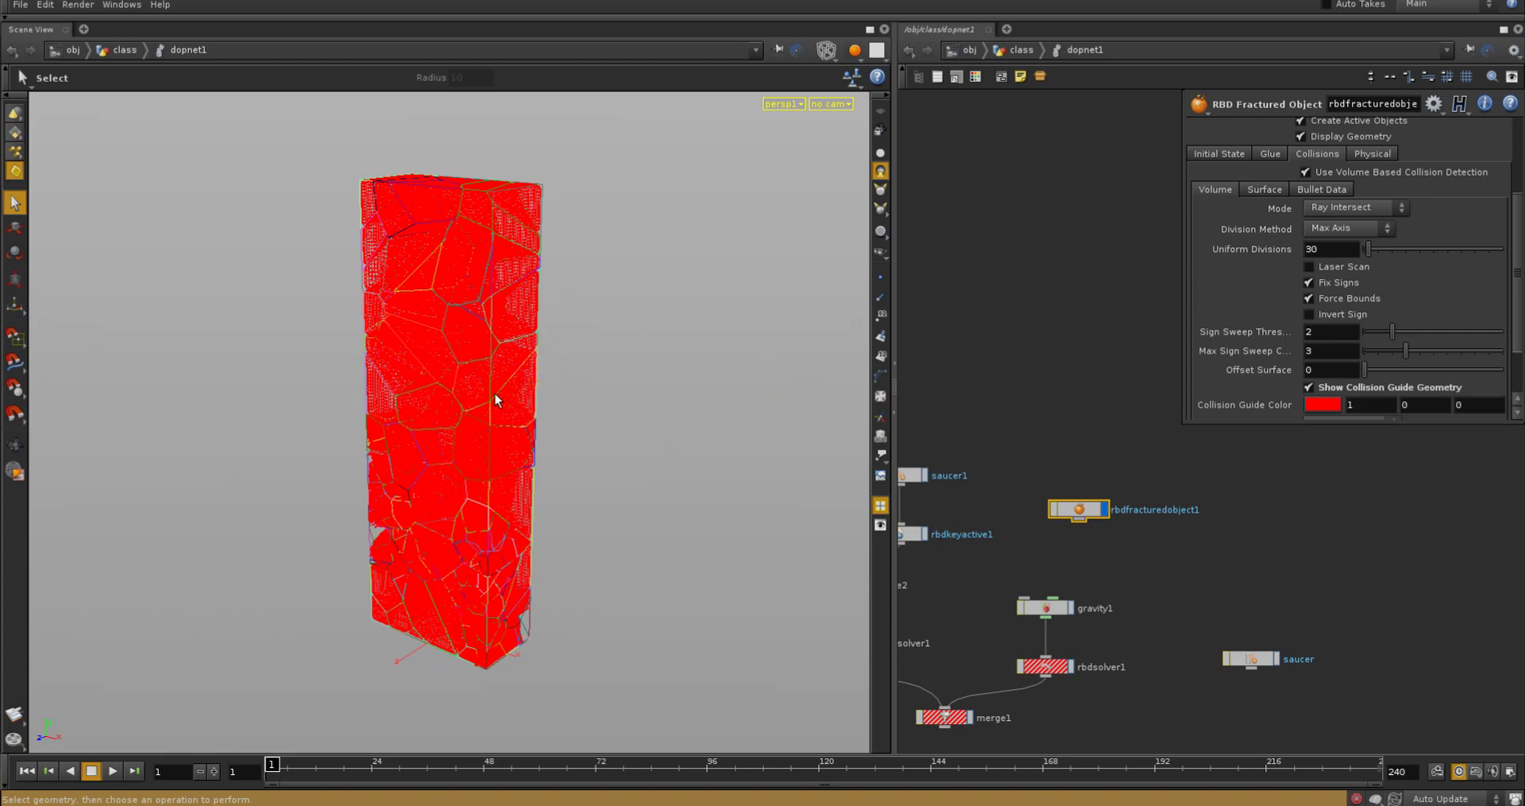
mouse_move(610, 320)
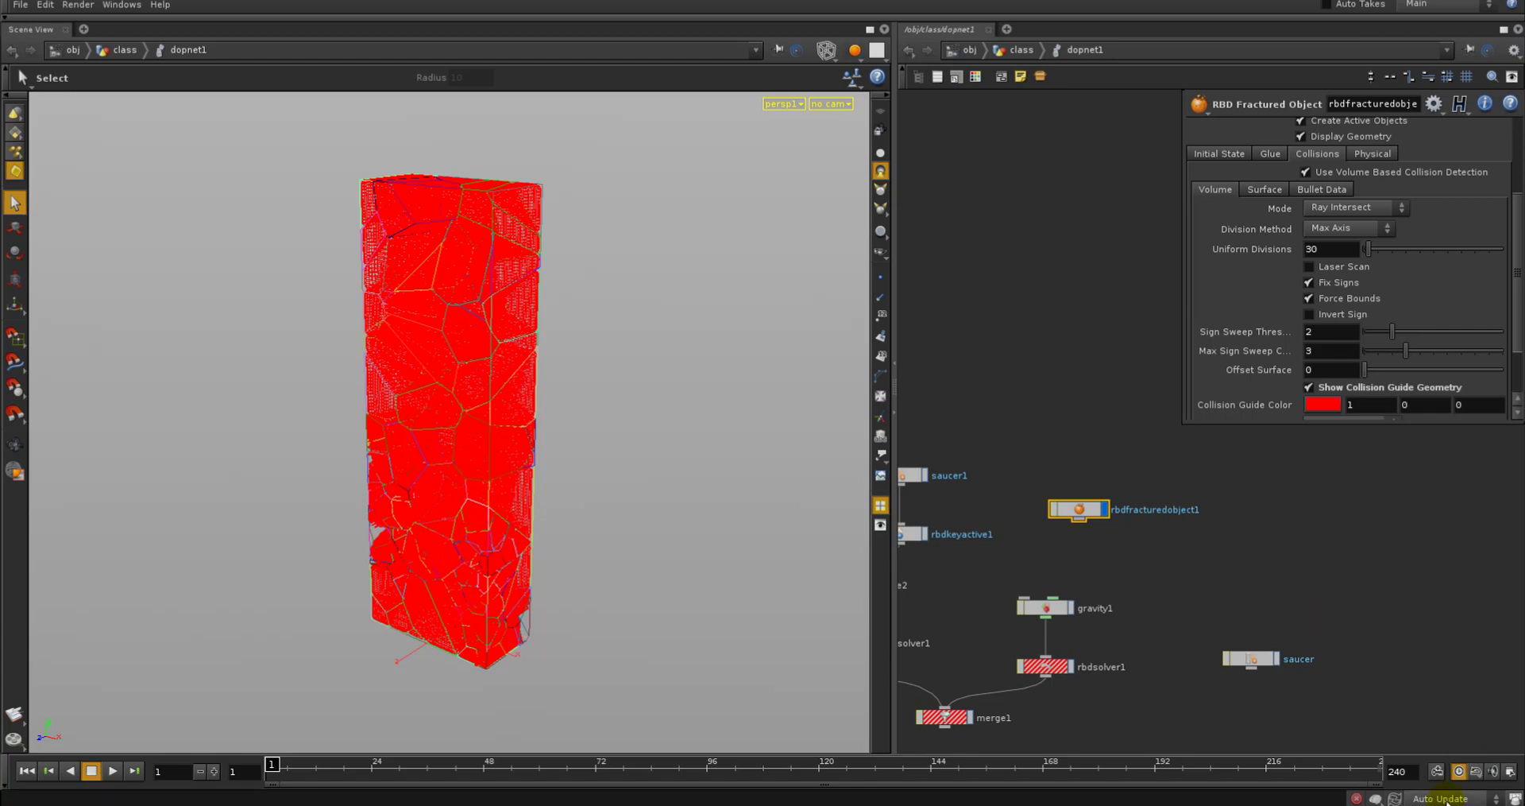
Turn off rbdfracturedobject1's collision guide and set its surface representation to Edges
left_click(1307, 388)
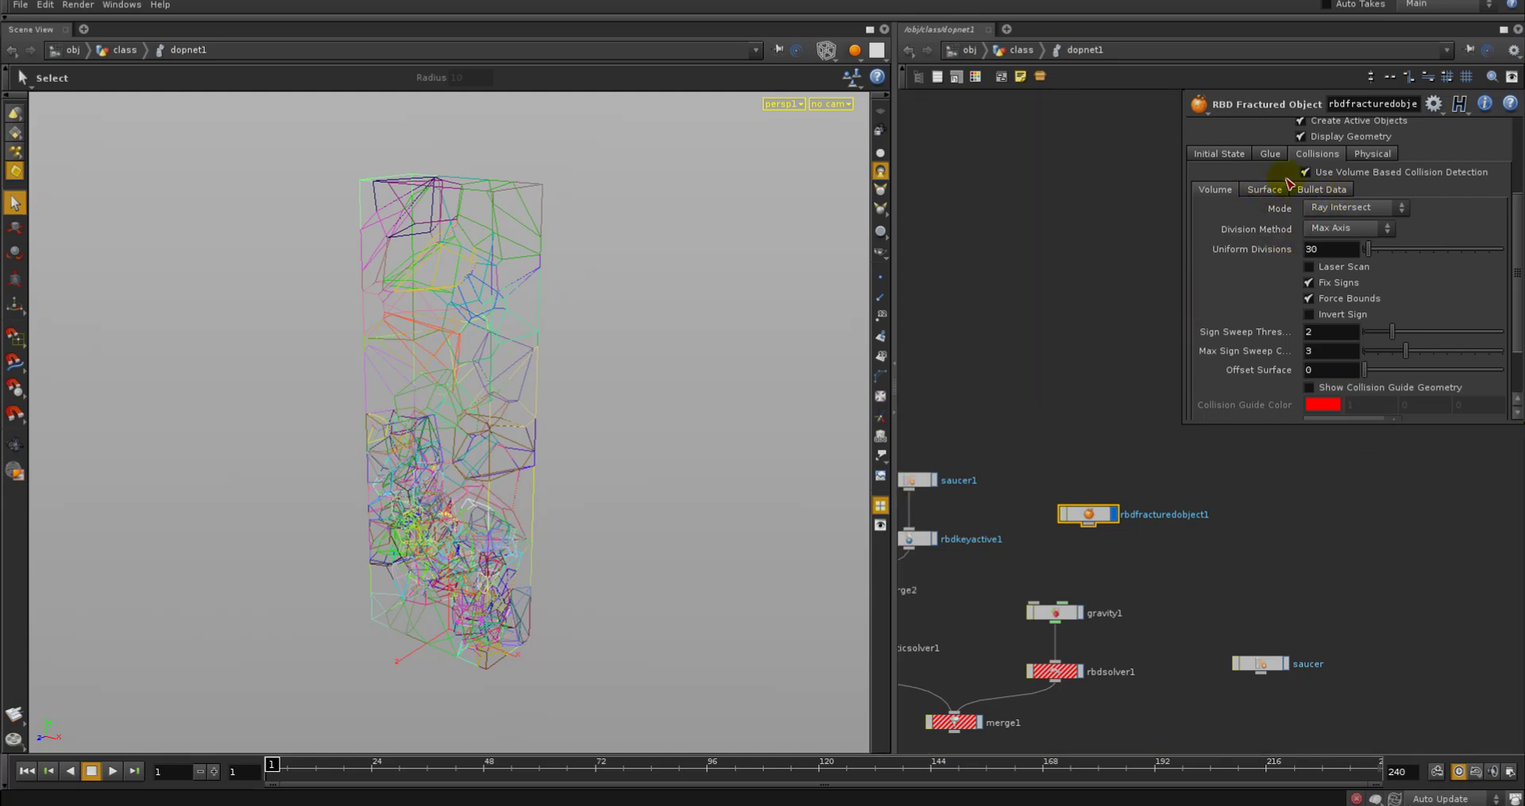
left_click(1373, 154)
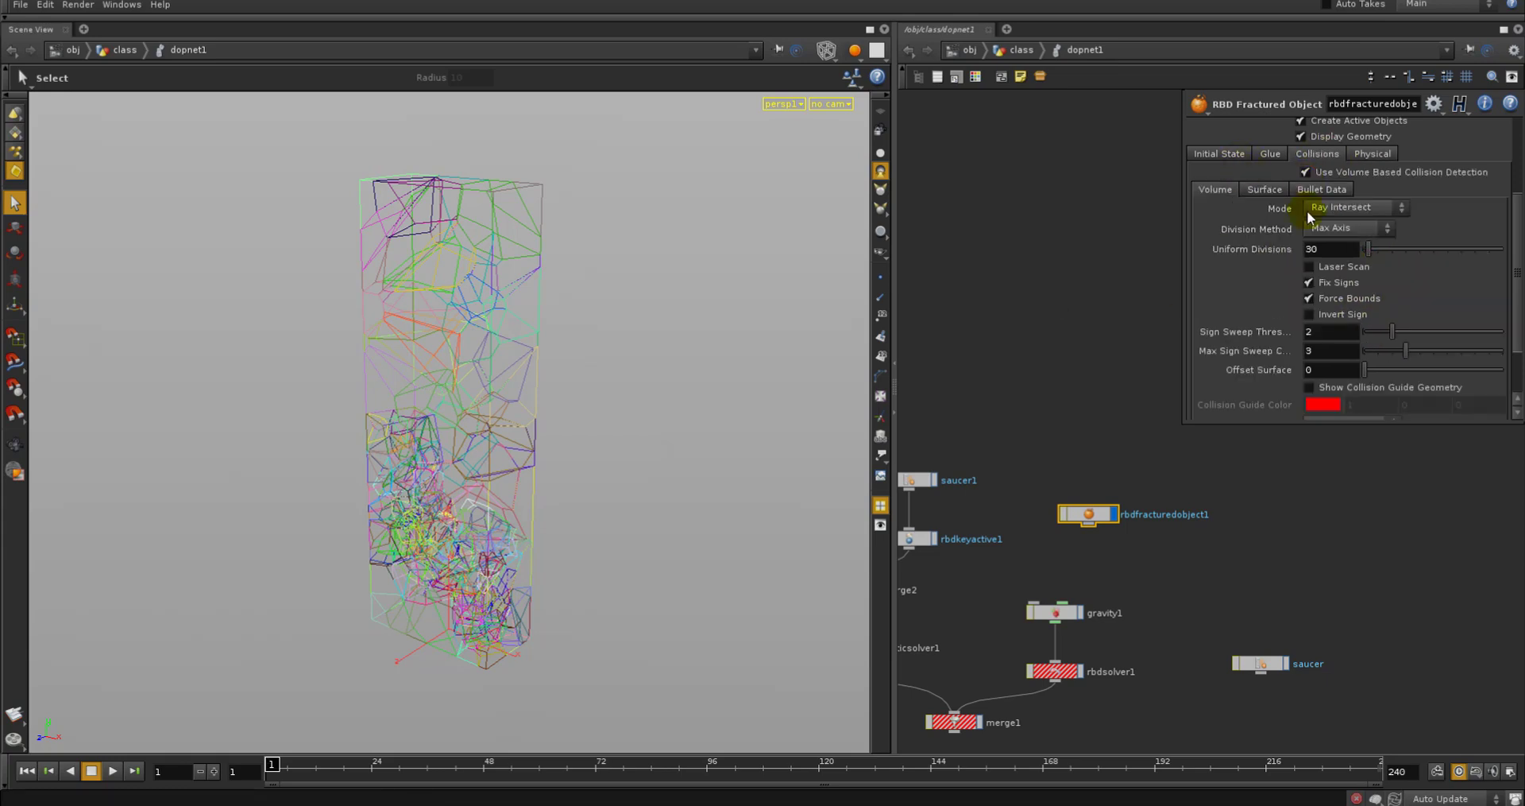
left_click(1265, 189)
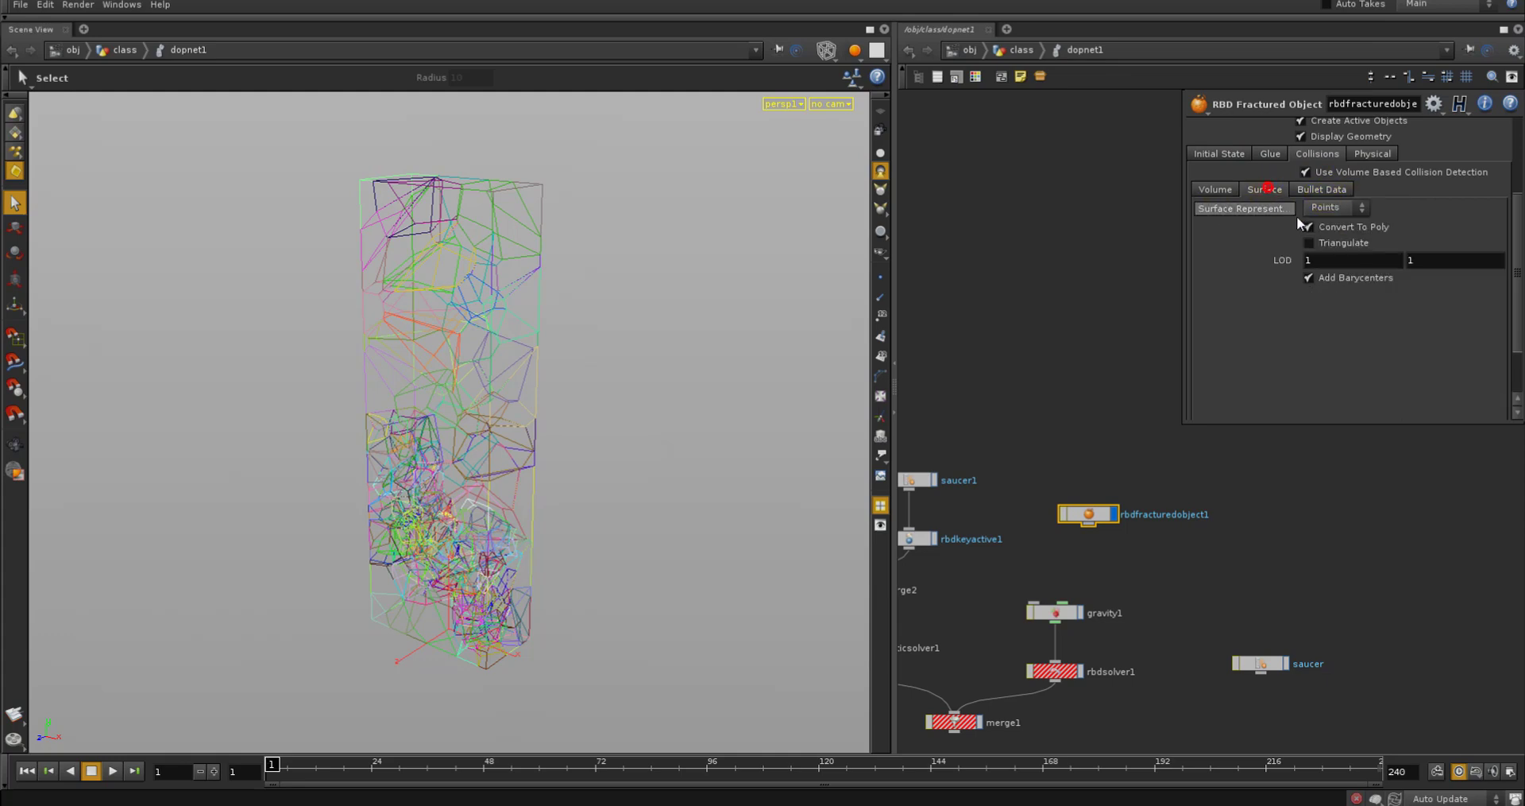
left_click(1333, 206)
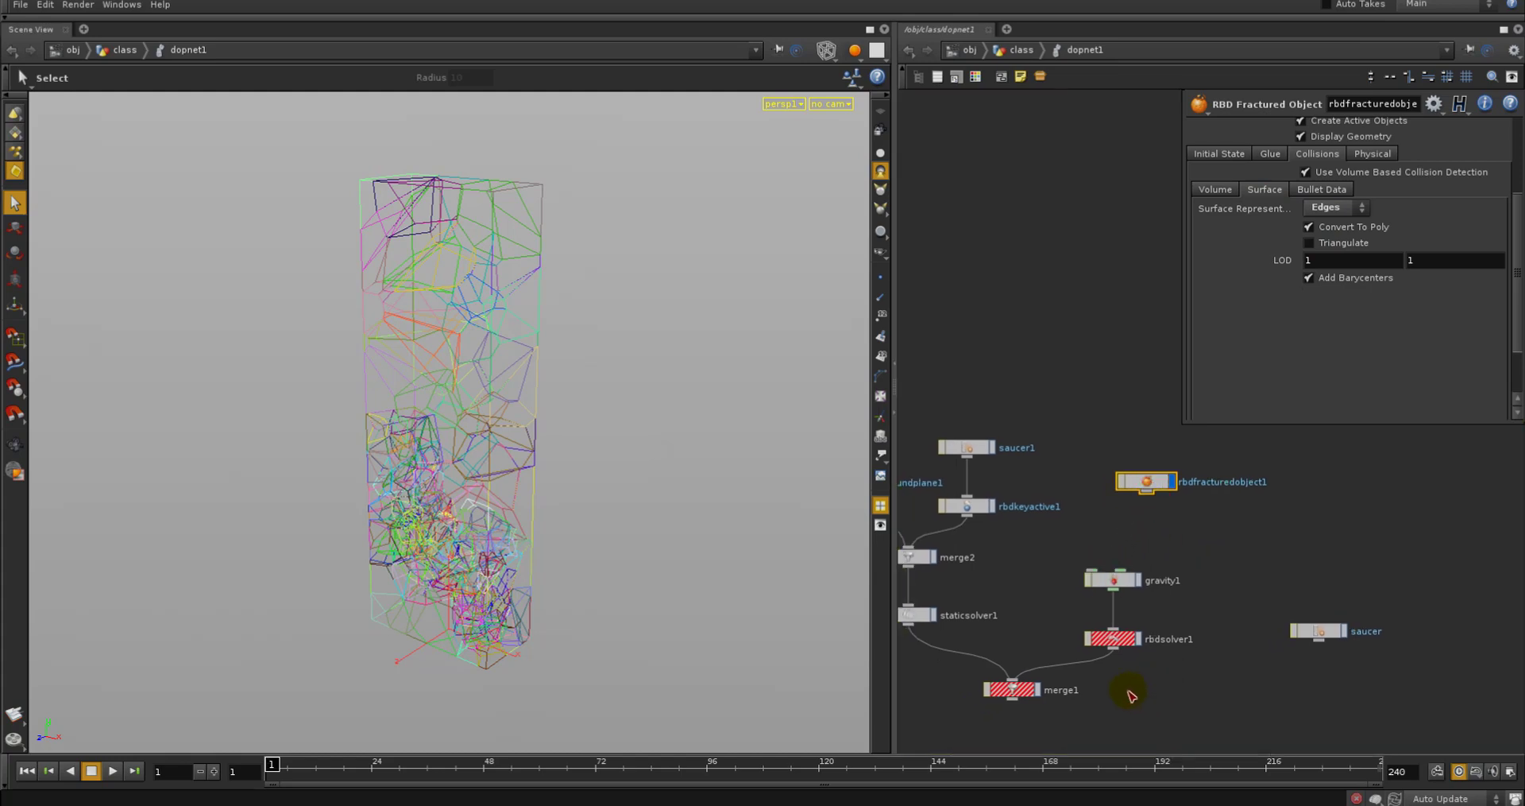
mouse_move(1120, 691)
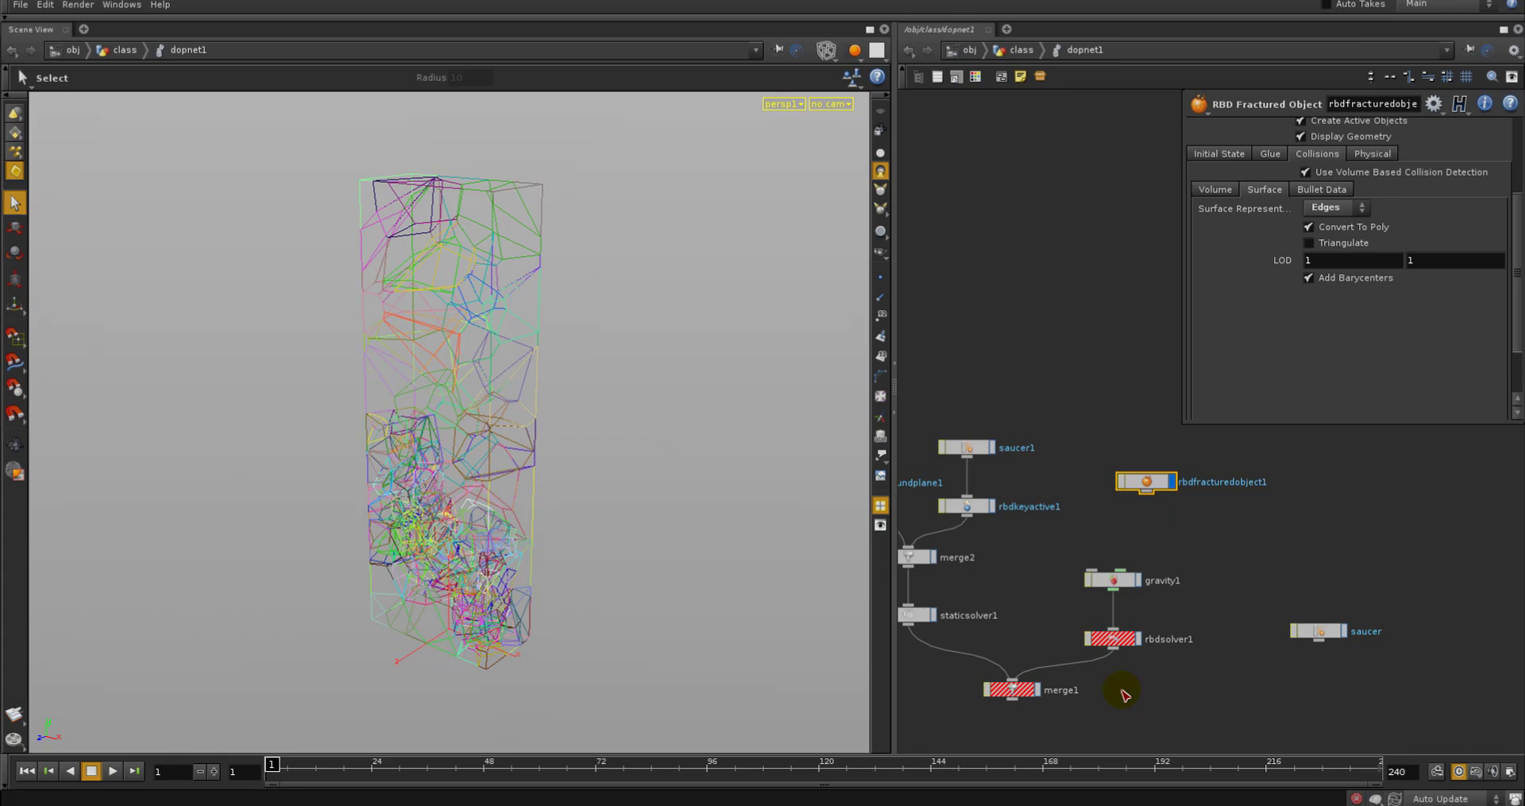
mouse_move(1184, 615)
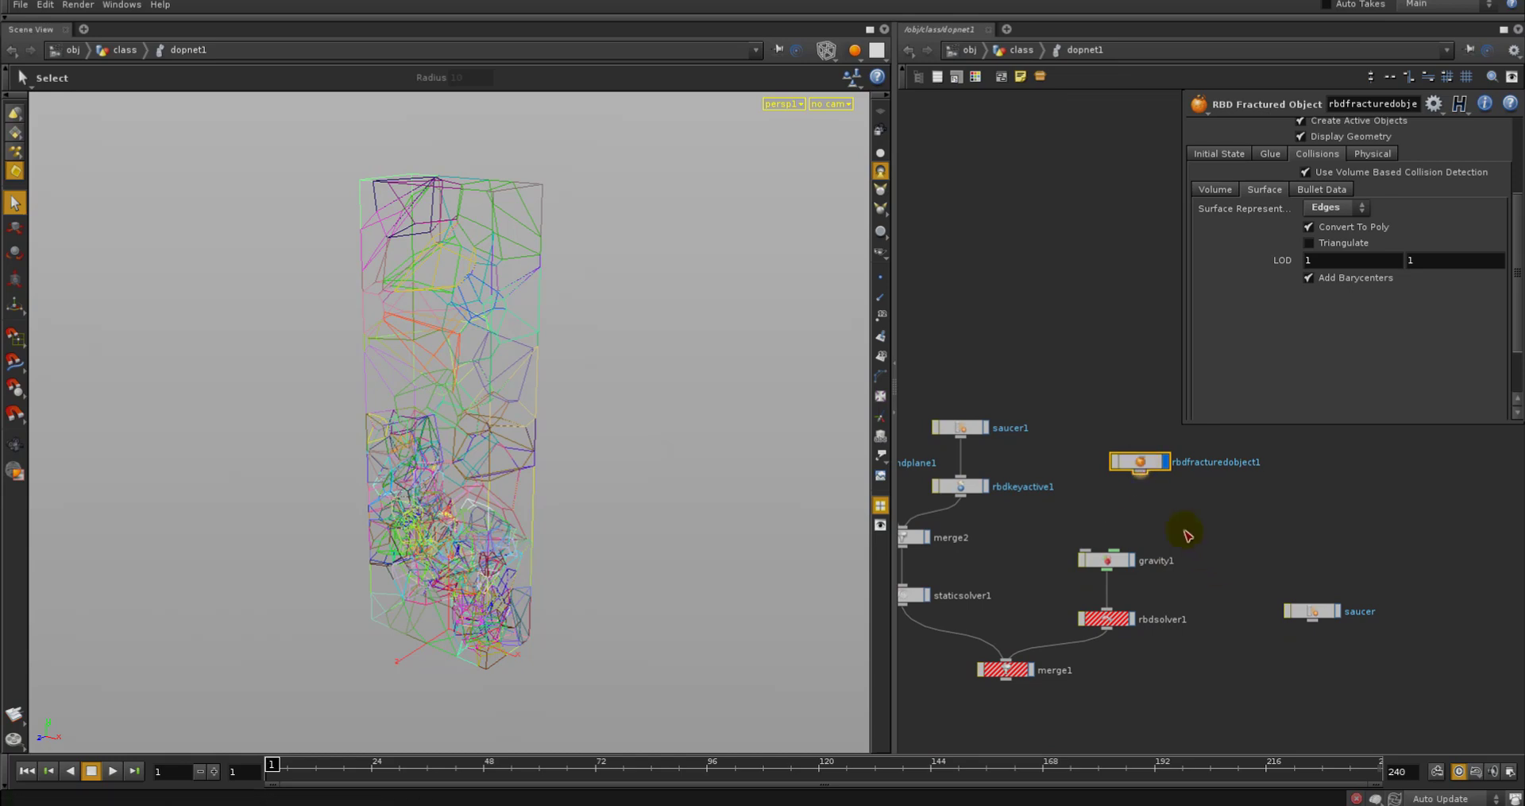
Wire rbdfracturedobject1 into gravity1, add drag1 before rbdsolver1, and display merge1
left_click(1106, 559)
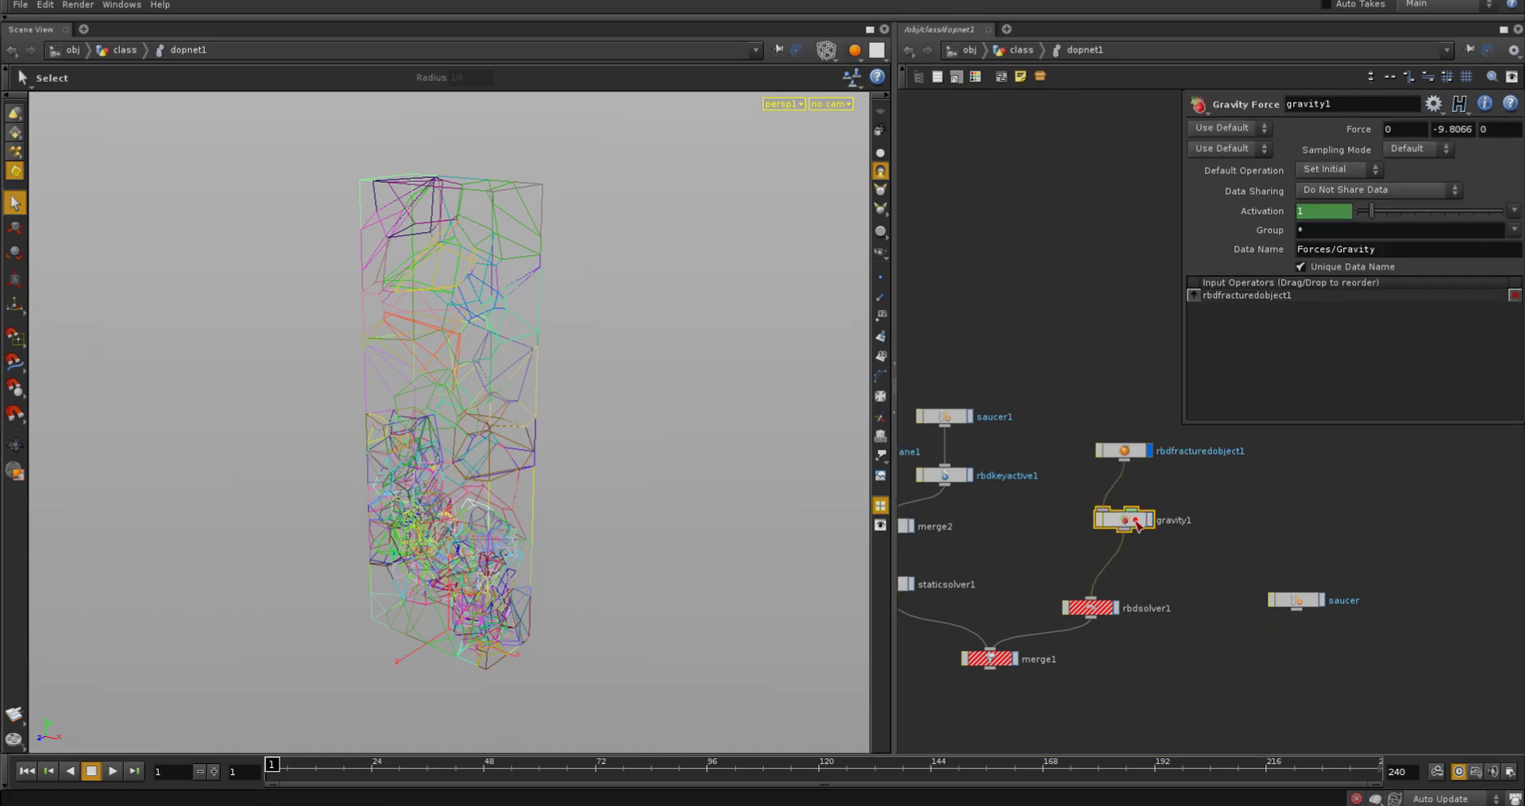
left_click(1124, 518)
type("Drag Force")
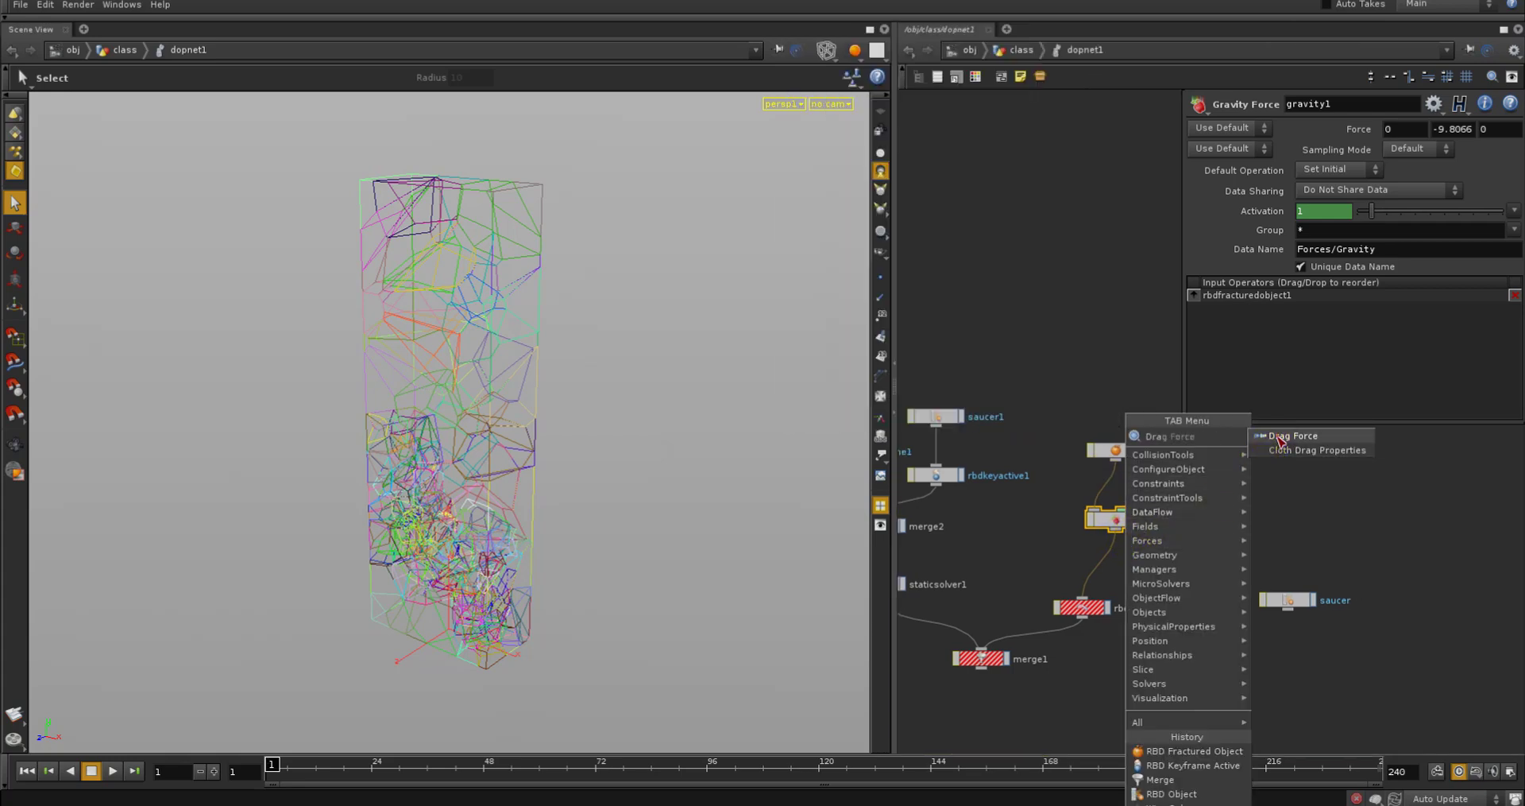
left_click(1293, 436)
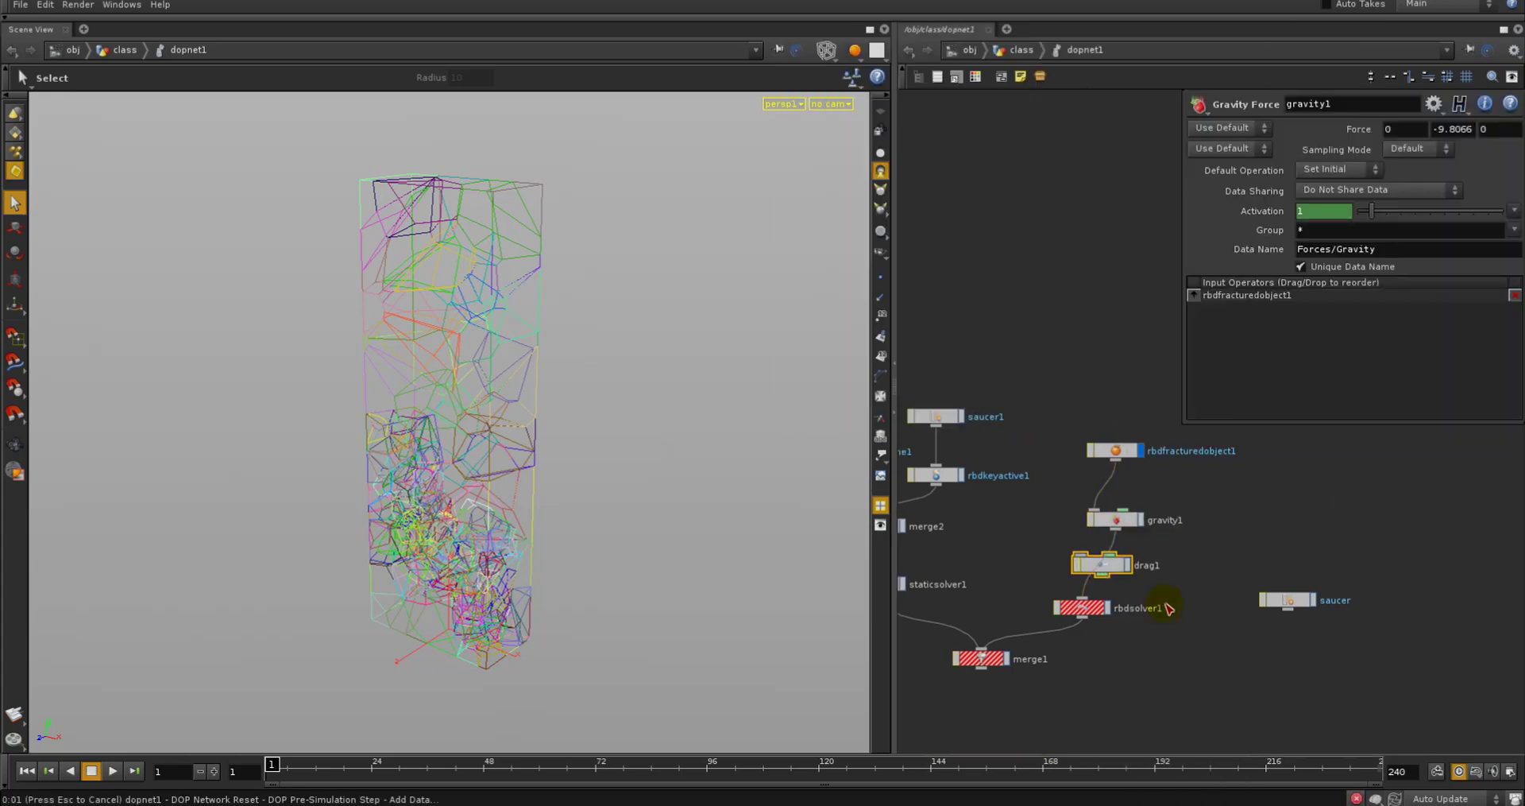
left_click(1103, 564)
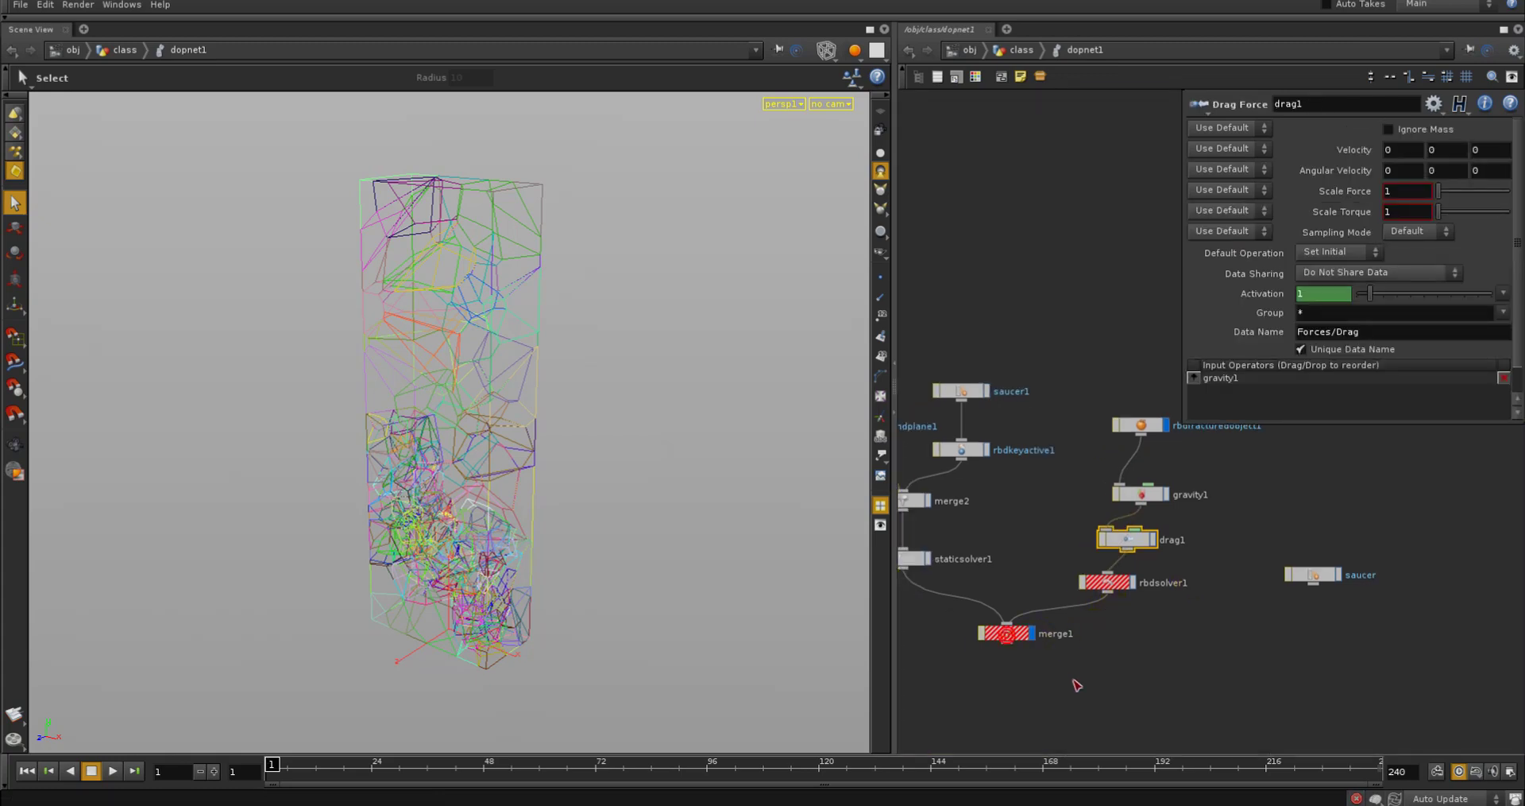
left_click(1008, 634)
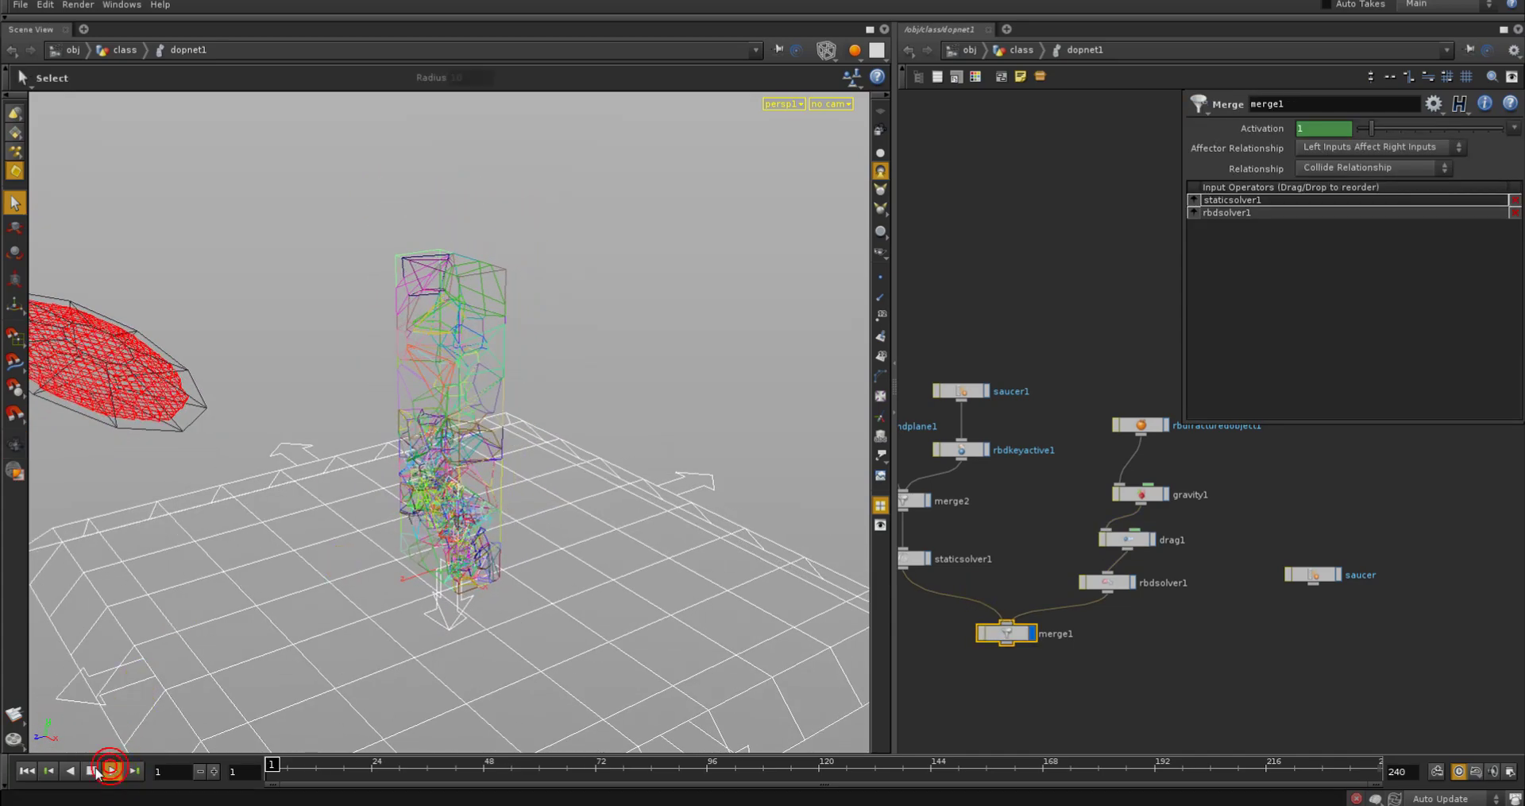
Run and stop the dopnet1 simulation, switch updating to Manual, and select the fractured building
left_click(111, 771)
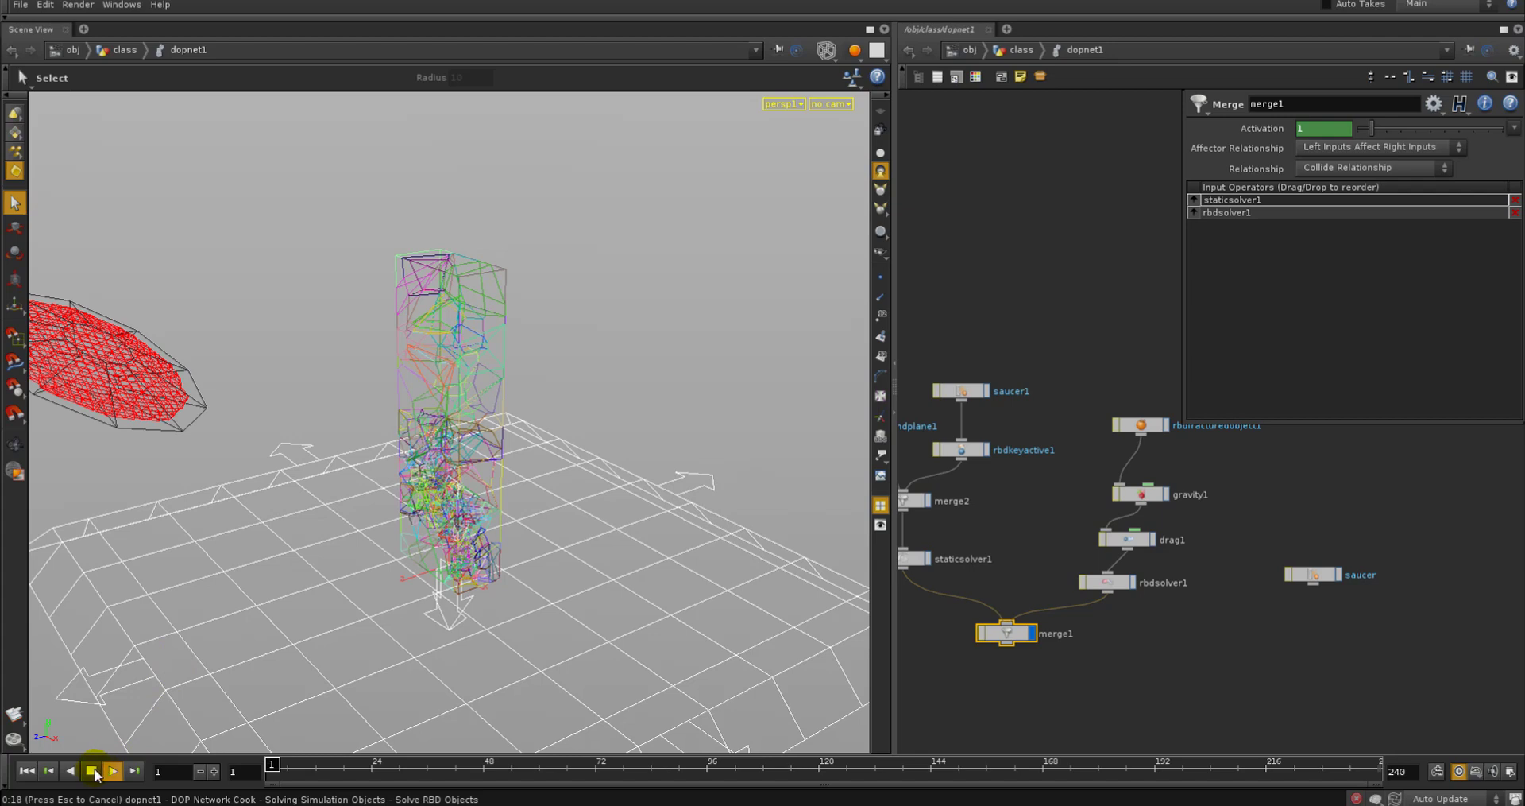
left_click(111, 770)
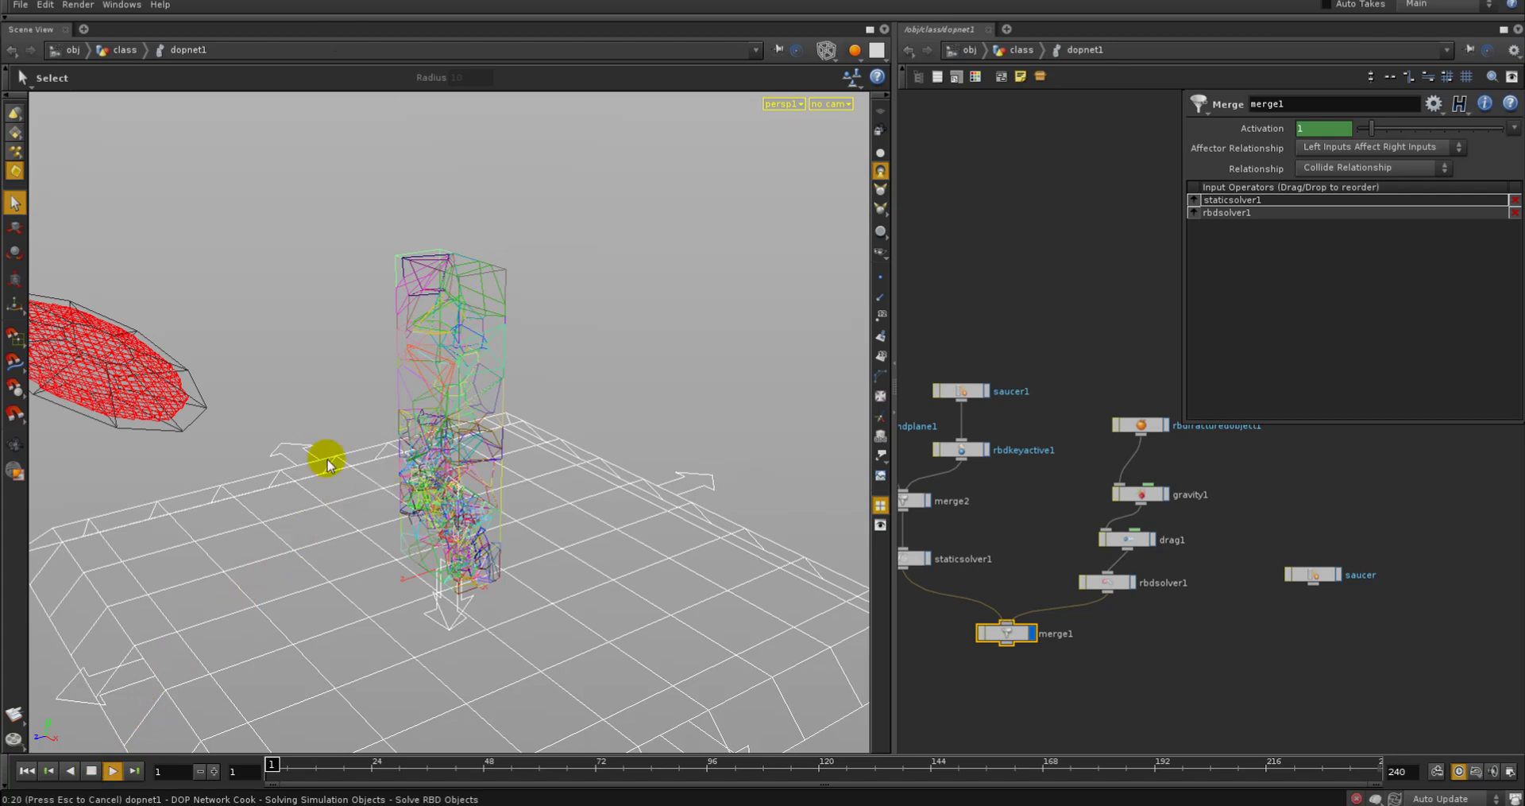
left_click(90, 771)
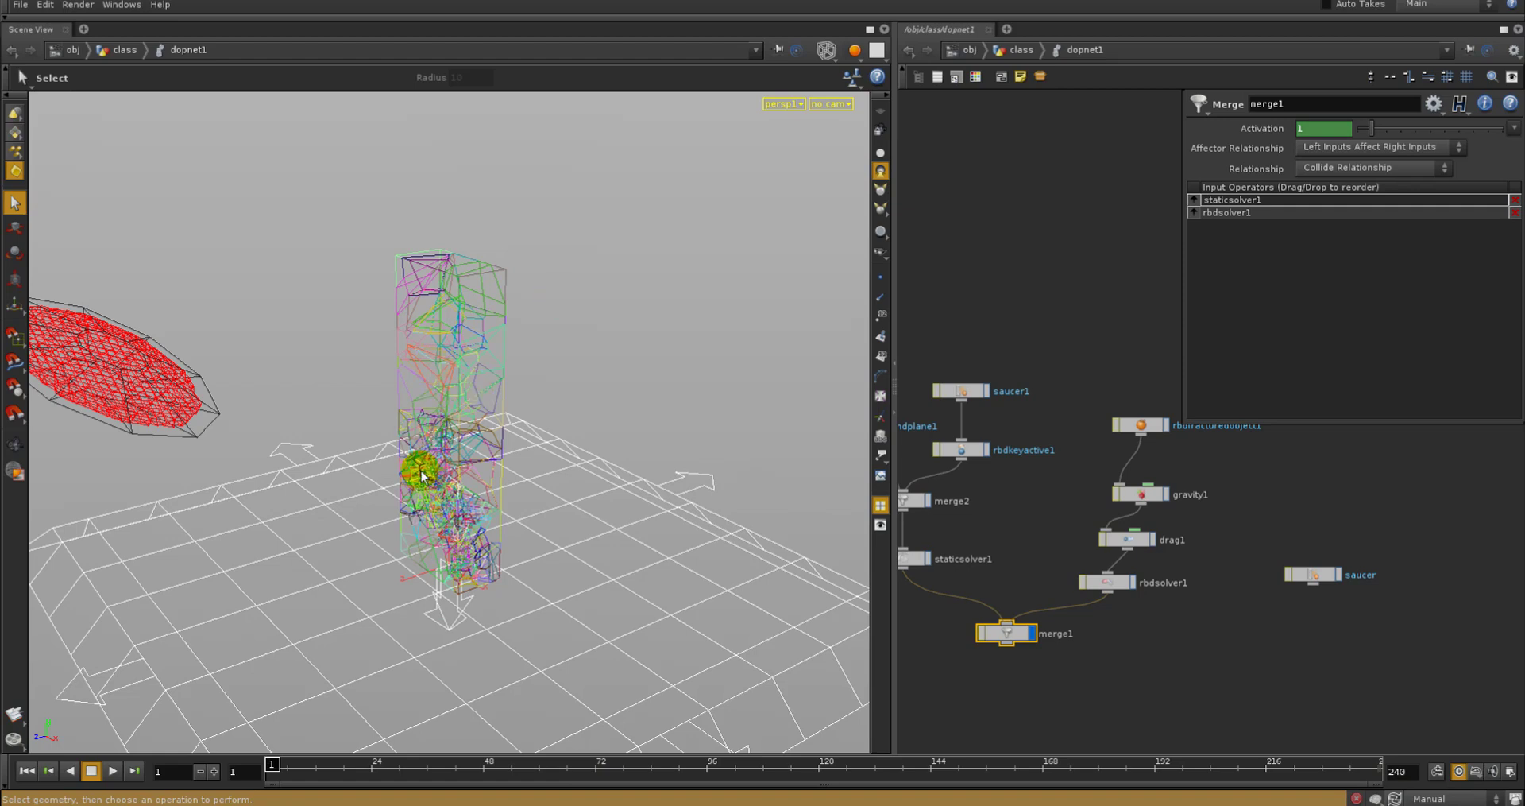
mouse_move(415, 337)
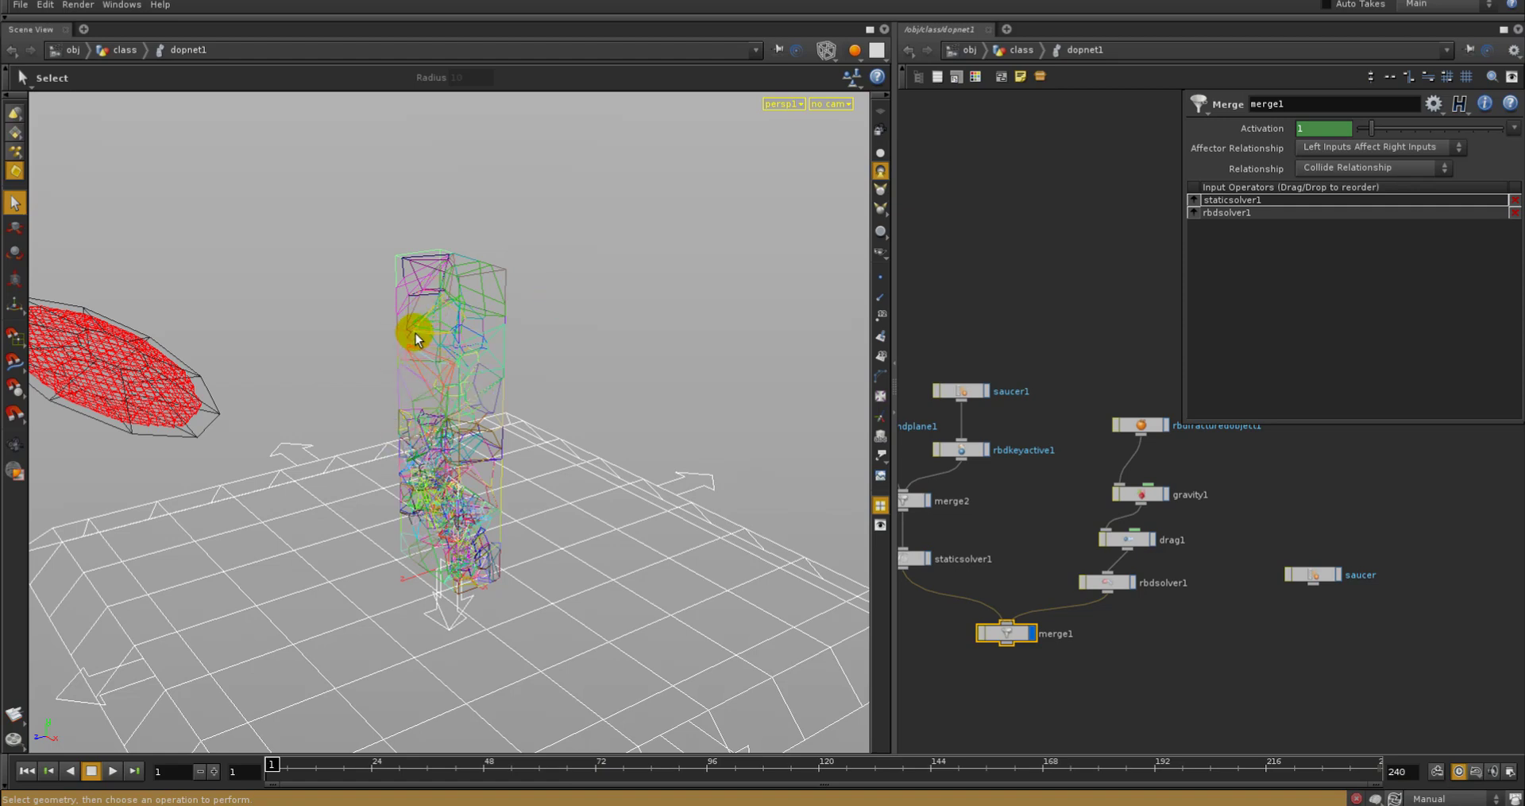
left_click(1138, 426)
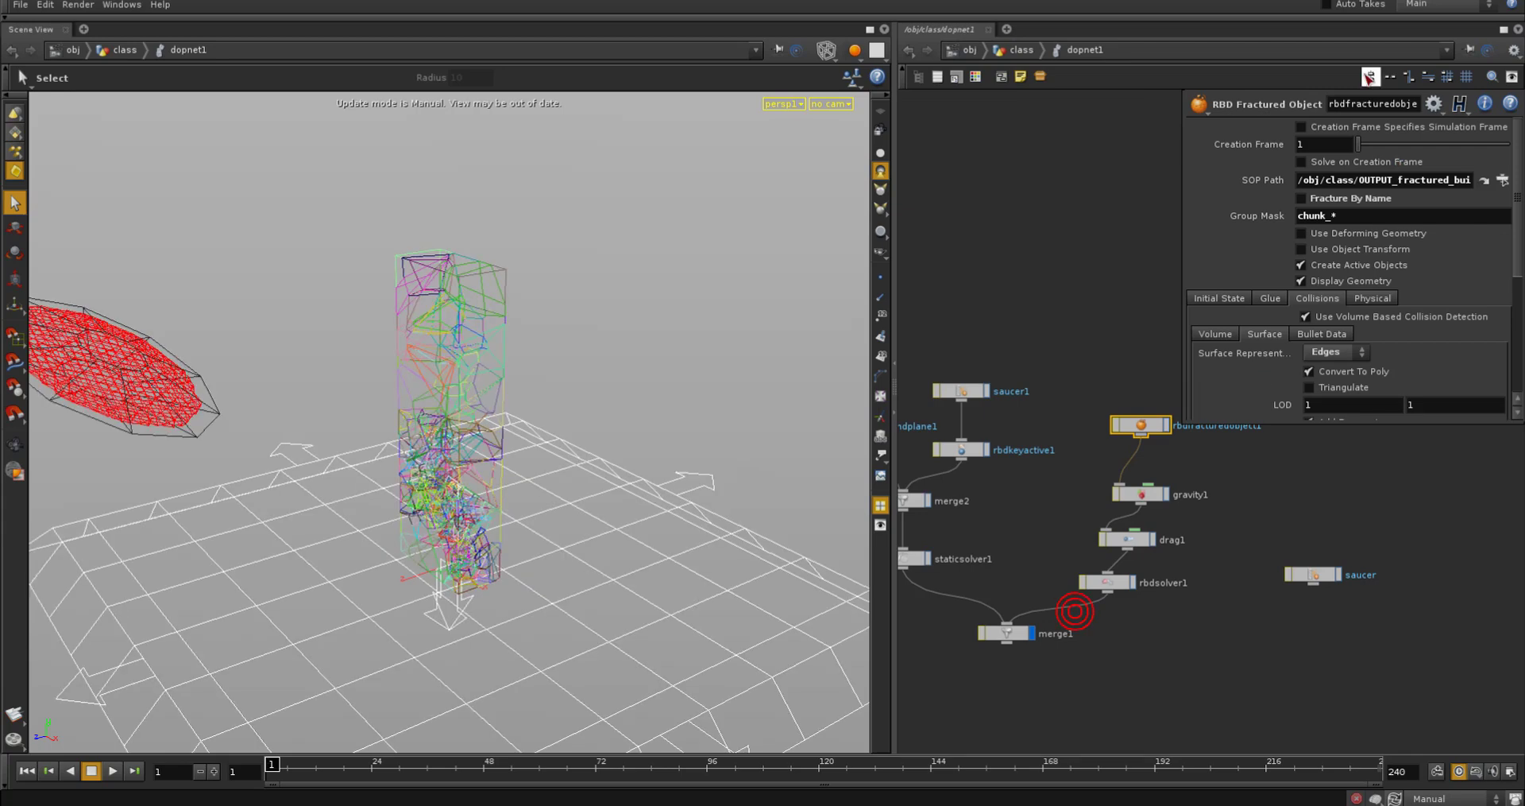
Give rbdfracturedobject1 a later Creation Frame, restore Auto Update, and replay the saucer hitting the tower
type("35")
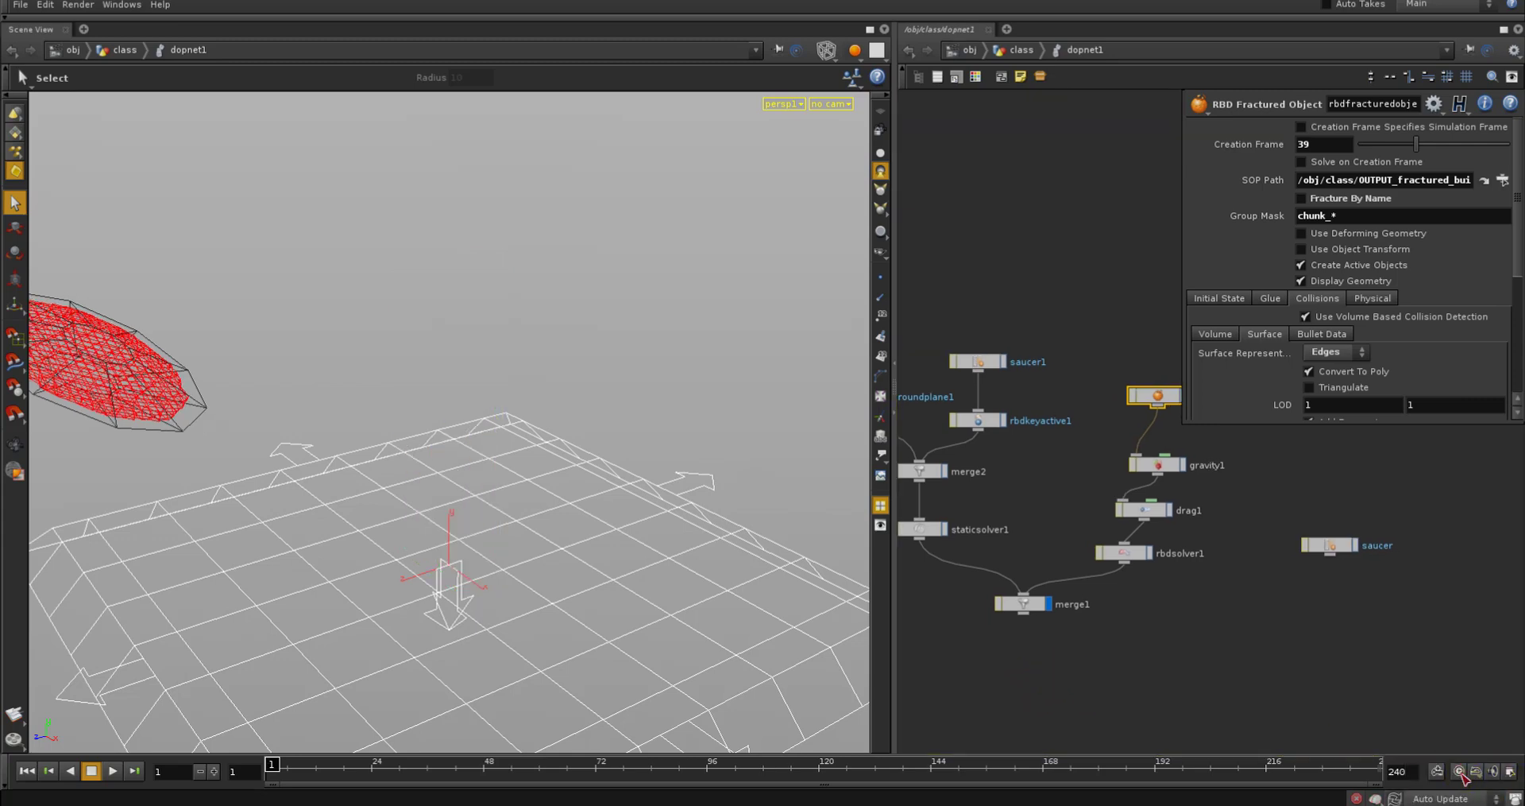
left_click(111, 770)
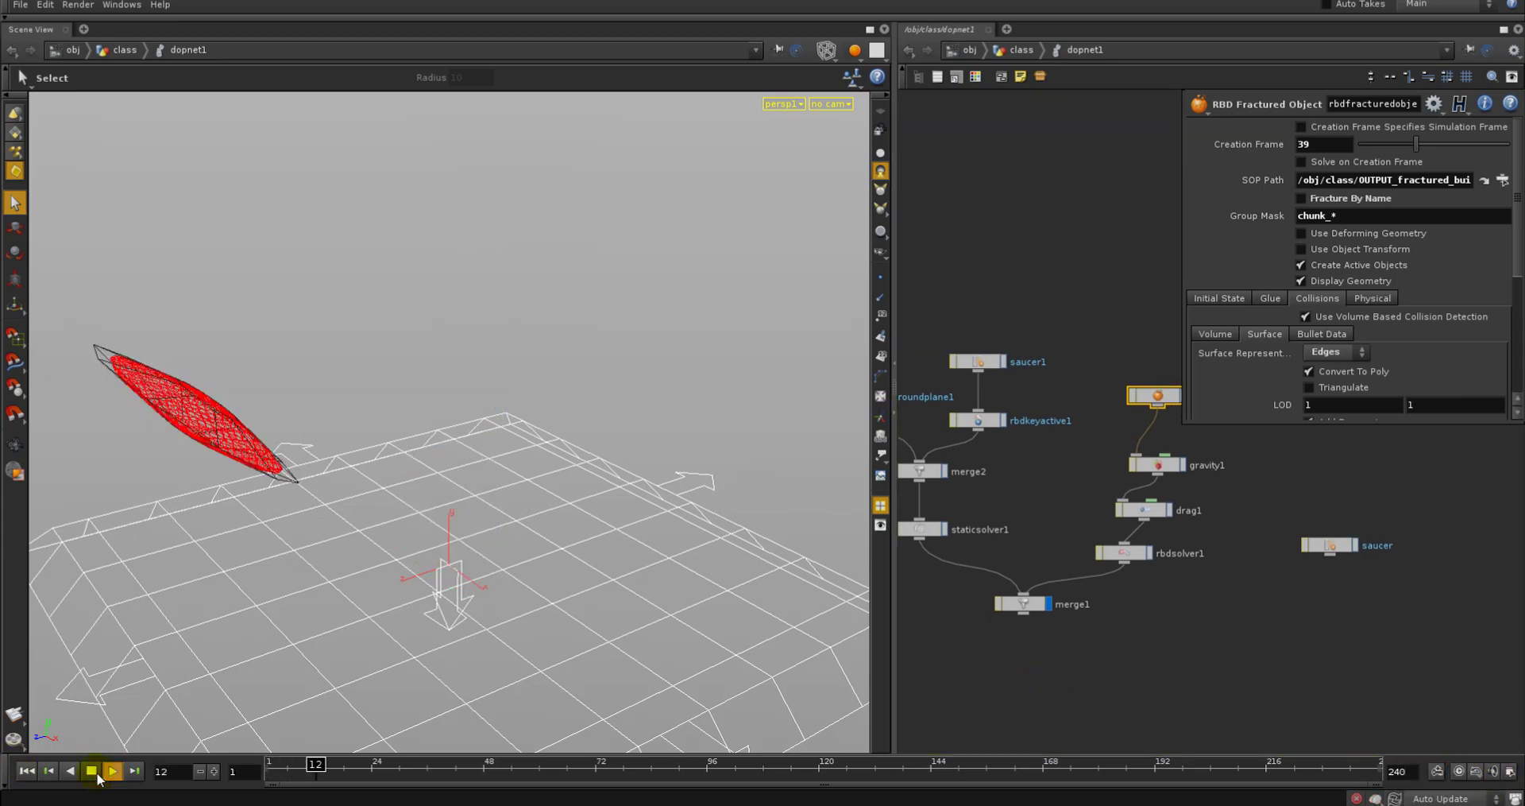
left_click(111, 769)
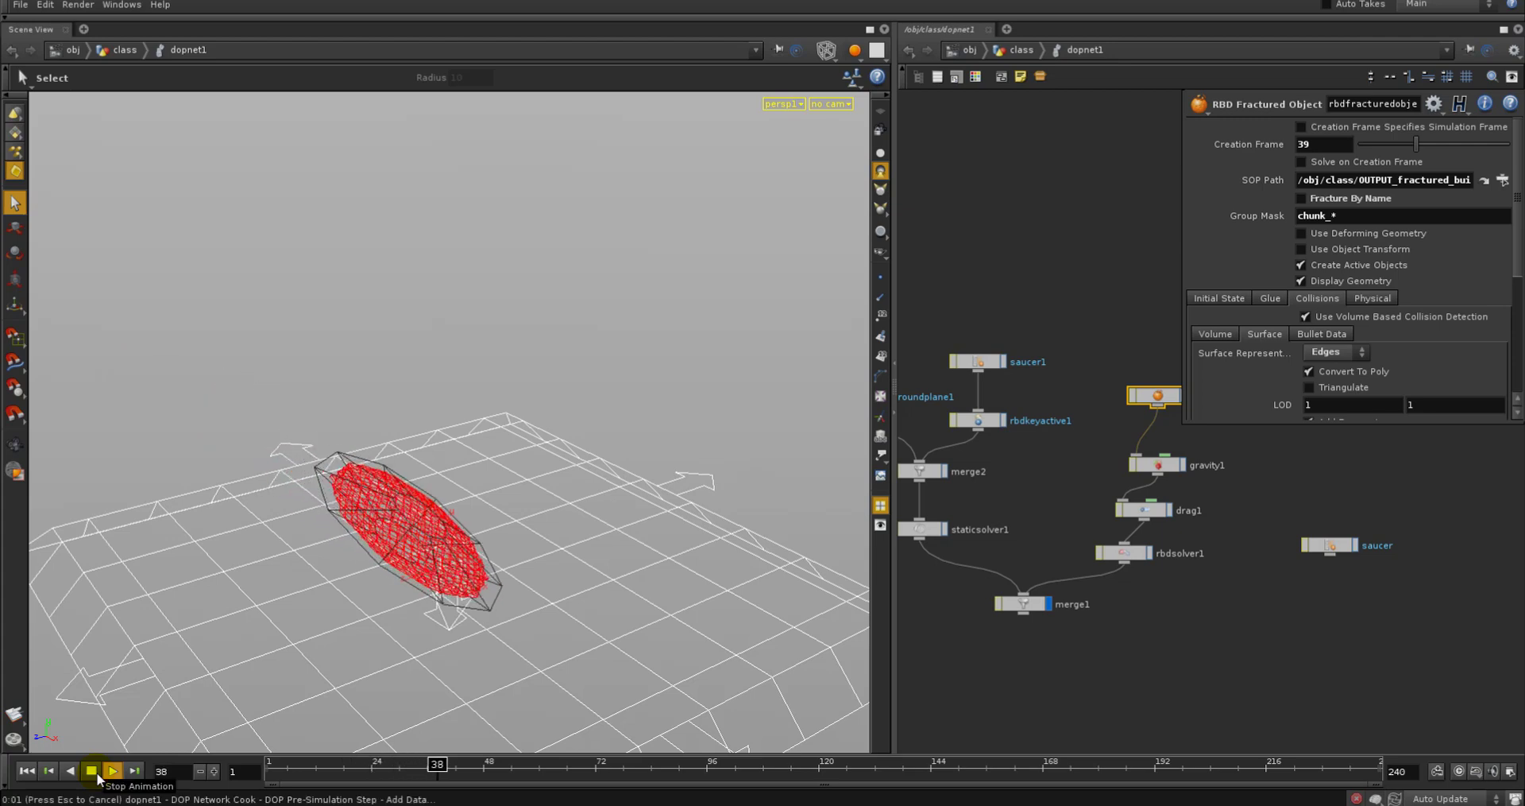
left_click(112, 769)
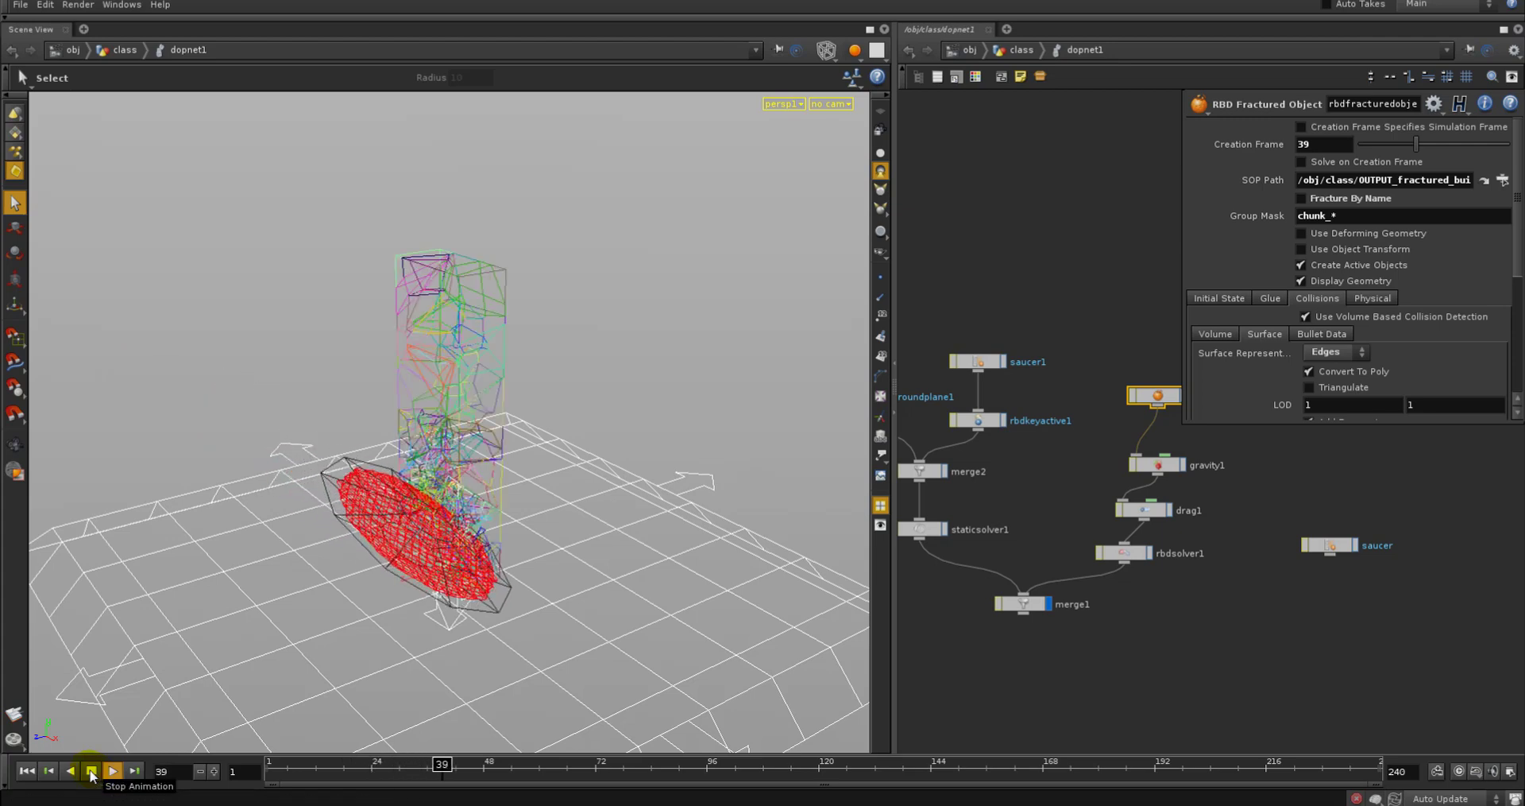
left_click(111, 771)
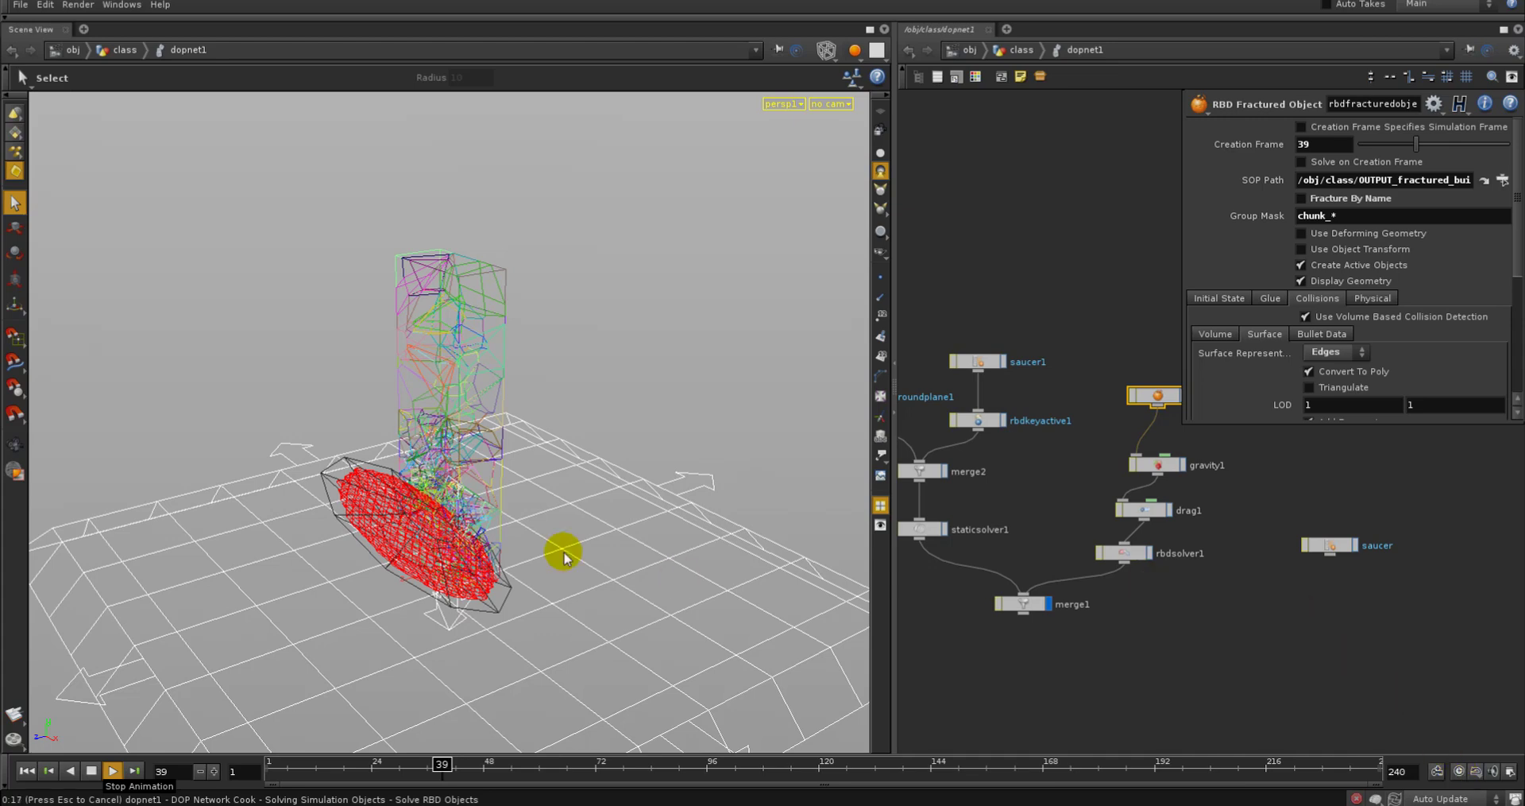
mouse_move(621, 431)
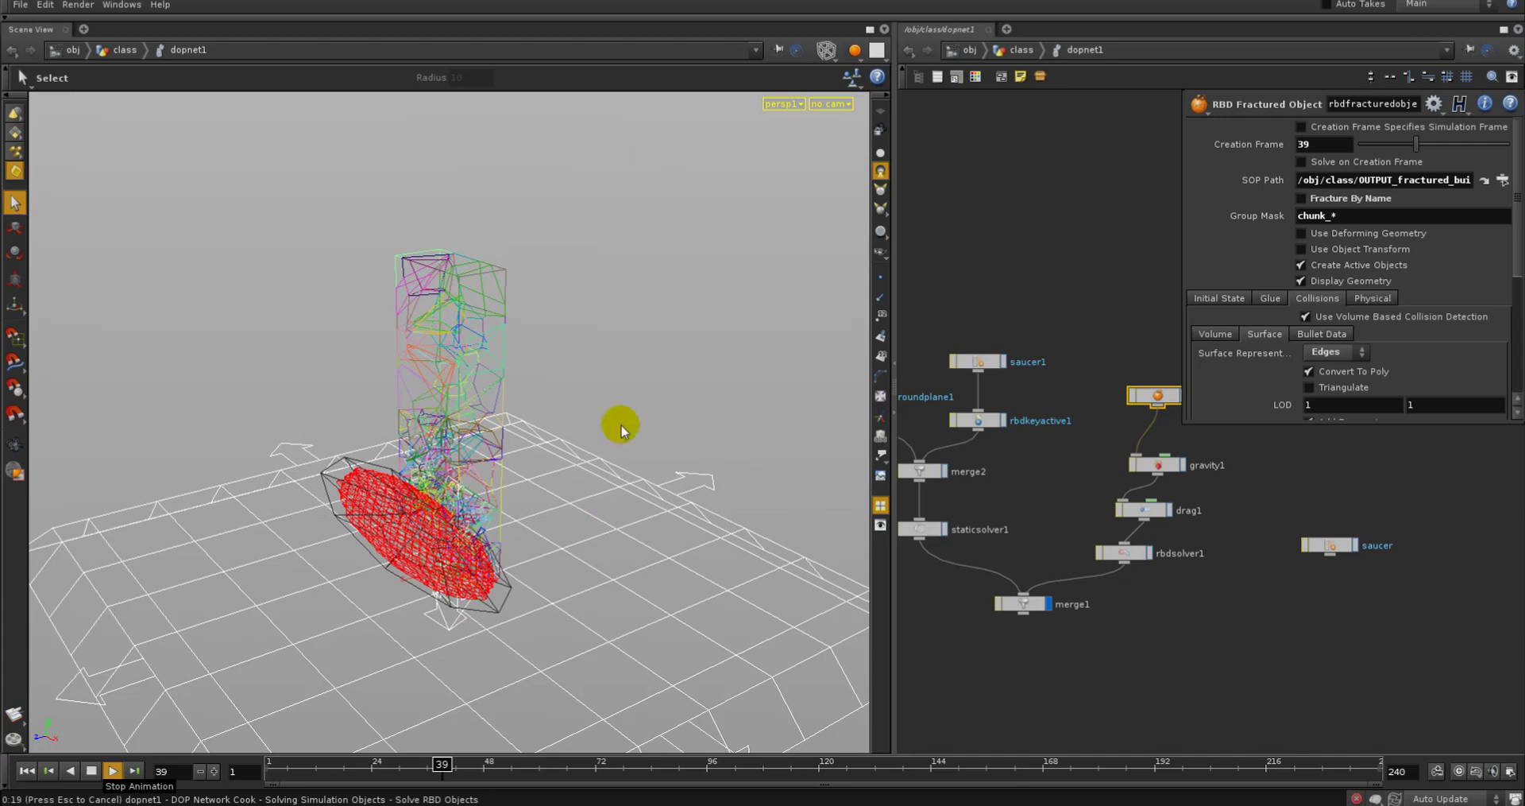
mouse_move(574, 503)
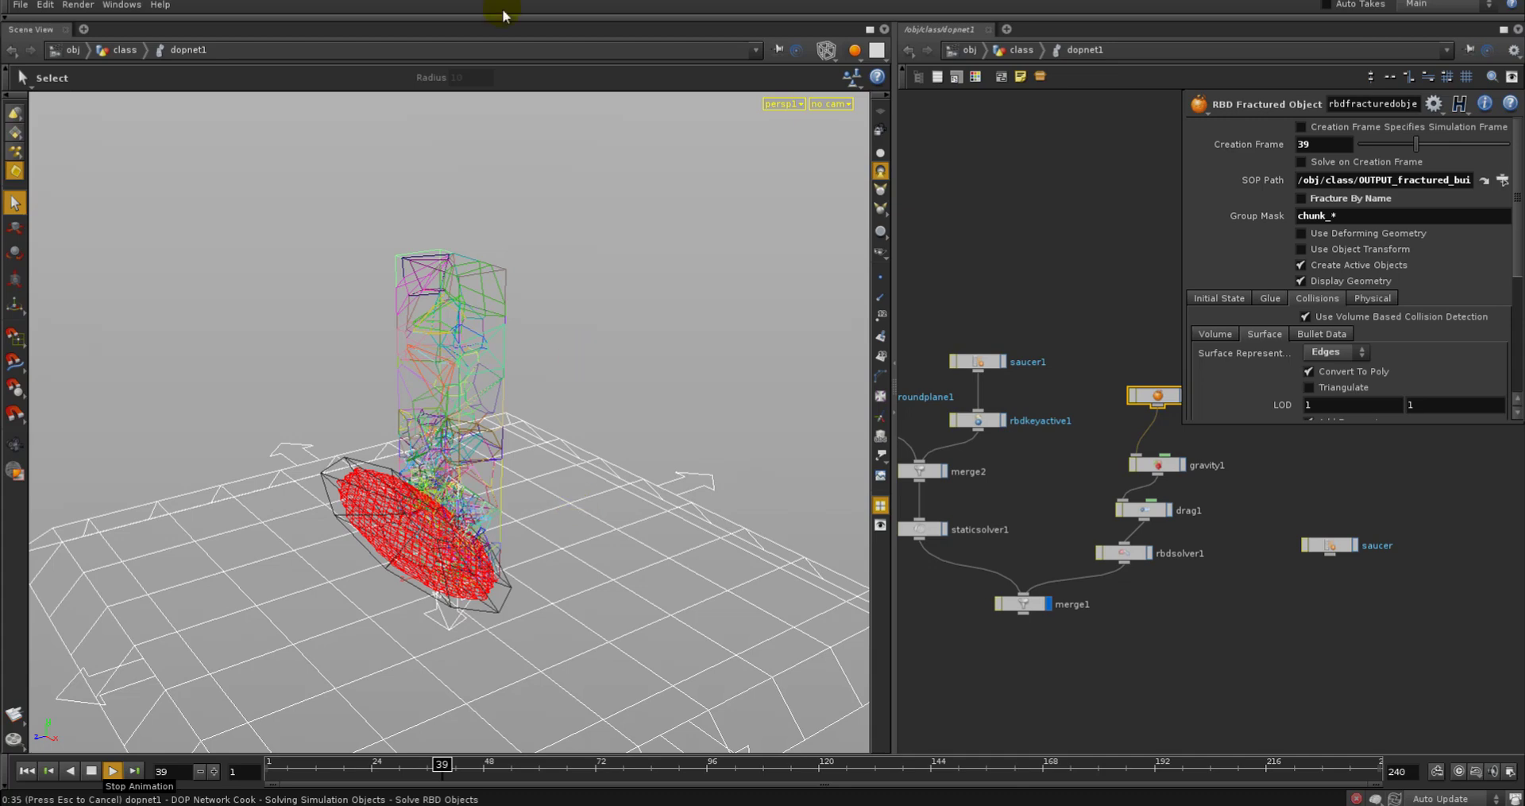
mouse_move(523, 398)
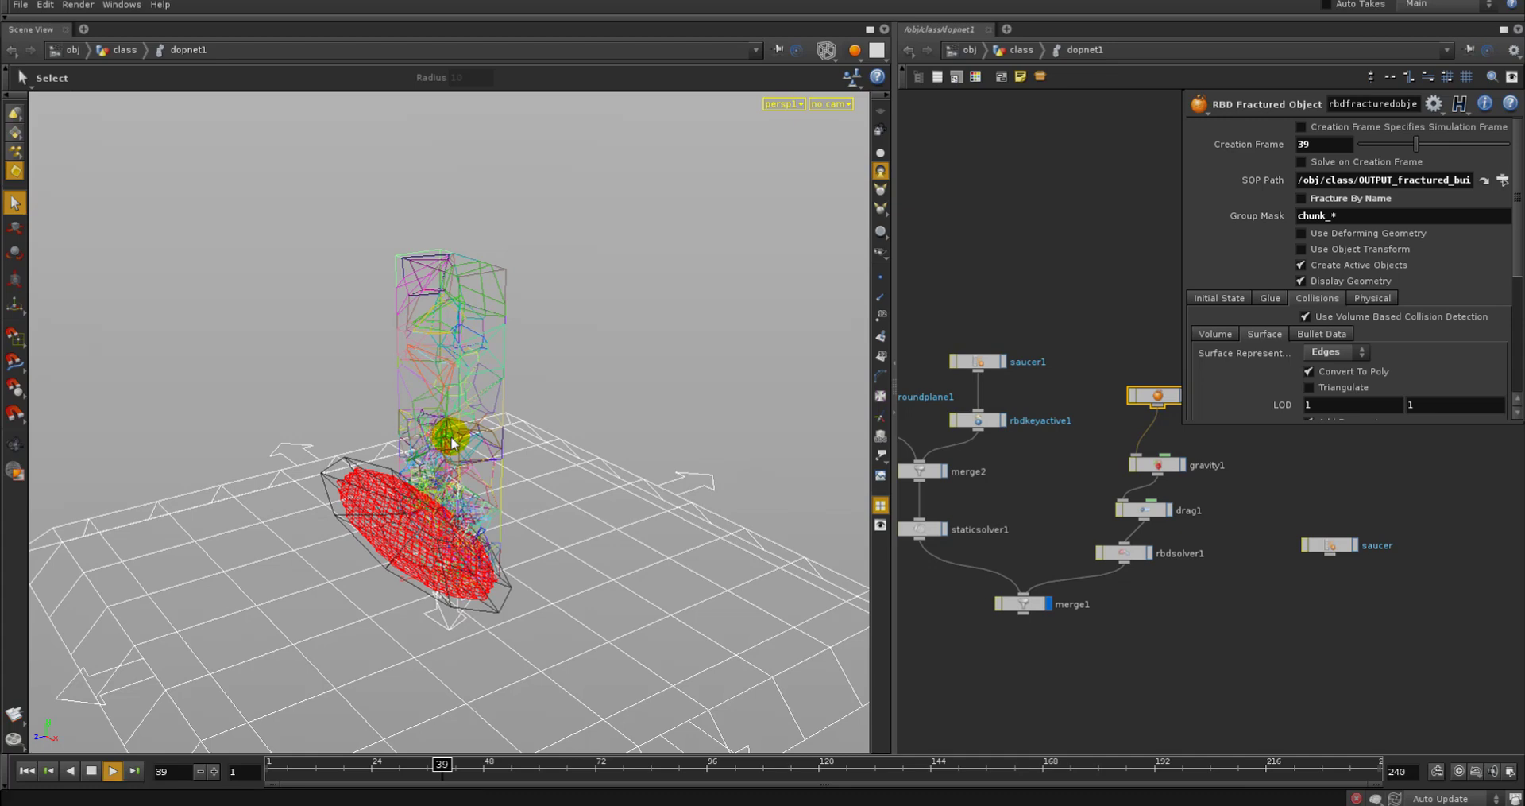
left_click(111, 771)
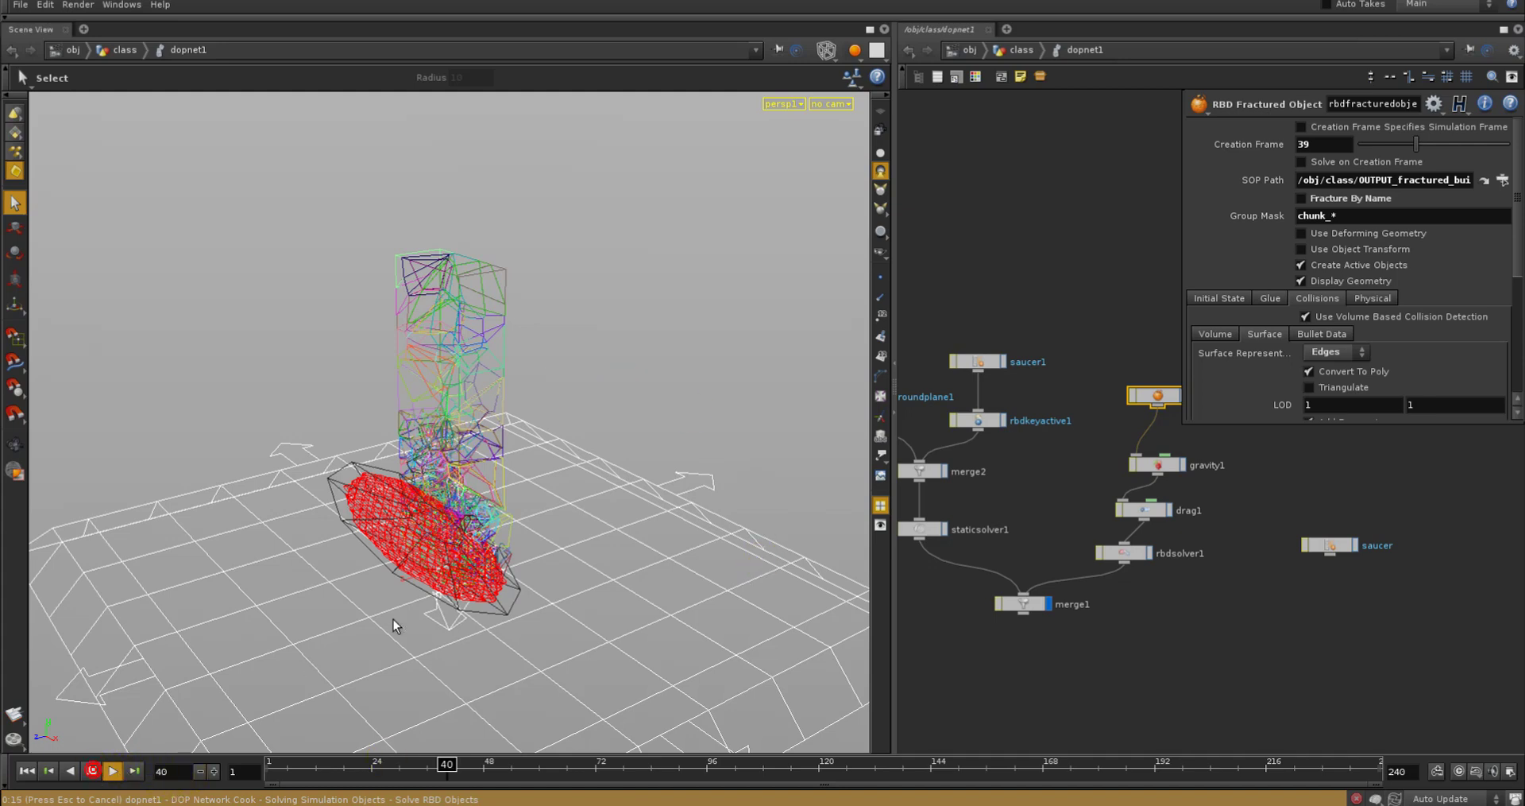
Display the viewport as Smooth Shaded geometry at frame 42 showing the saucer breaking the tower base
left_click(112, 771)
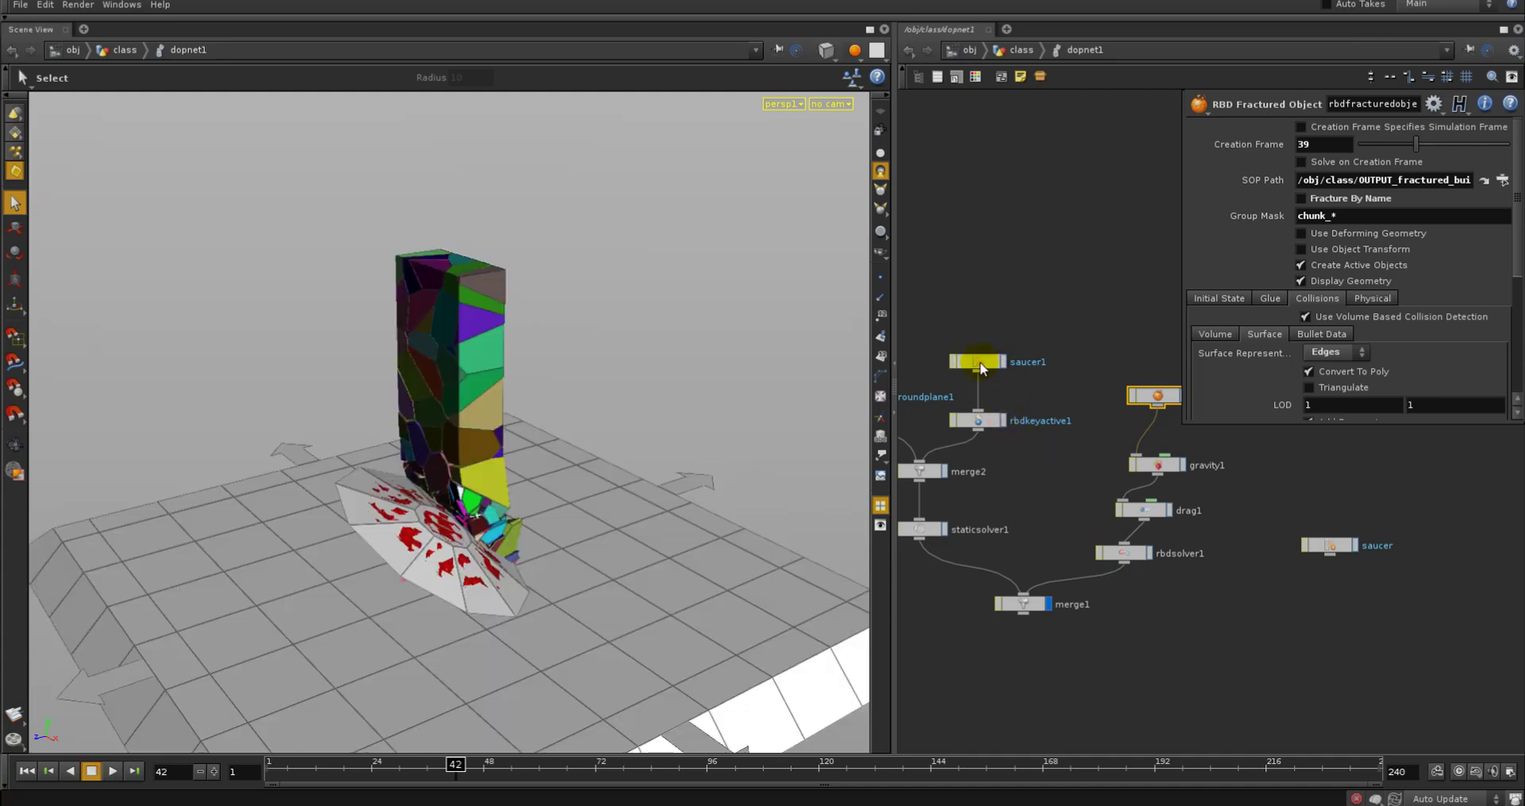
left_click(976, 361)
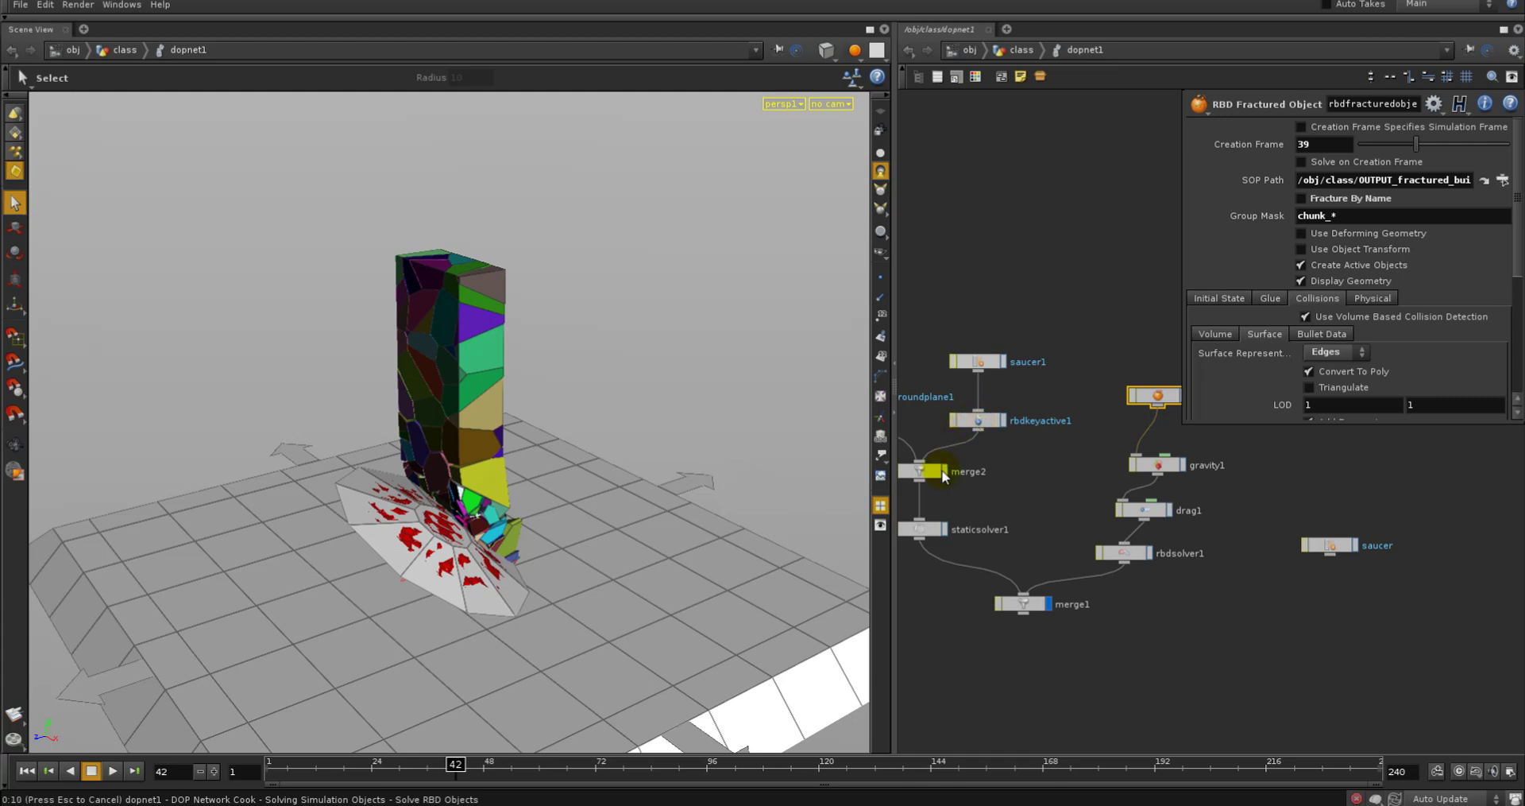
mouse_move(933, 505)
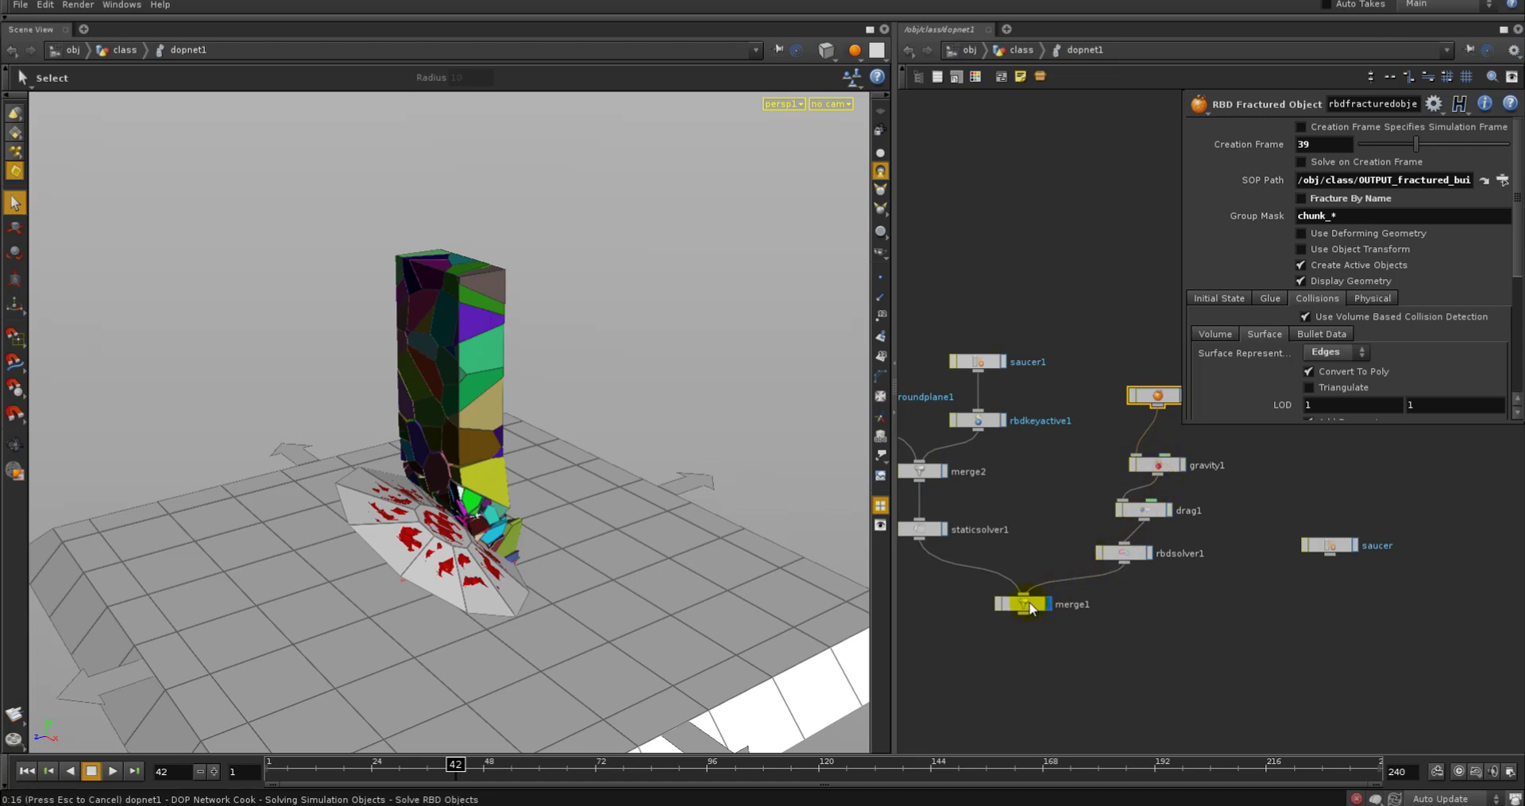
mouse_move(540, 595)
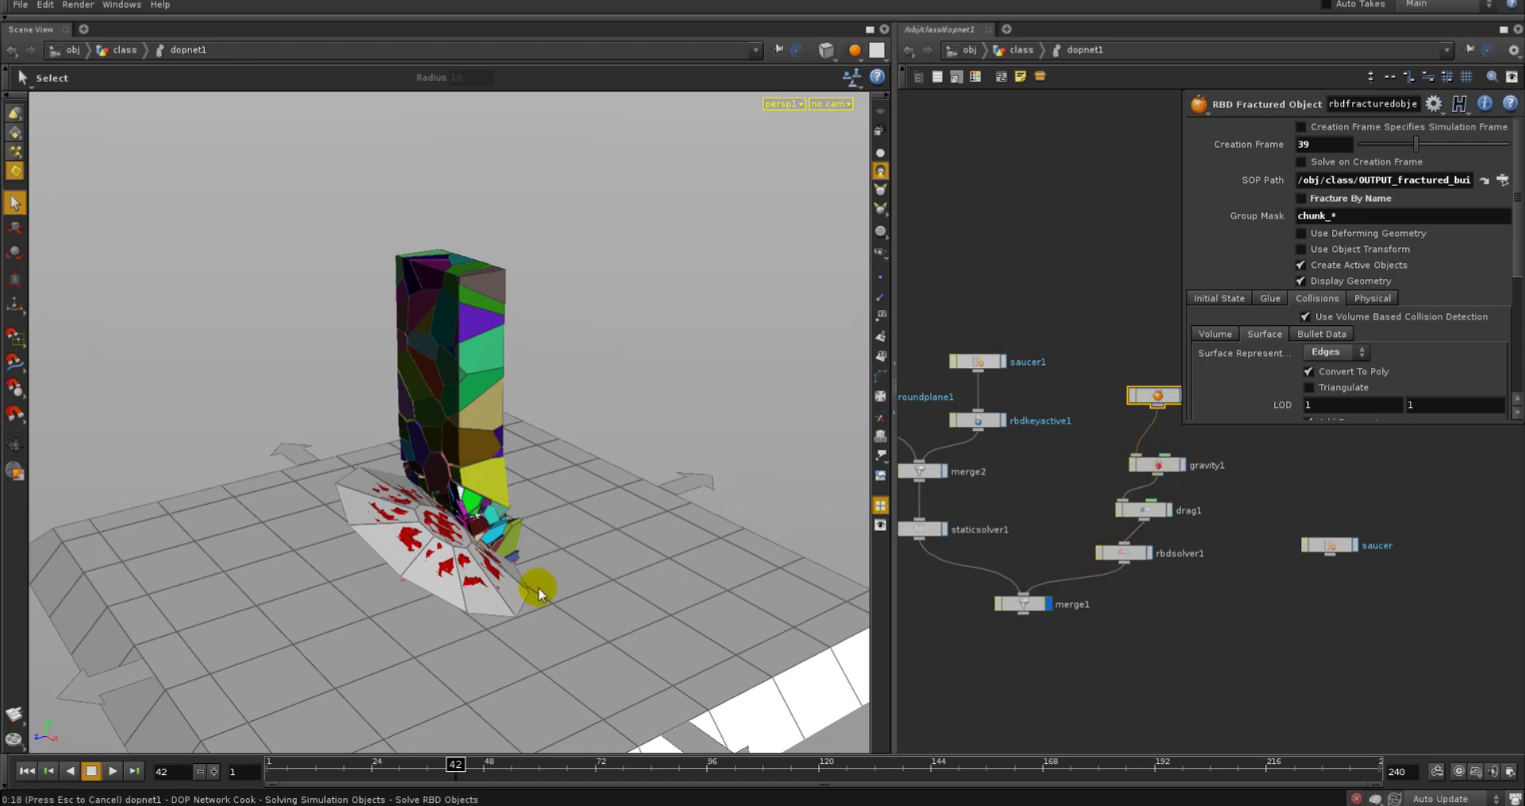
mouse_move(599, 522)
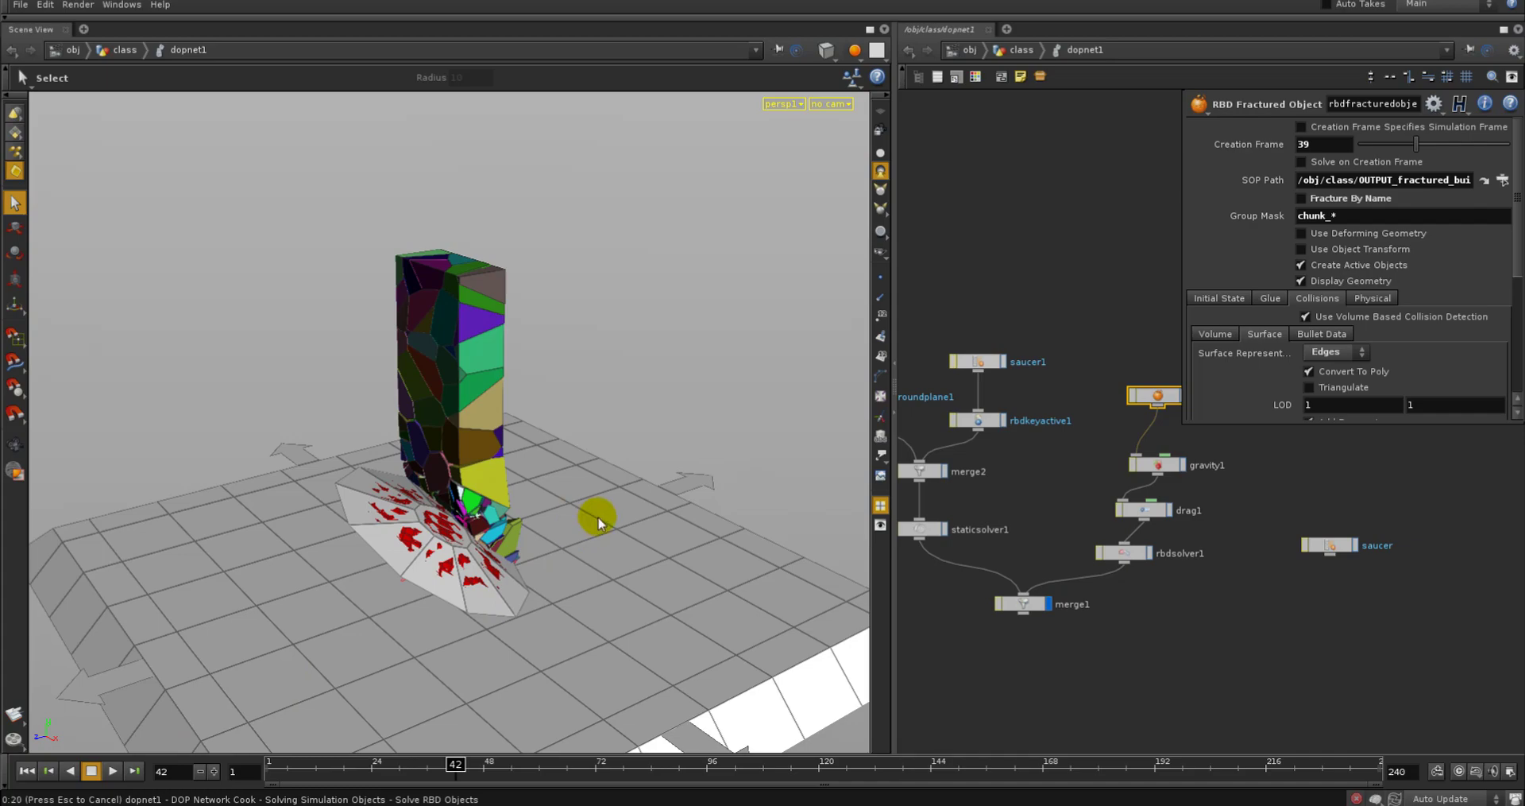